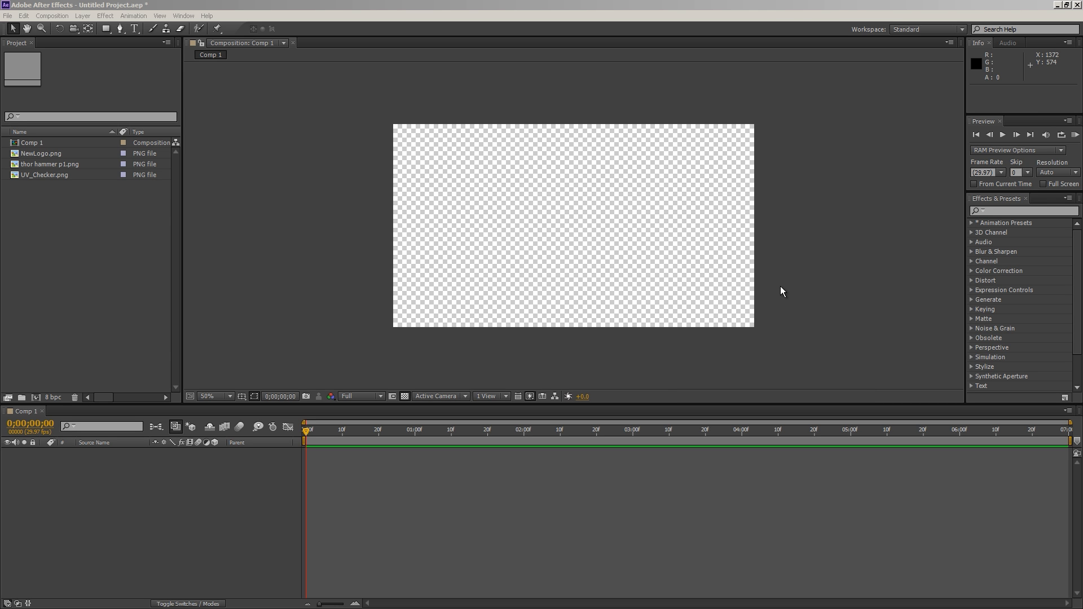
pyautogui.moveTo(279, 210)
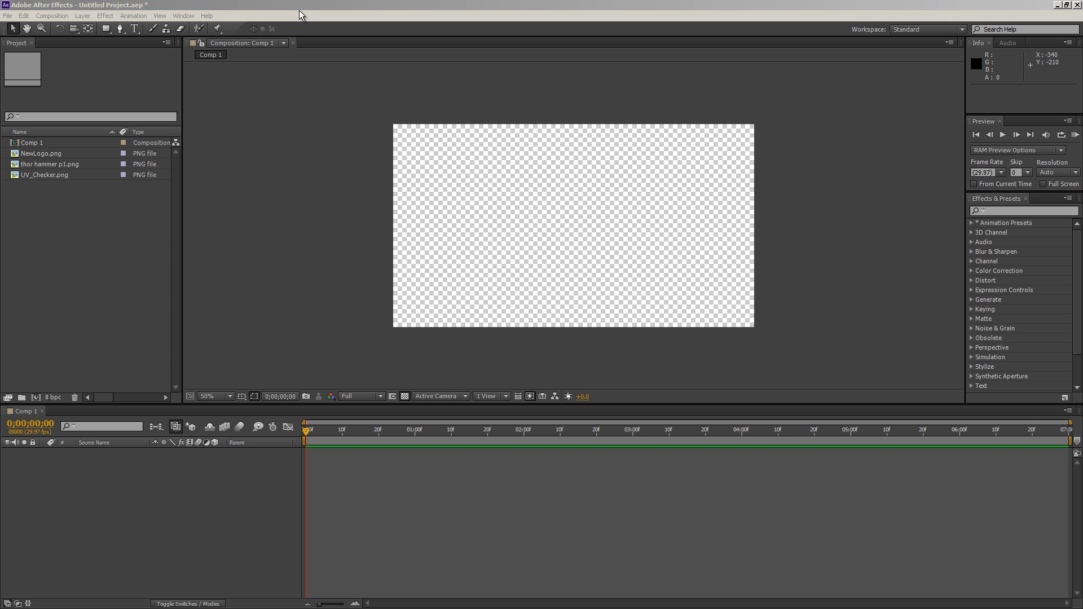
pyautogui.moveTo(779, 162)
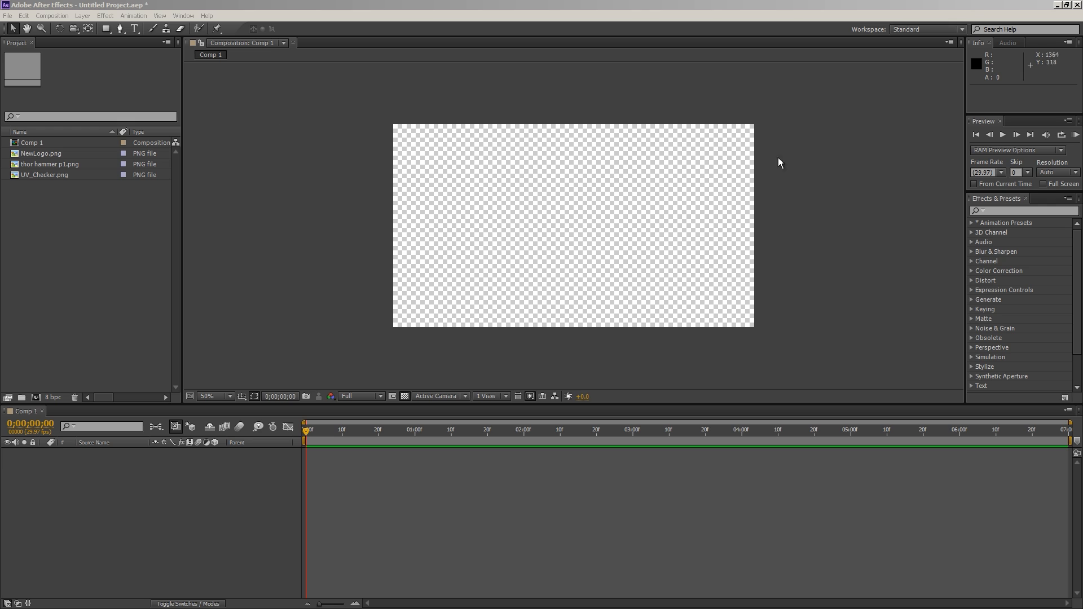
pyautogui.moveTo(861, 33)
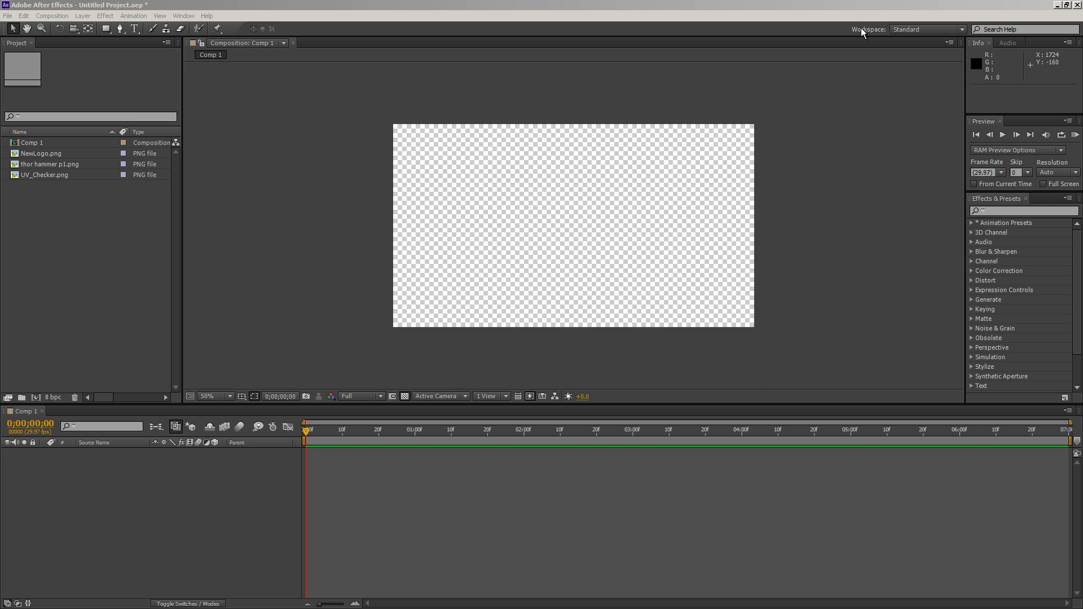
pyautogui.moveTo(751, 181)
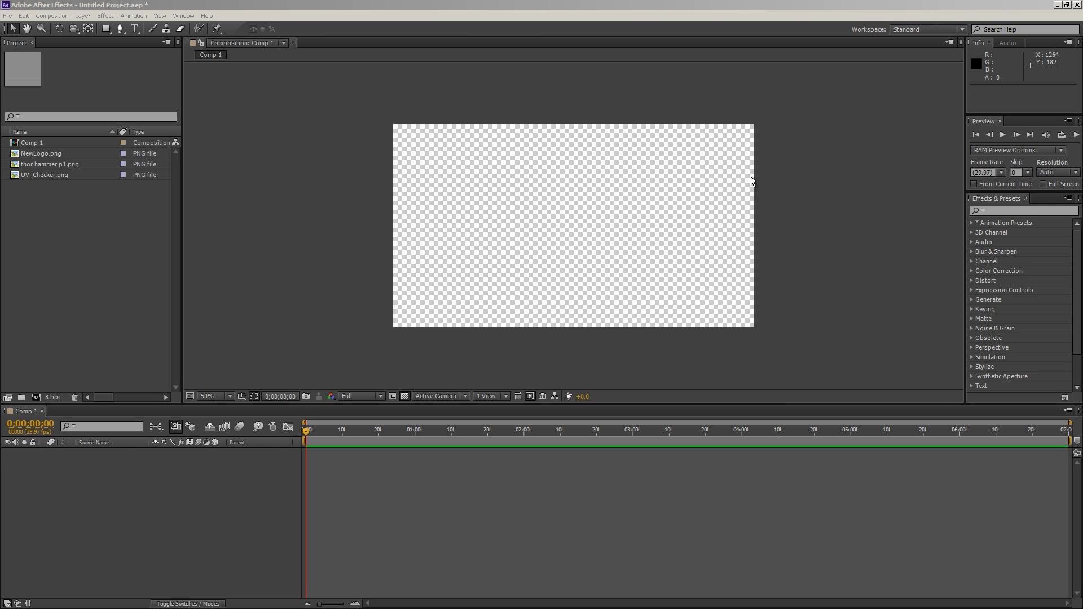
pyautogui.moveTo(231, 227)
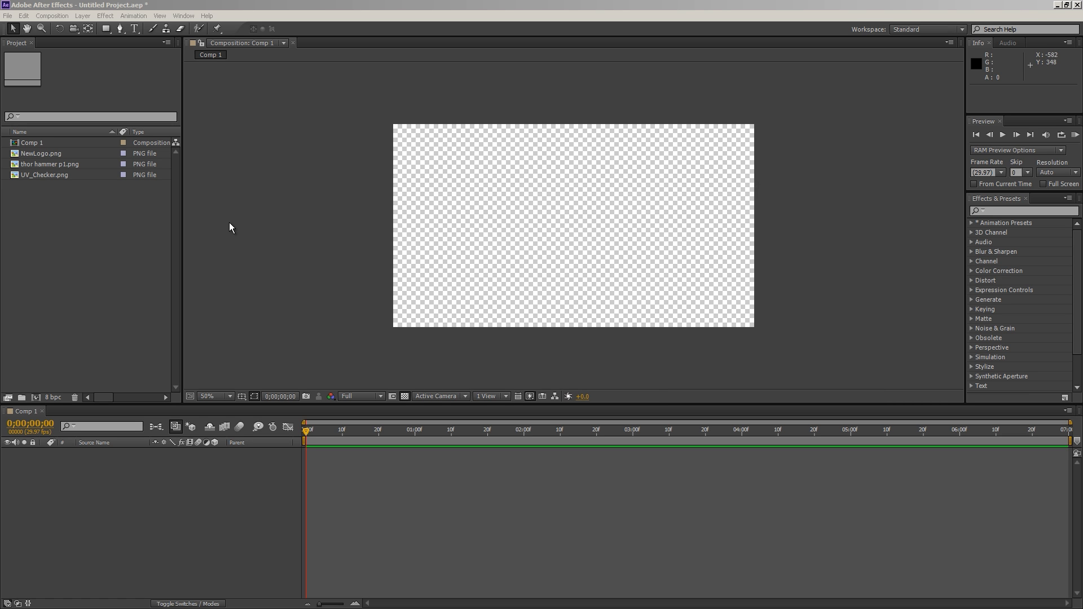
pyautogui.moveTo(87, 196)
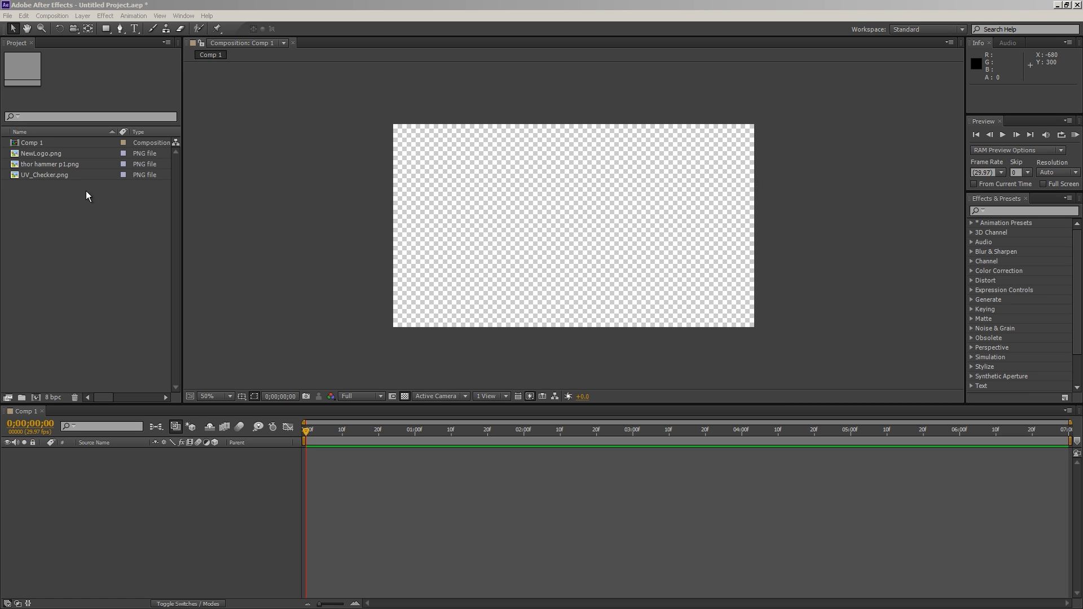
pyautogui.moveTo(74, 200)
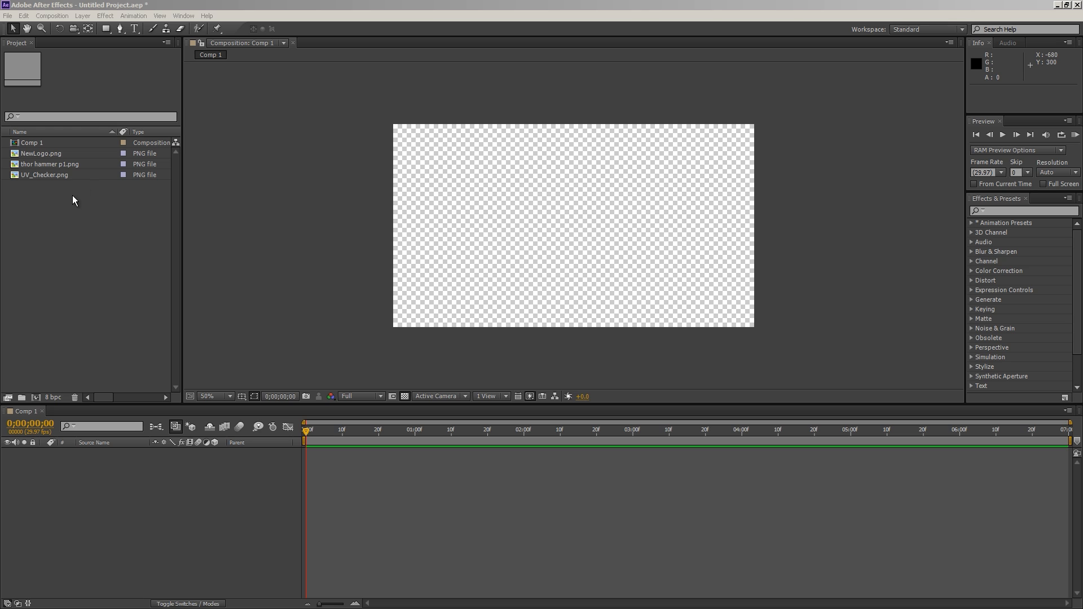
# Select Comp 1 to view its 1280x720, seven-second, 29.97 fps details
pyautogui.click(32, 142)
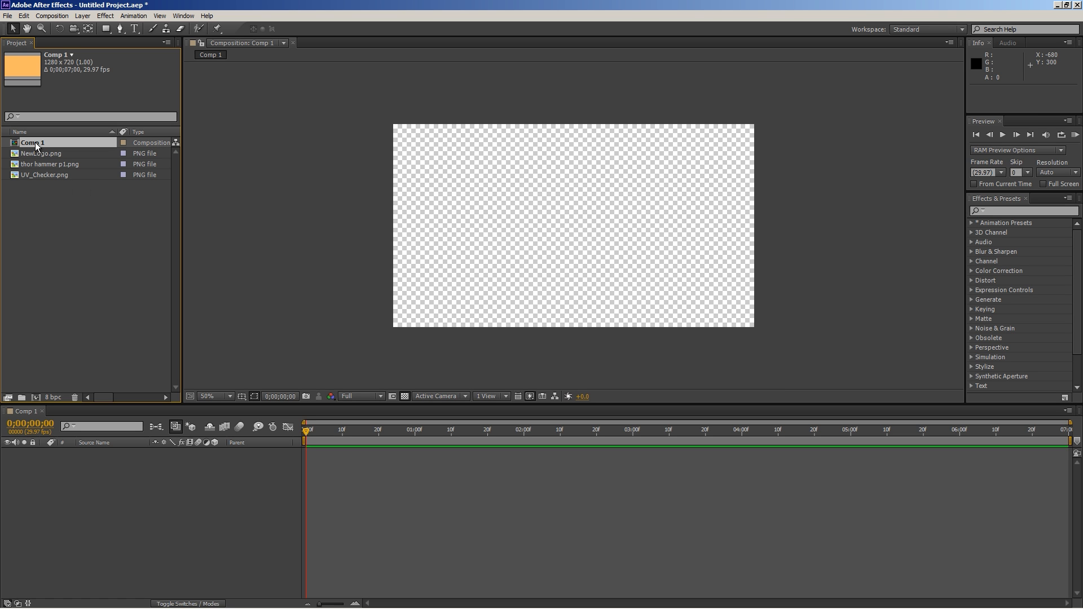
pyautogui.moveTo(47, 153)
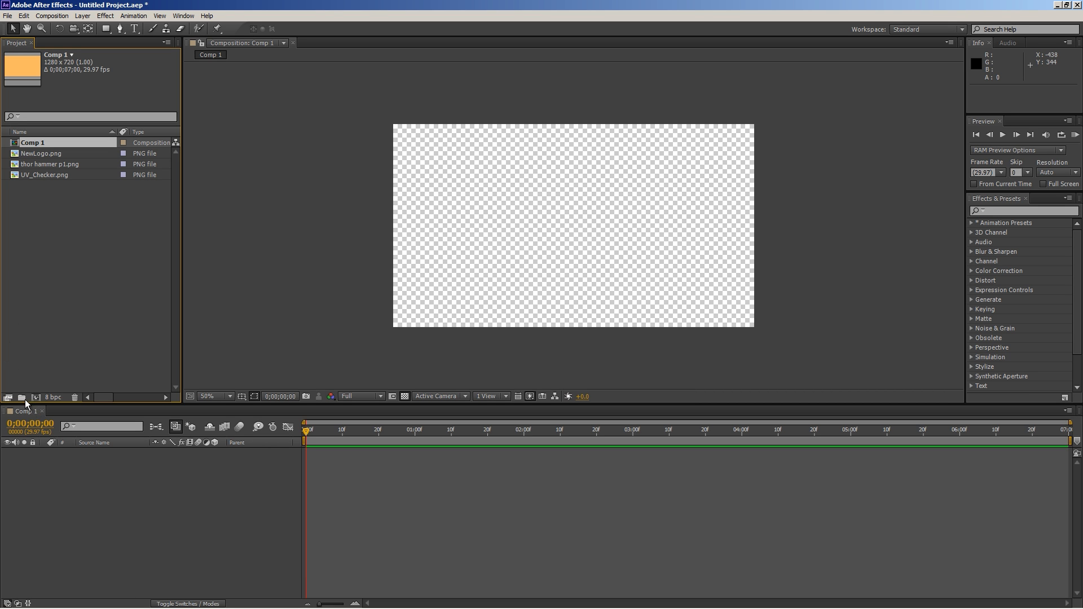
pyautogui.moveTo(7, 397)
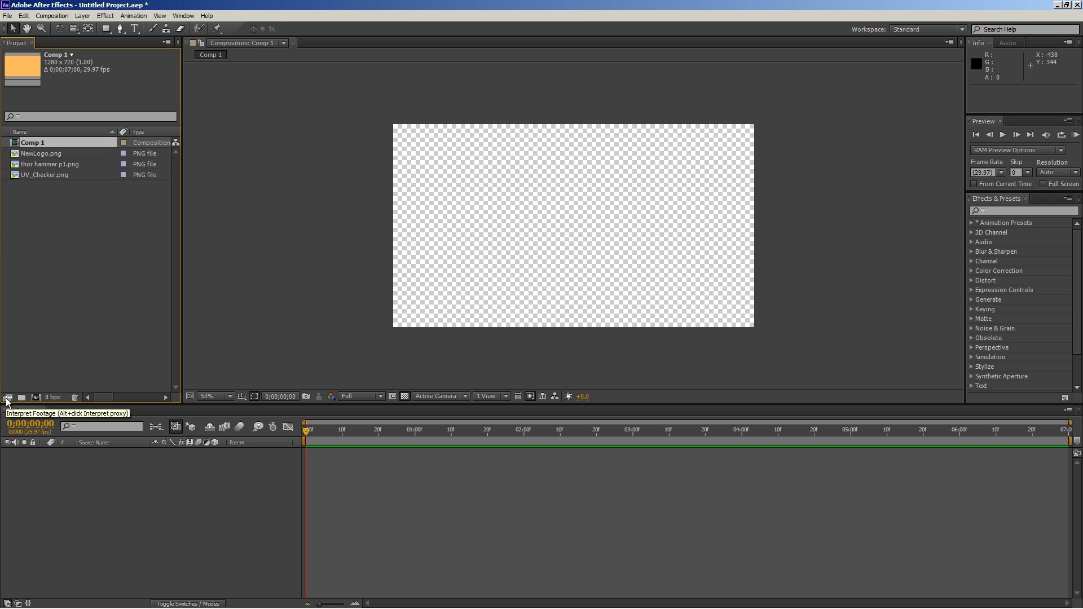
# Open NewLogo.png's Interpret Footage settings and move the dialog leftward
pyautogui.click(41, 153)
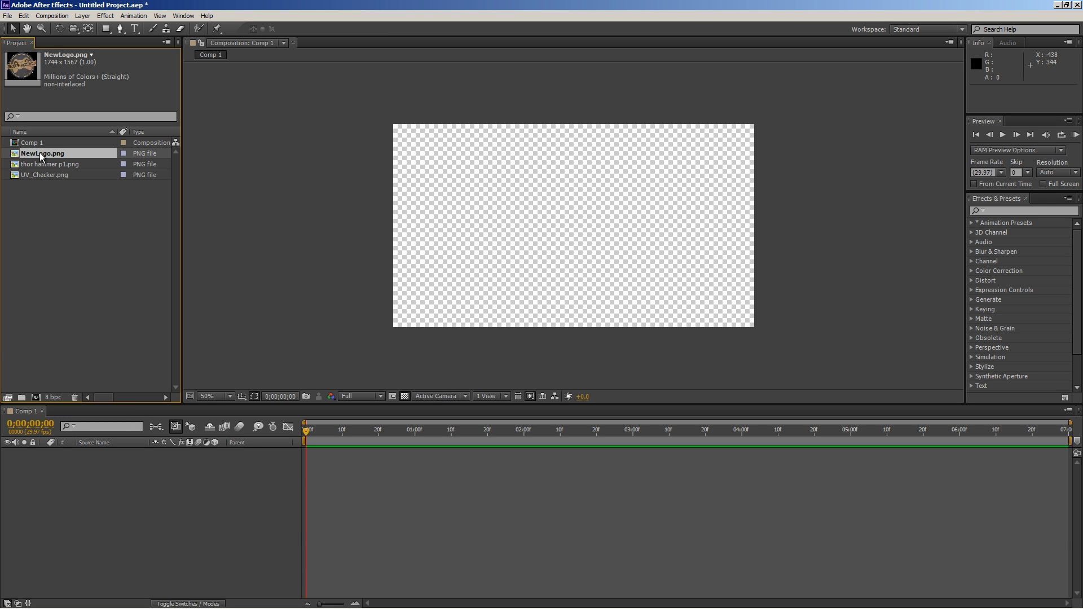
pyautogui.doubleClick(42, 153)
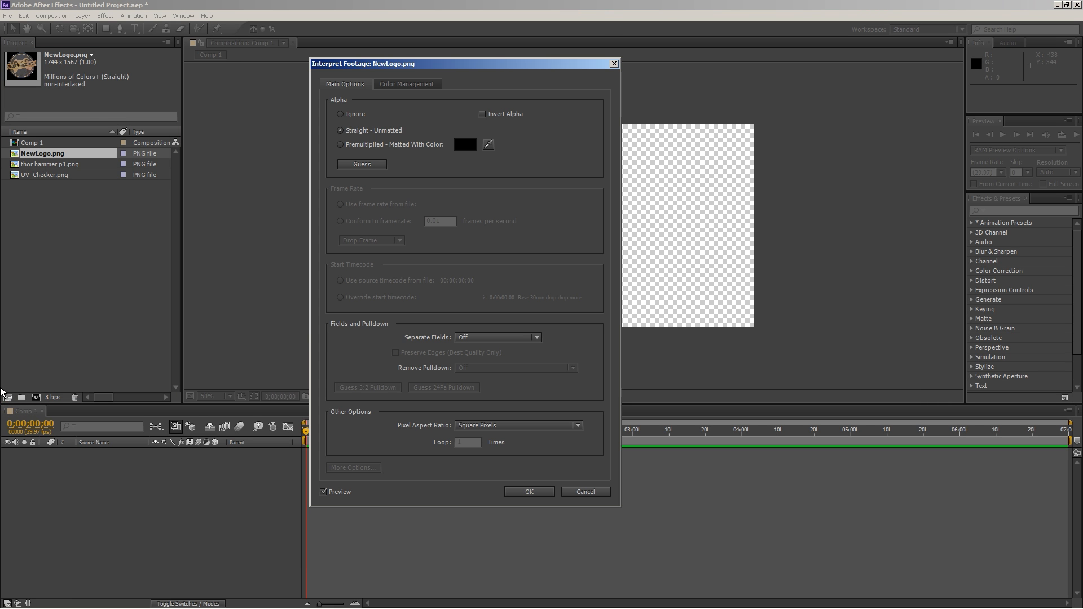
pyautogui.moveTo(25, 398)
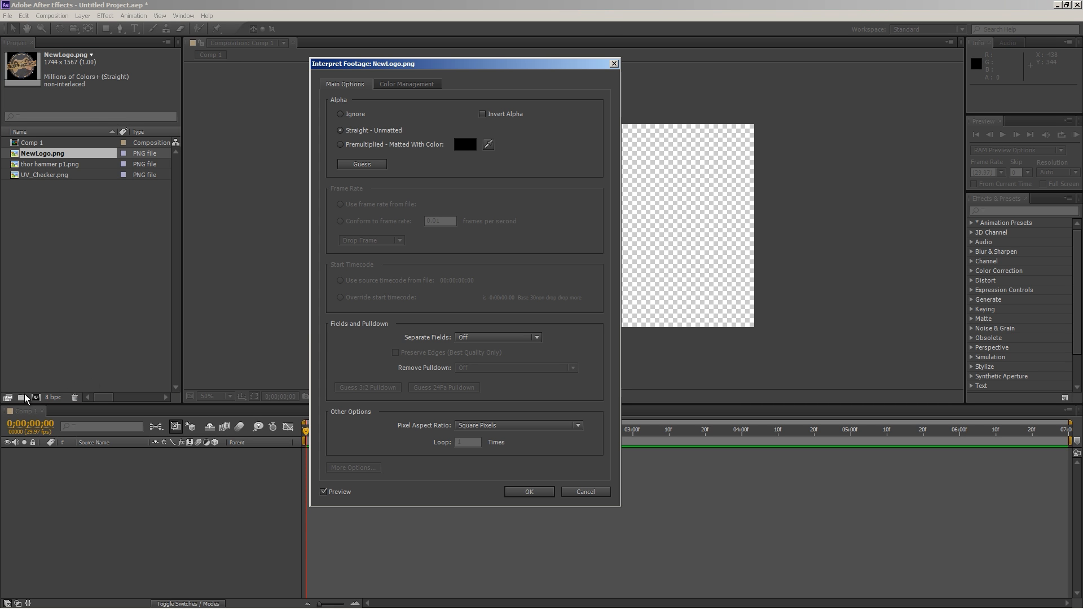
pyautogui.moveTo(411, 76)
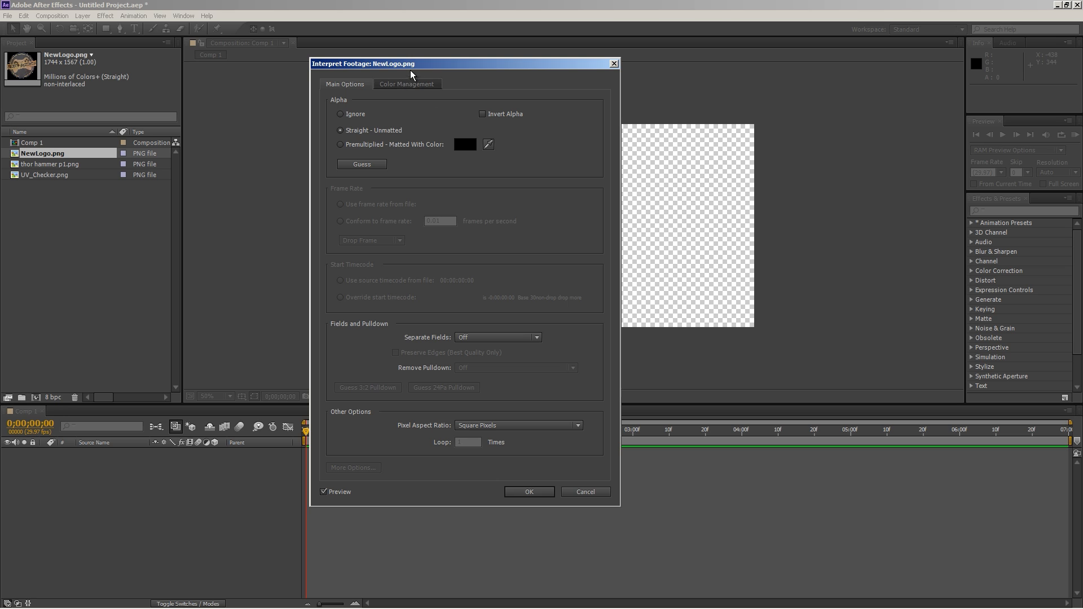
pyautogui.moveTo(410, 64); pyautogui.dragTo(355, 54)
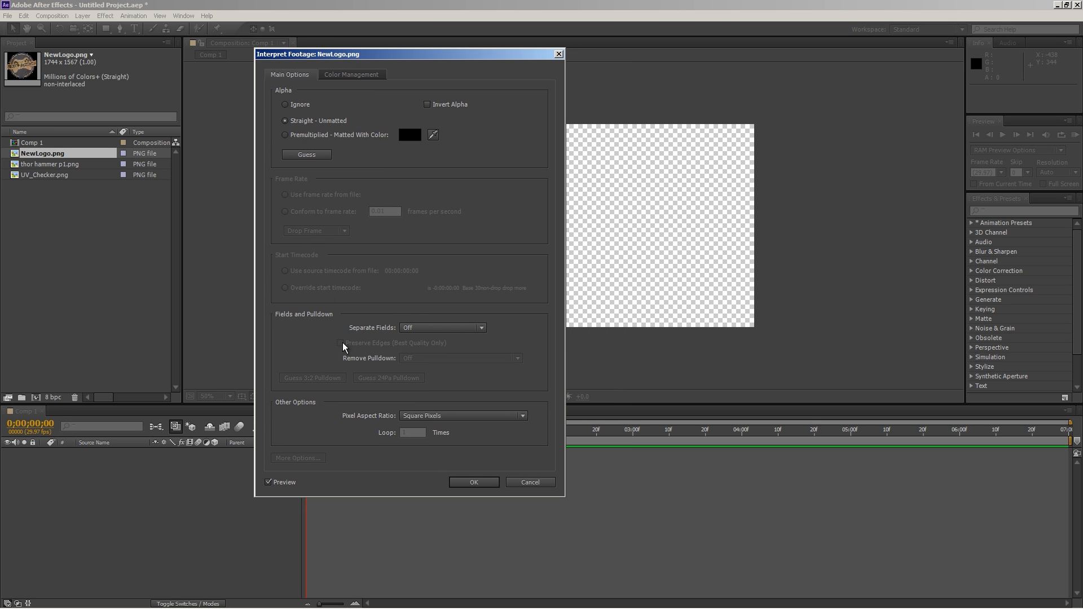
pyautogui.moveTo(417, 28)
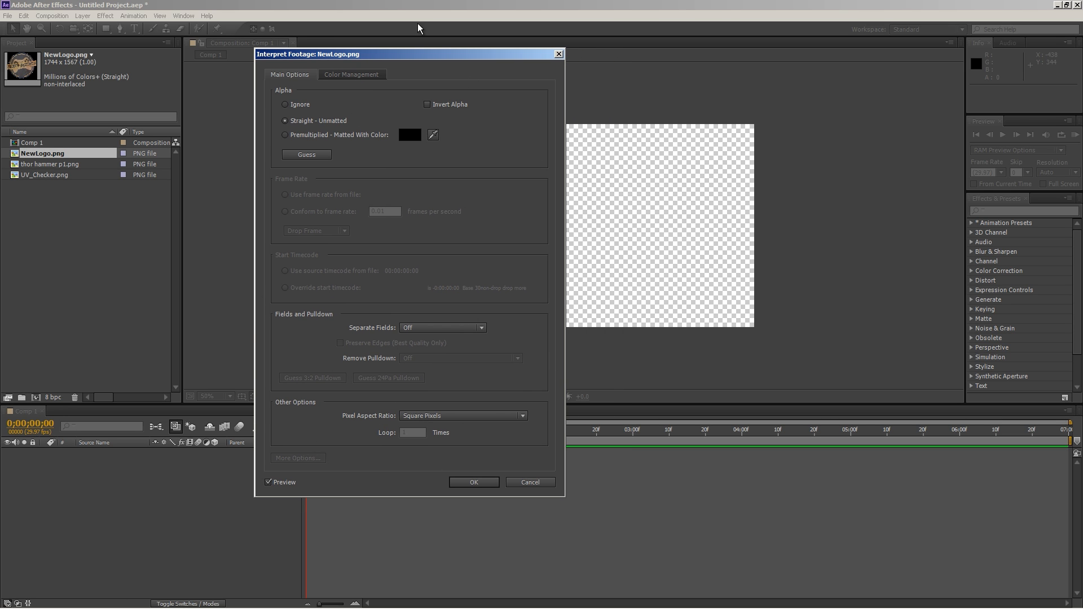
pyautogui.moveTo(375, 296)
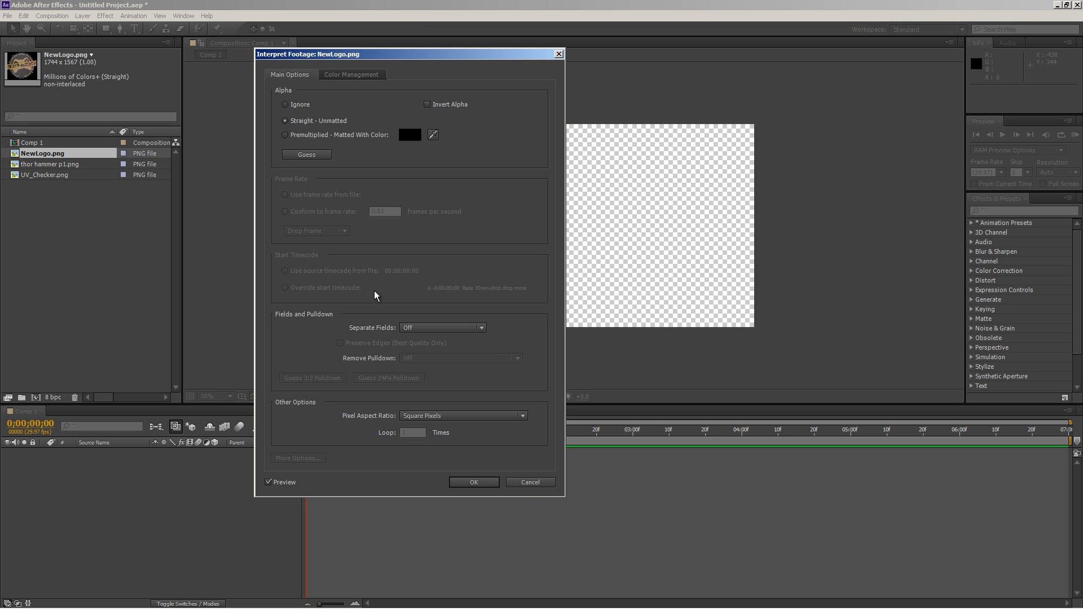
# Close the interpretation dialog, add a project folder, and rename Untitled 1 starting with 'S'
pyautogui.click(473, 482)
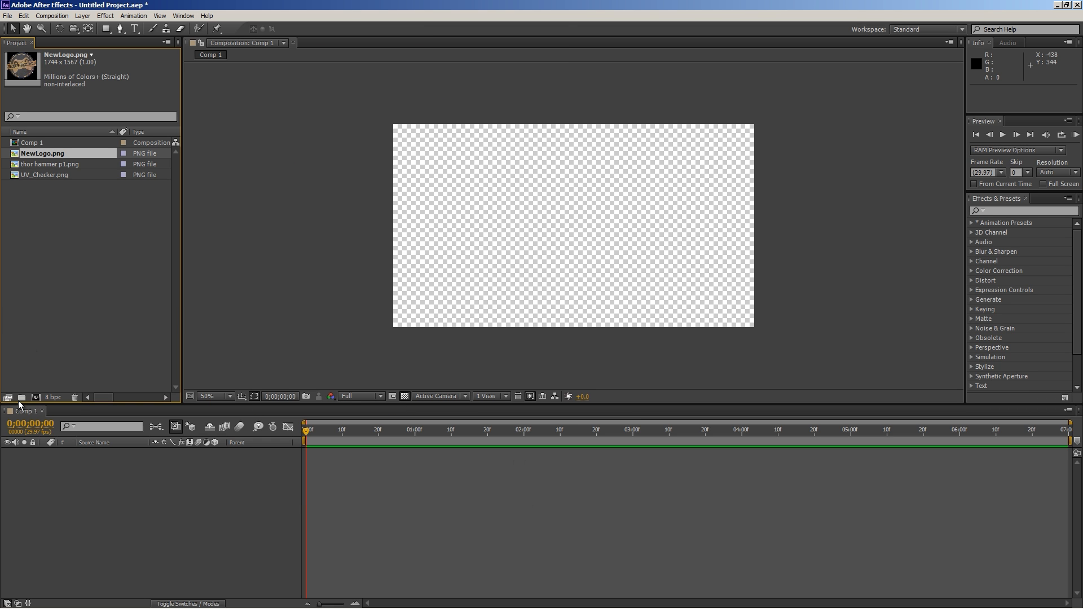
pyautogui.moveTo(21, 397)
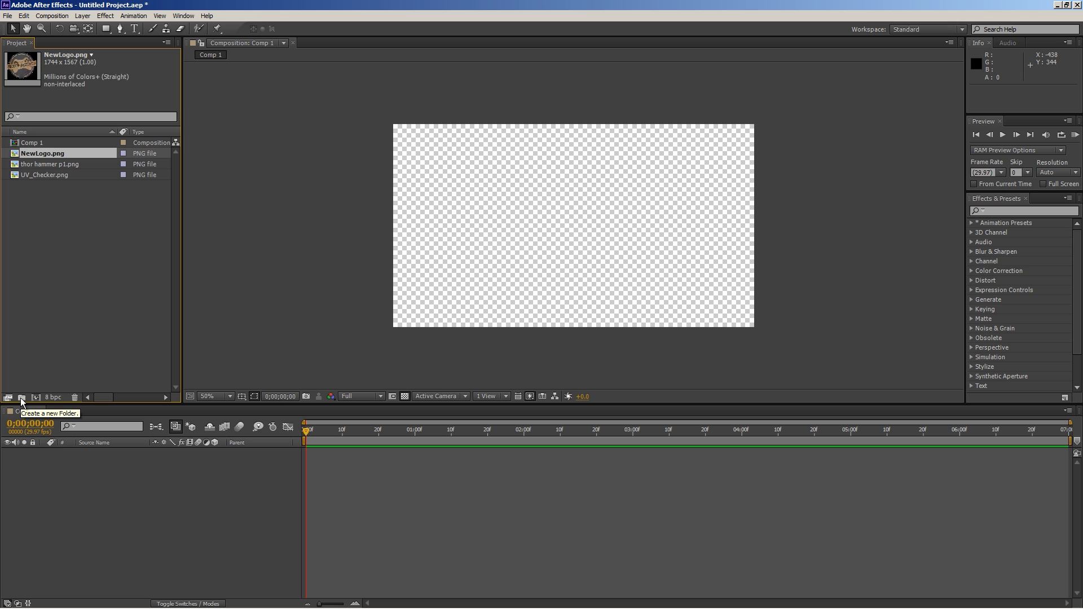
pyautogui.click(22, 397)
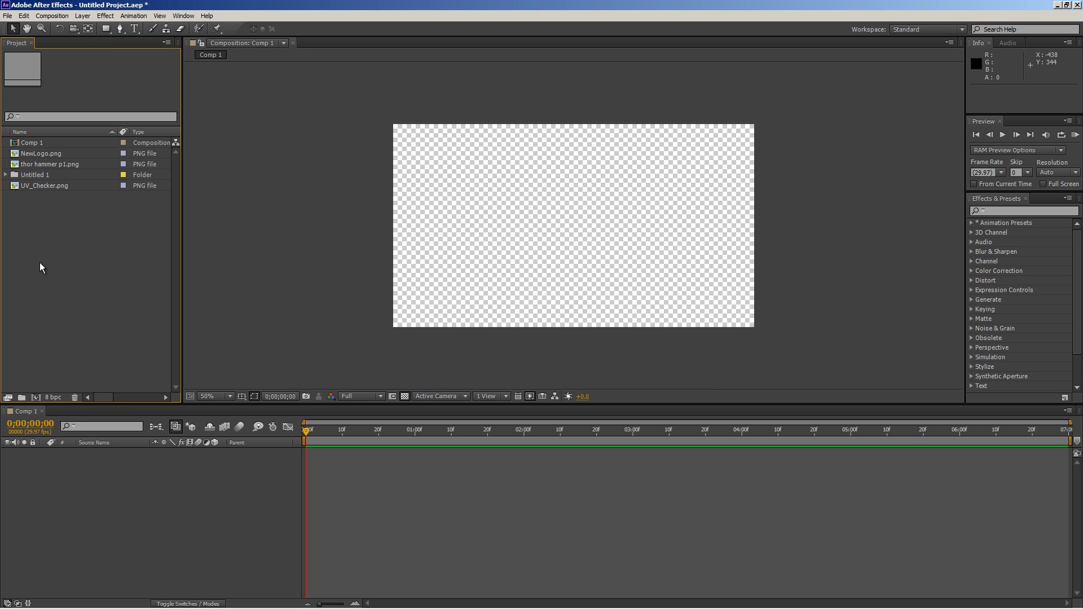
pyautogui.click(34, 175)
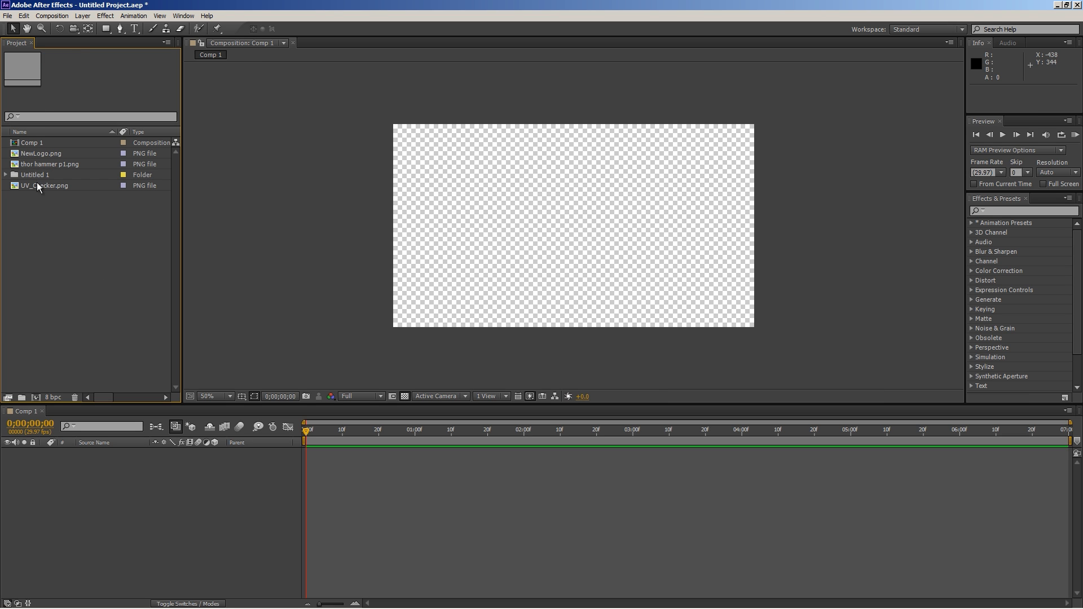
pyautogui.click(35, 174)
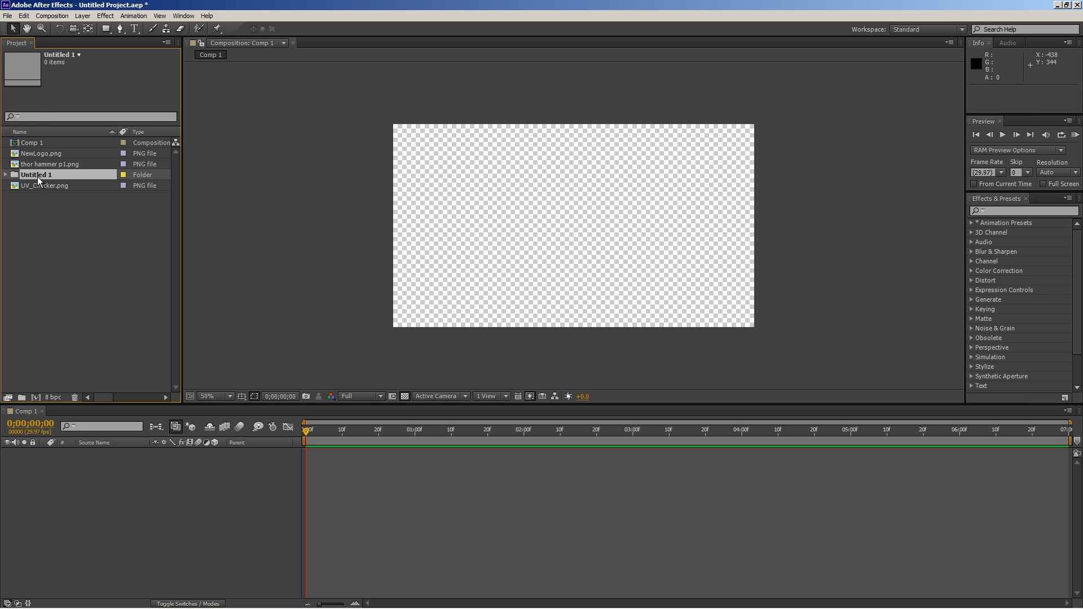
pyautogui.doubleClick(34, 175)
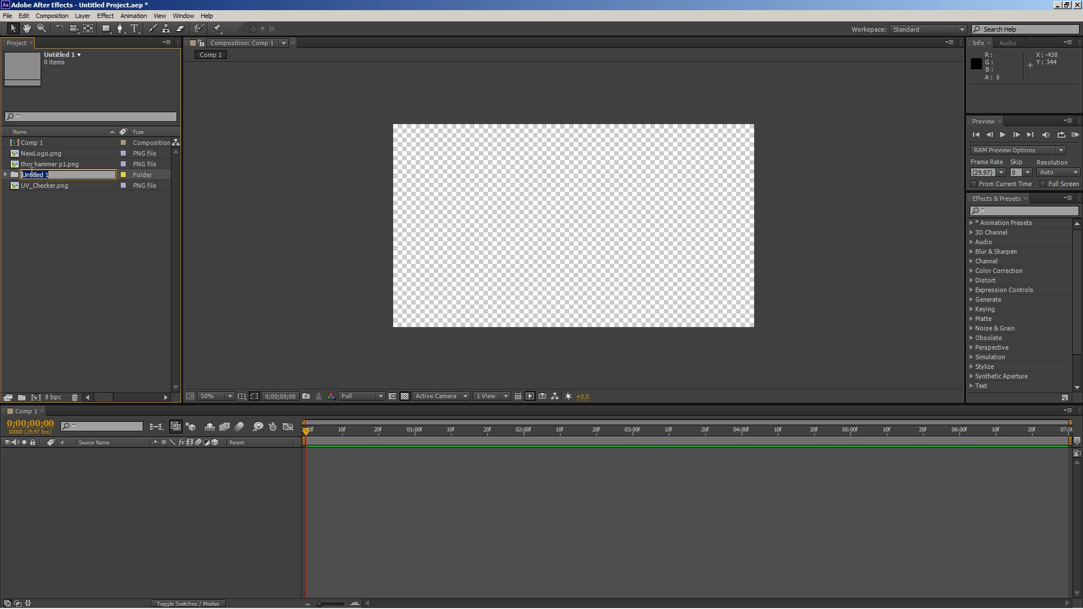
pyautogui.write('StY')
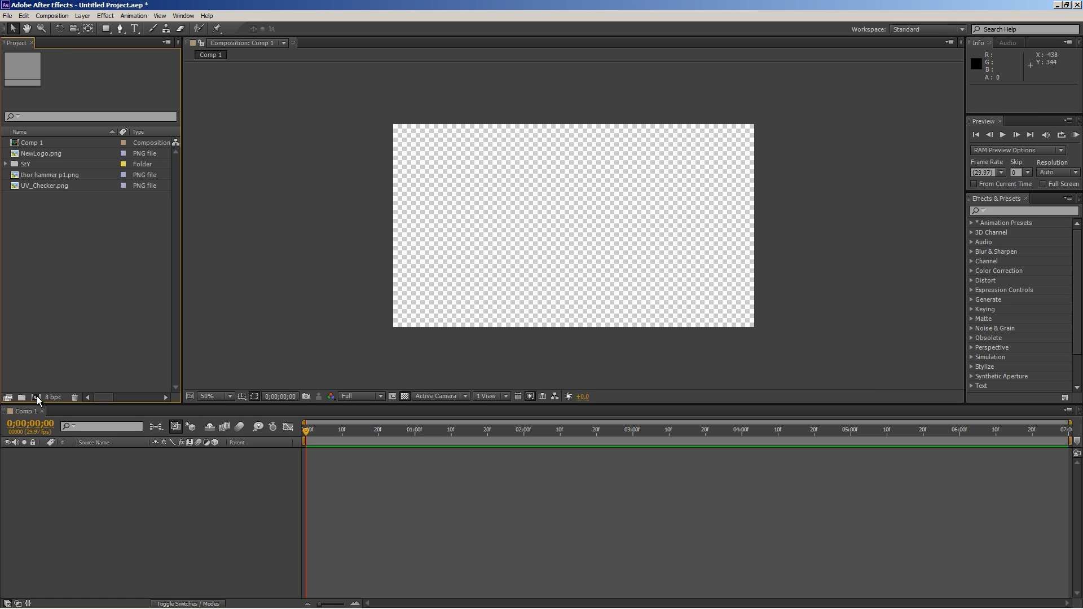
pyautogui.moveTo(36, 397)
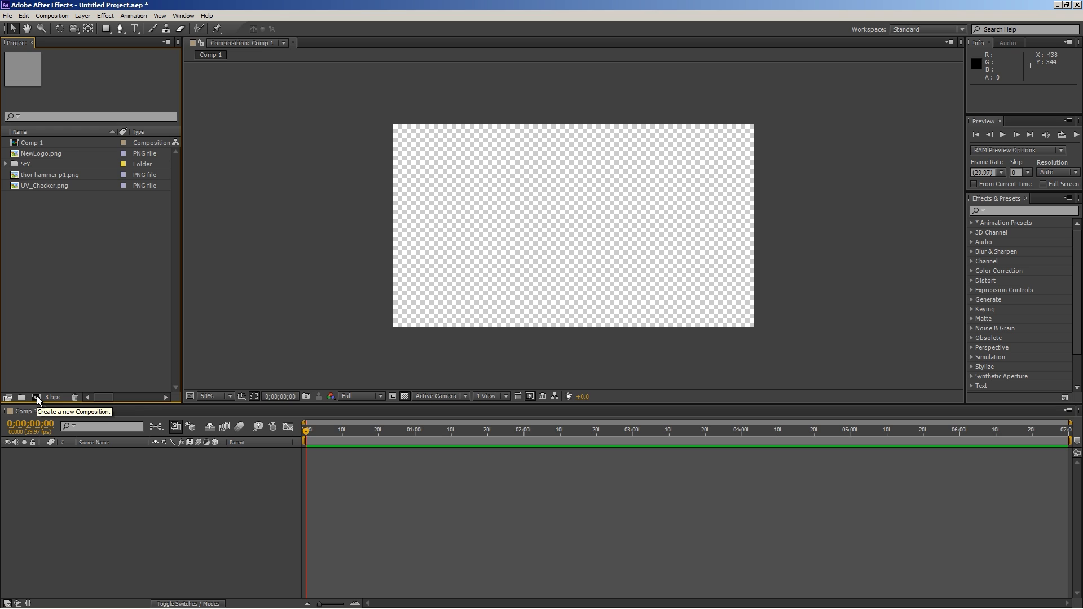
# Start a second composition, then cancel its Composition Settings
pyautogui.click(36, 397)
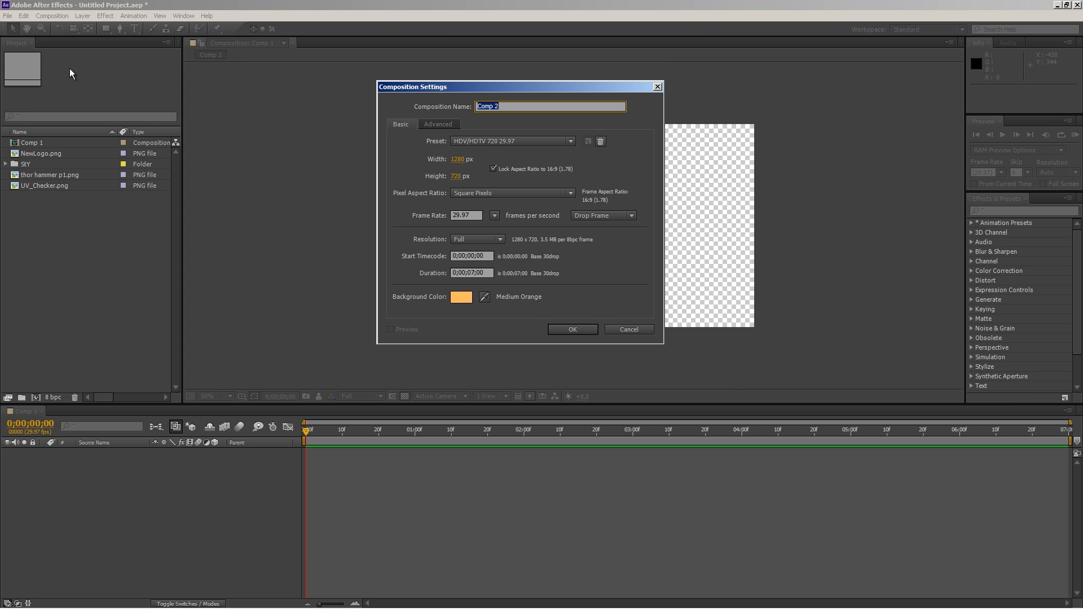
pyautogui.moveTo(15, 21)
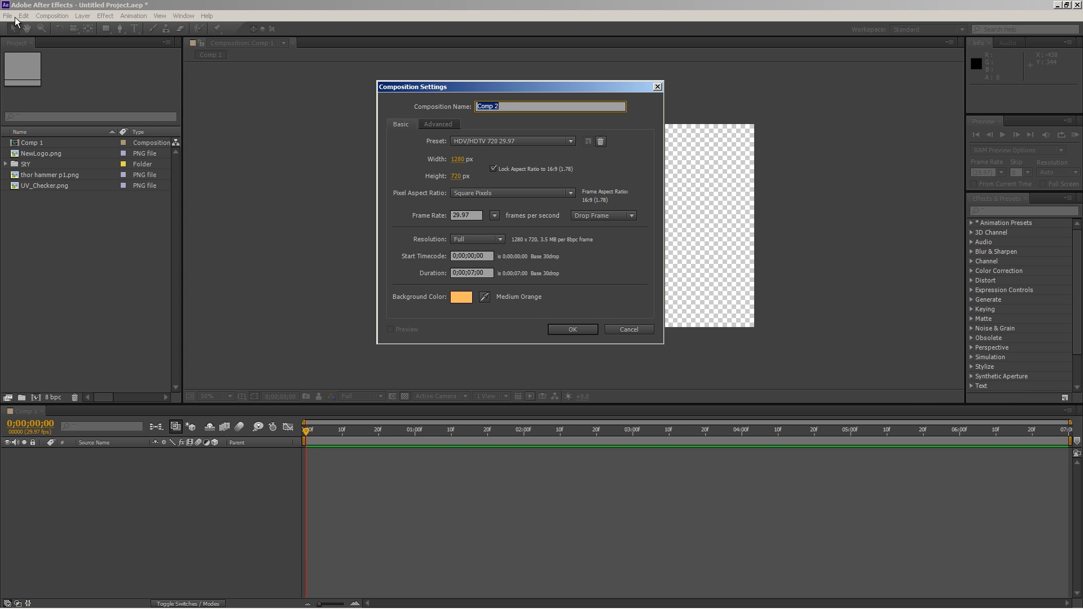
pyautogui.moveTo(127, 136)
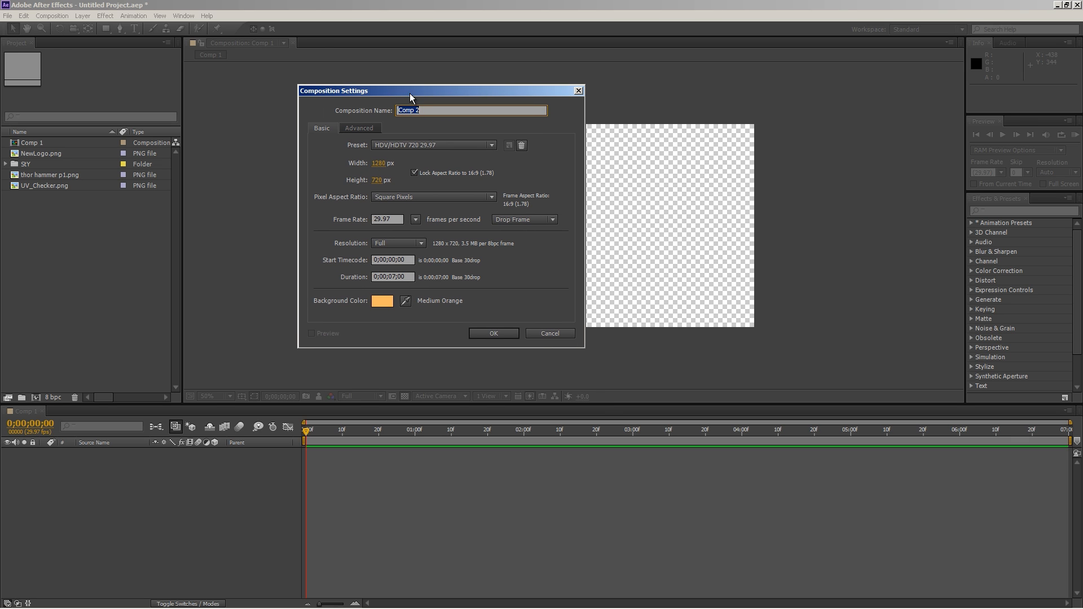
pyautogui.moveTo(558, 347)
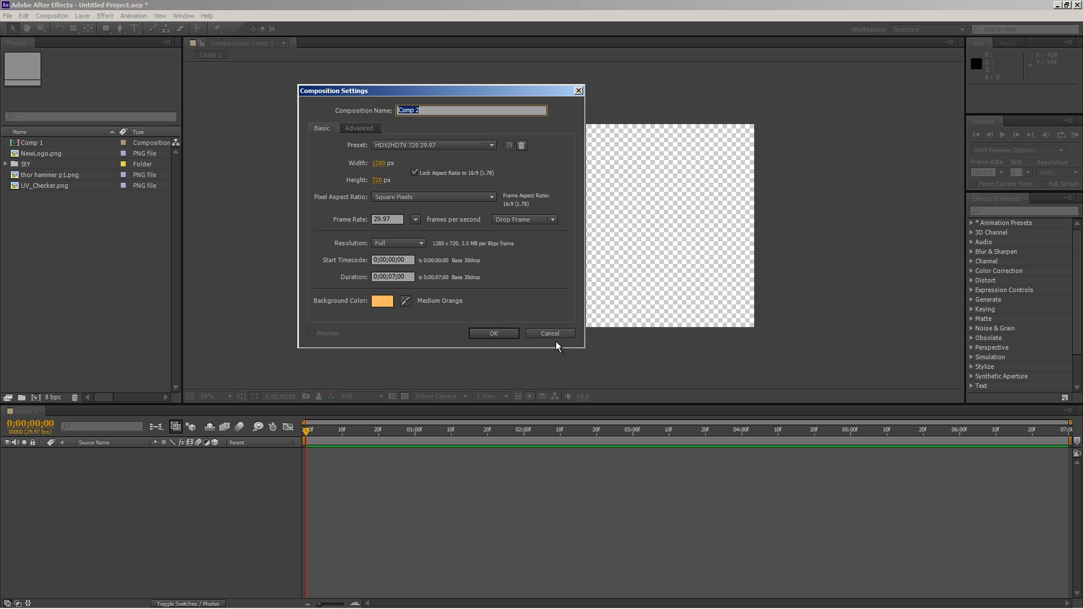
pyautogui.click(550, 333)
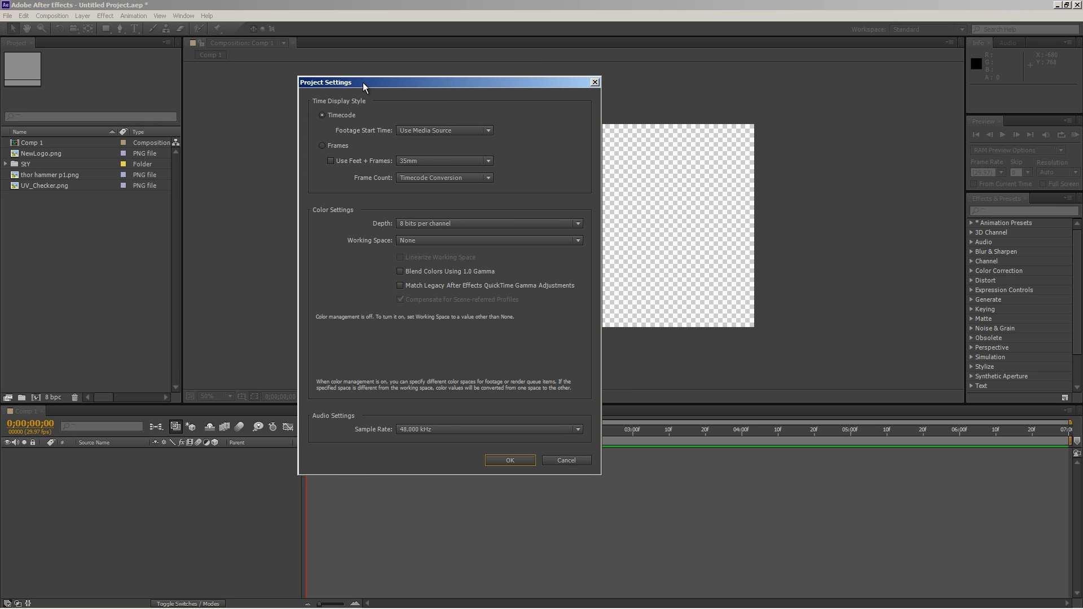
pyautogui.moveTo(57, 402)
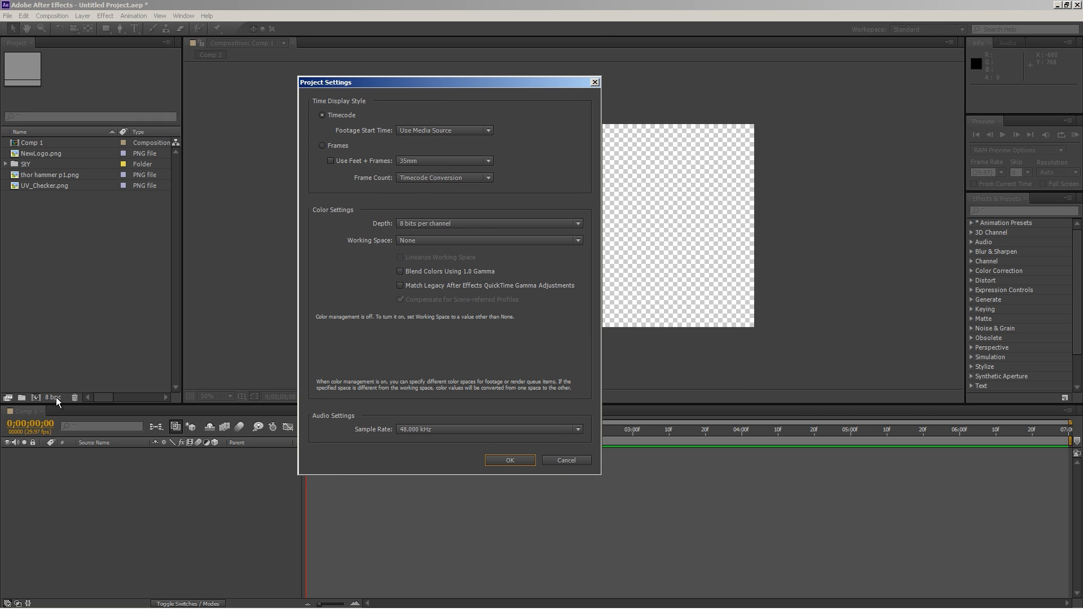
pyautogui.moveTo(365, 358)
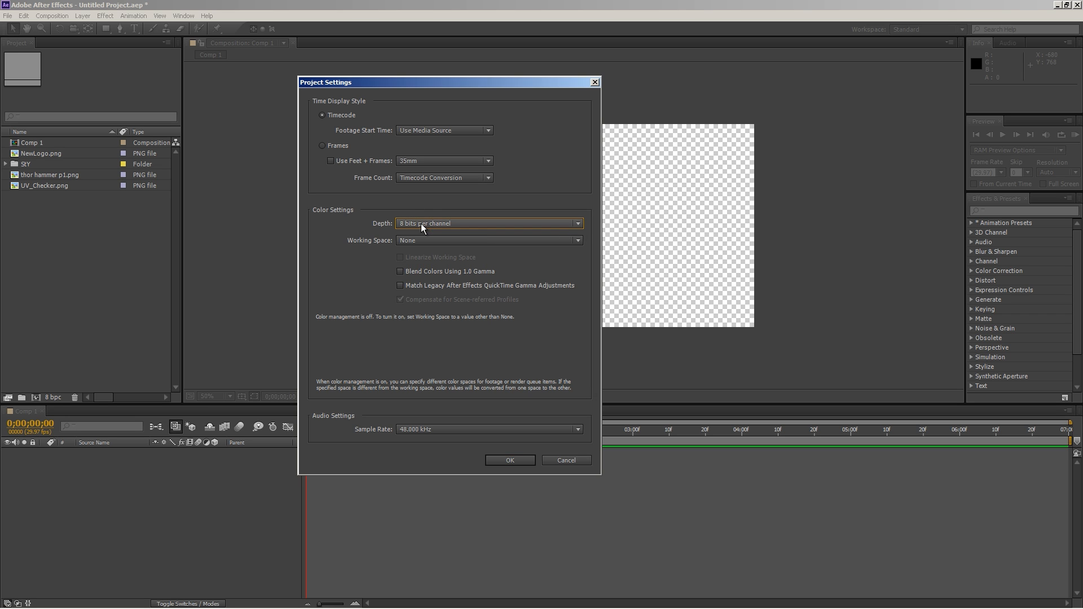
# Close Project Settings unchanged, then select UV_Checker.png and NewLogo.png to view their details
pyautogui.click(509, 461)
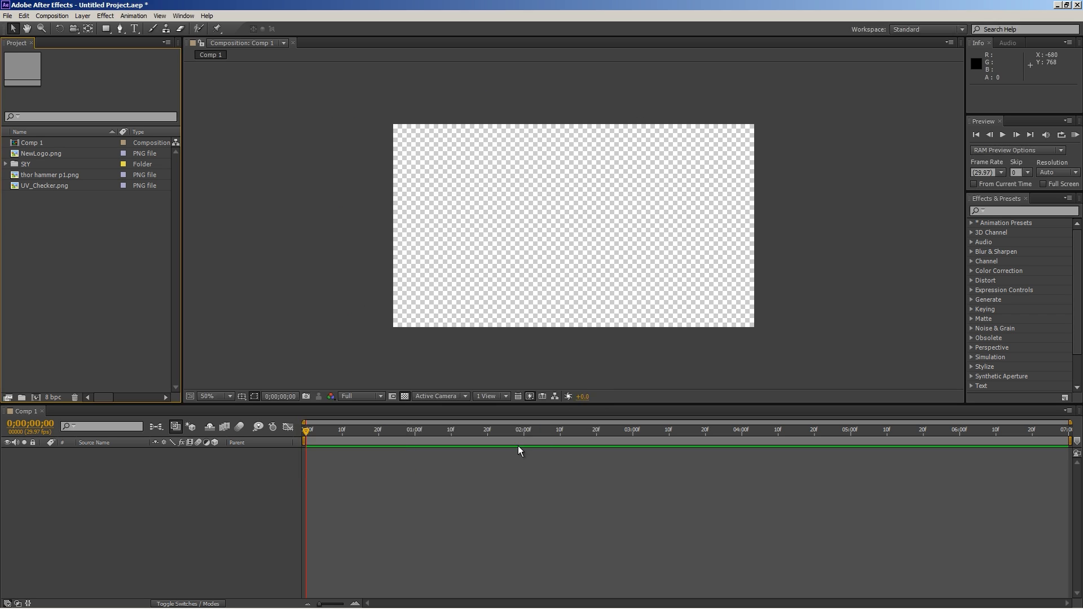
pyautogui.moveTo(75, 397)
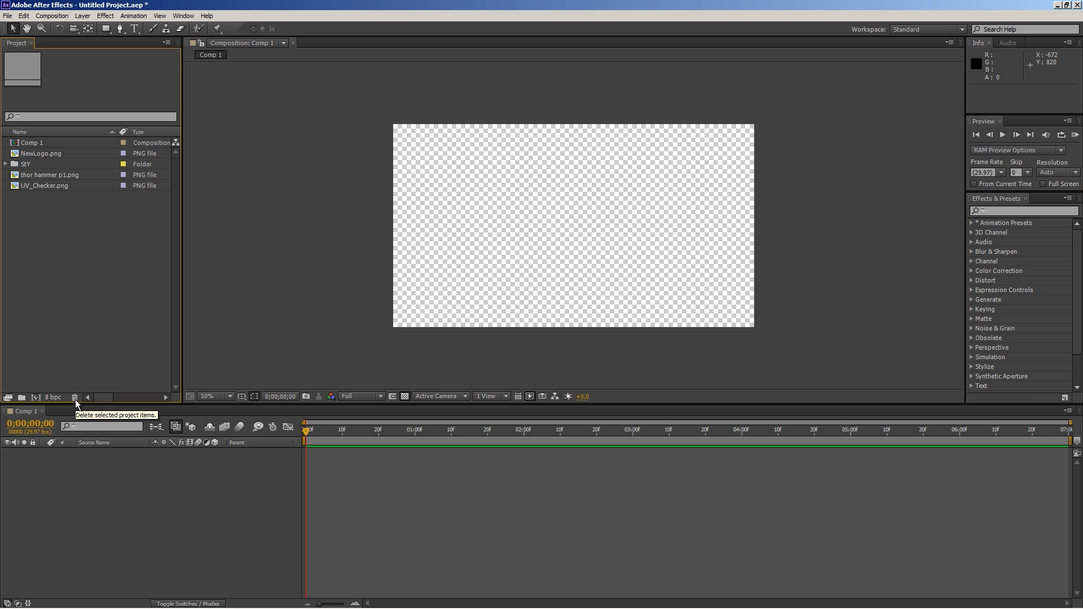
pyautogui.click(46, 185)
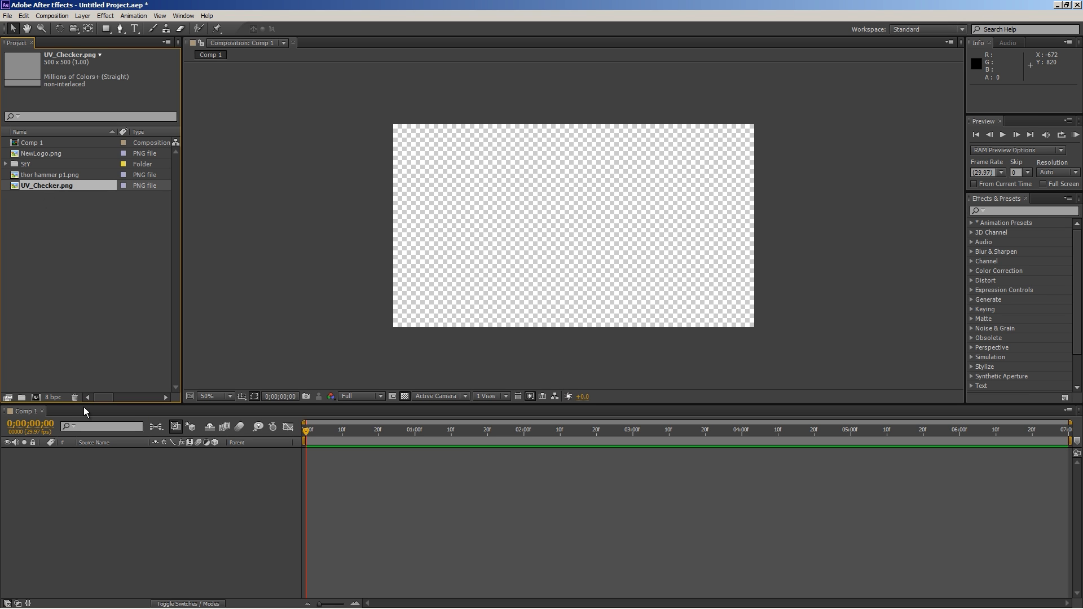
pyautogui.moveTo(75, 397)
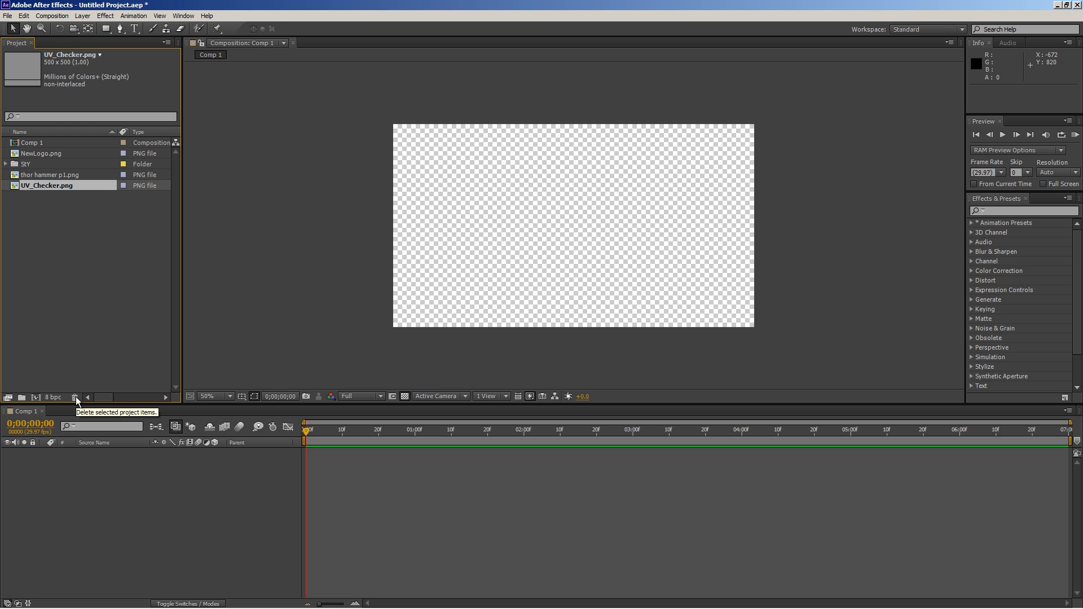
pyautogui.moveTo(81, 360)
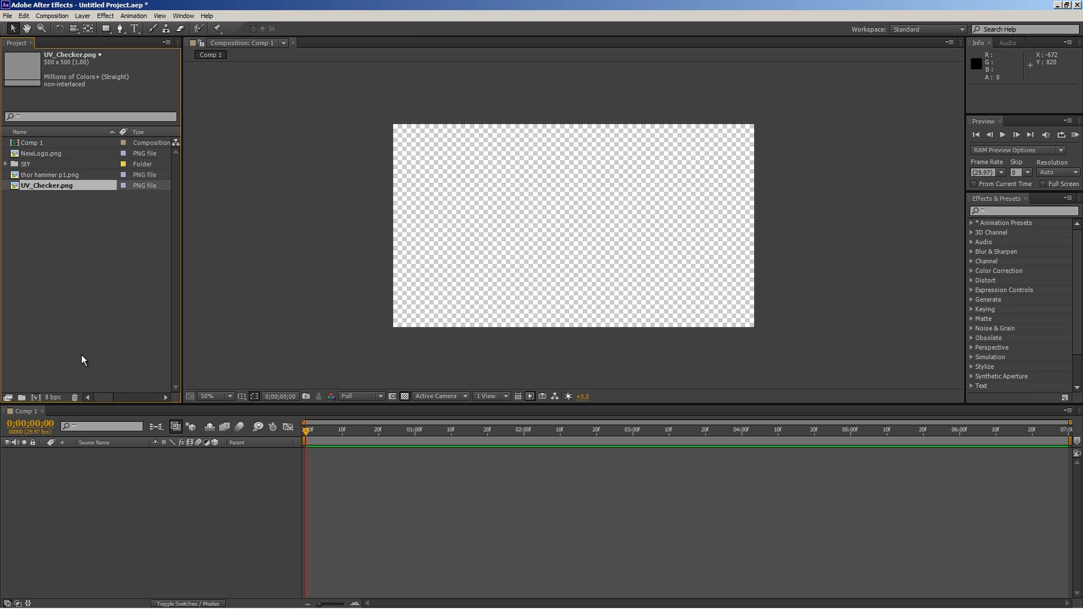
pyautogui.click(41, 153)
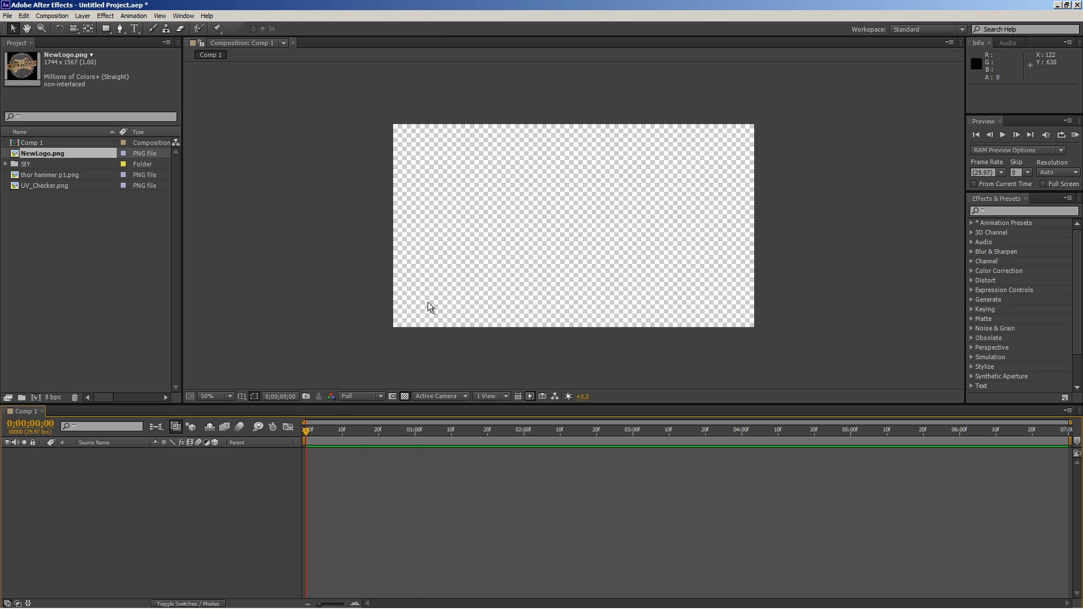
pyautogui.moveTo(9, 54)
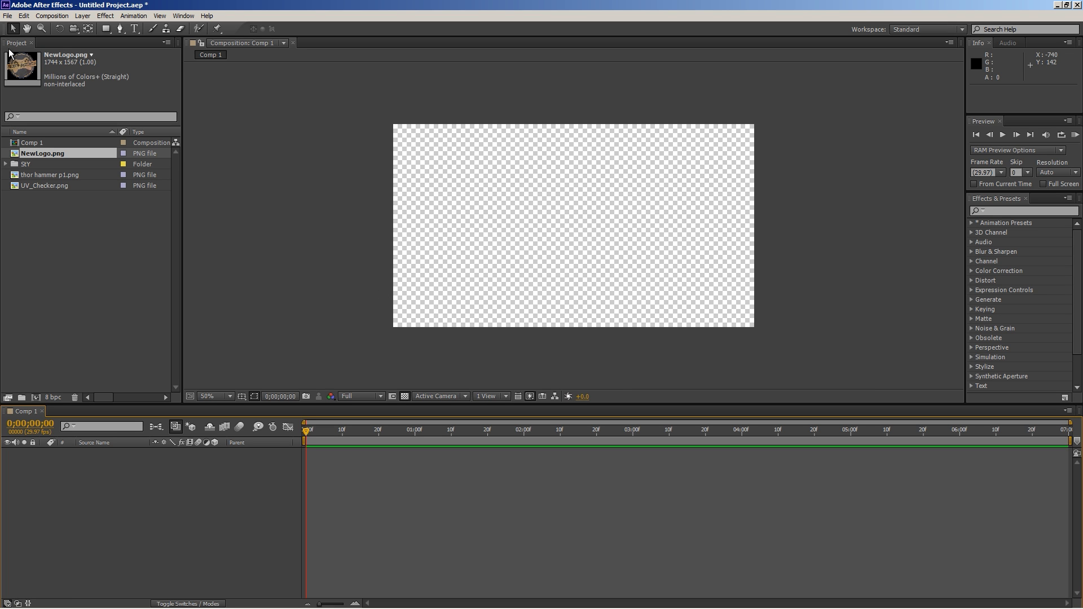
pyautogui.moveTo(112, 494)
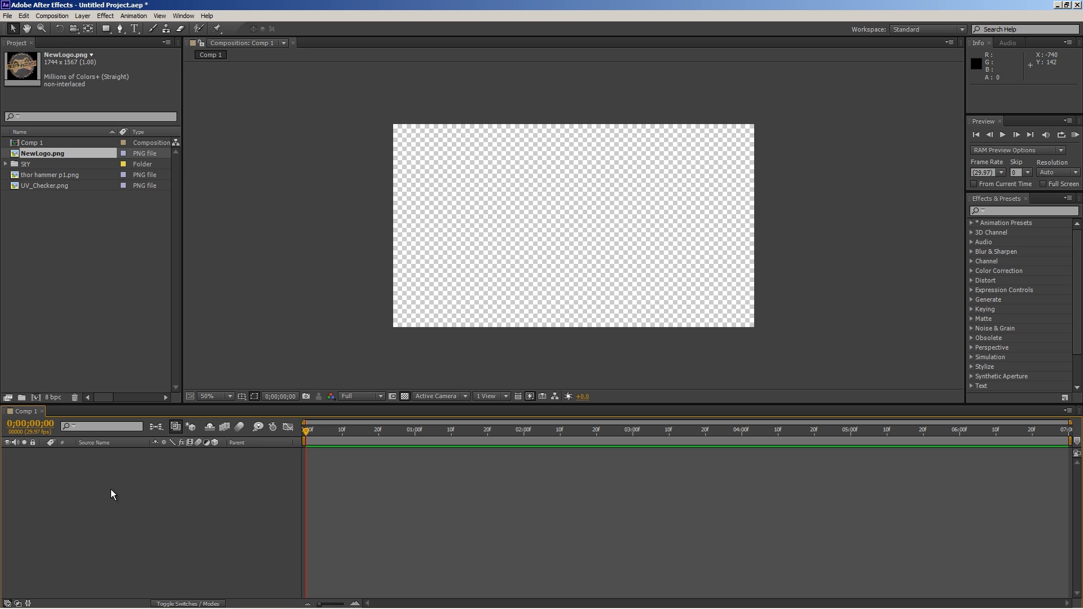
pyautogui.moveTo(87, 419)
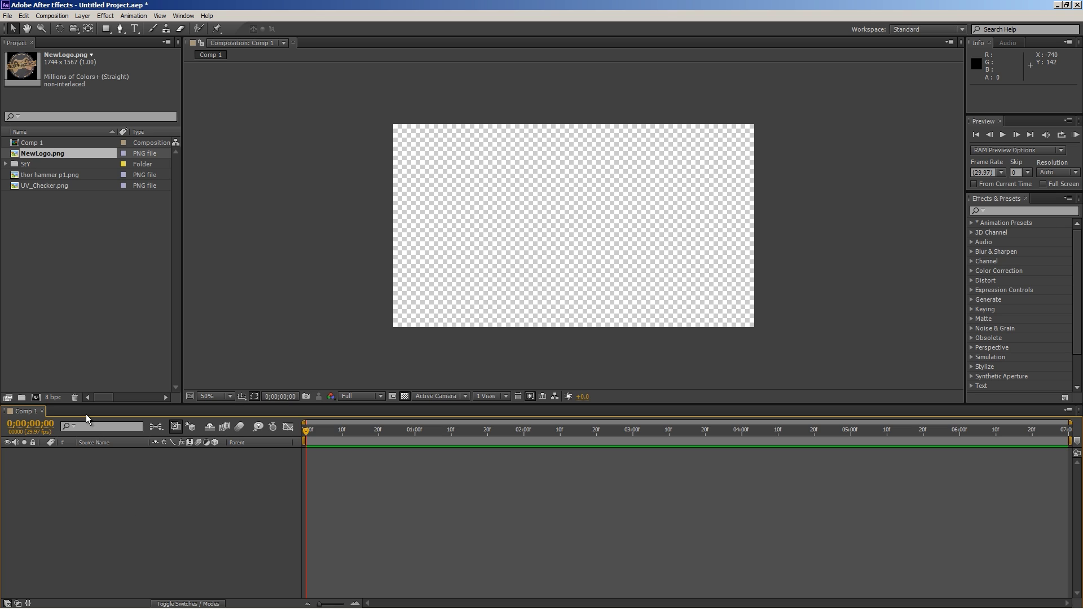
pyautogui.moveTo(176, 523)
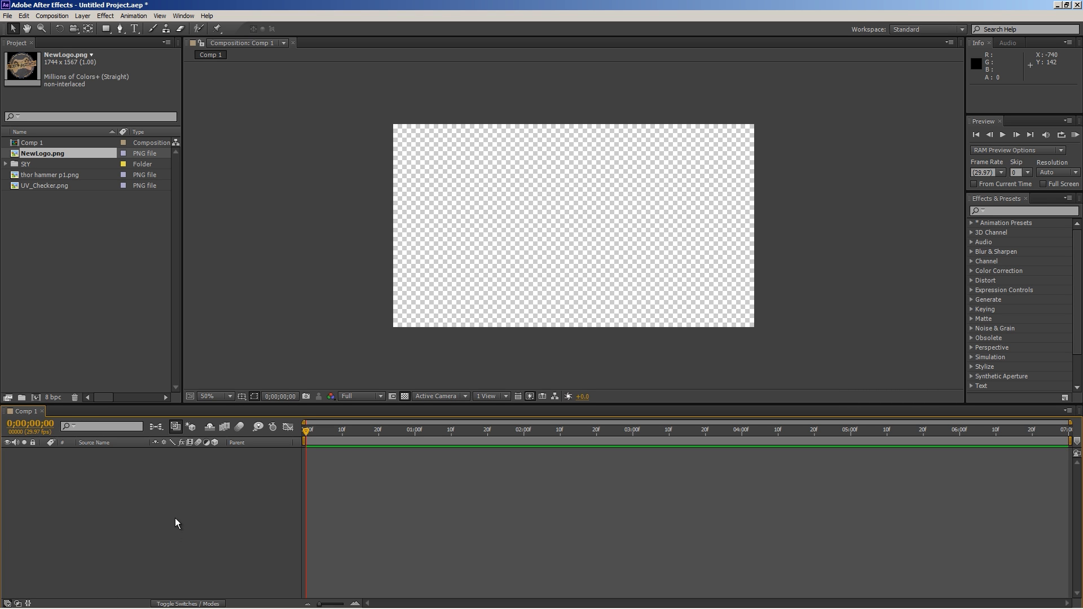
pyautogui.moveTo(147, 413)
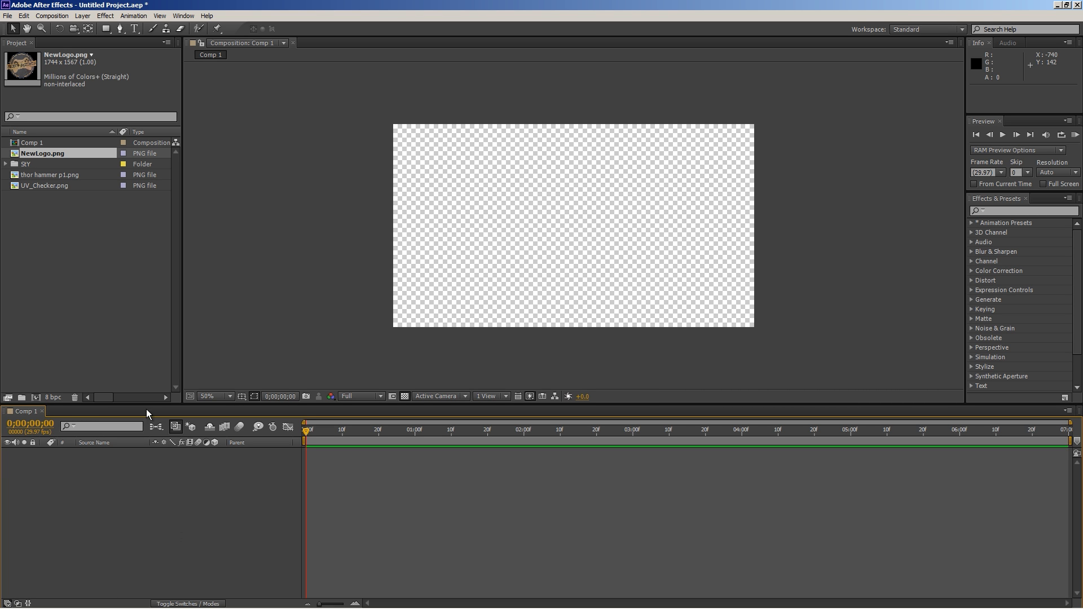
pyautogui.moveTo(639, 272)
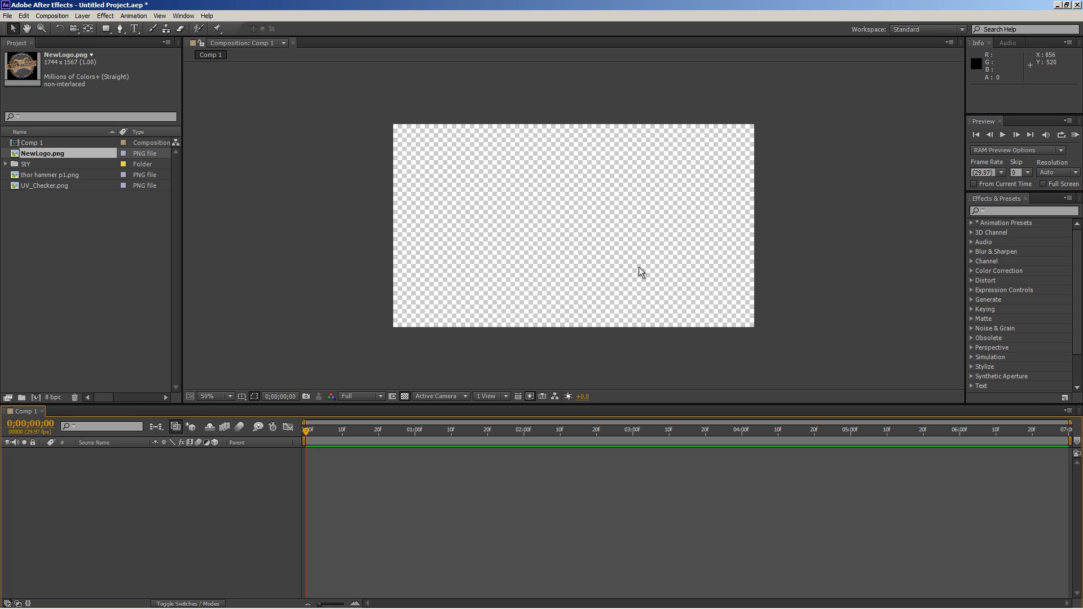
pyautogui.moveTo(702, 250)
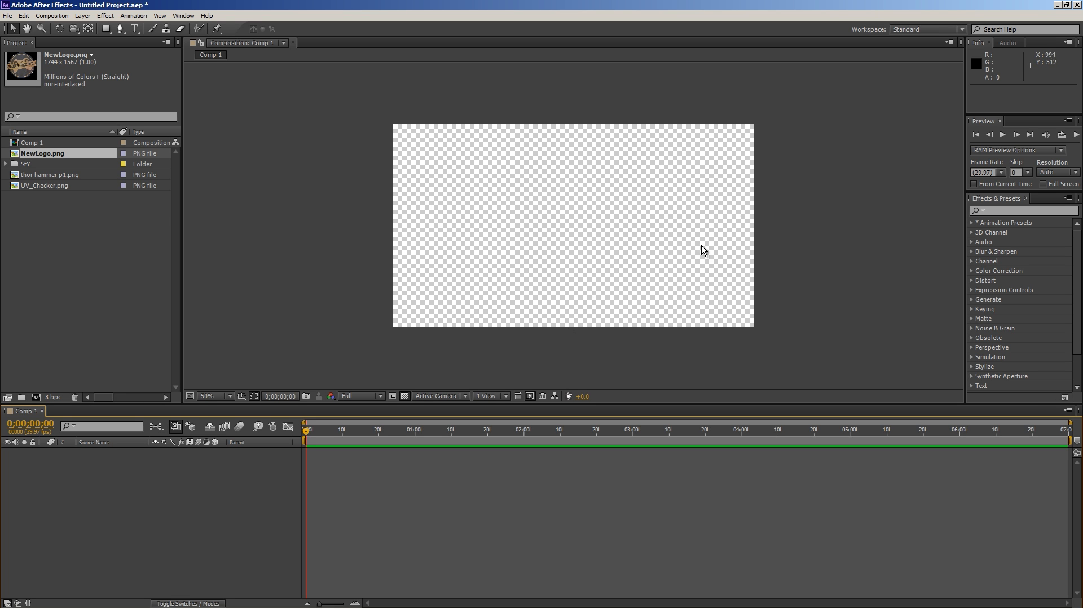
pyautogui.moveTo(118, 313)
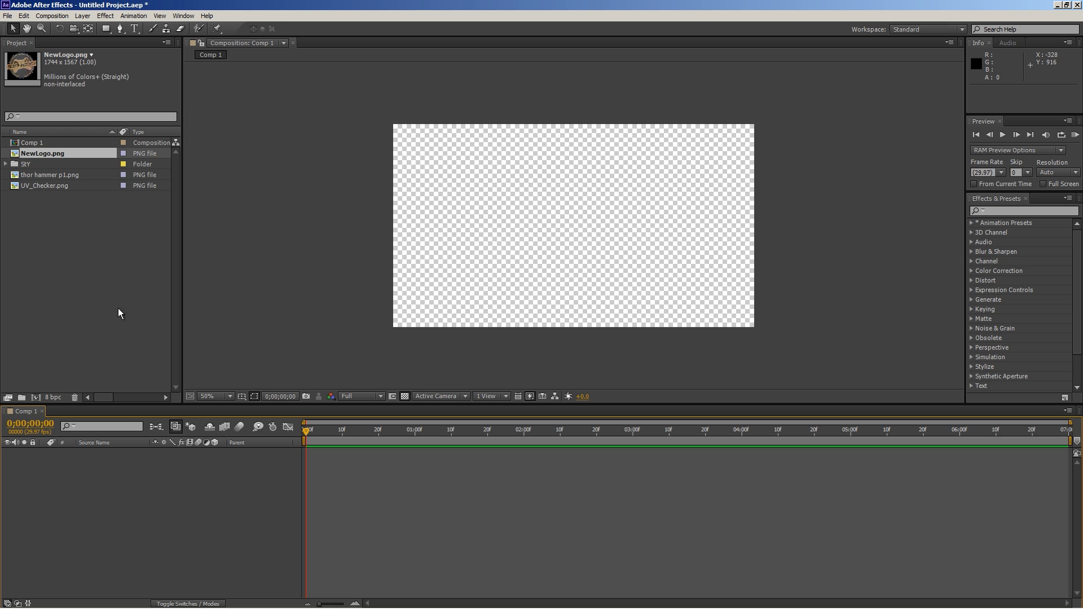
pyautogui.moveTo(7, 98)
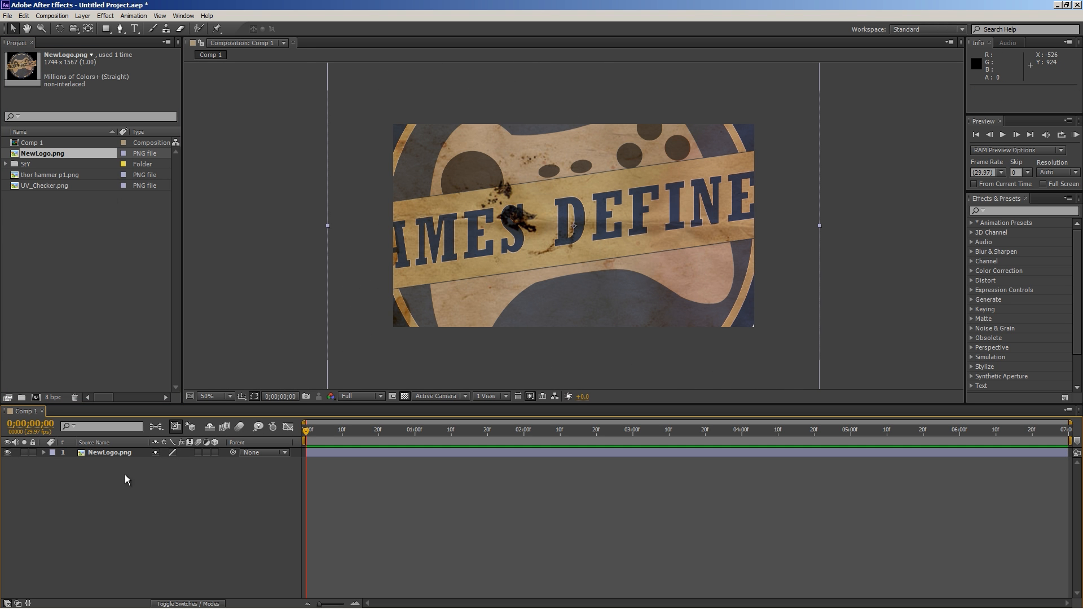
# Pick the thor hammer p1.png and UV_Checker.png footage items to add as Comp 1 layers
pyautogui.click(53, 175)
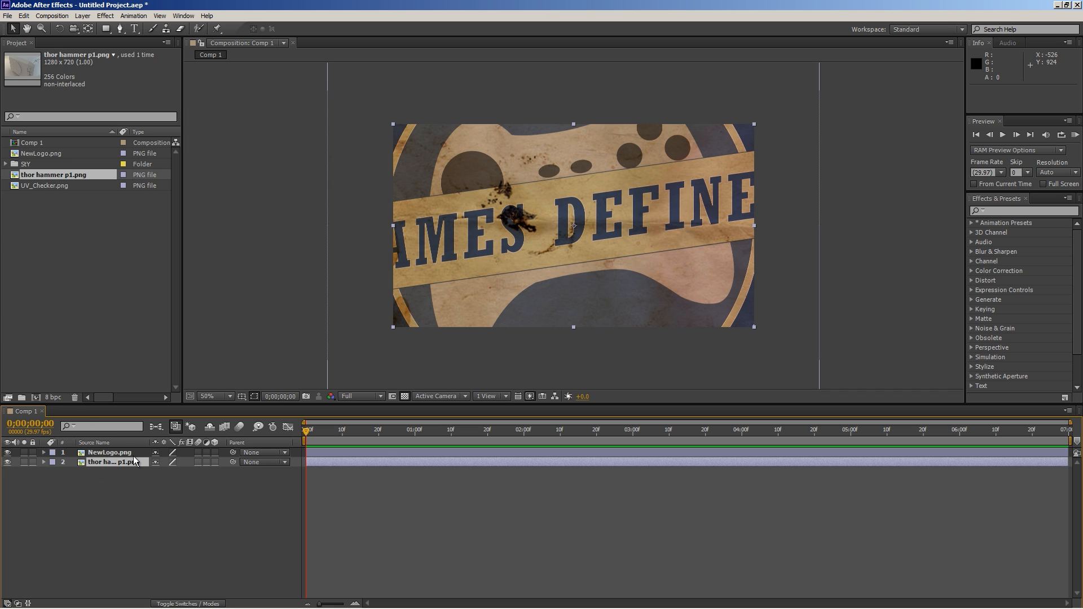
pyautogui.click(45, 185)
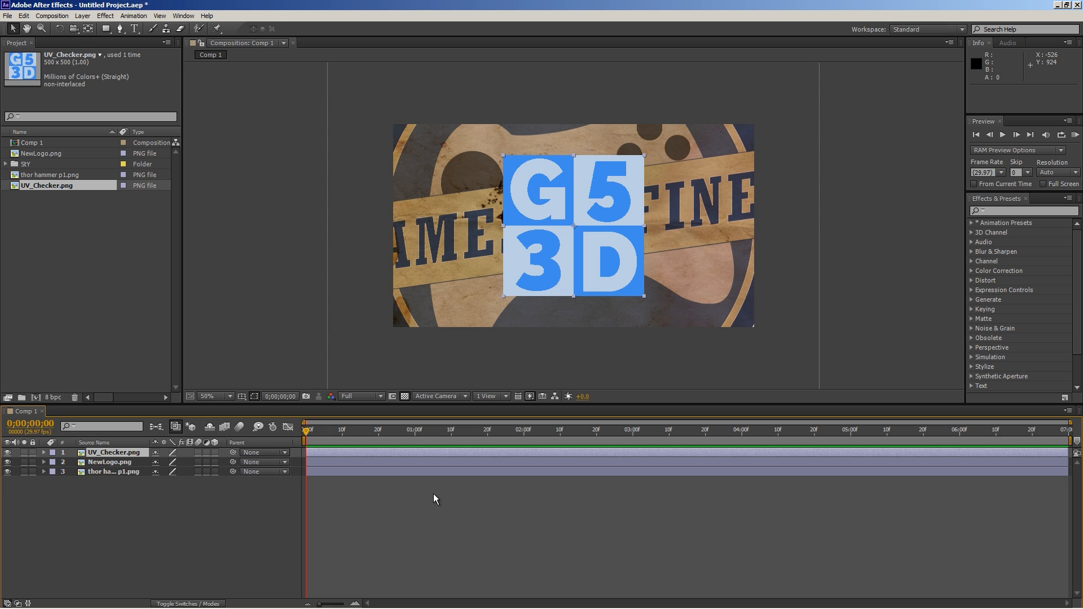
pyautogui.moveTo(326, 451)
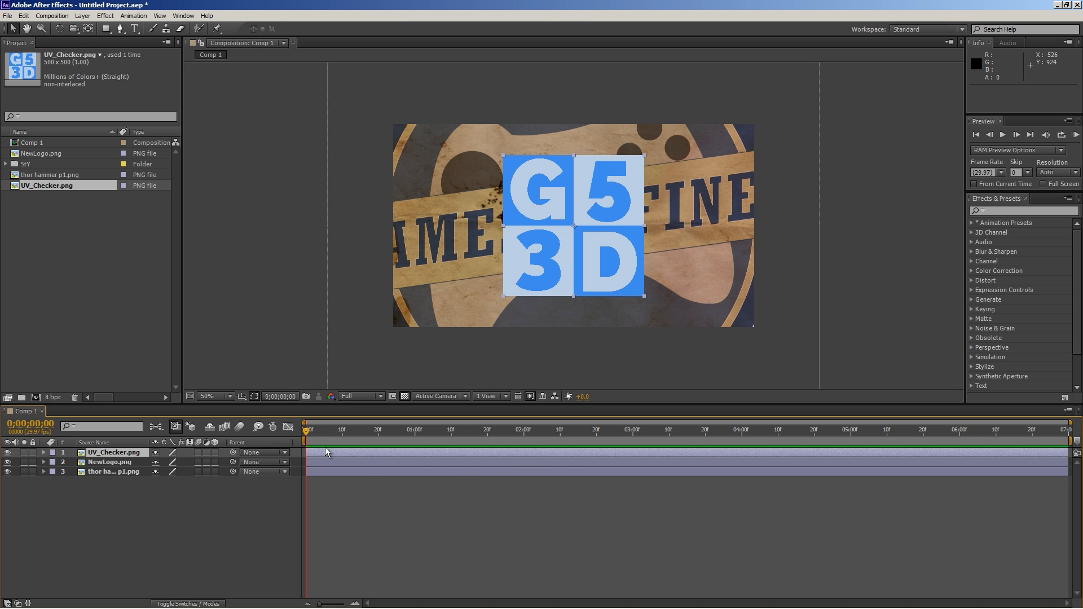
pyautogui.moveTo(308, 437)
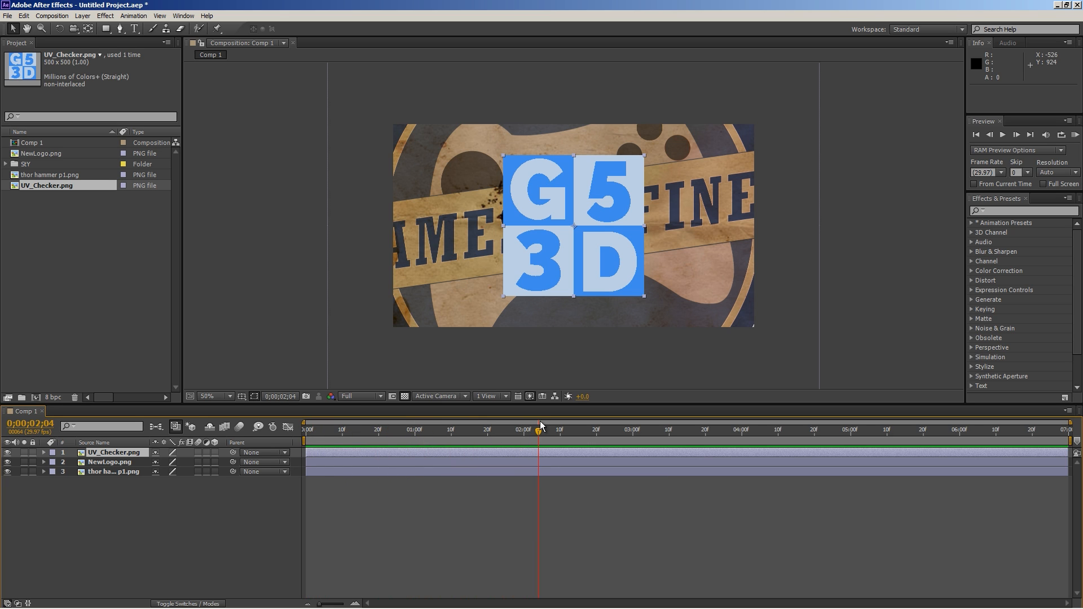
pyautogui.moveTo(539, 428)
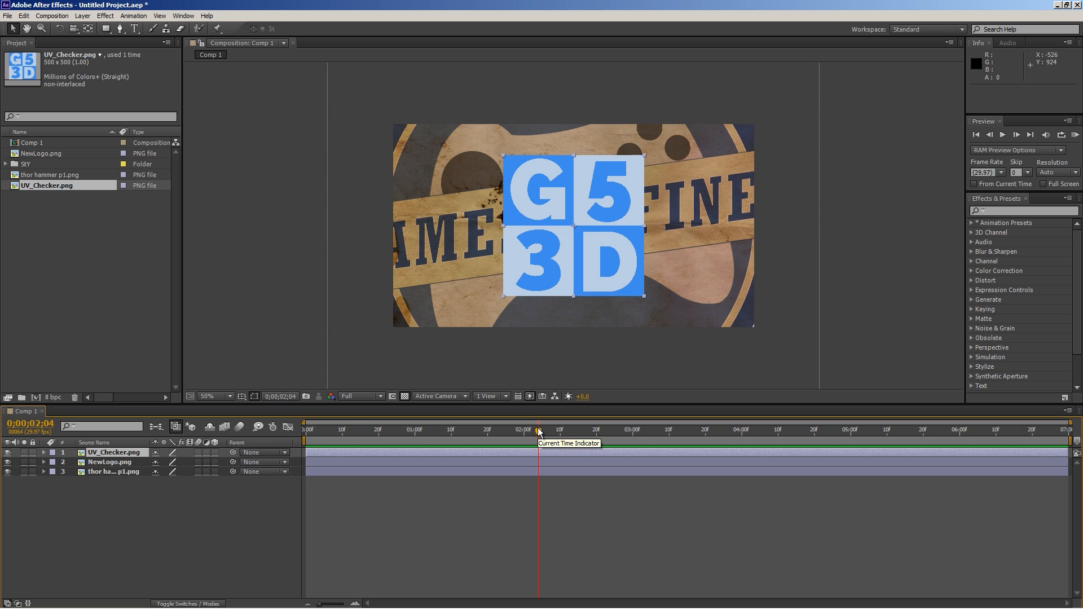
pyautogui.moveTo(540, 435)
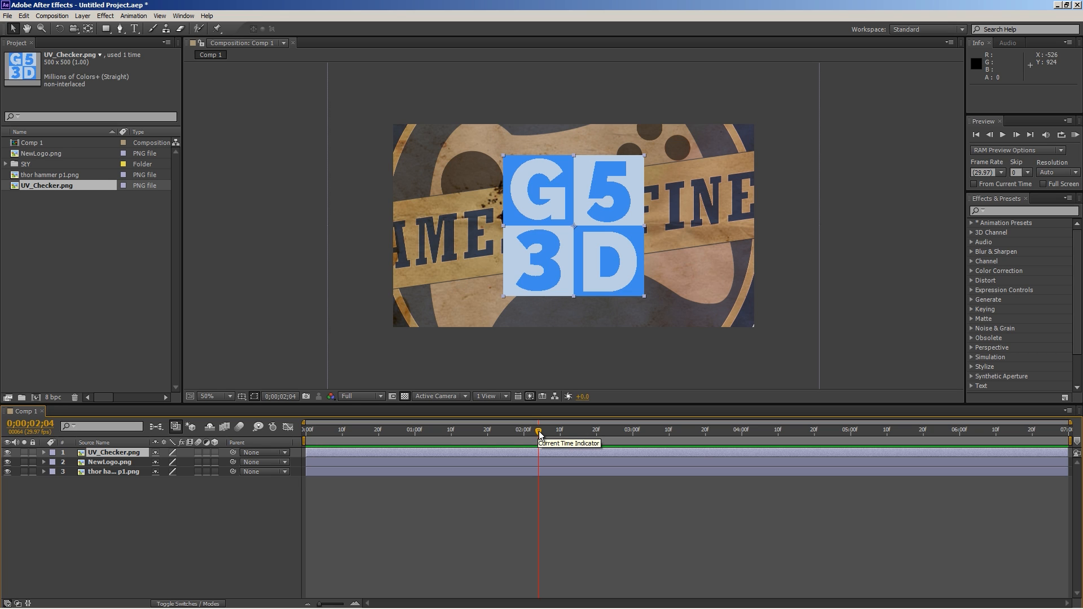
# Set Comp 1's current time to 0;00;02;06 on the timeline ruler
pyautogui.click(547, 430)
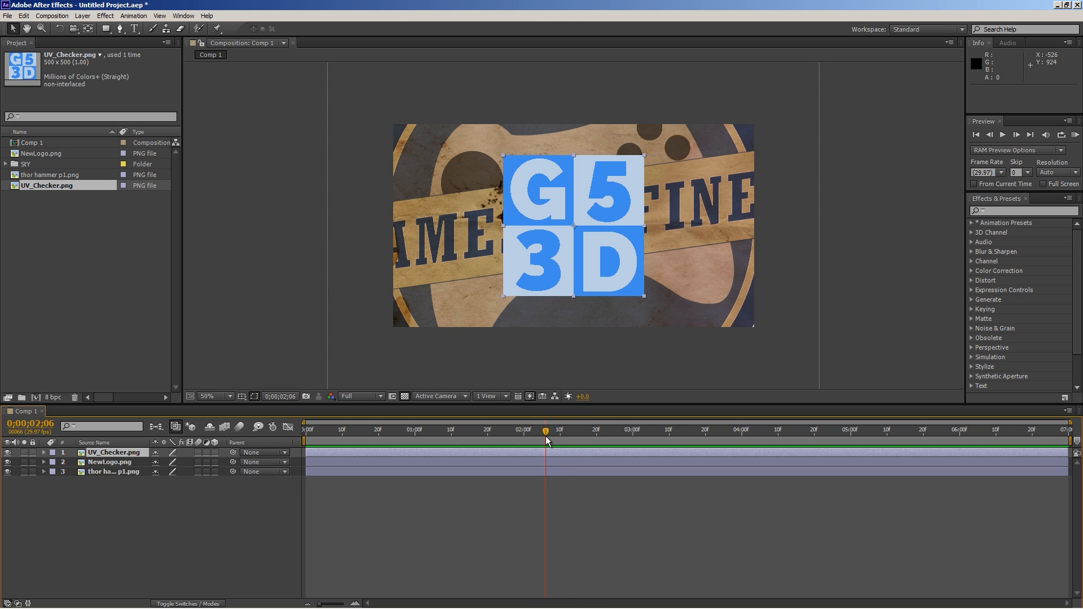
pyautogui.moveTo(546, 440)
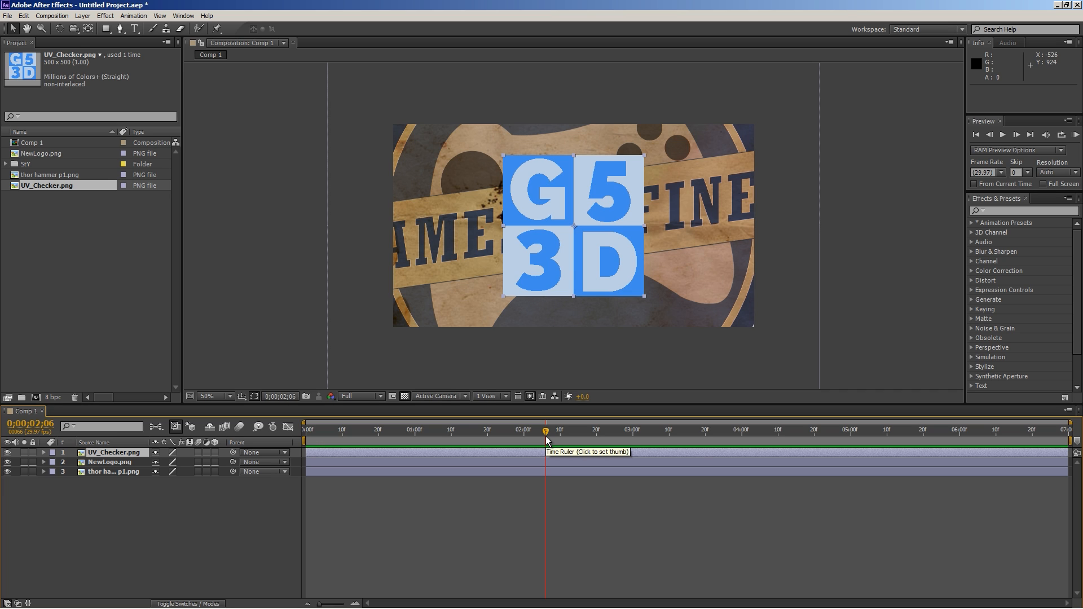
pyautogui.moveTo(953, 396)
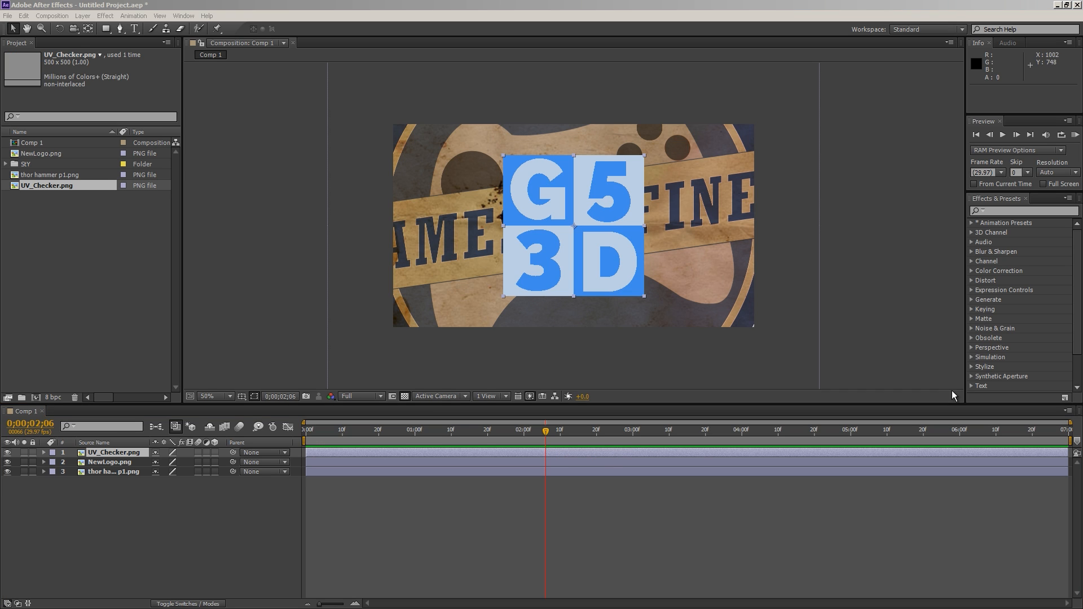
pyautogui.moveTo(1010, 93)
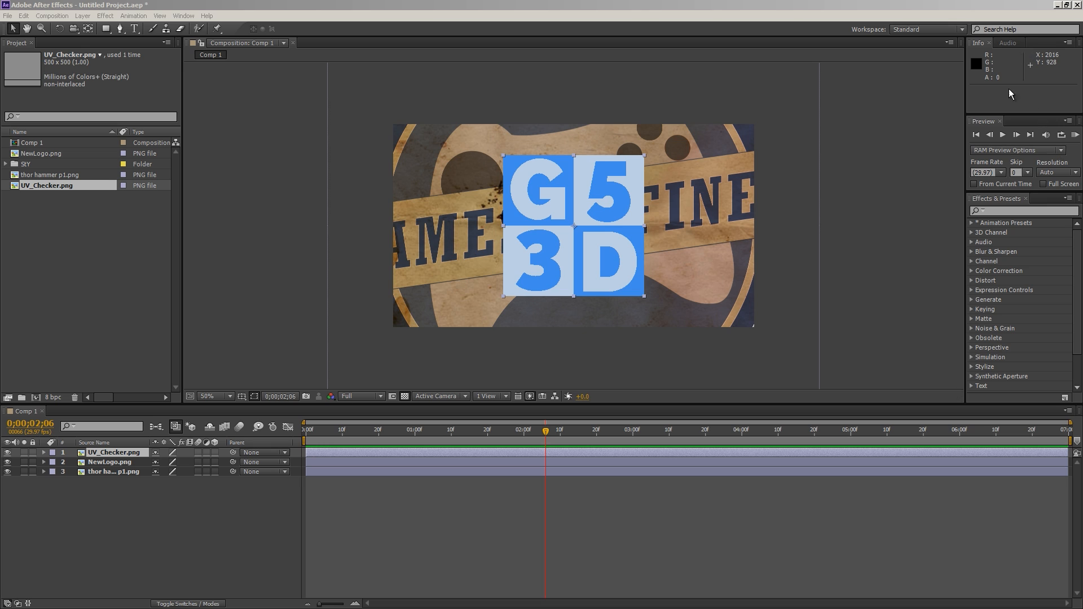
pyautogui.moveTo(949, 366)
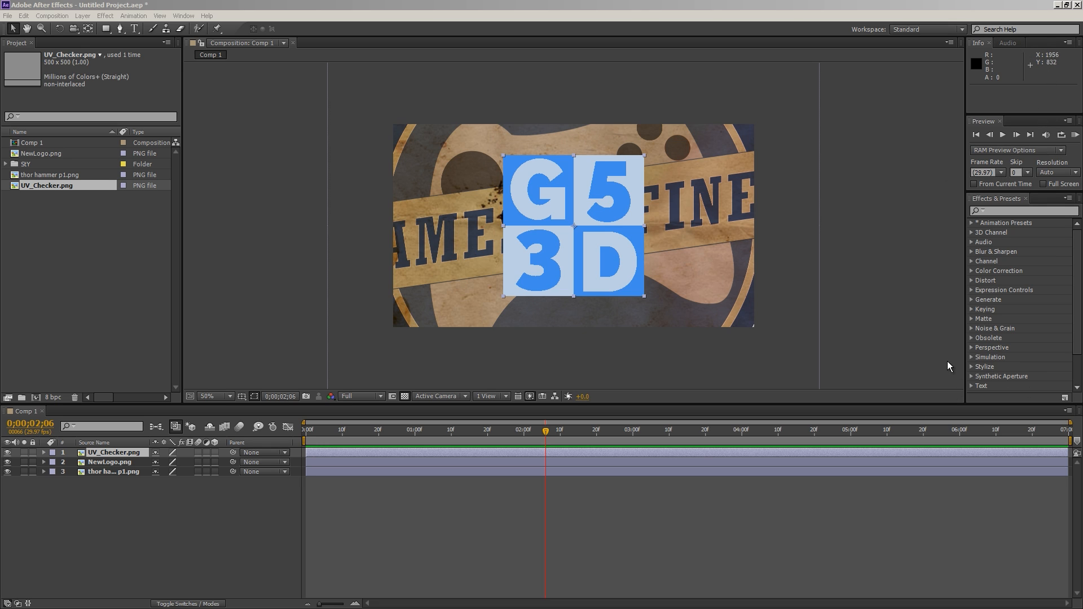
pyautogui.moveTo(1044, 186)
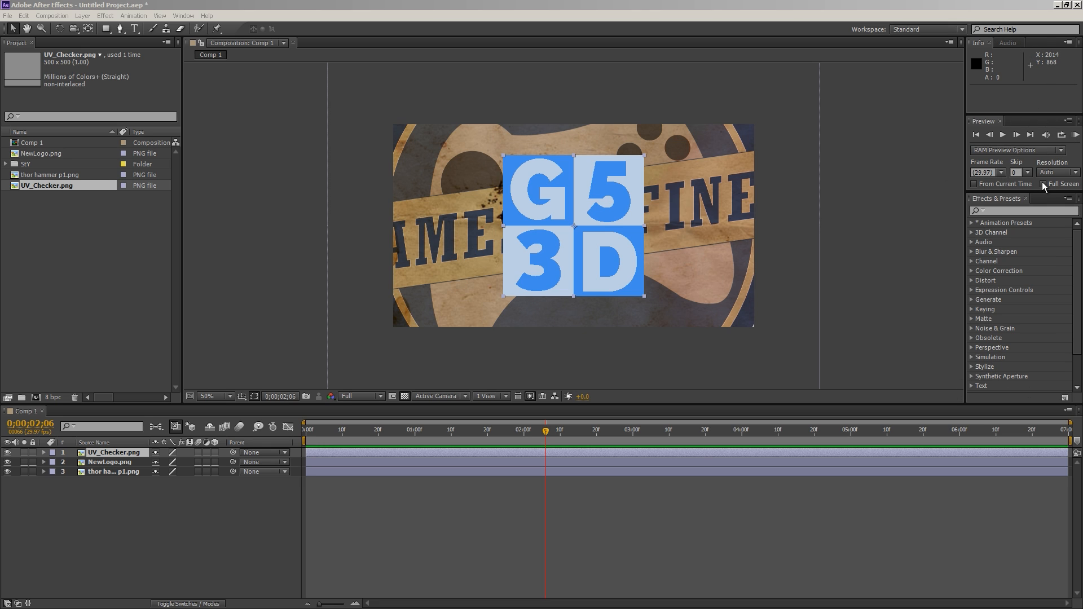
pyautogui.moveTo(1046, 201)
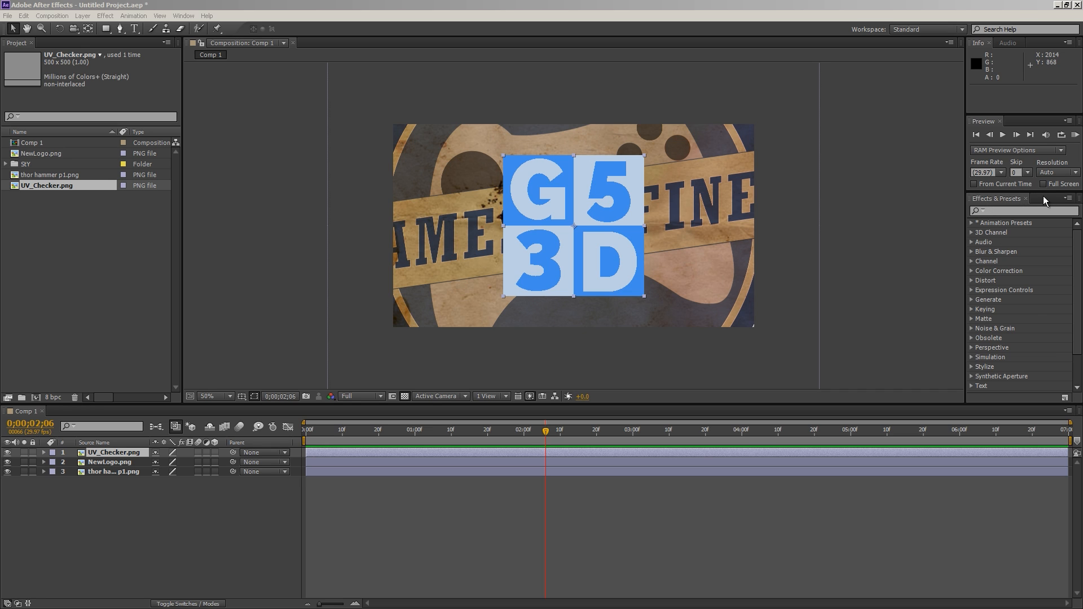
pyautogui.moveTo(1017, 203)
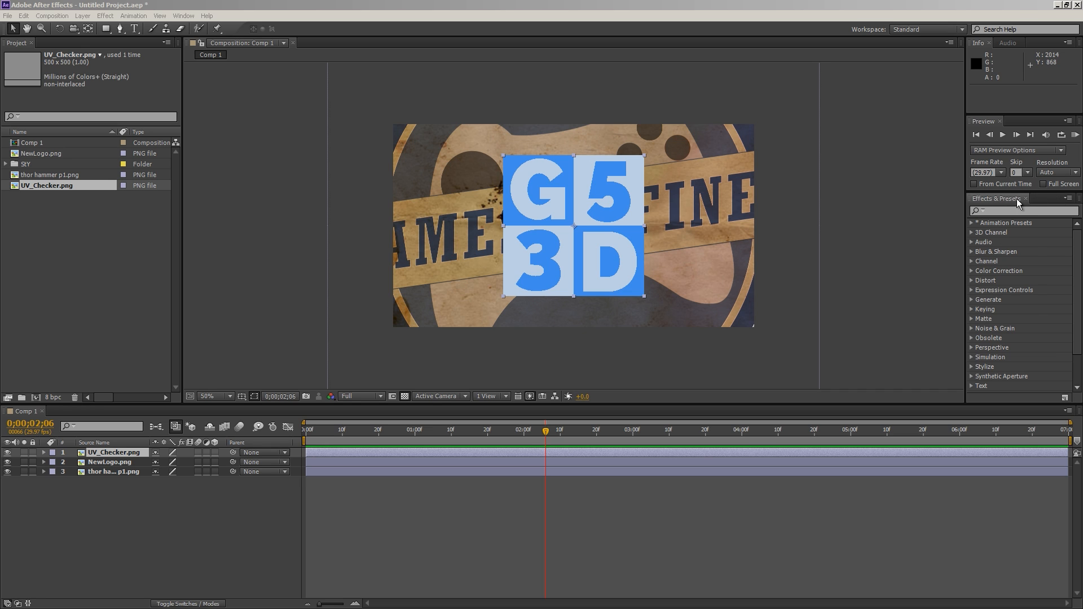
pyautogui.scroll(-3)
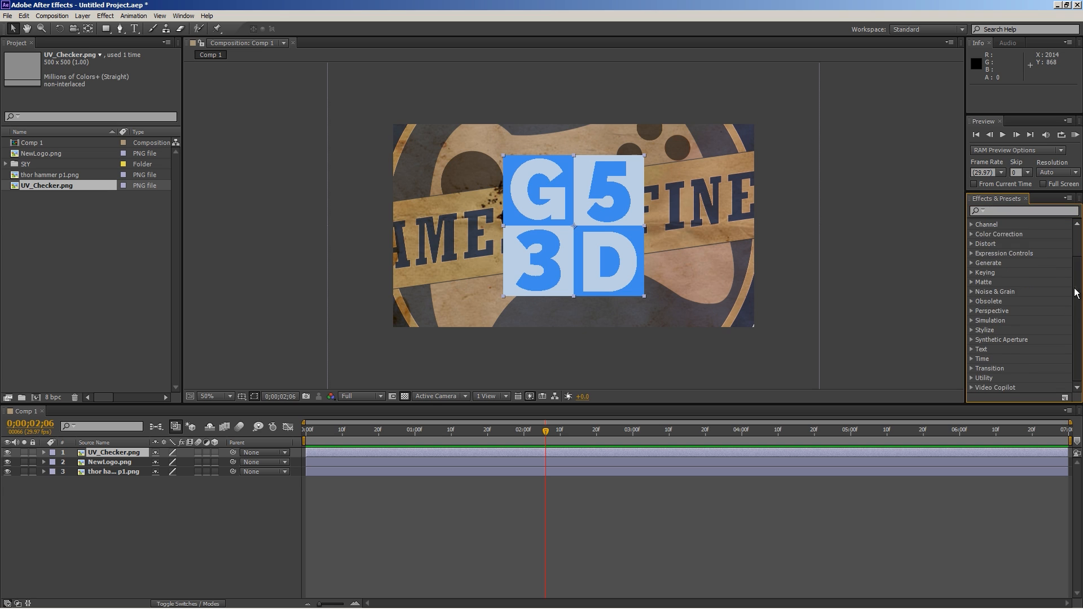
pyautogui.scroll(3)
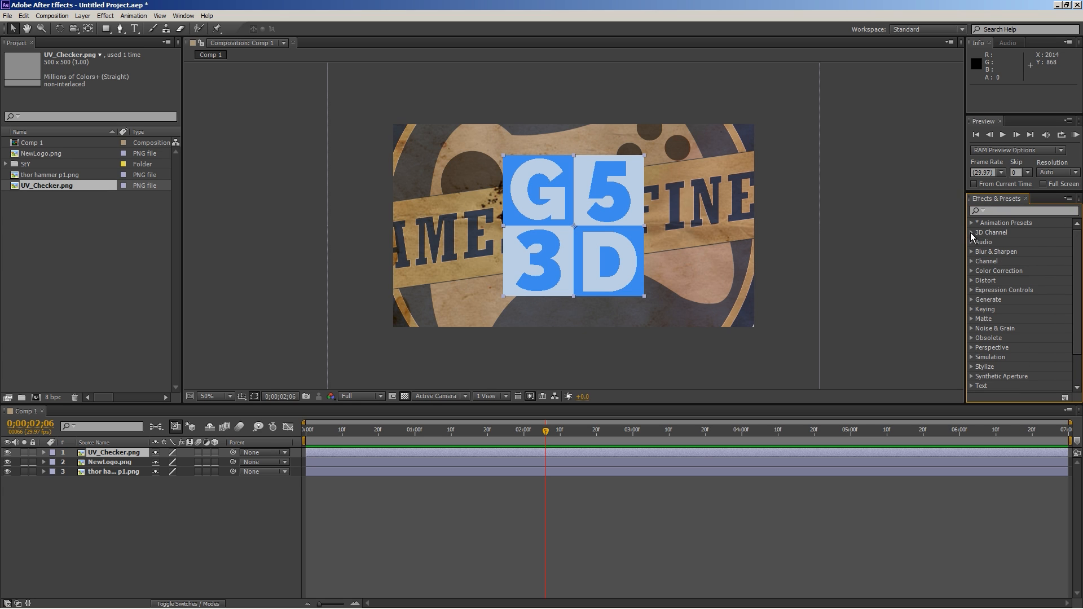
pyautogui.click(974, 232)
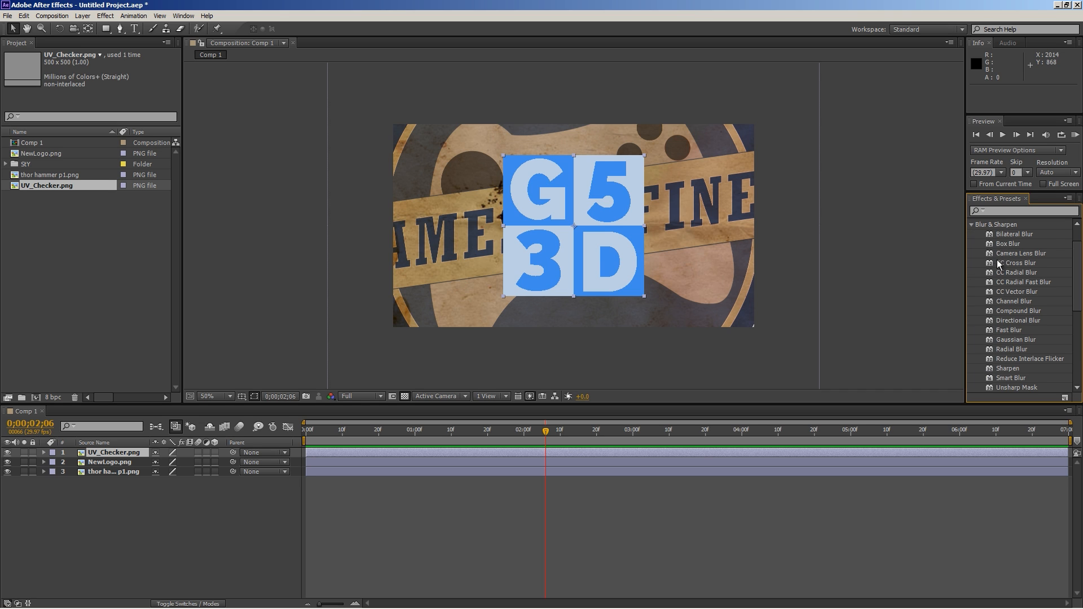
pyautogui.moveTo(984, 230)
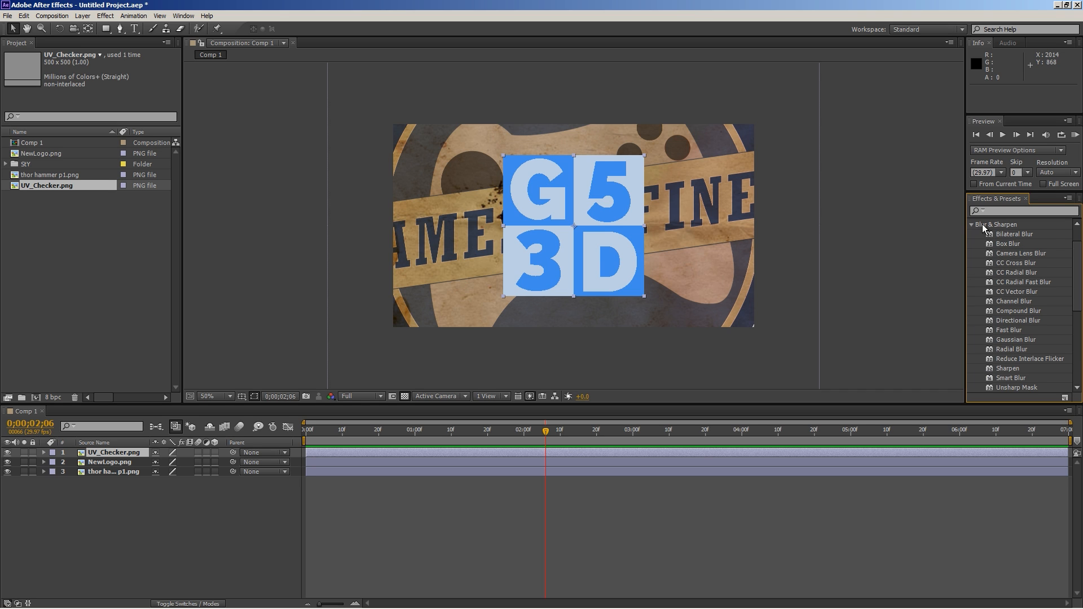
pyautogui.moveTo(1022, 252)
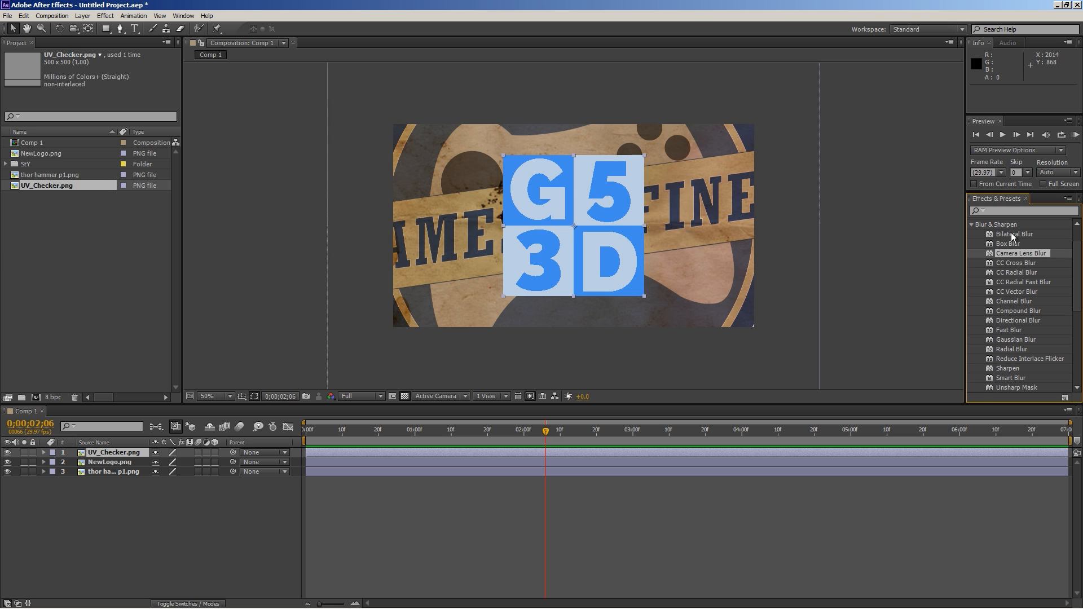
pyautogui.click(972, 224)
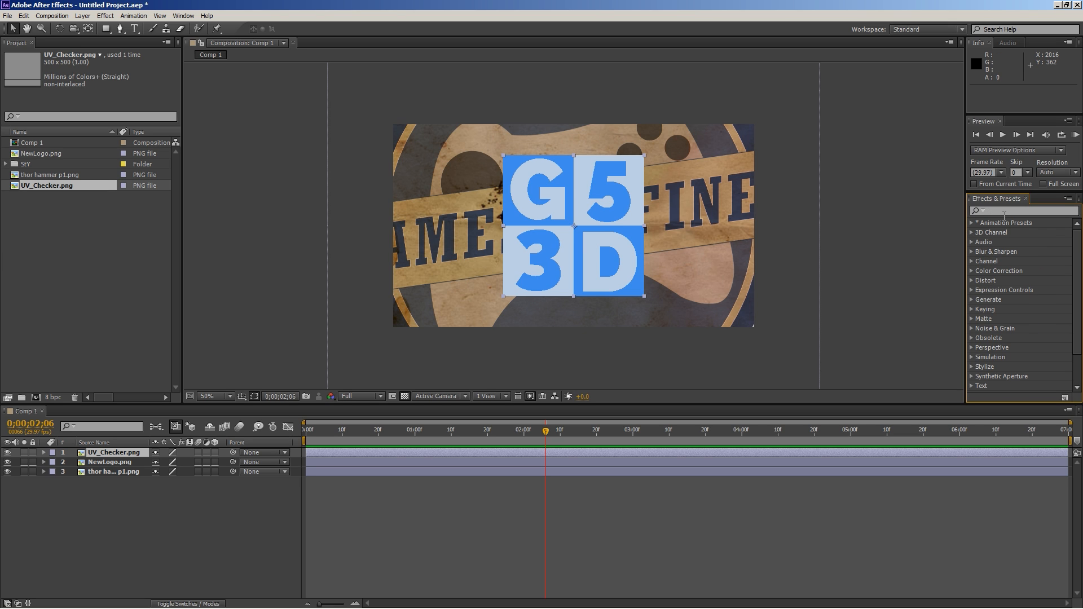
pyautogui.moveTo(1047, 205)
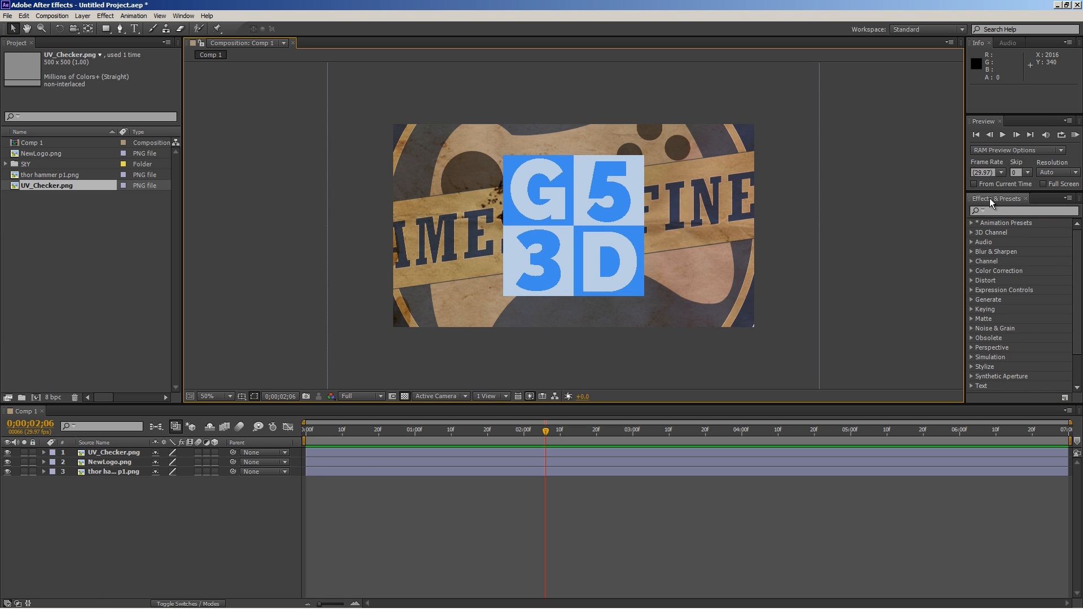
pyautogui.moveTo(966, 128)
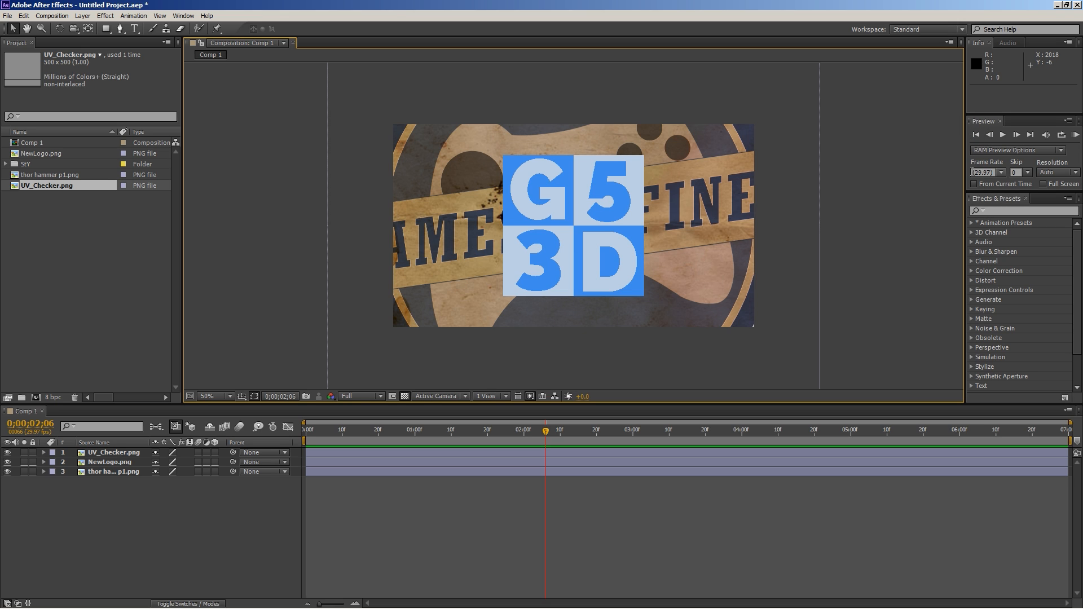
pyautogui.moveTo(545, 432)
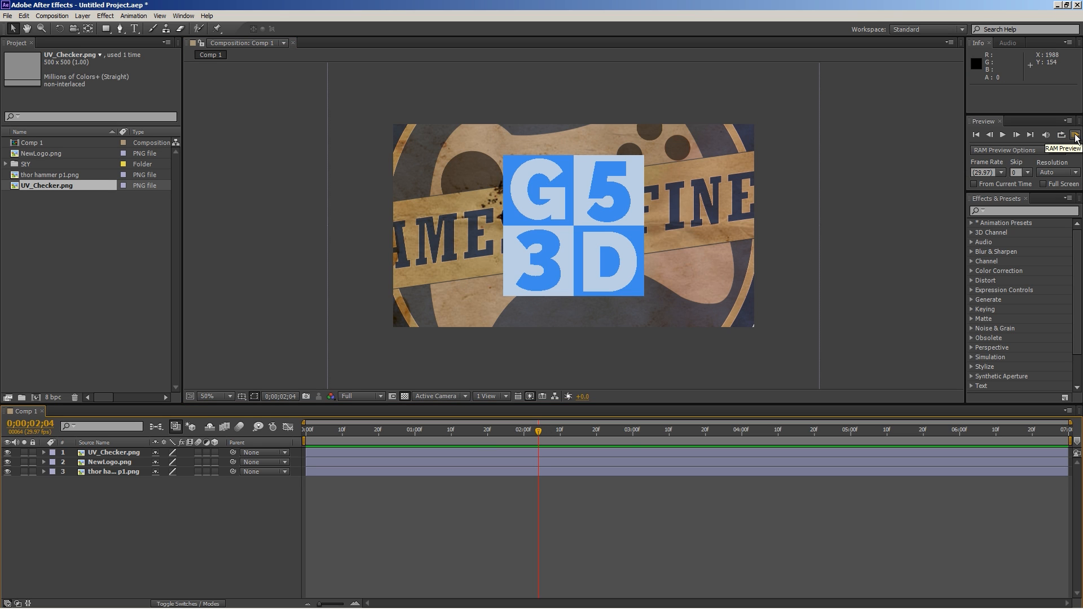
# Run a RAM preview of Comp 1, then stop playback at the first frame
pyautogui.click(447, 429)
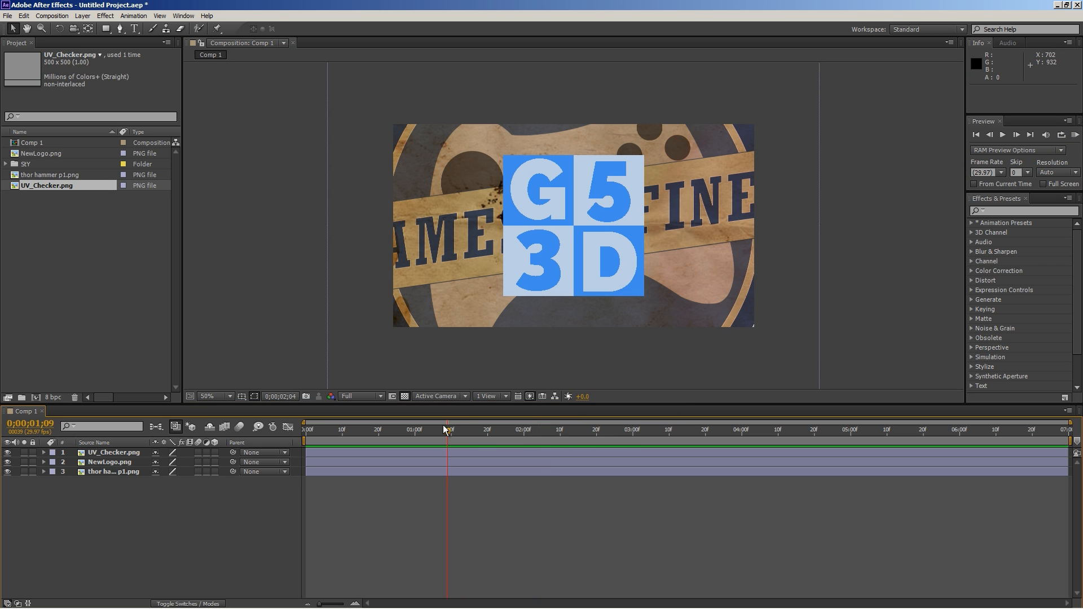
pyautogui.click(304, 428)
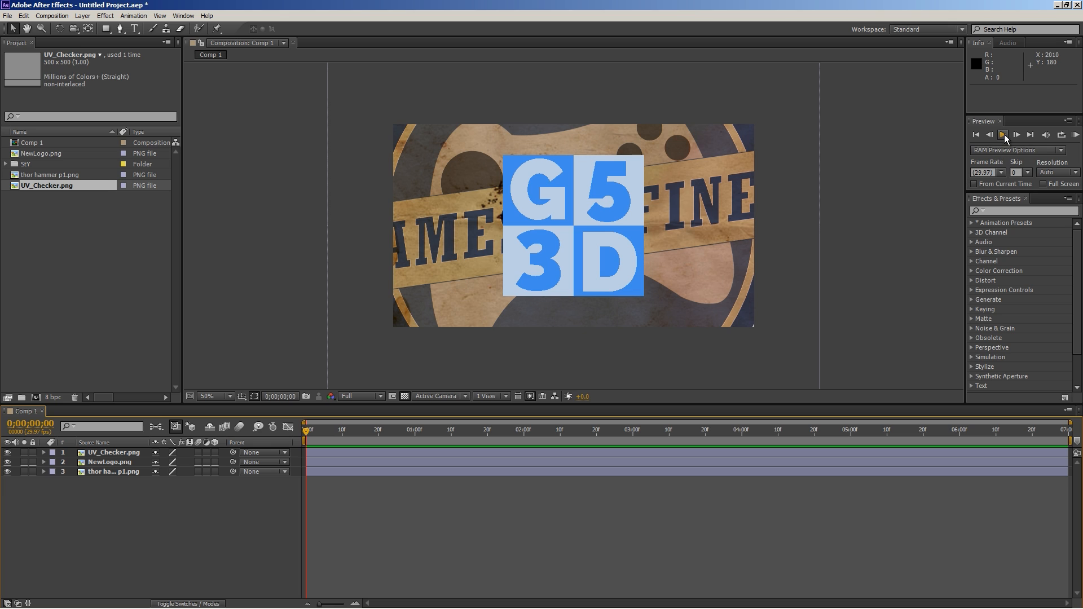
pyautogui.moveTo(963, 46)
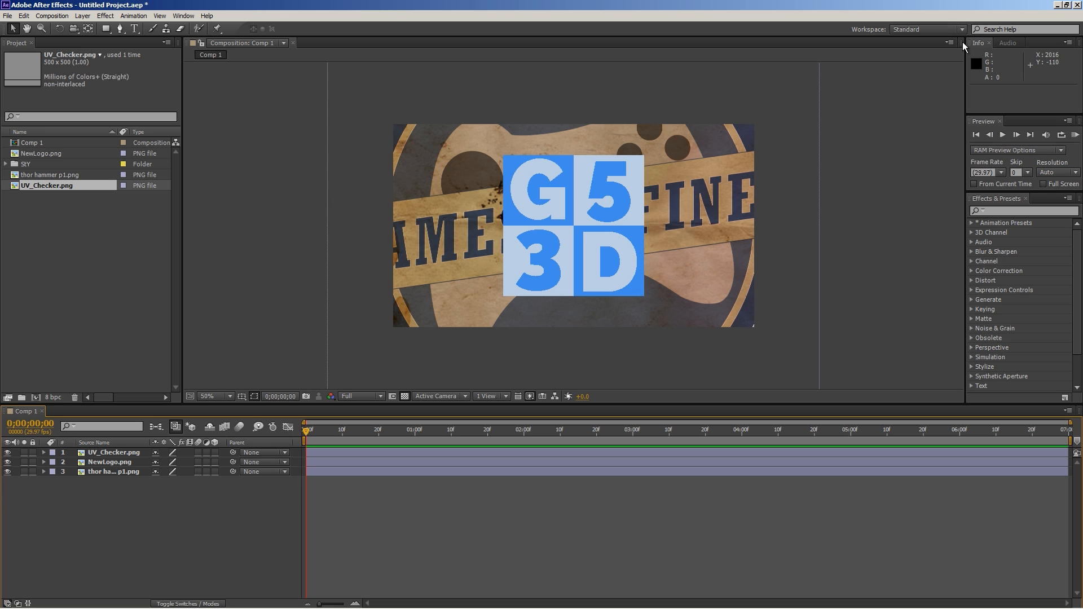
pyautogui.moveTo(520, 194)
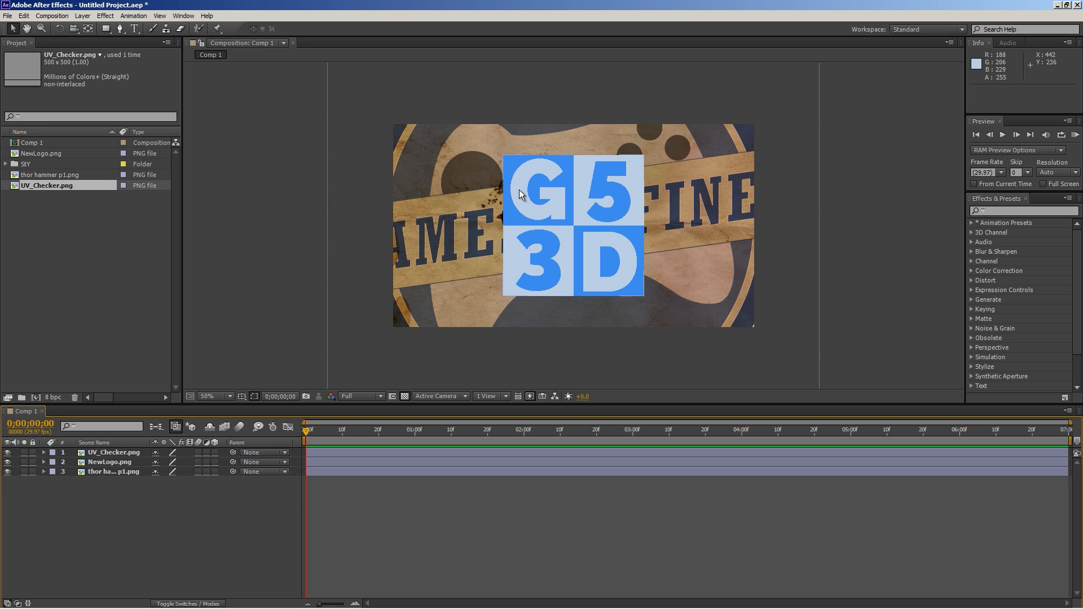
pyautogui.moveTo(849, 141)
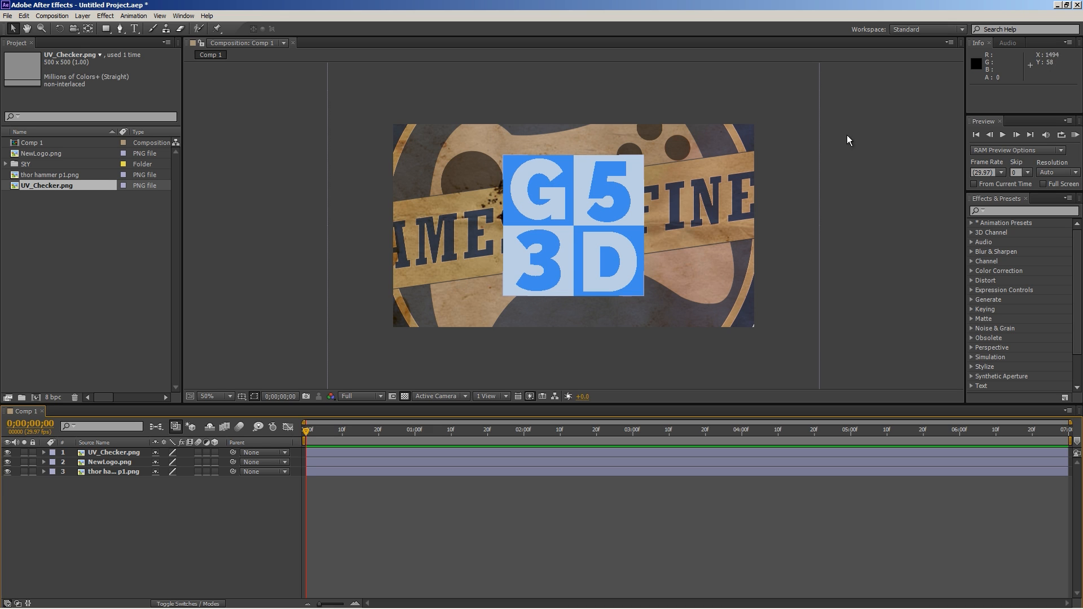
pyautogui.moveTo(1042, 59)
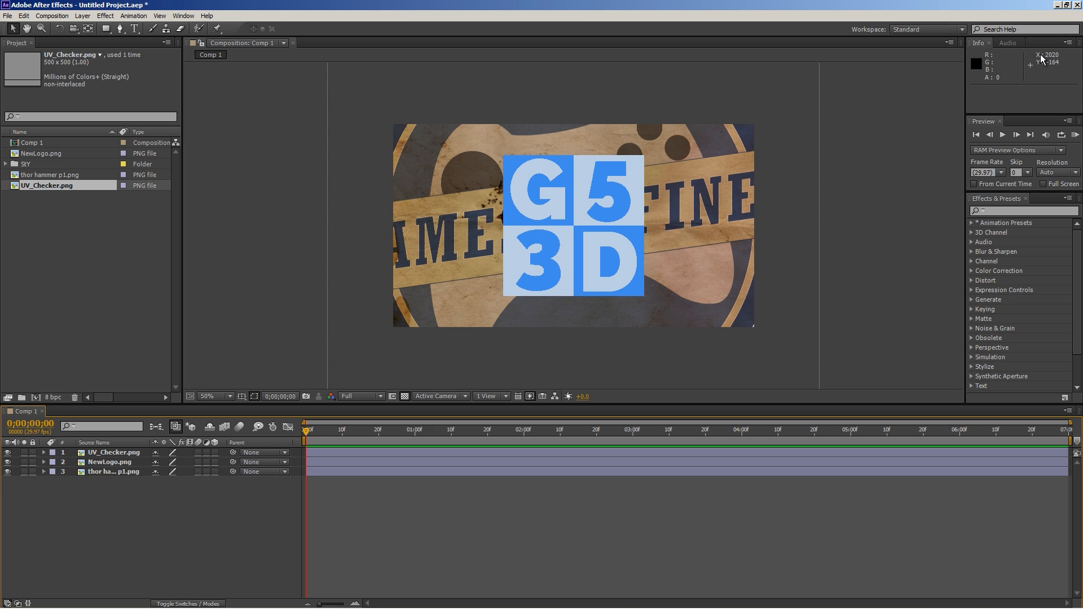
pyautogui.moveTo(686, 173)
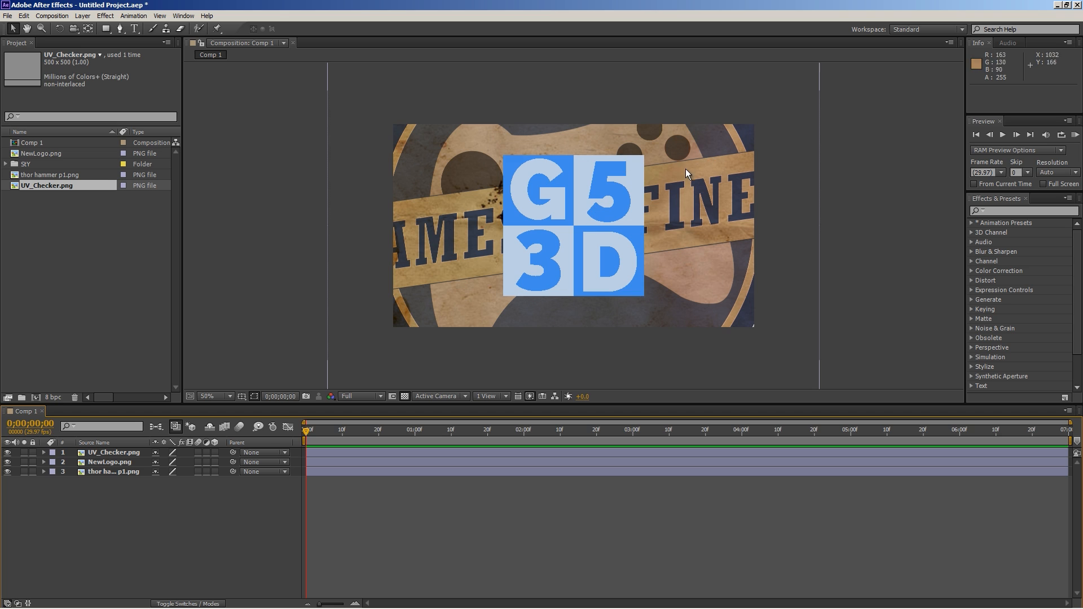
pyautogui.moveTo(963, 80)
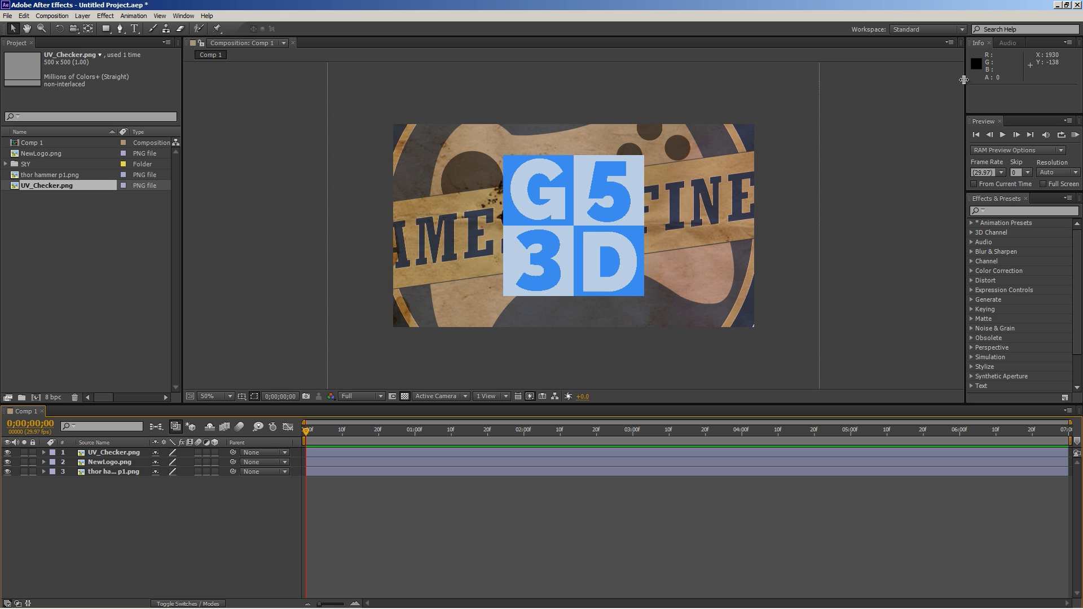
pyautogui.moveTo(718, 182)
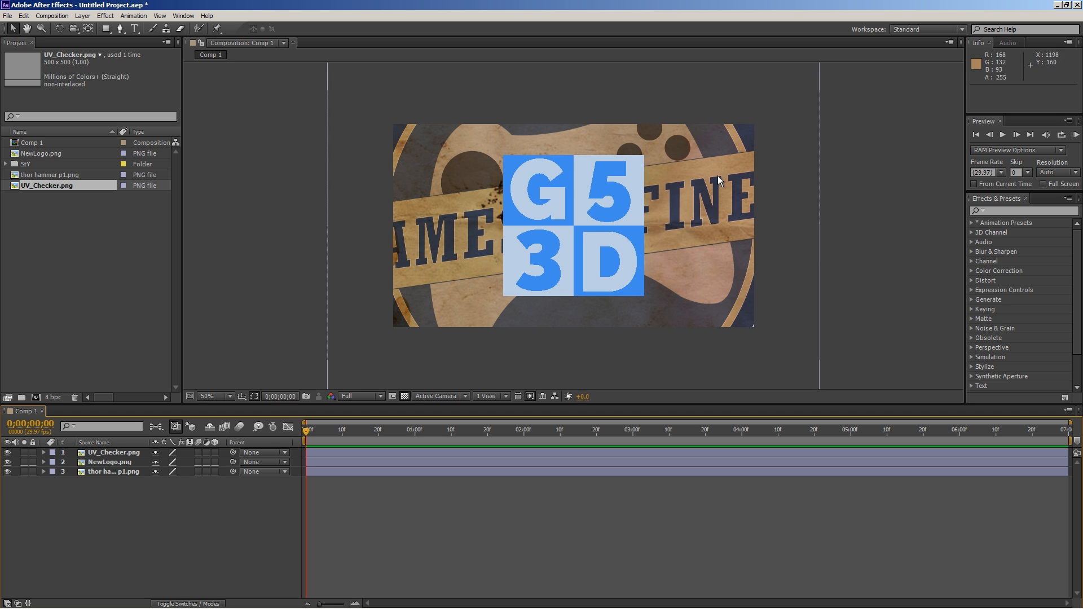
pyautogui.moveTo(602, 185)
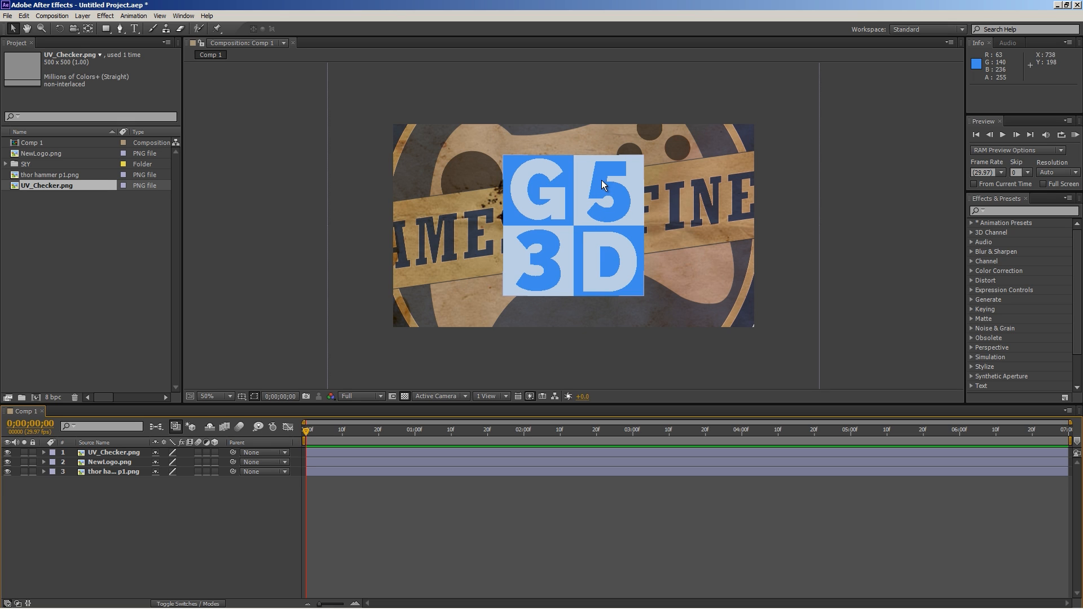
pyautogui.moveTo(618, 196)
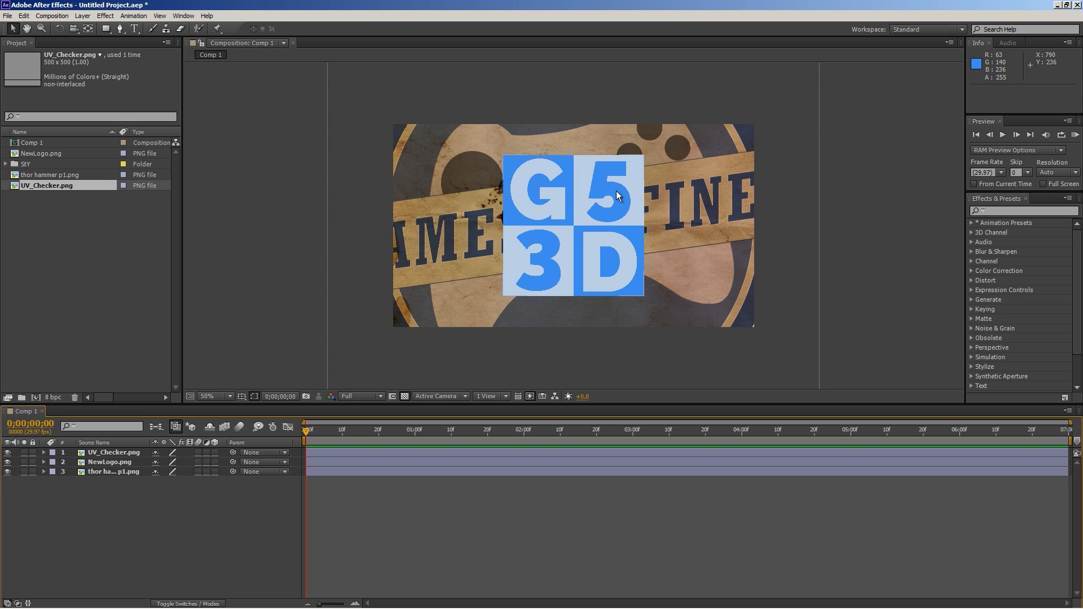
pyautogui.moveTo(563, 163)
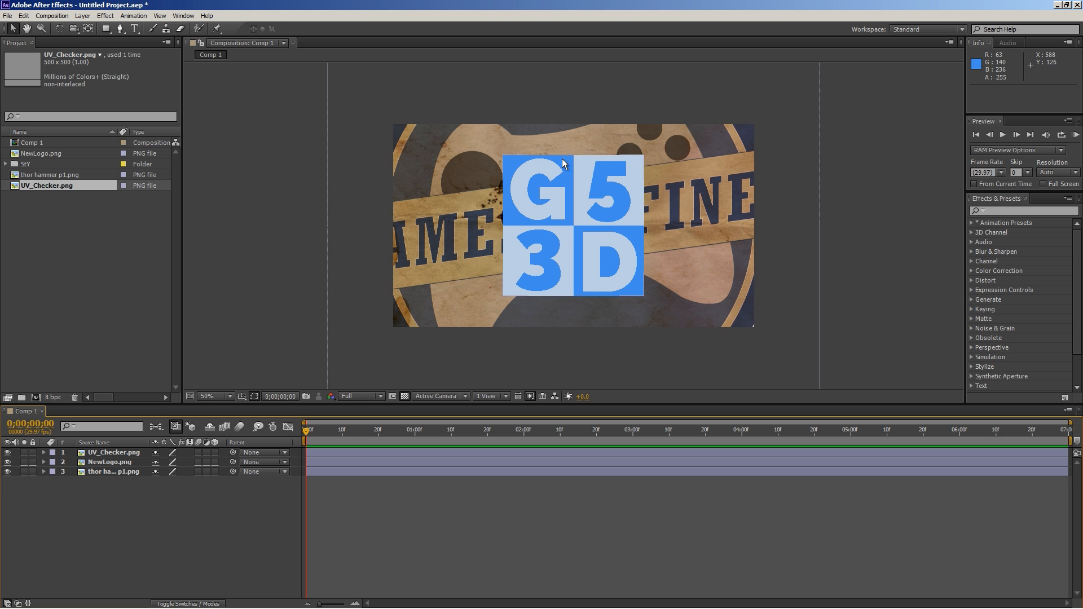
pyautogui.click(1008, 43)
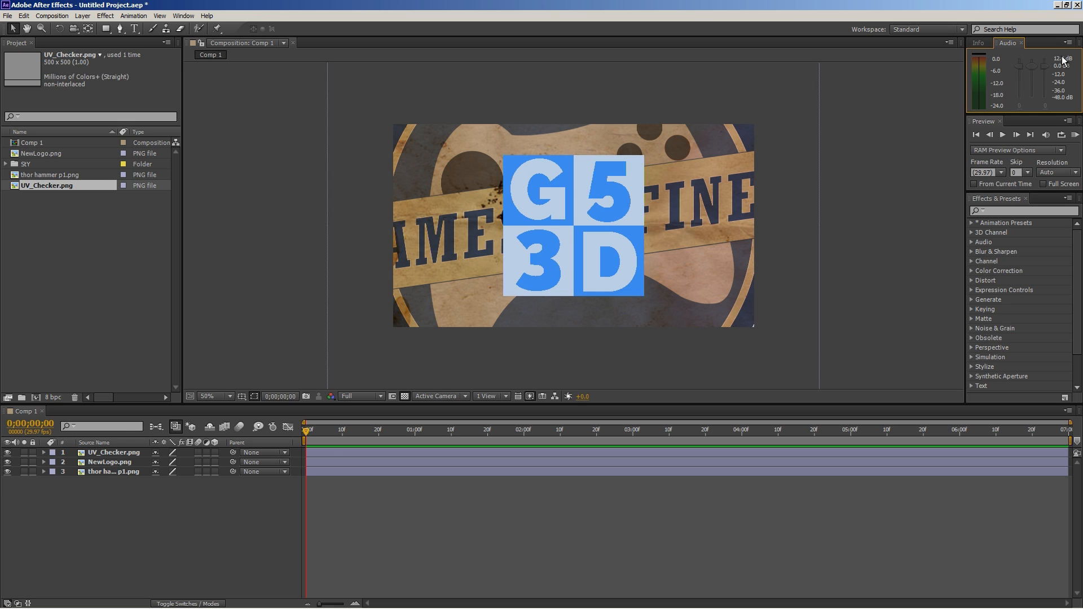
pyautogui.moveTo(1016, 73)
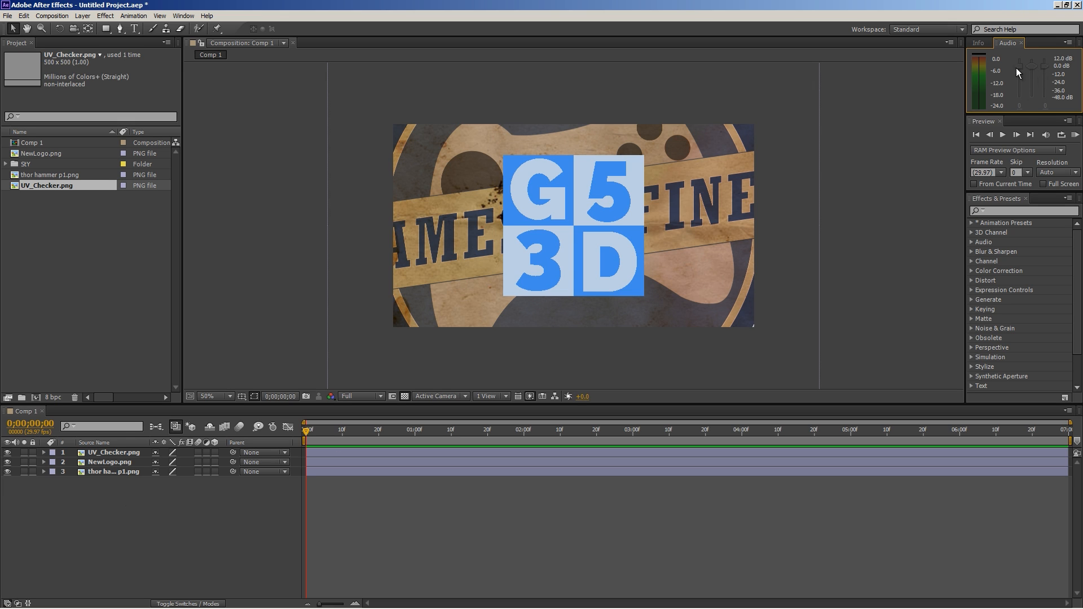
pyautogui.click(978, 43)
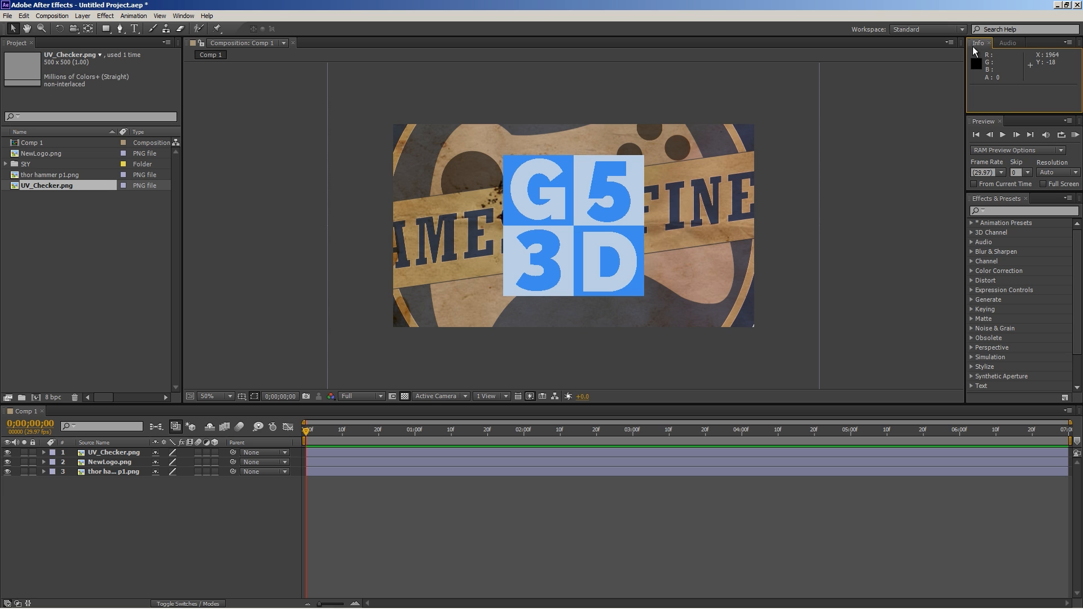
pyautogui.moveTo(766, 182)
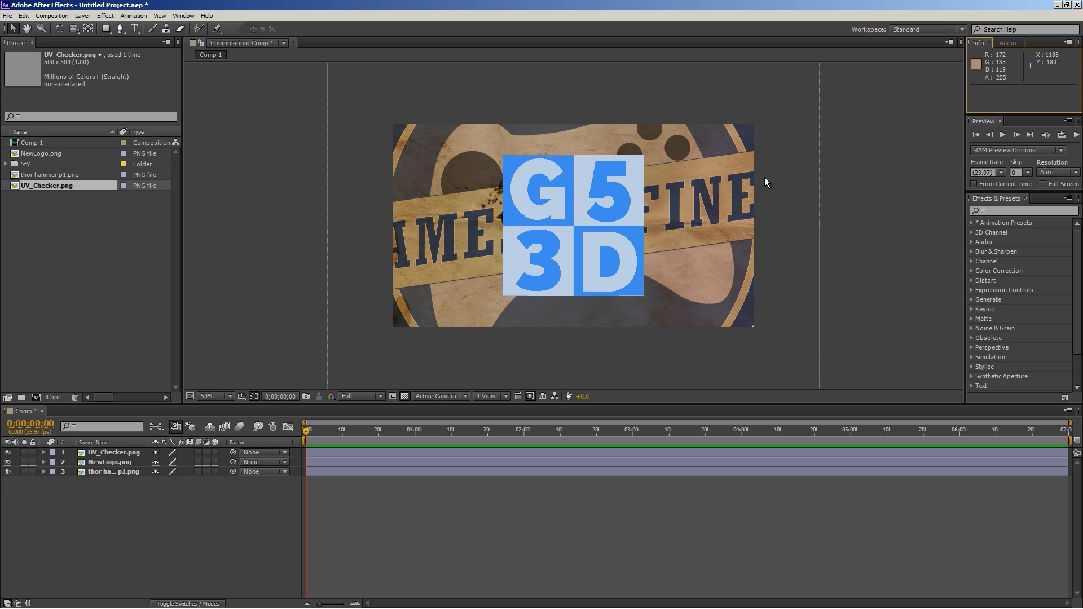
# Choose Character from the Window menu to show the Character panel
pyautogui.click(182, 16)
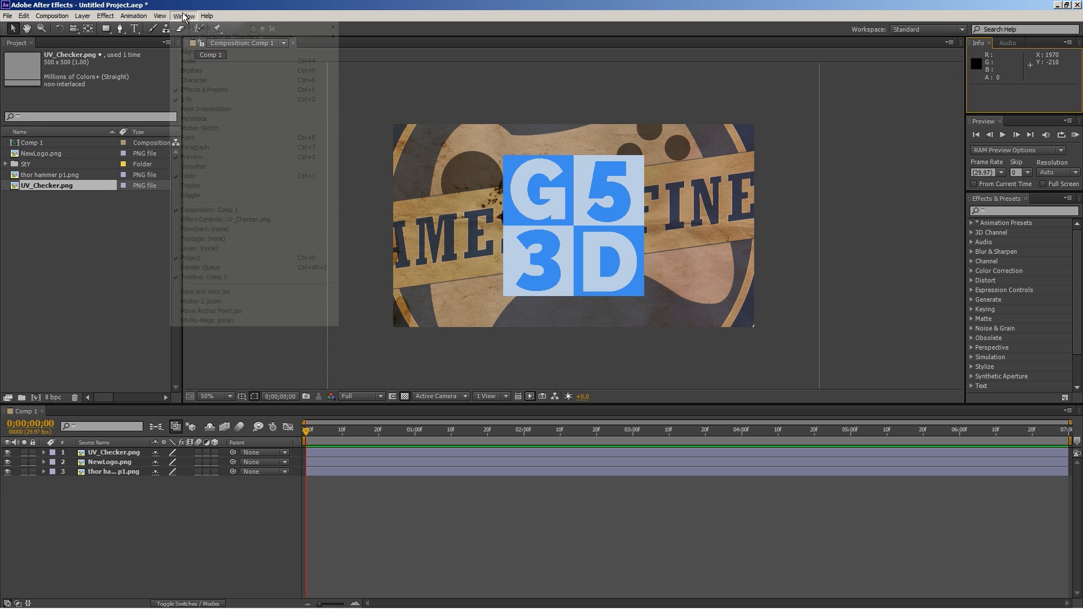
pyautogui.moveTo(196, 195)
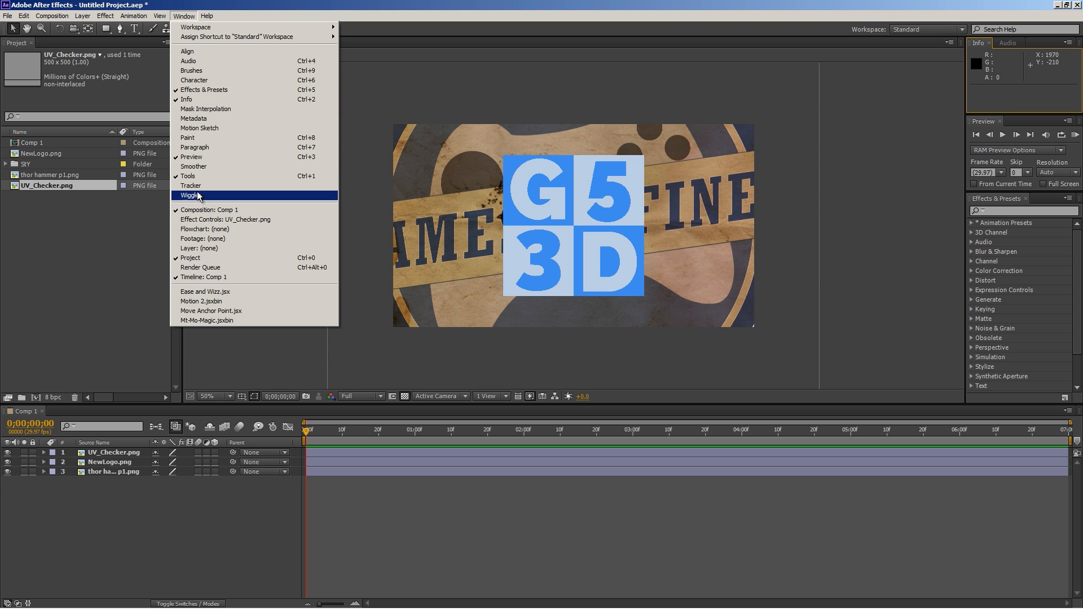
pyautogui.moveTo(214, 37)
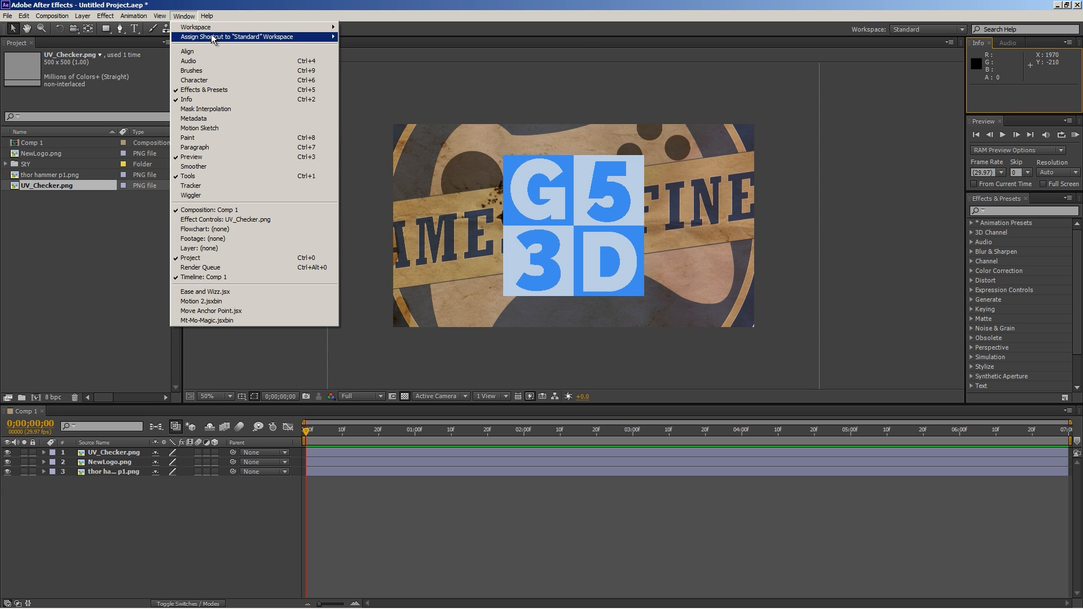
pyautogui.moveTo(196, 55)
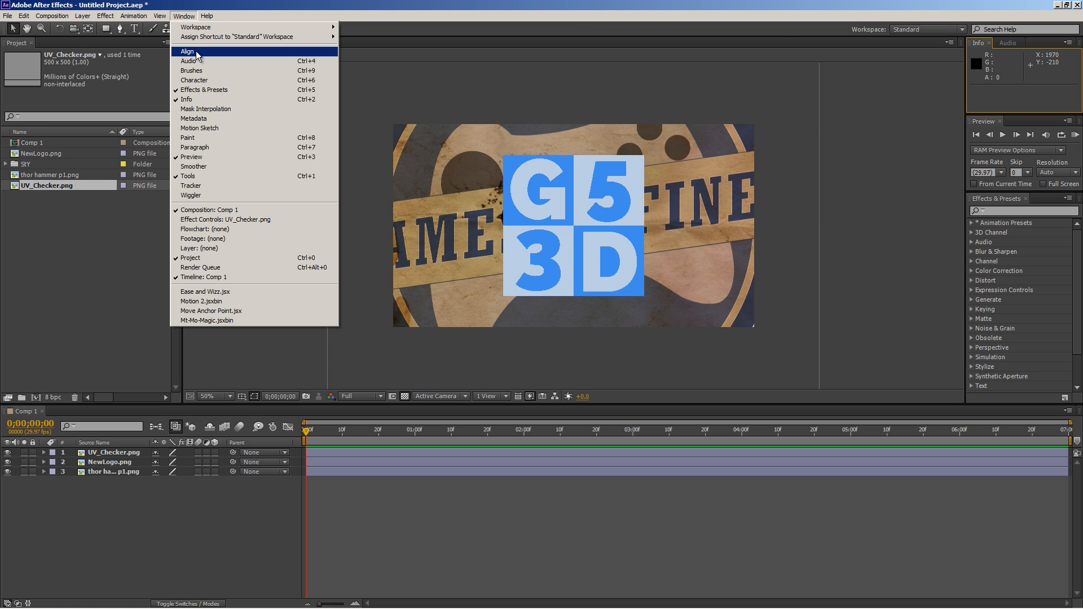
pyautogui.moveTo(191, 70)
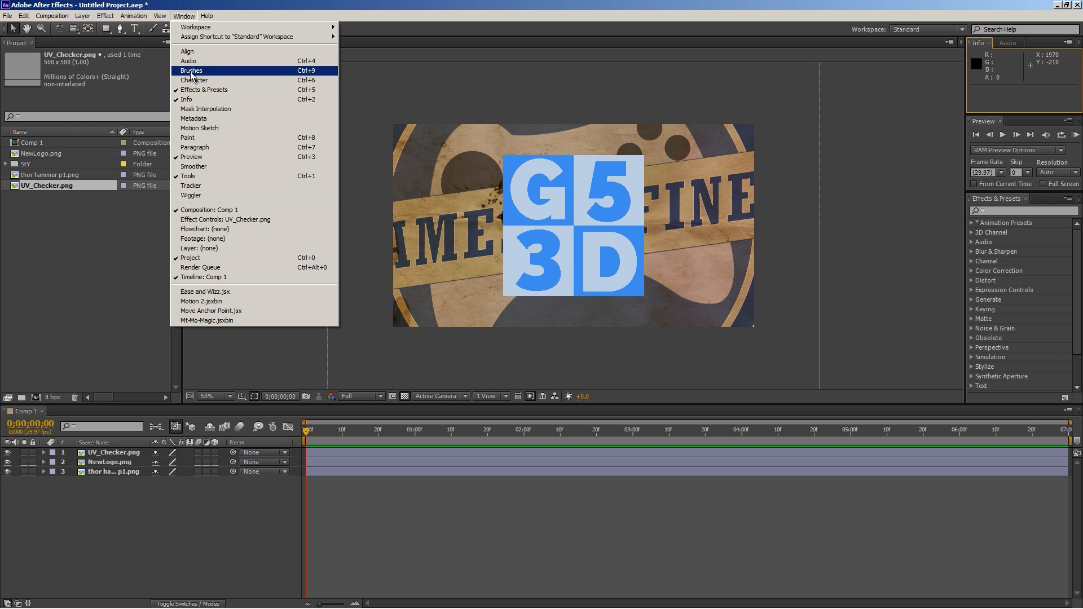
pyautogui.moveTo(194, 80)
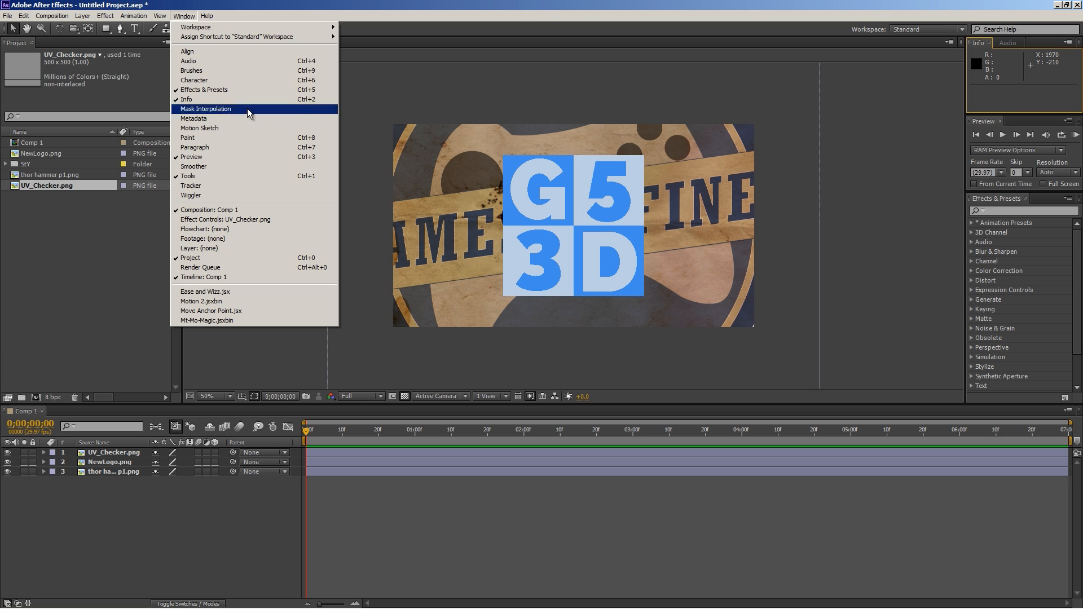
pyautogui.click(194, 79)
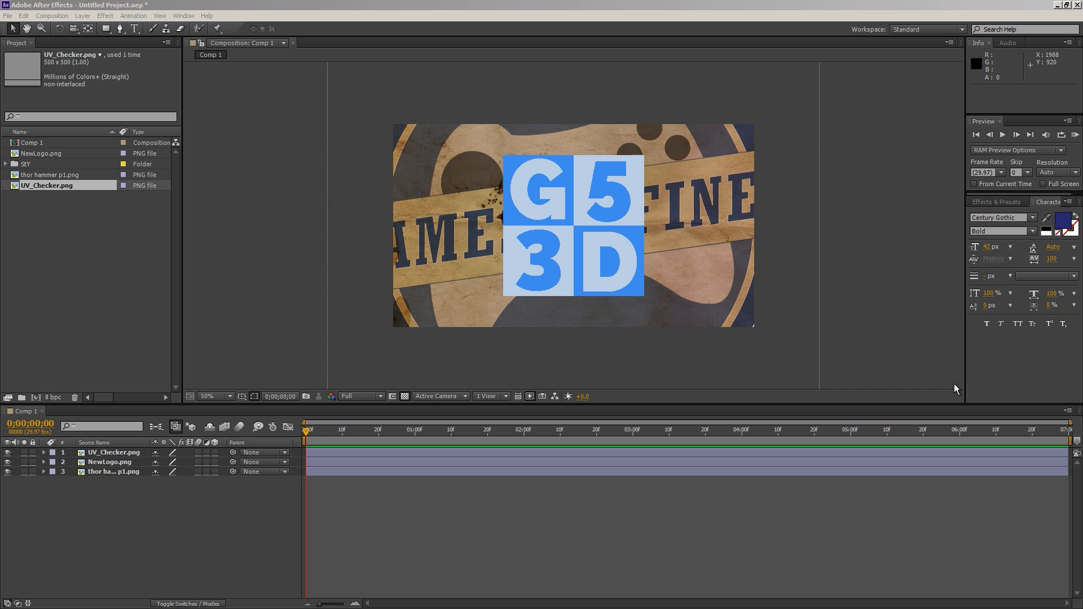
pyautogui.moveTo(844, 221)
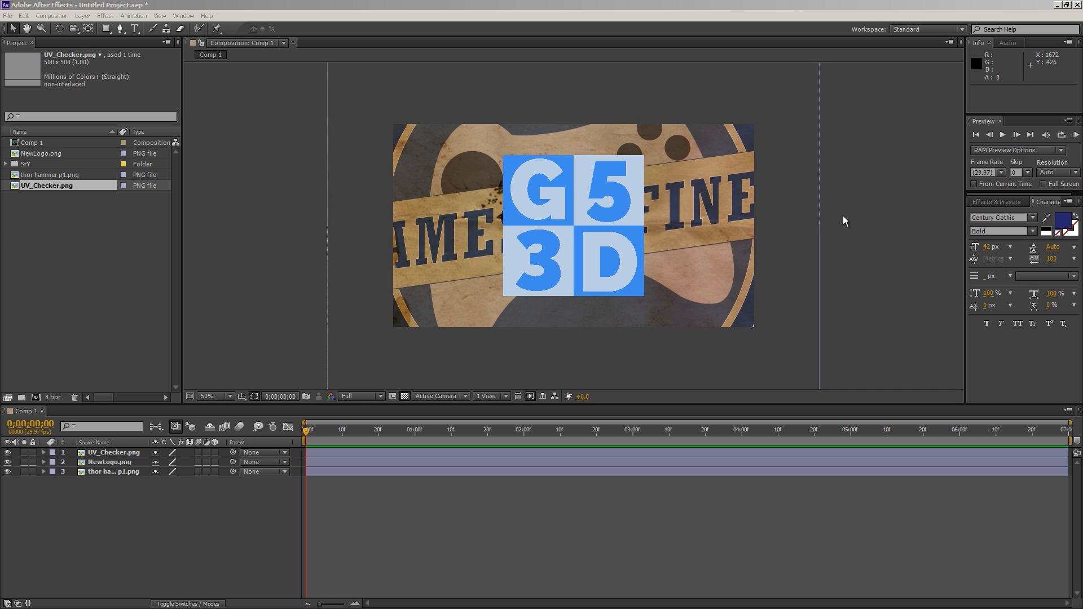
pyautogui.moveTo(883, 27)
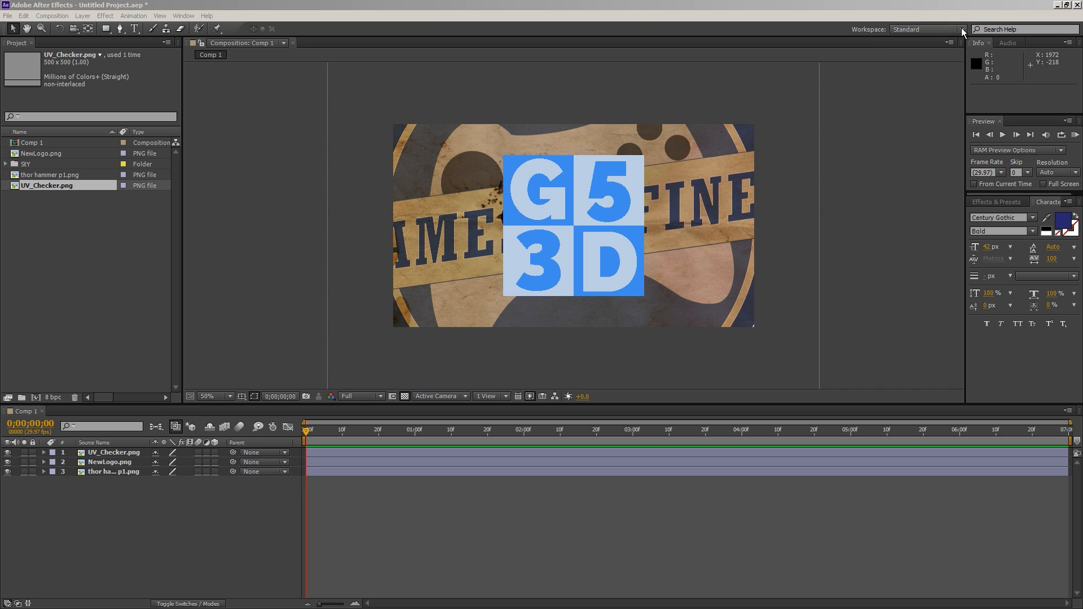
# Switch the workspace to Animation, then to Motion Tracking
pyautogui.click(962, 29)
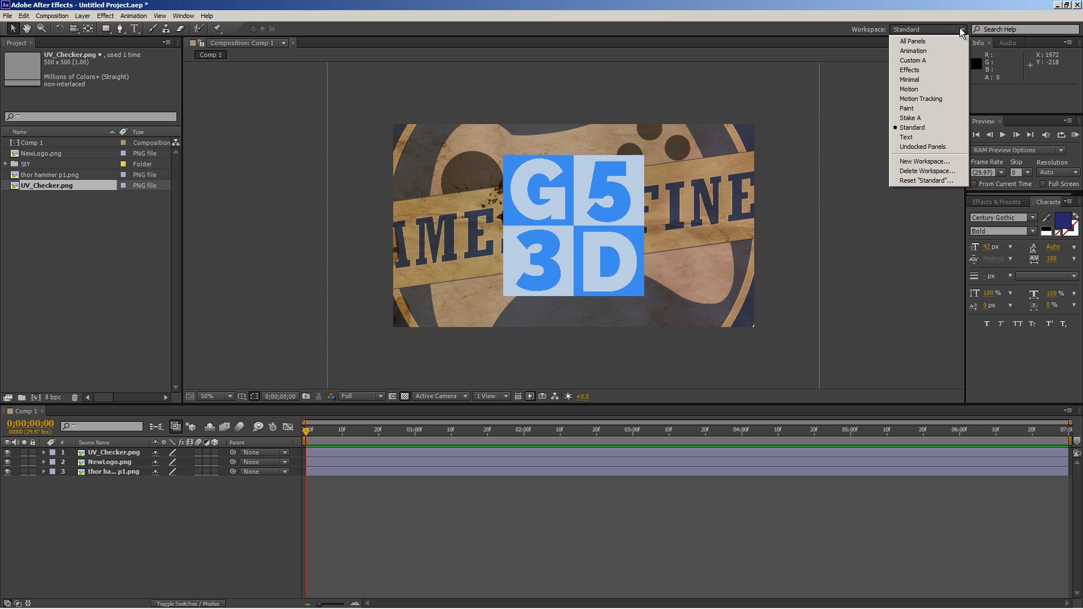
pyautogui.moveTo(986, 40)
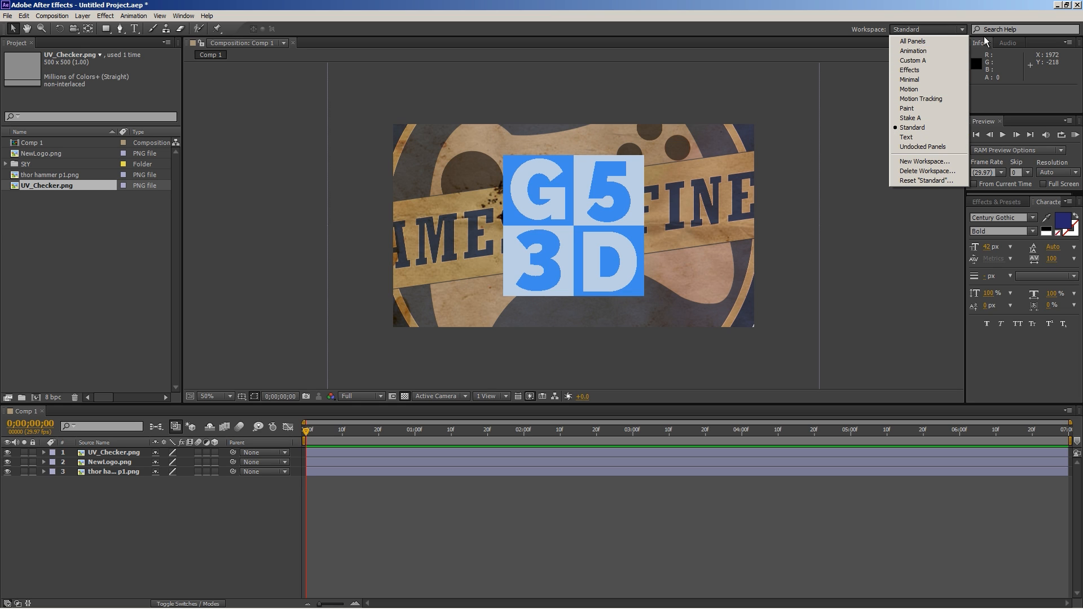
pyautogui.moveTo(912, 50)
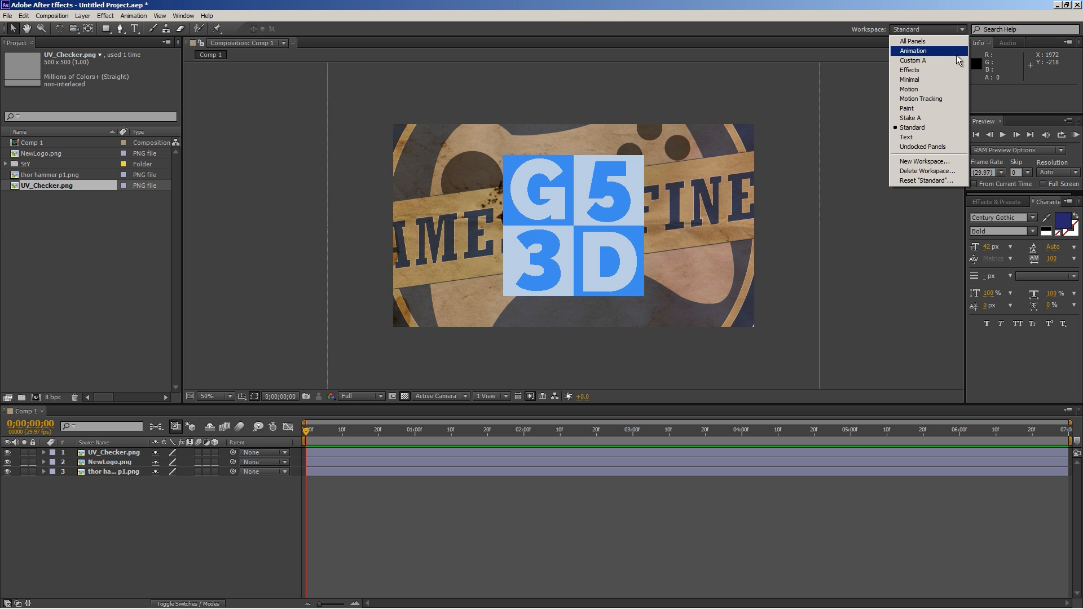
pyautogui.moveTo(930, 60)
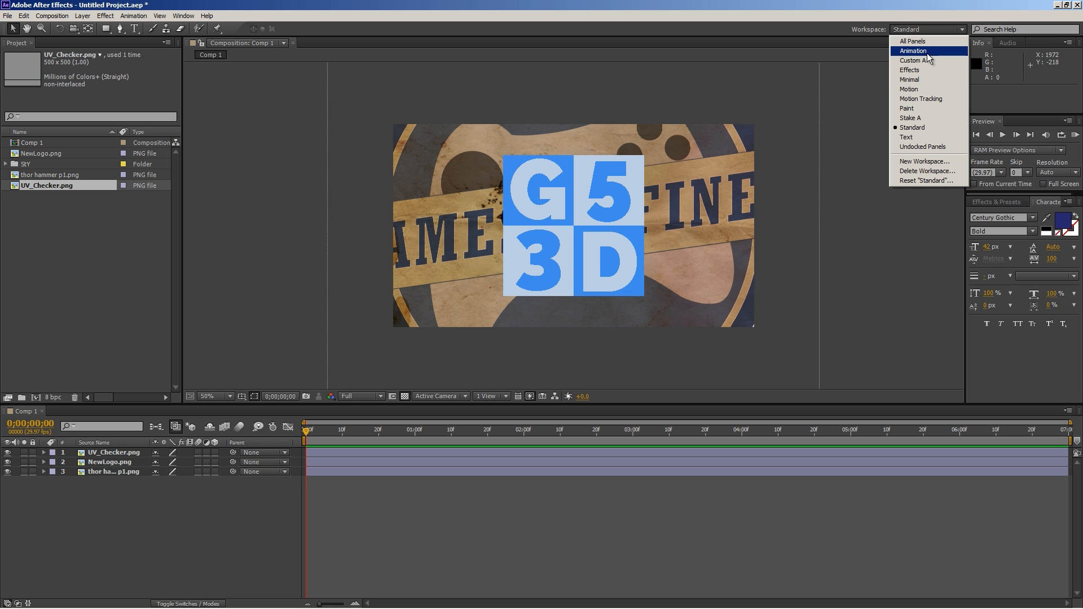
pyautogui.moveTo(913, 52)
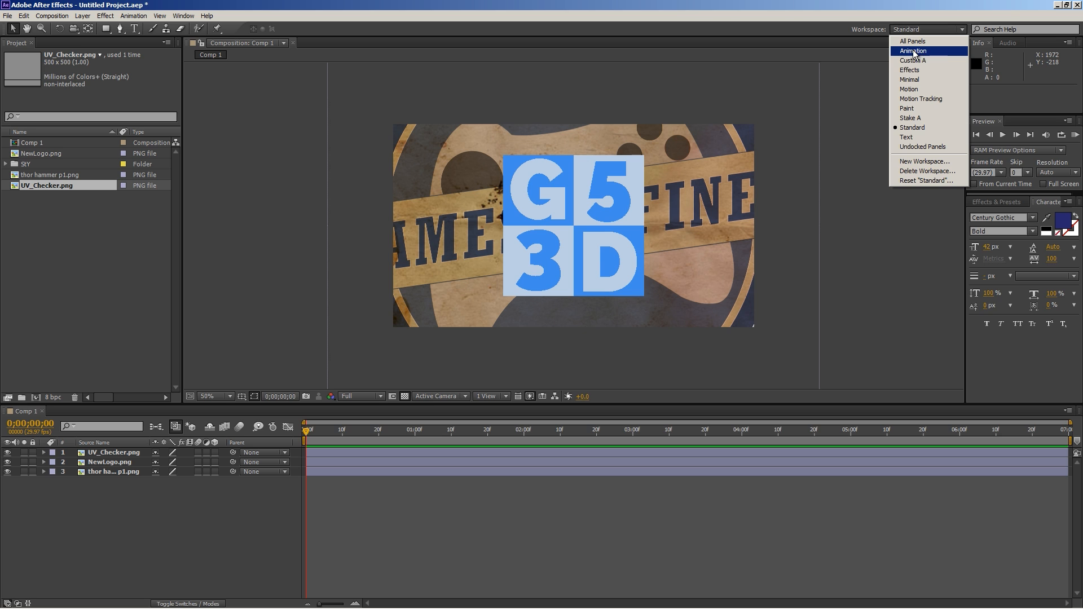
pyautogui.click(913, 51)
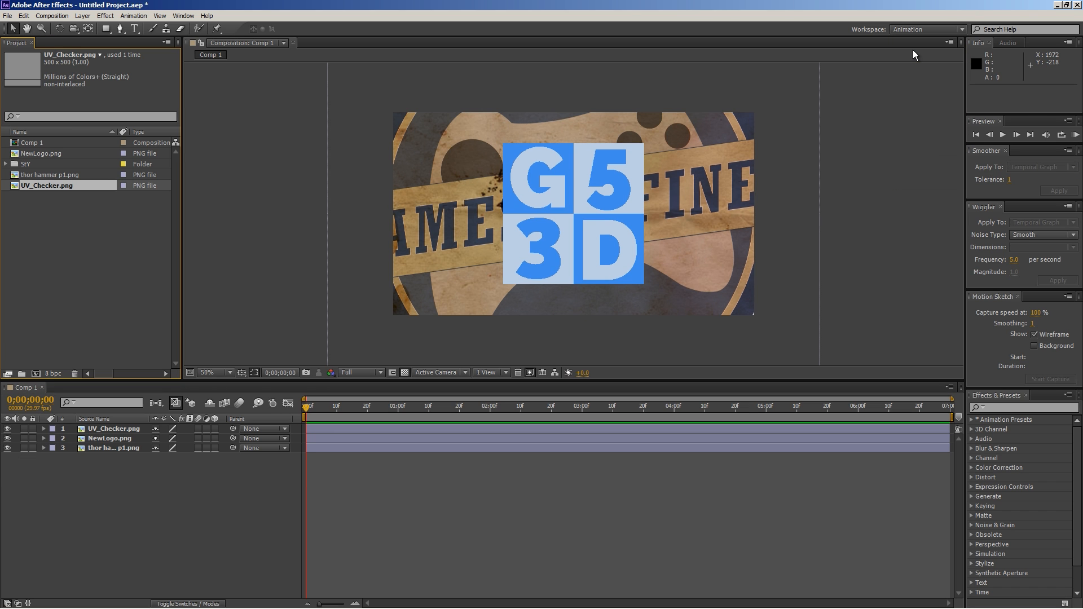
pyautogui.moveTo(1043, 119)
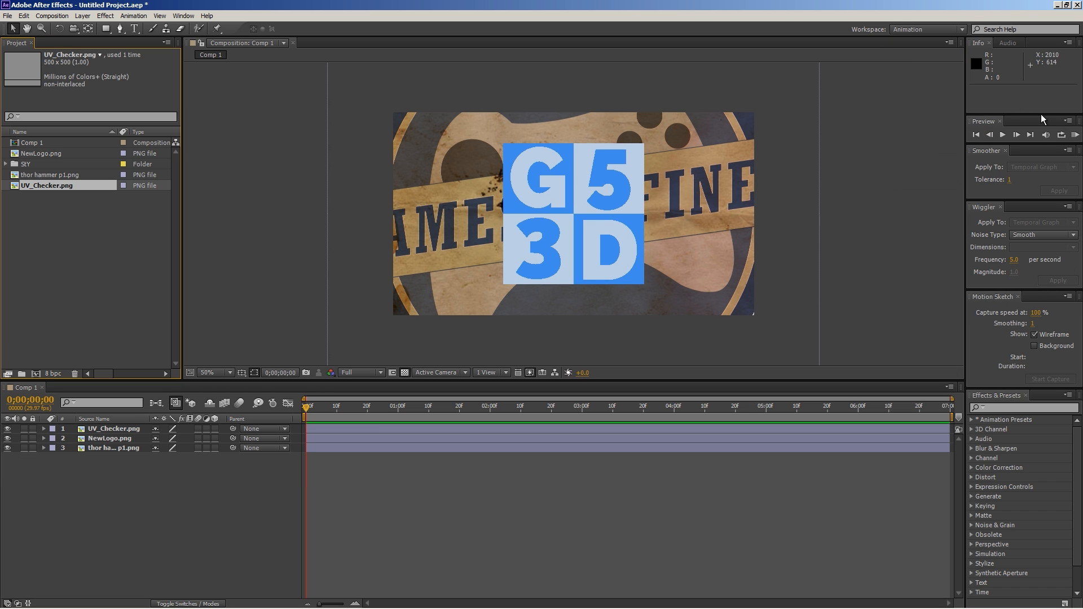
pyautogui.moveTo(1028, 135)
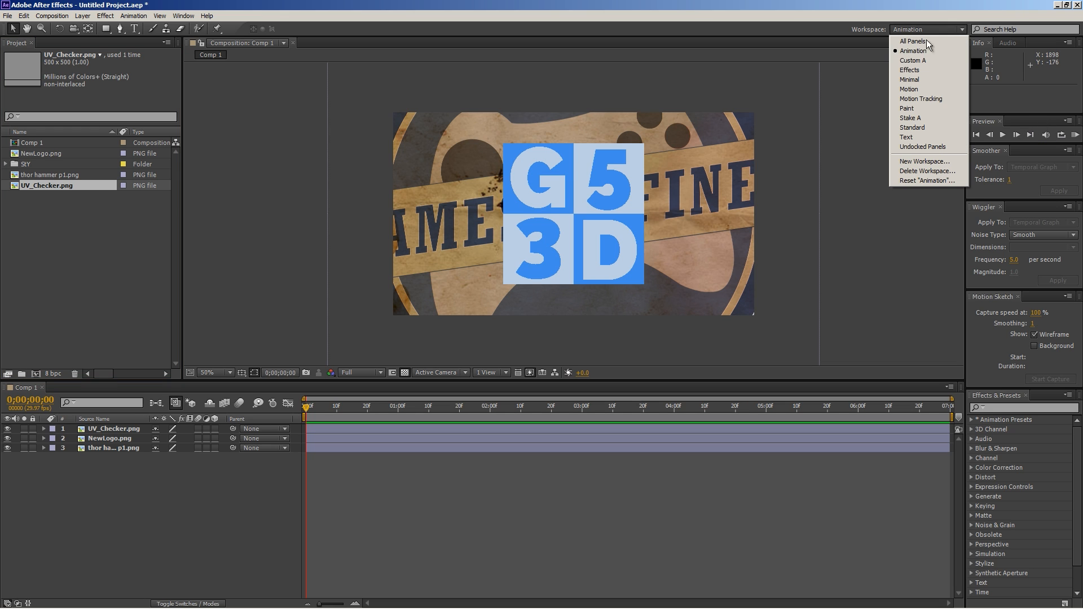
pyautogui.click(920, 99)
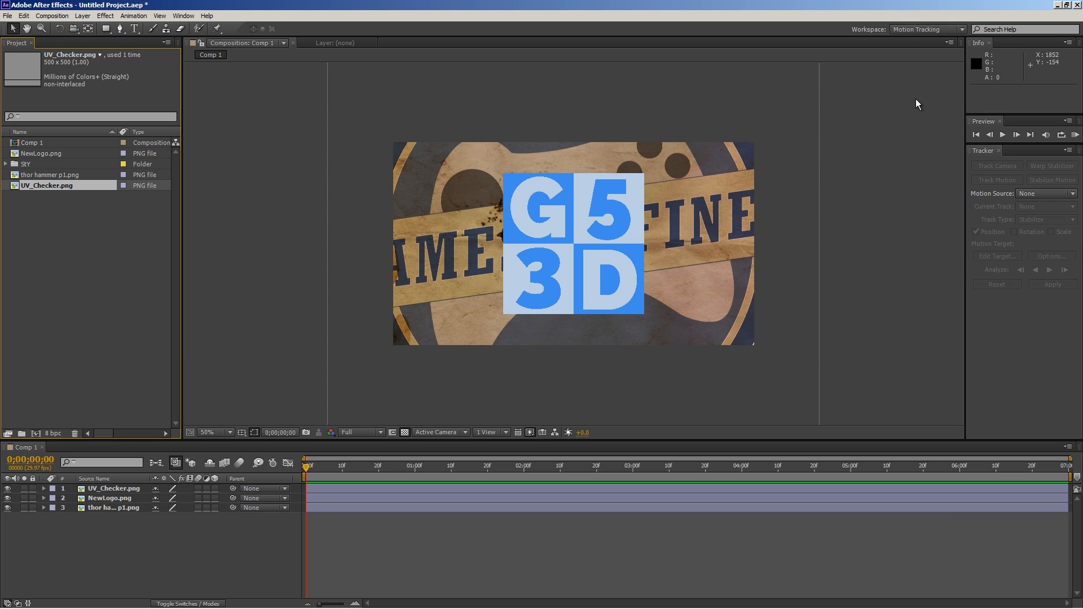
pyautogui.moveTo(917, 127)
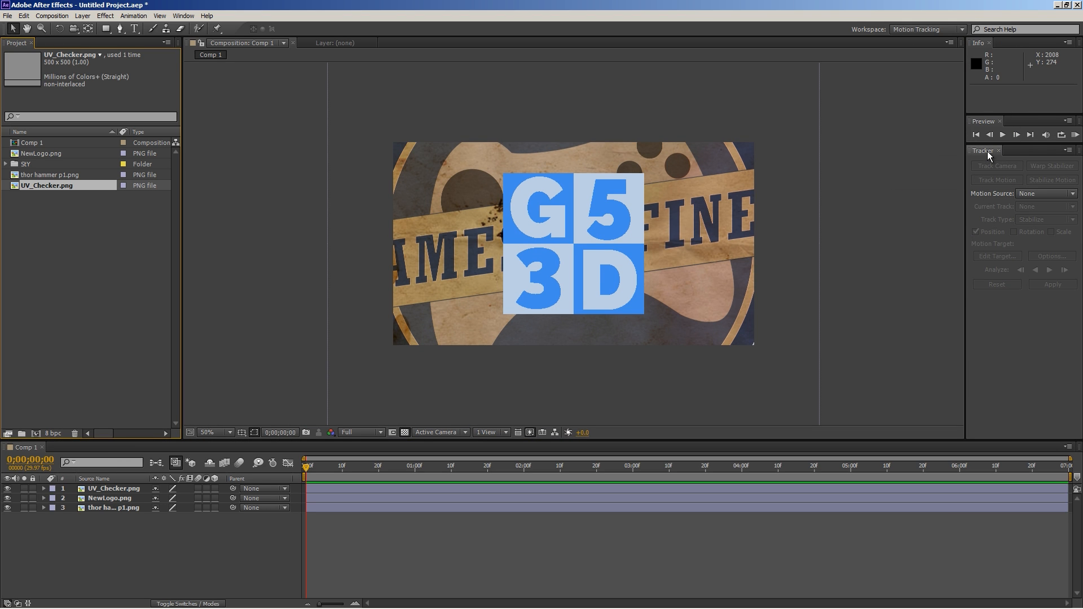
pyautogui.moveTo(951, 168)
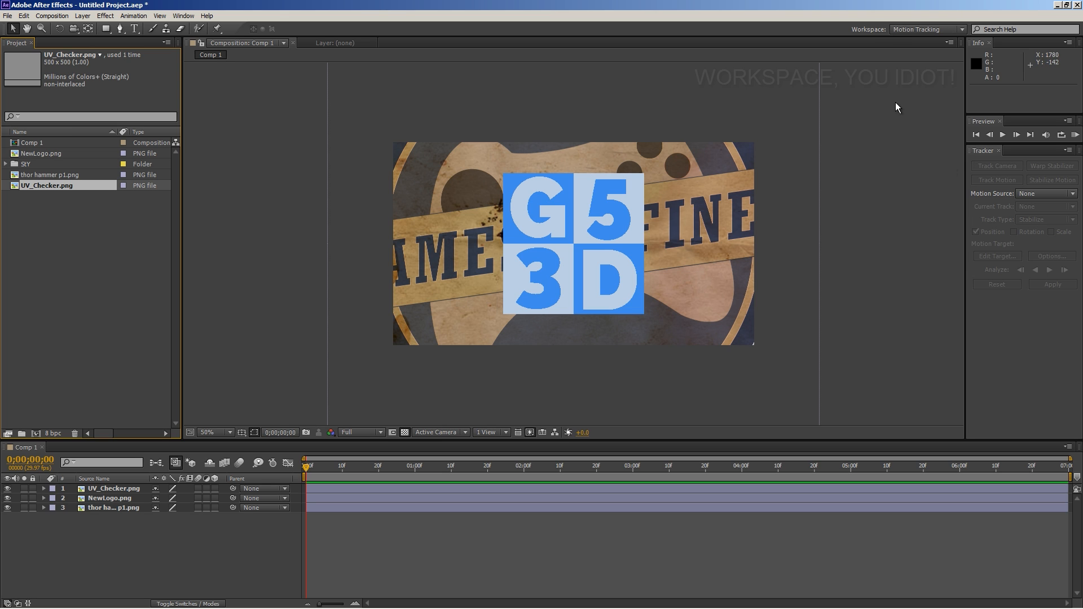
# Choose Standard from the Workspace dropdown to restore the default layout
pyautogui.click(961, 29)
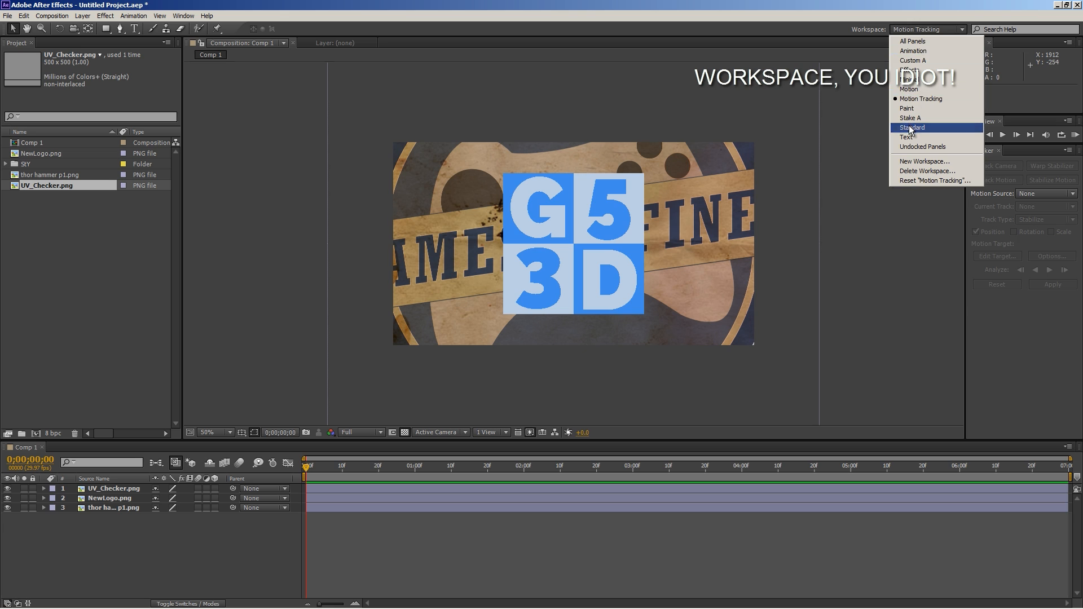
pyautogui.click(911, 127)
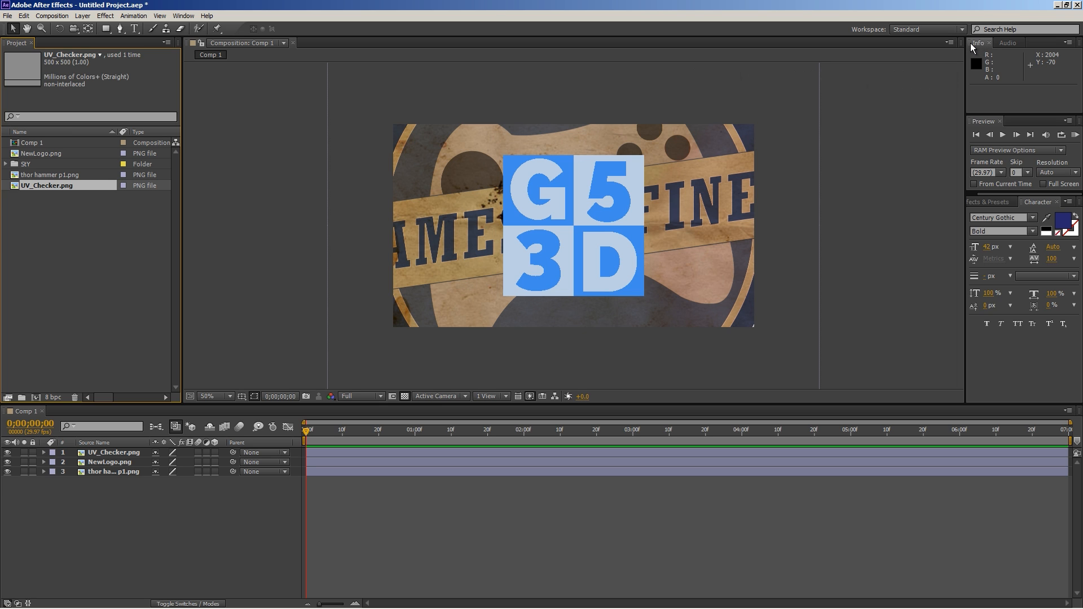
pyautogui.moveTo(985, 160)
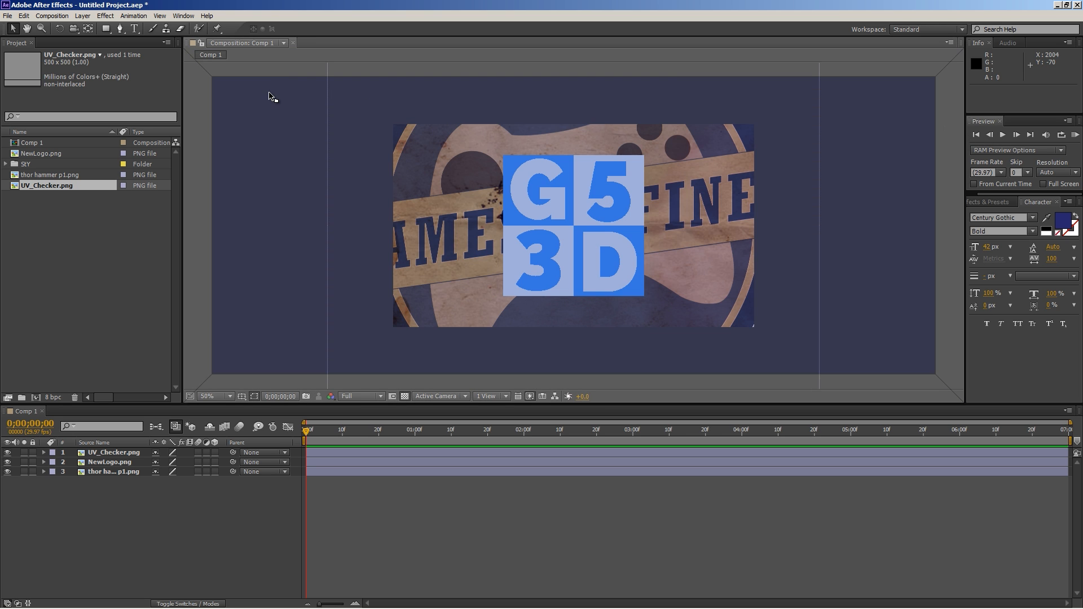
# Dock the Preview panel as a large panel right of the Composition viewer
pyautogui.click(156, 517)
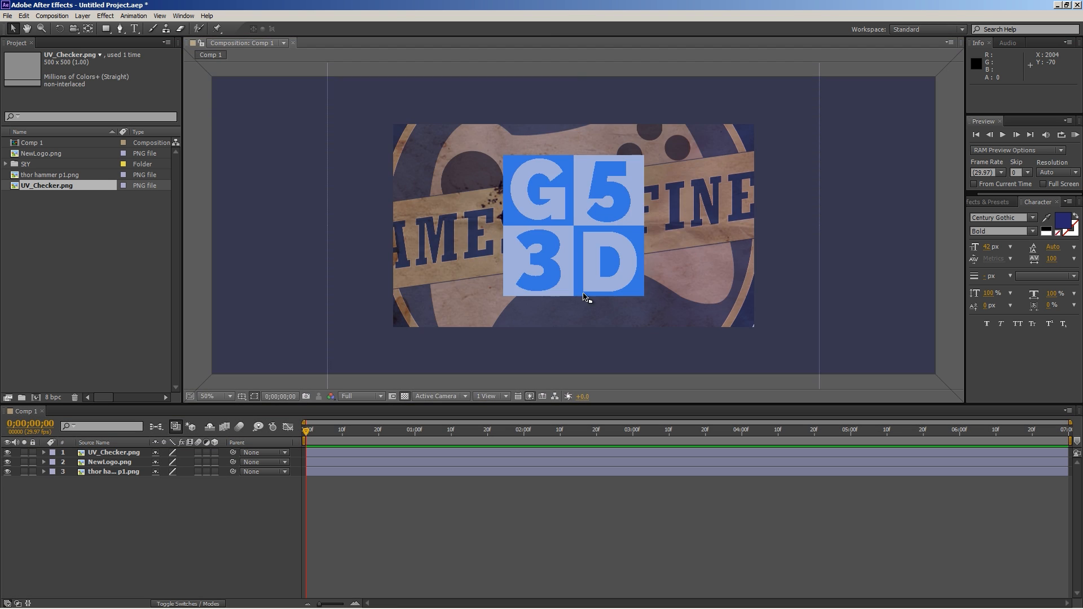
pyautogui.moveTo(934, 133)
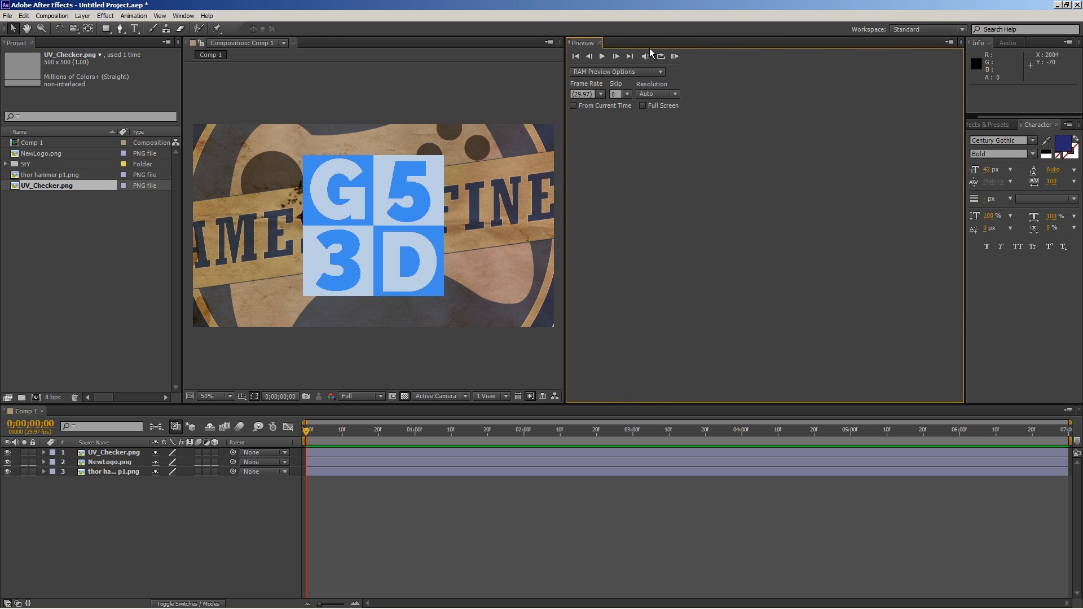
pyautogui.moveTo(568, 84)
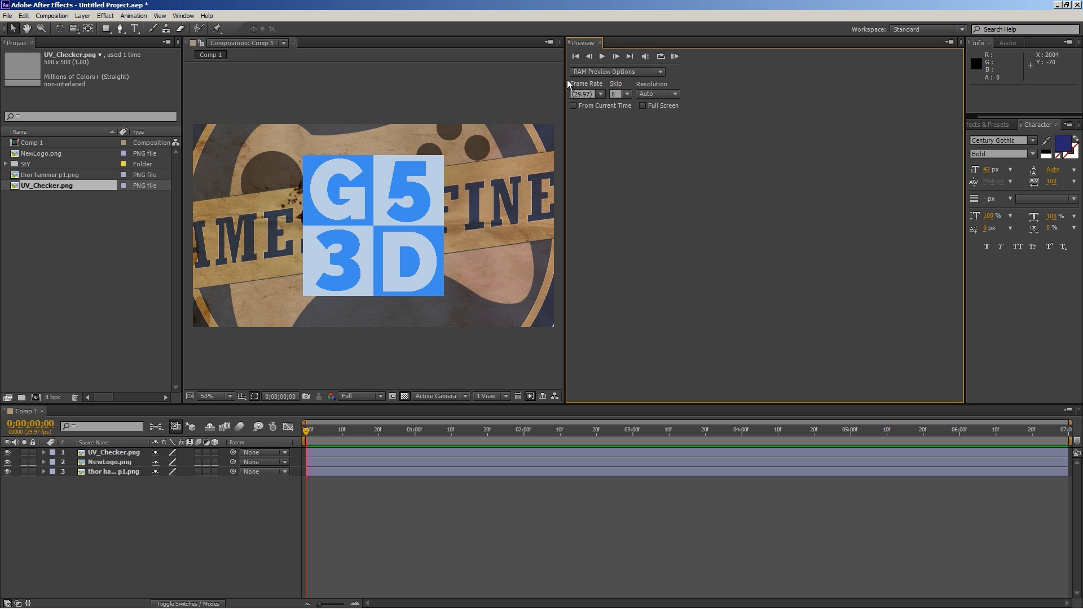
pyautogui.moveTo(765, 226)
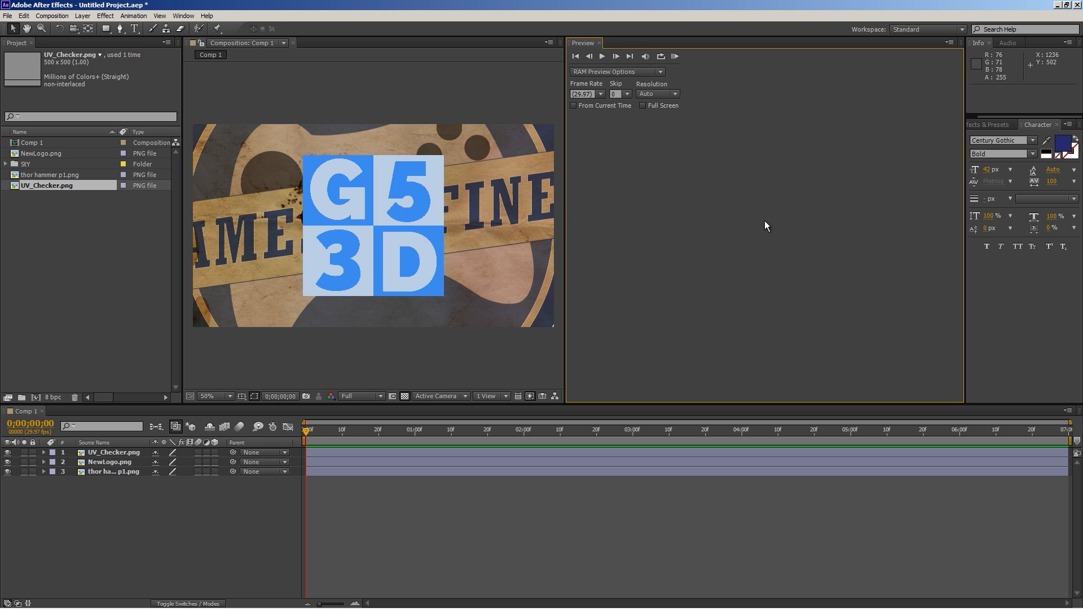
pyautogui.moveTo(956, 46)
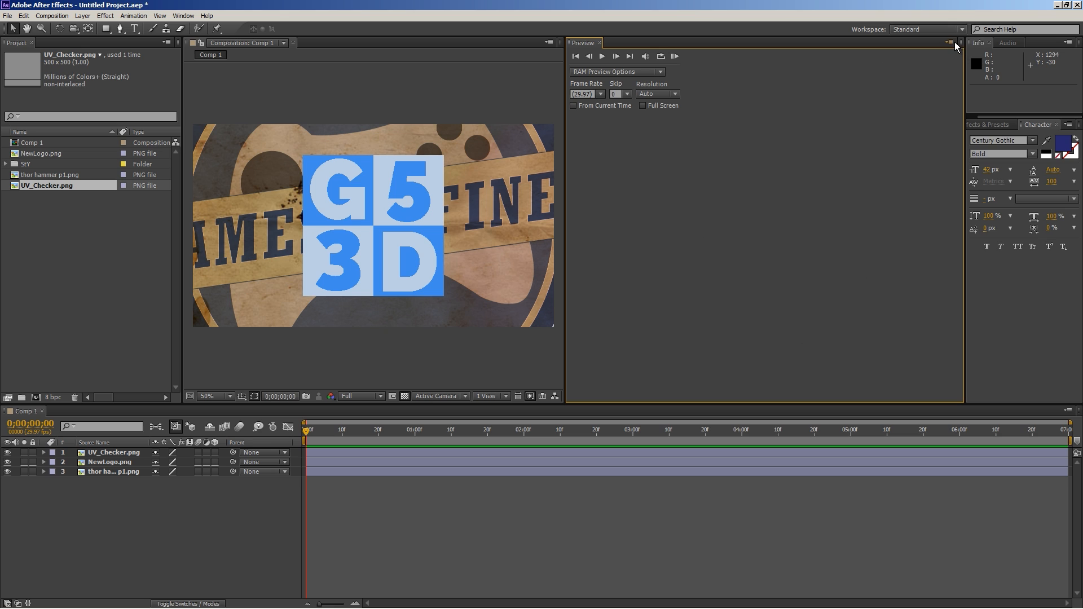
# Undock the Preview panel via its panel menu and dock it beside the Project panel
pyautogui.click(950, 43)
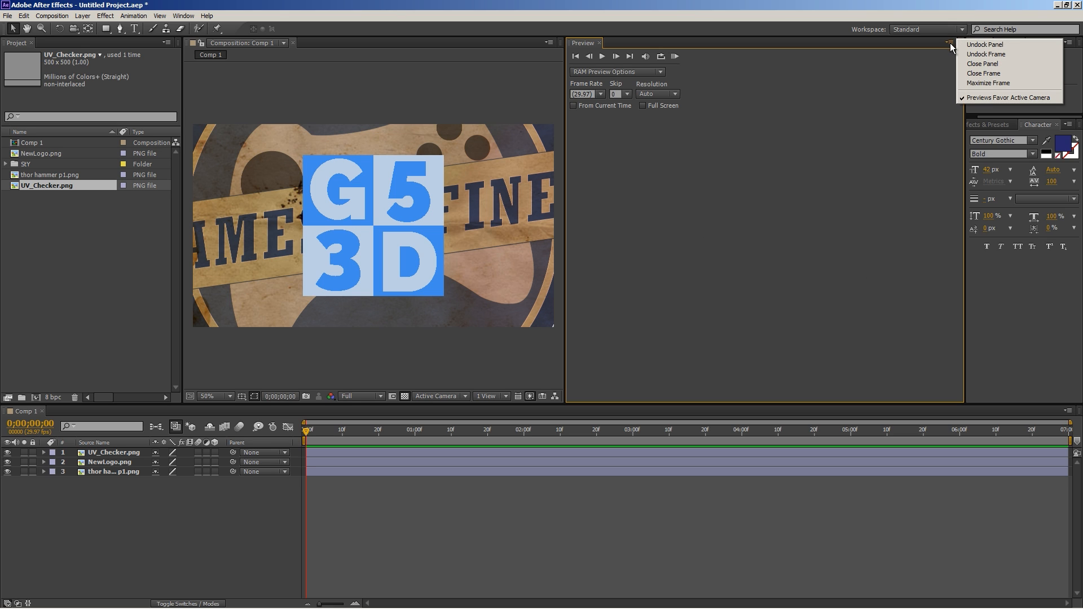
pyautogui.moveTo(984, 45)
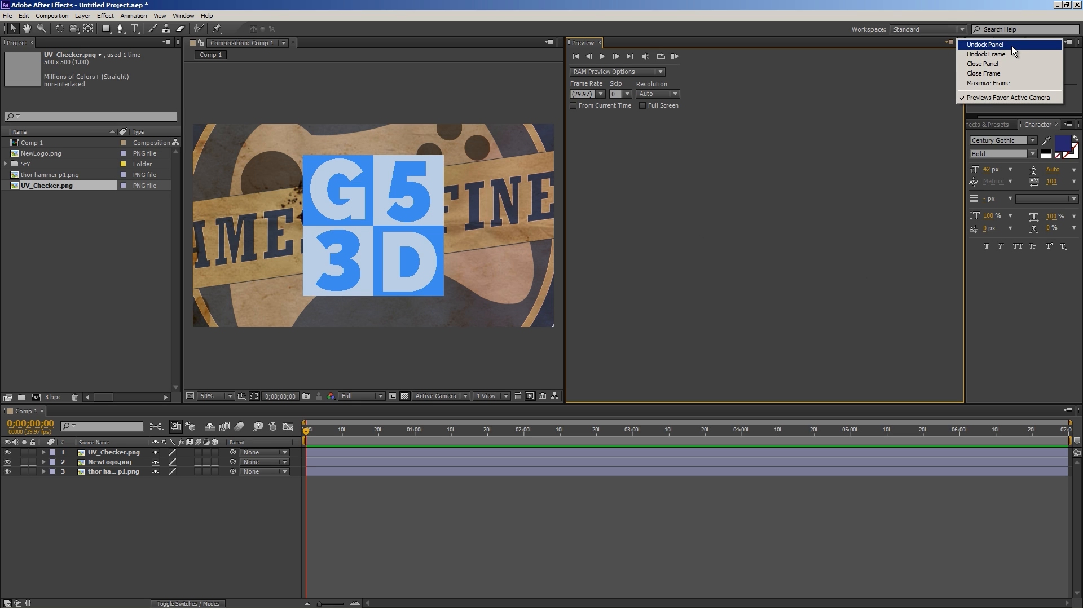
pyautogui.click(984, 44)
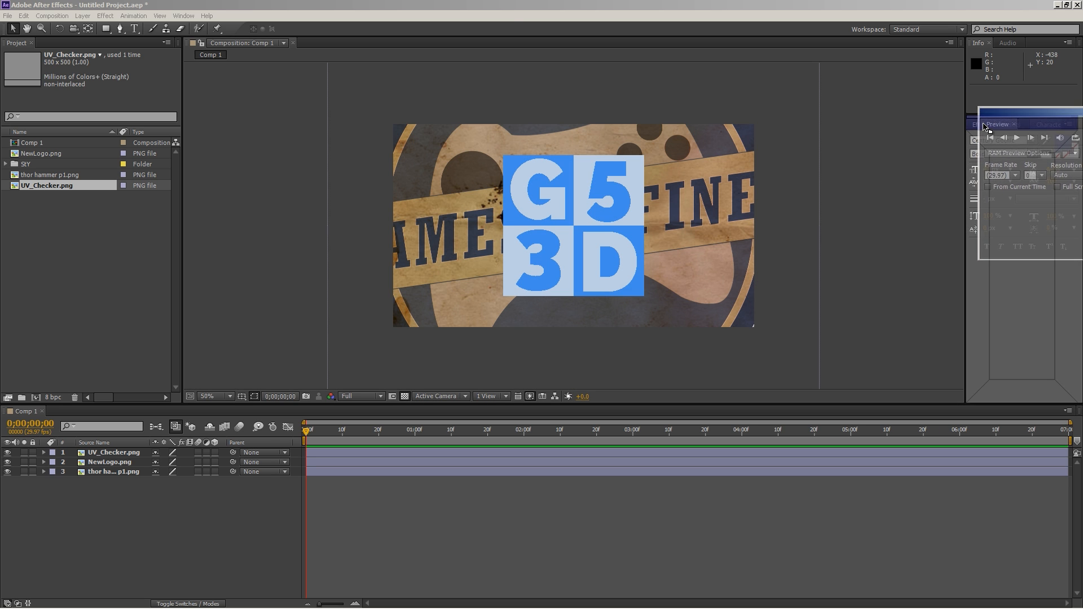
pyautogui.click(1036, 124)
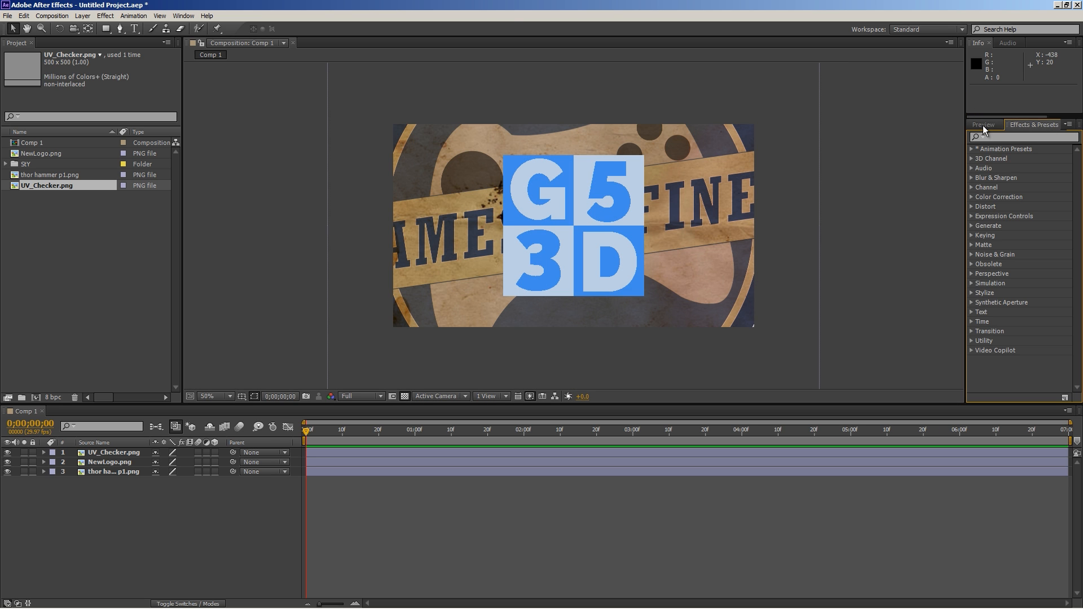
pyautogui.click(982, 124)
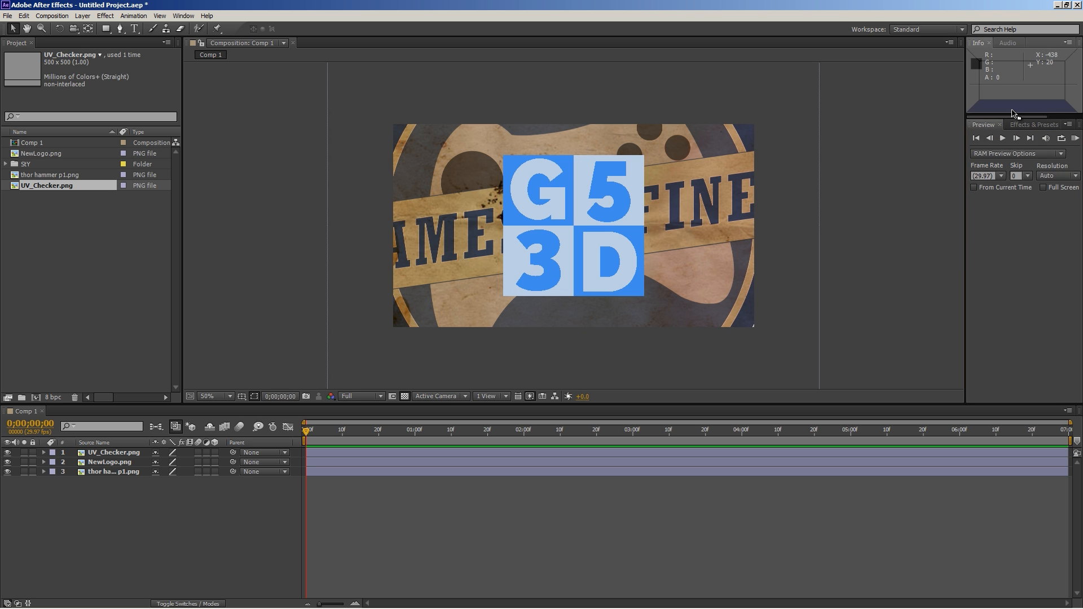
pyautogui.click(1034, 125)
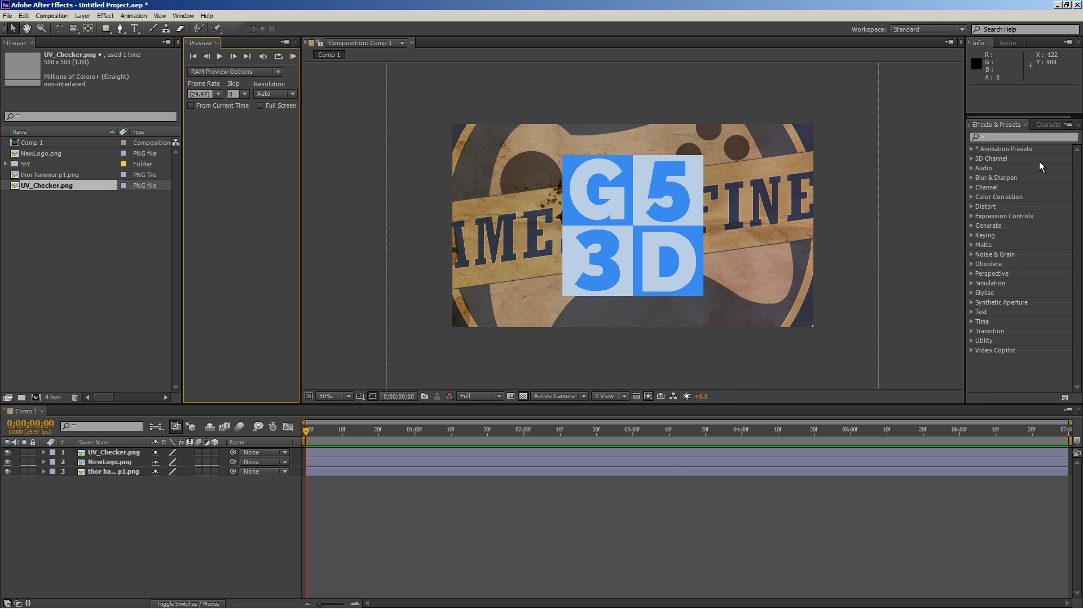
pyautogui.moveTo(771, 112)
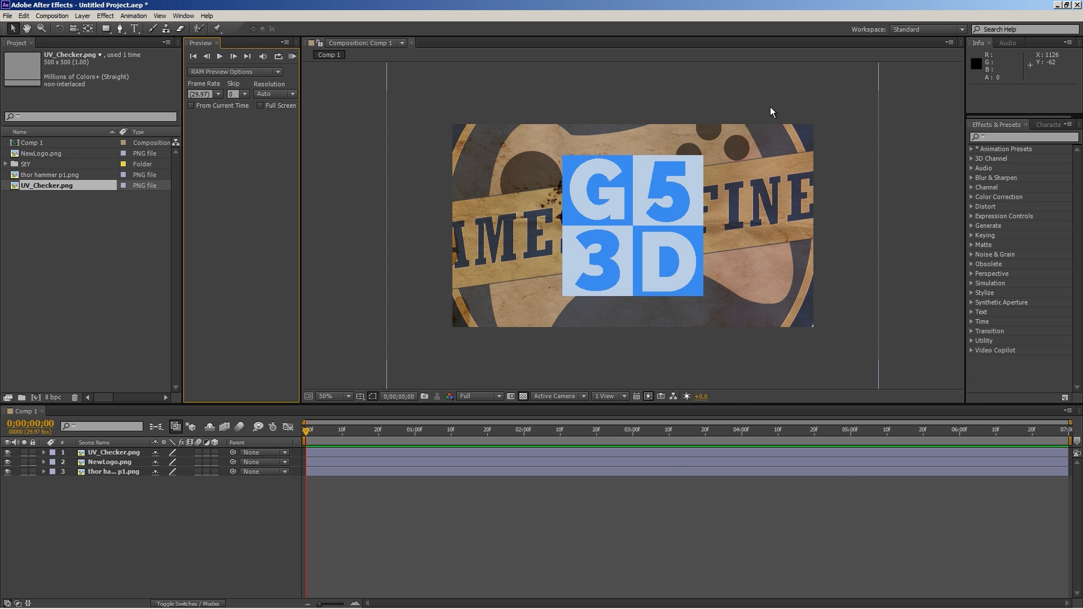
pyautogui.moveTo(893, 46)
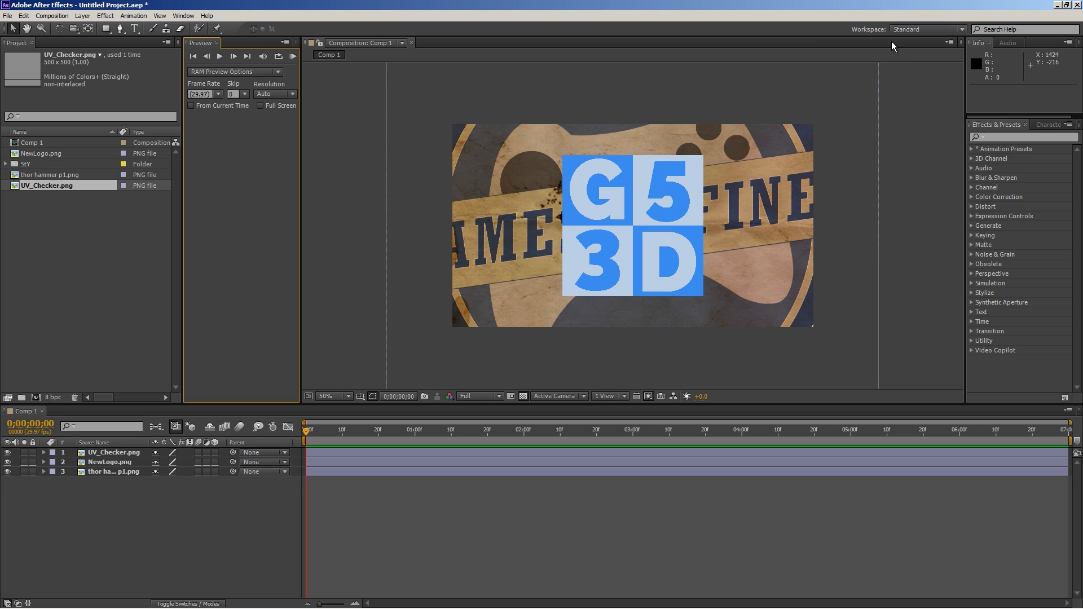
pyautogui.moveTo(918, 31)
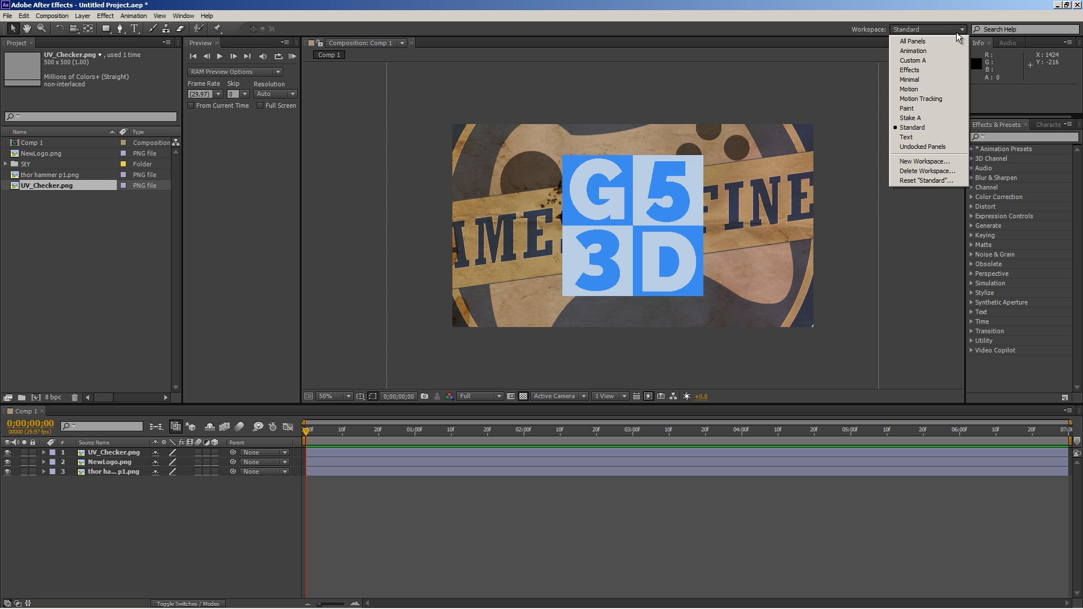
pyautogui.moveTo(925, 161)
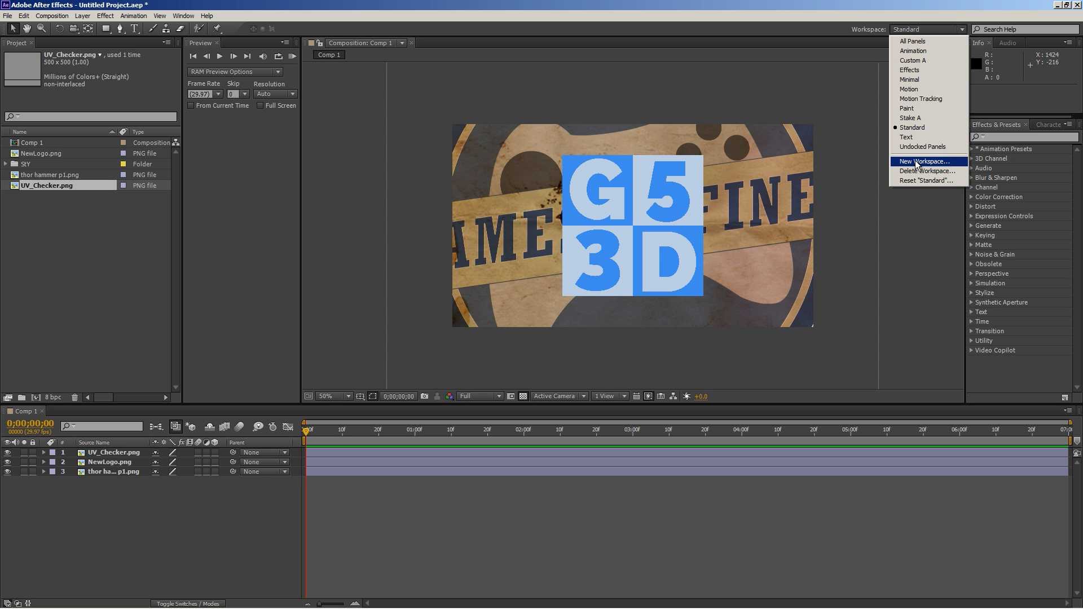
# Save the current layout as a new workspace named 'gd 1', then try Animation
pyautogui.click(923, 161)
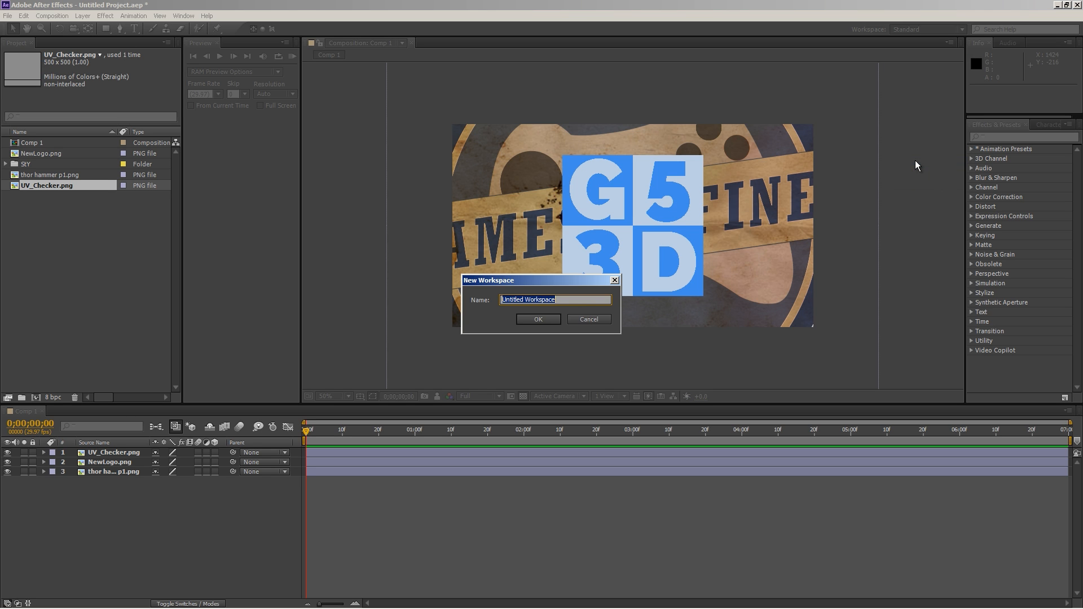
pyautogui.write('gd 1')
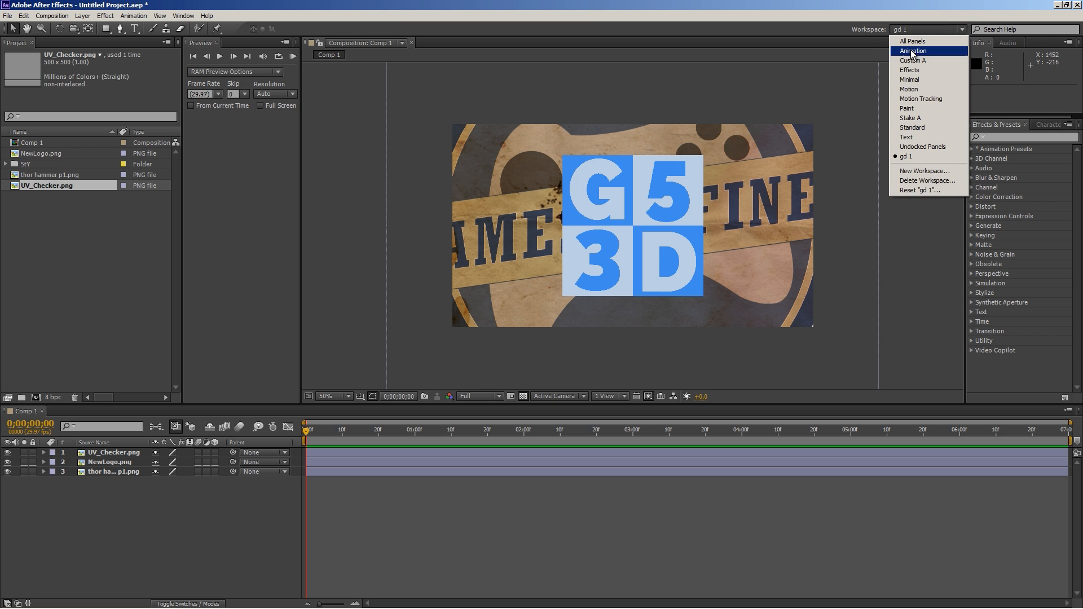
pyautogui.click(912, 50)
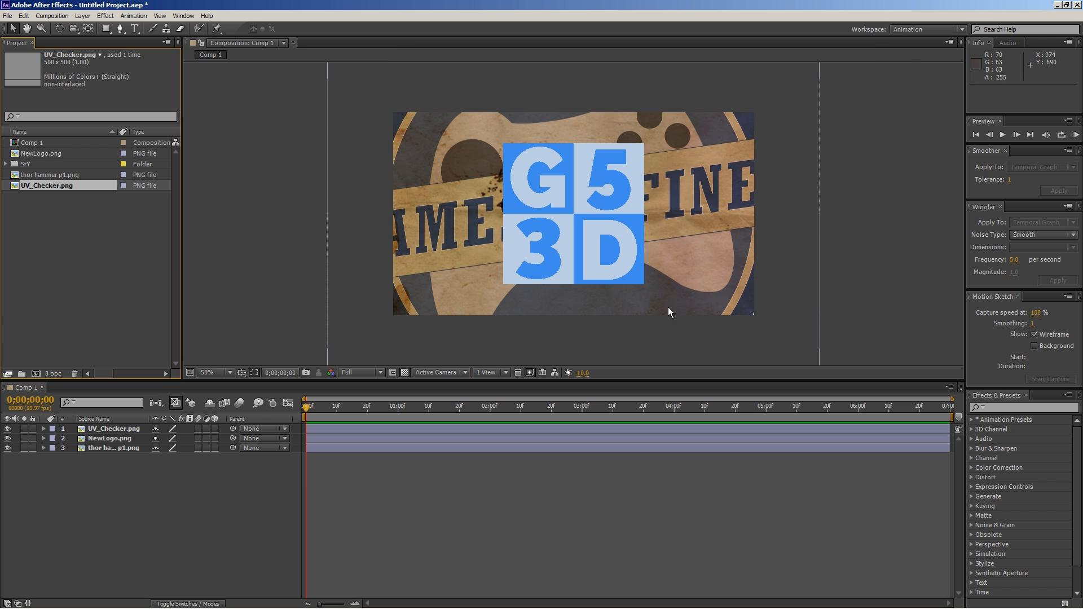
pyautogui.moveTo(624, 310)
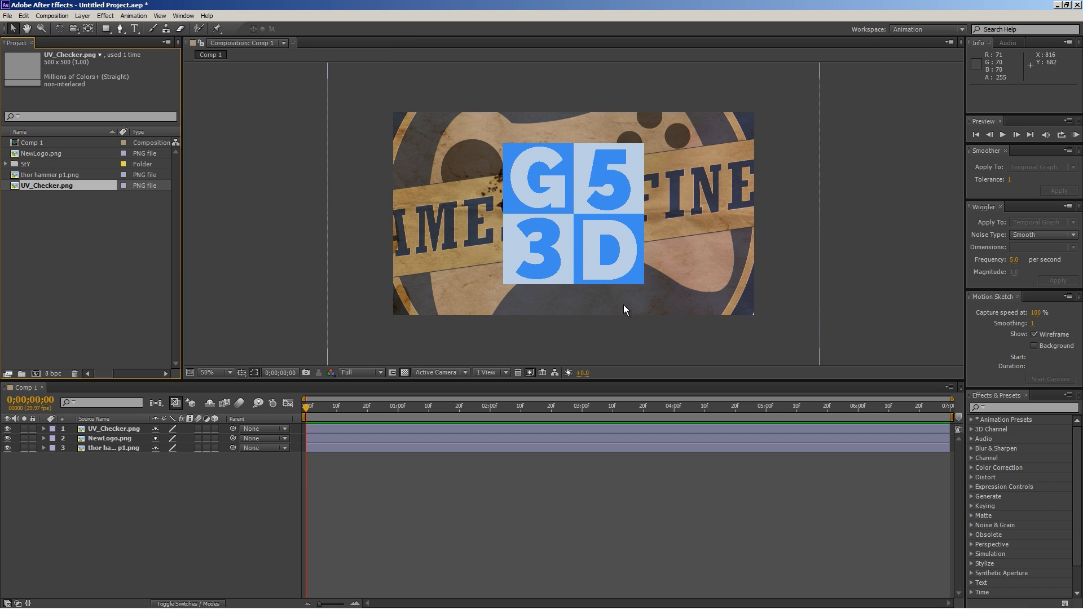
# Switch the Workspace dropdown back to the custom gd 1 workspace
pyautogui.click(960, 29)
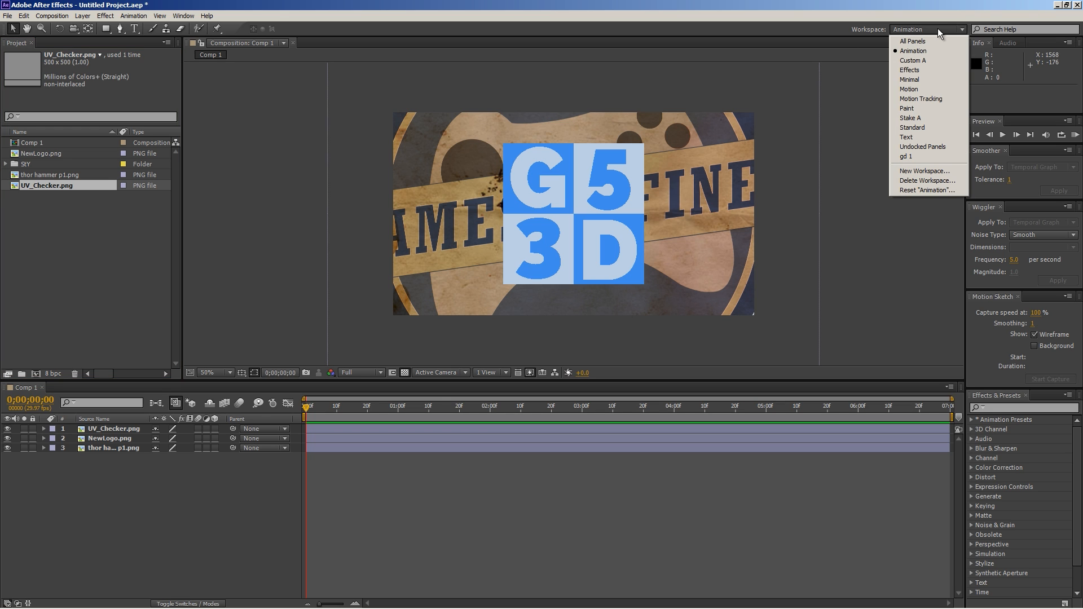
pyautogui.moveTo(910, 117)
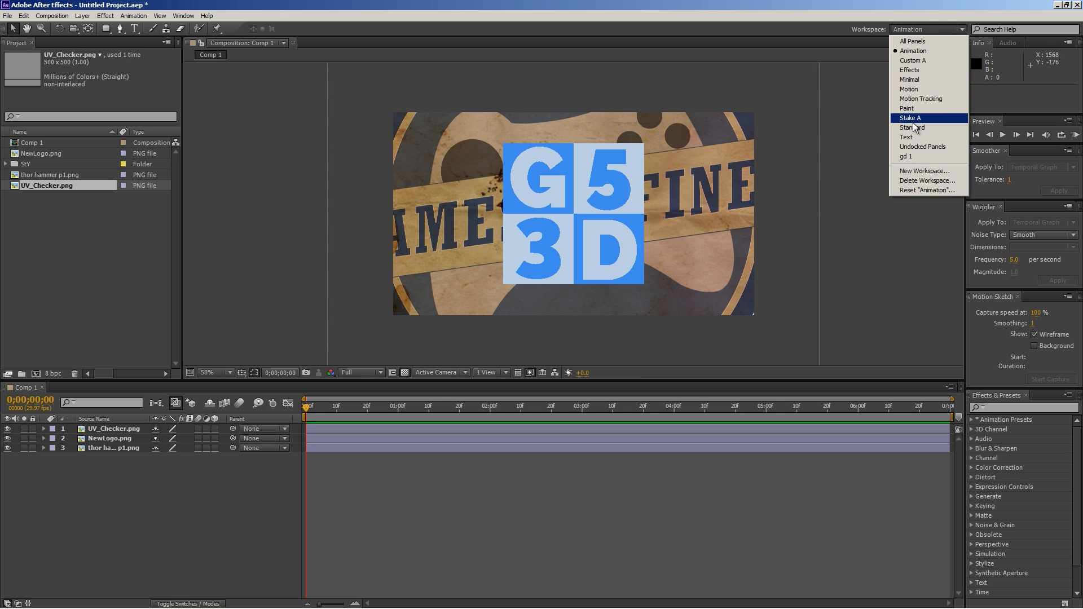
pyautogui.click(906, 156)
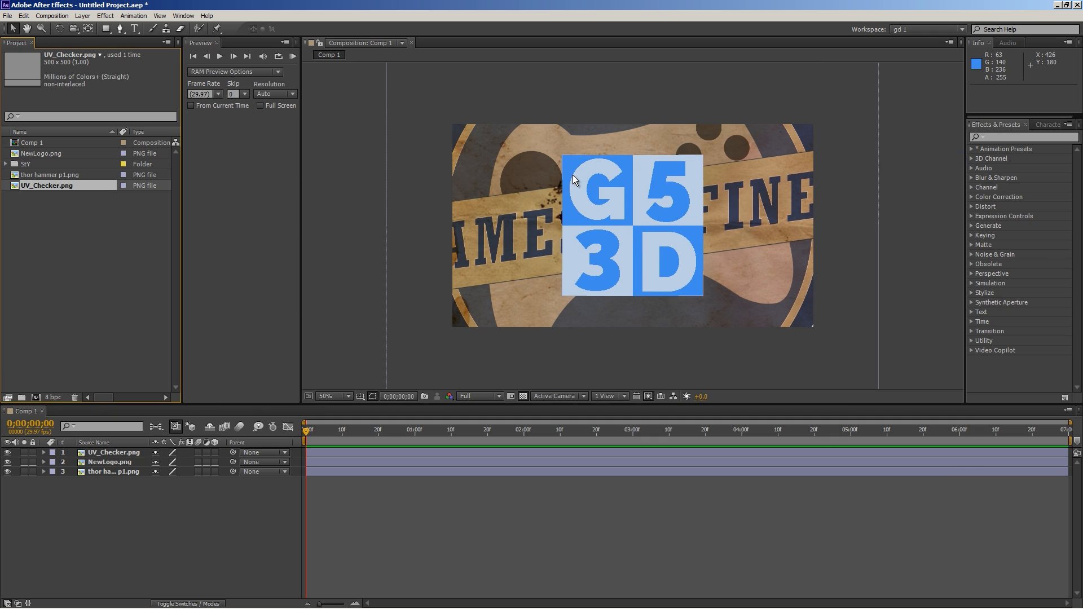
pyautogui.moveTo(937, 39)
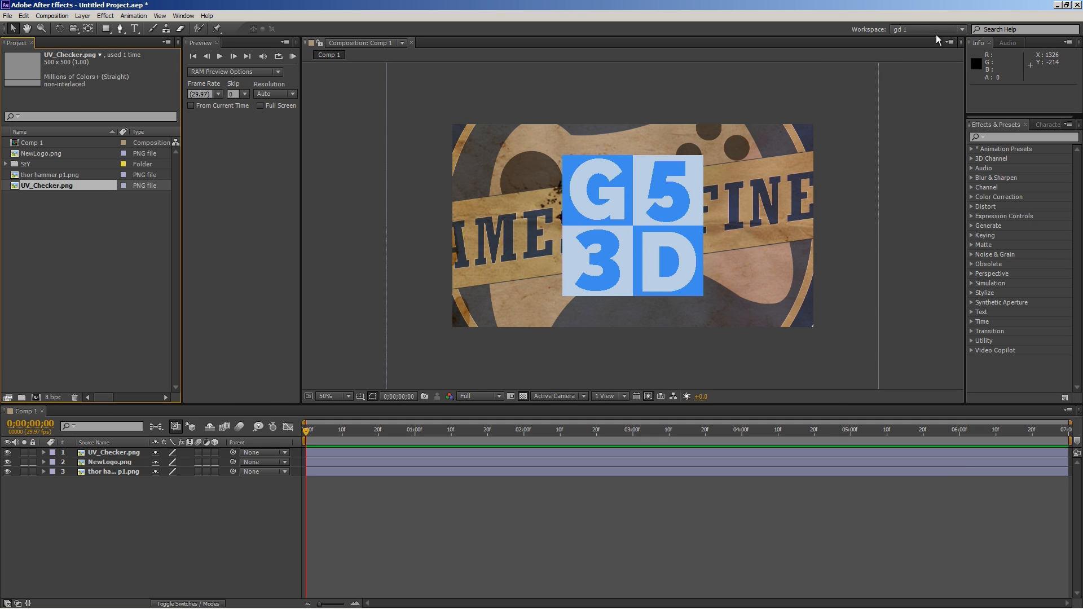
pyautogui.click(925, 29)
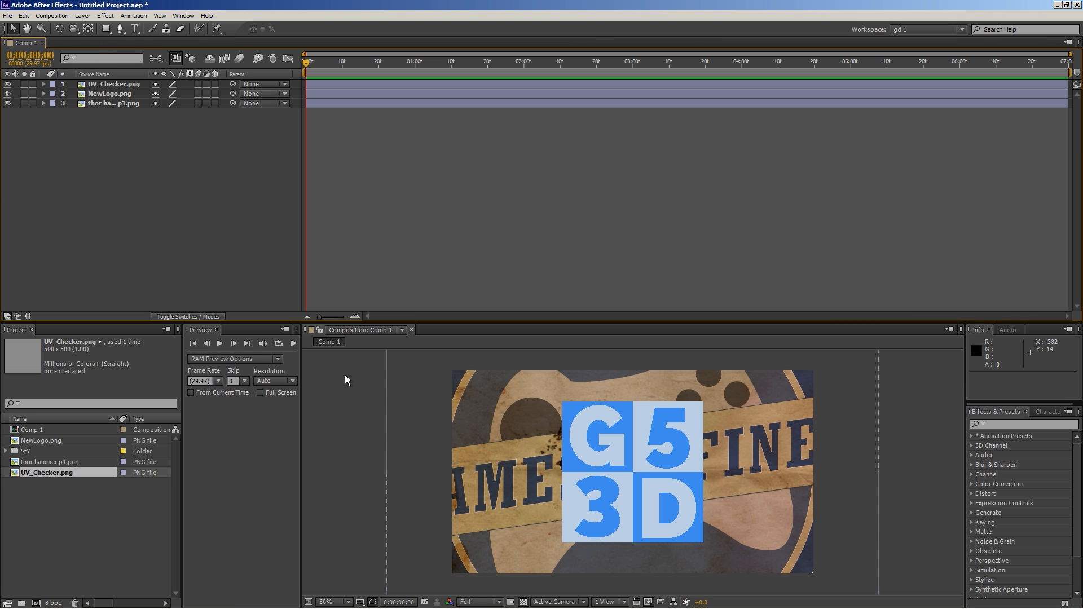
pyautogui.moveTo(717, 178)
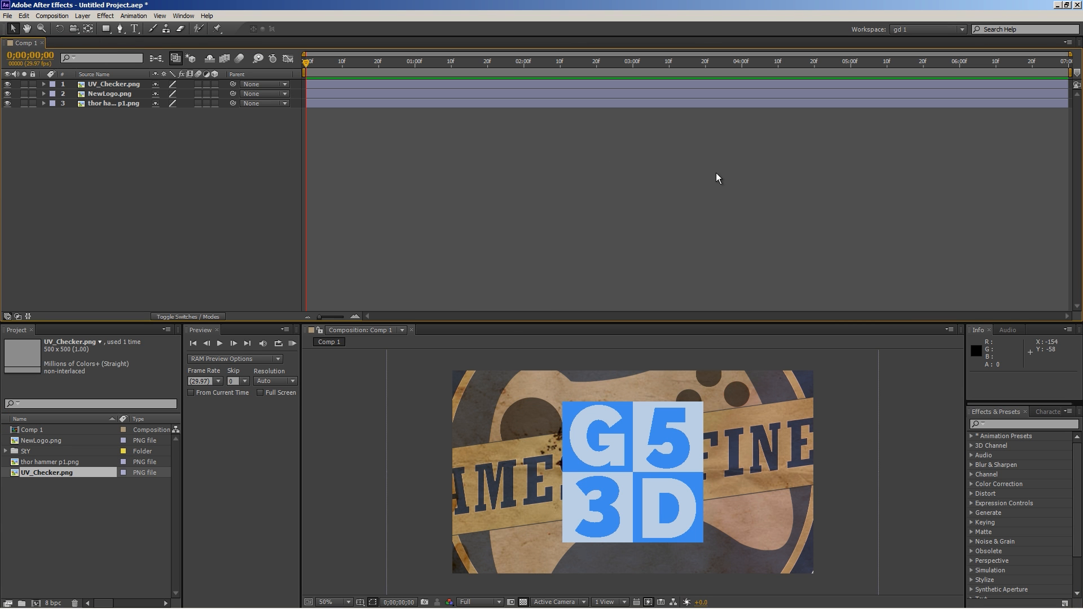
pyautogui.moveTo(921, 178)
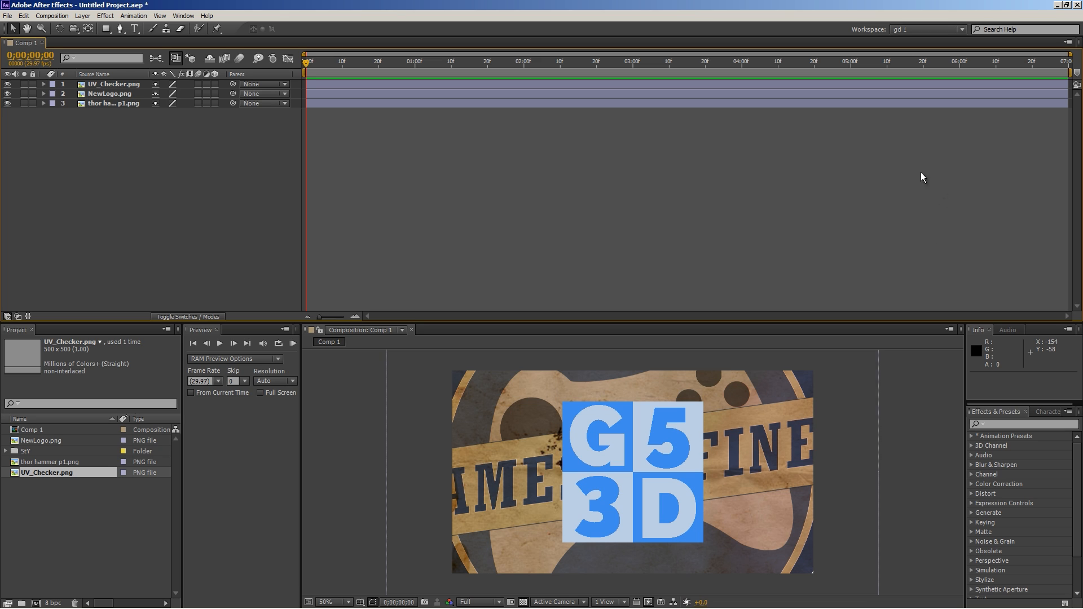
pyautogui.moveTo(817, 448)
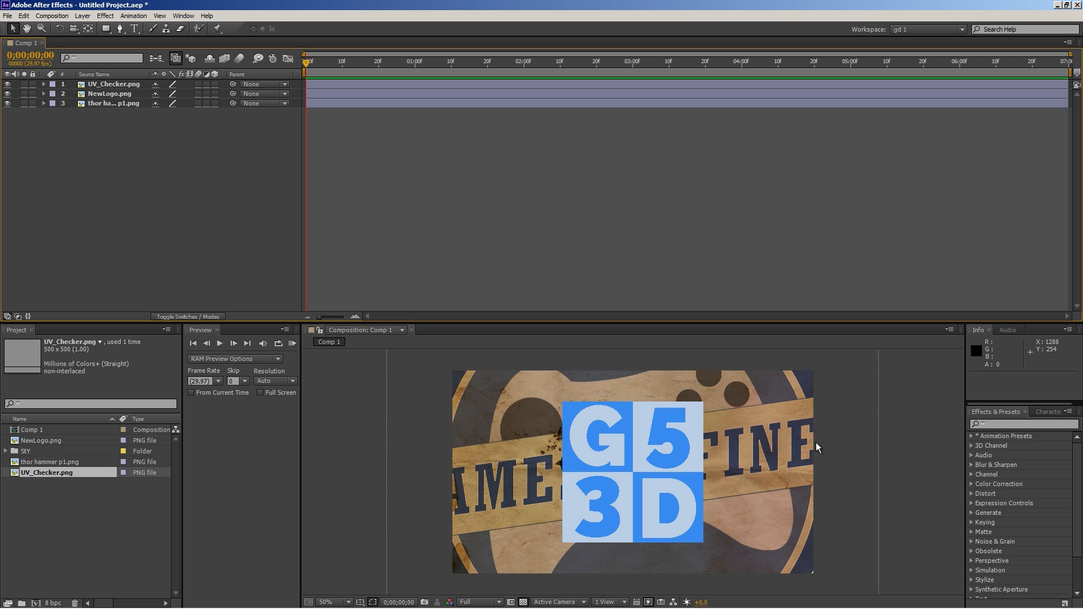
pyautogui.moveTo(906, 50)
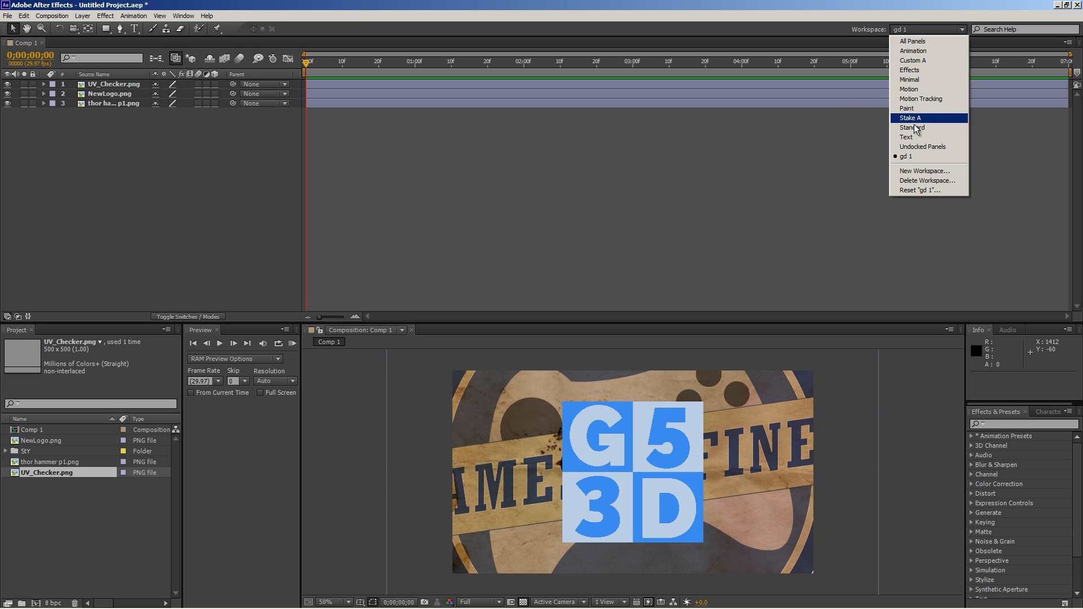
pyautogui.moveTo(923, 195)
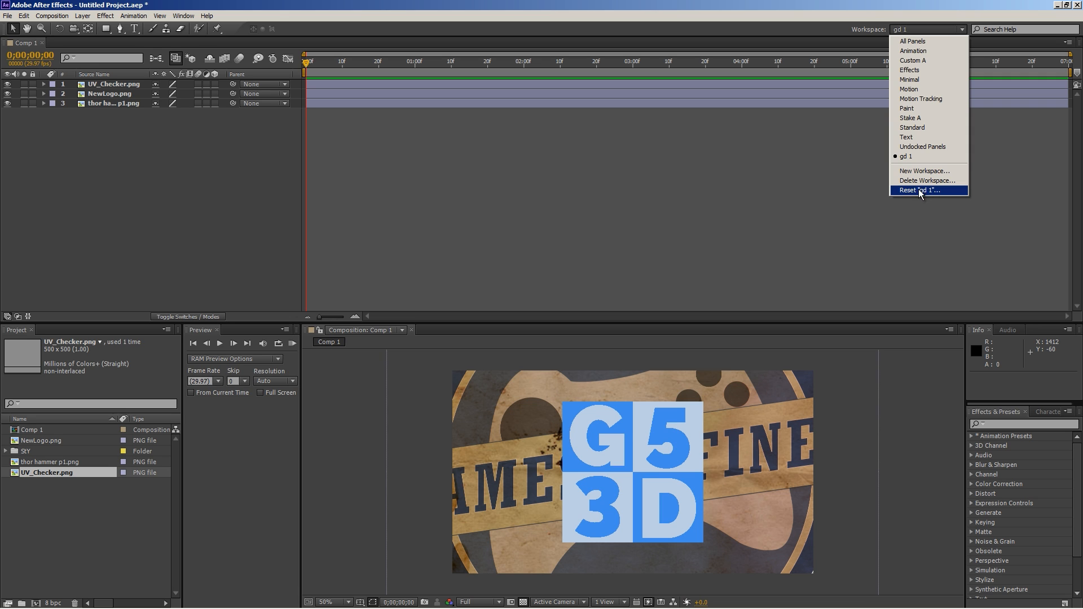
pyautogui.moveTo(933, 196)
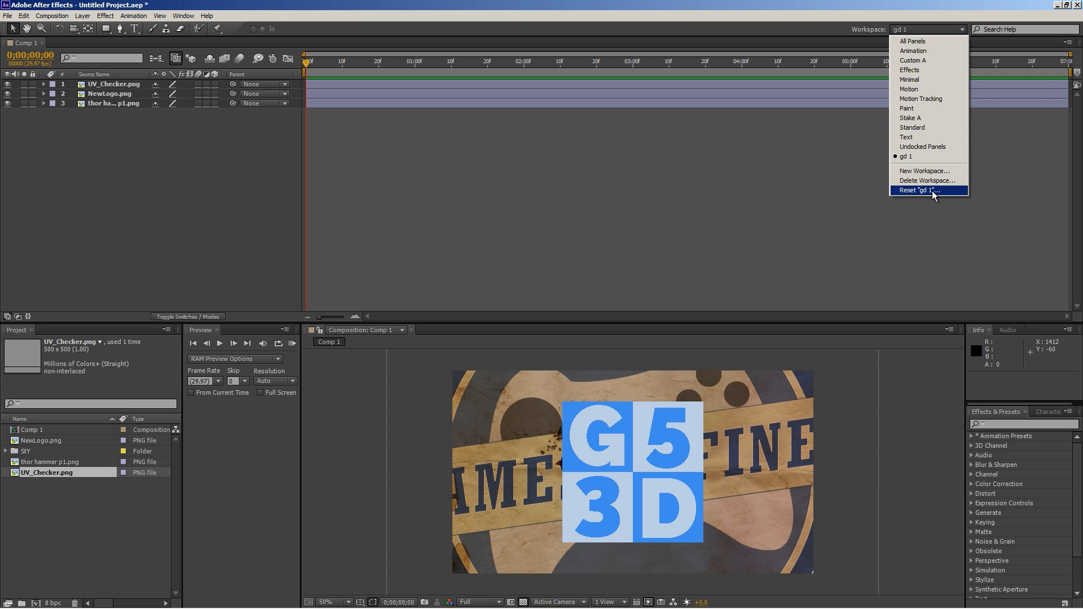
# Reset the gd 1 workspace to its saved layout and confirm with Yes
pyautogui.click(919, 190)
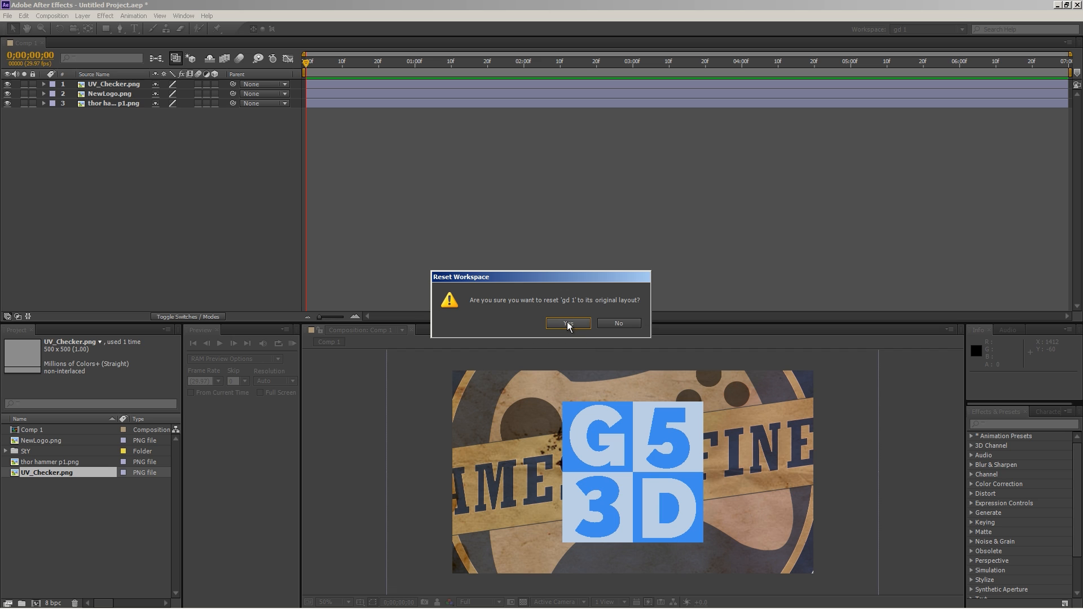
pyautogui.click(567, 324)
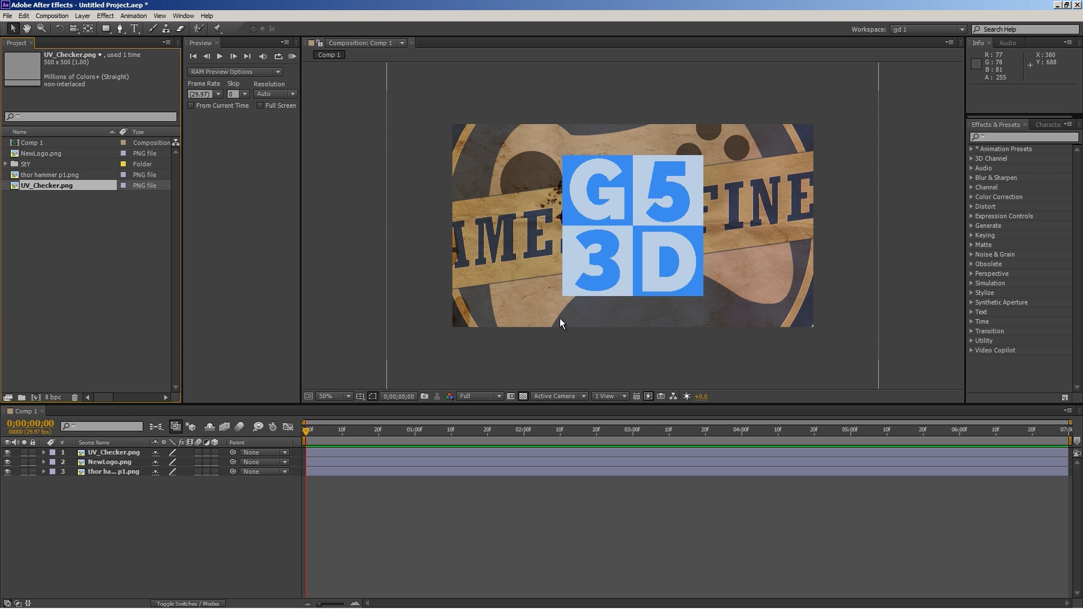
pyautogui.moveTo(503, 302)
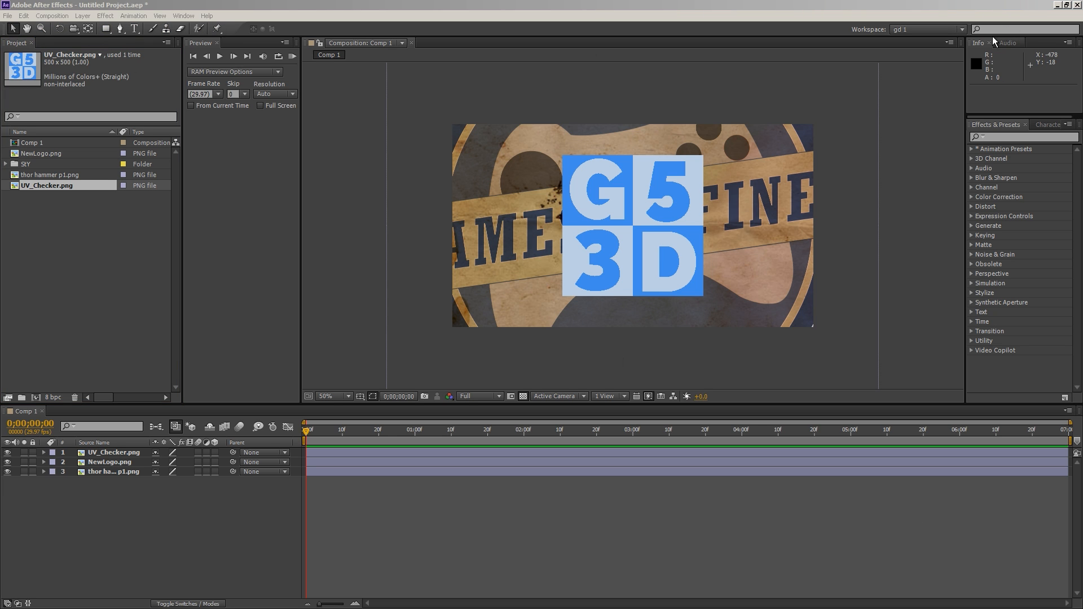
# Leave the gd 1 layout by choosing Standard from the Workspace dropdown
pyautogui.click(954, 29)
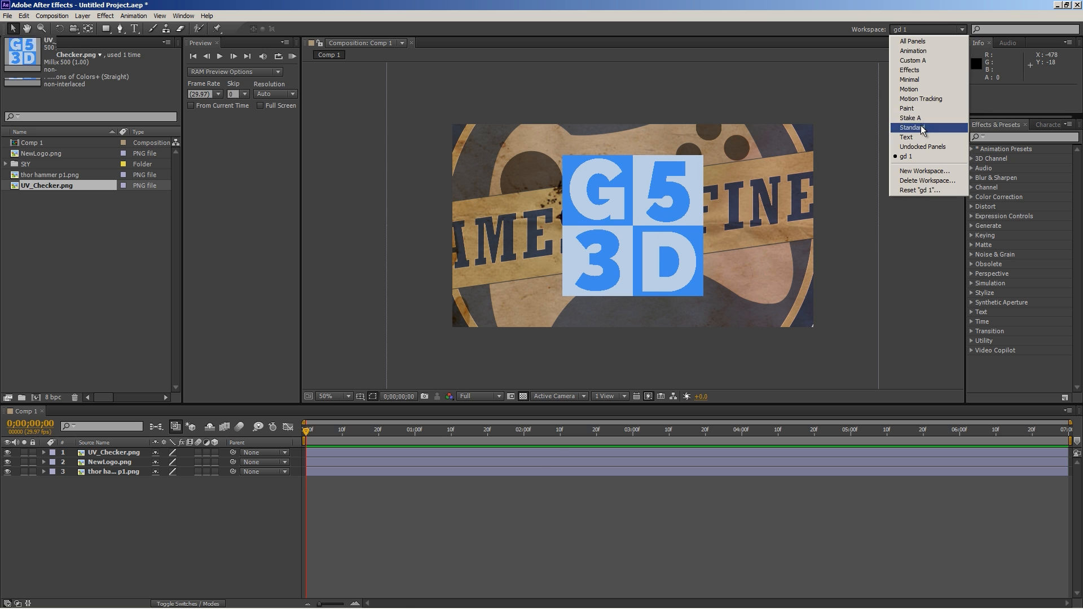
pyautogui.click(911, 127)
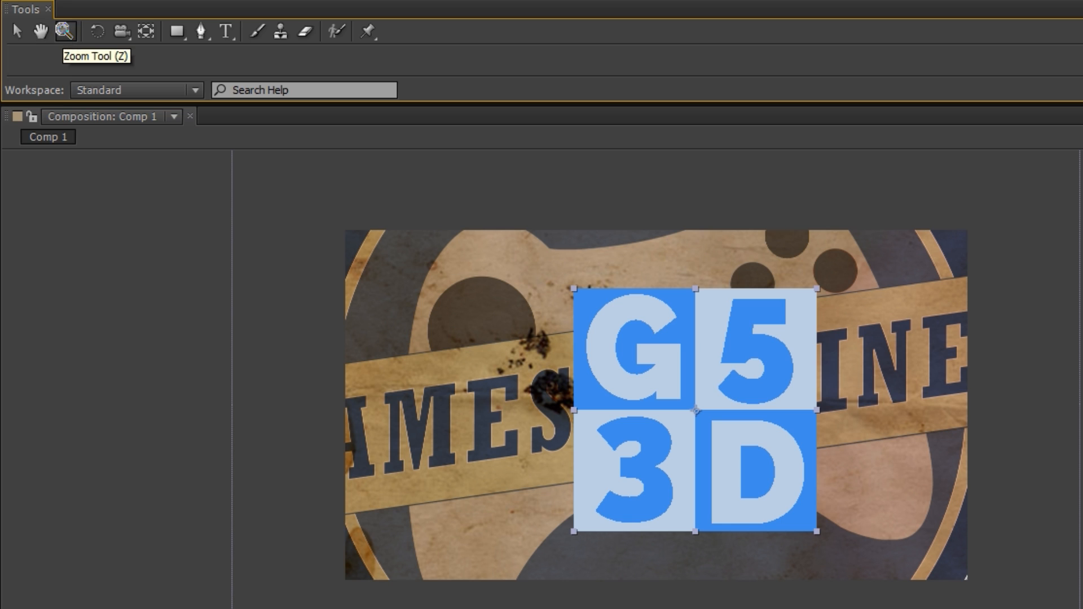
pyautogui.moveTo(583, 289)
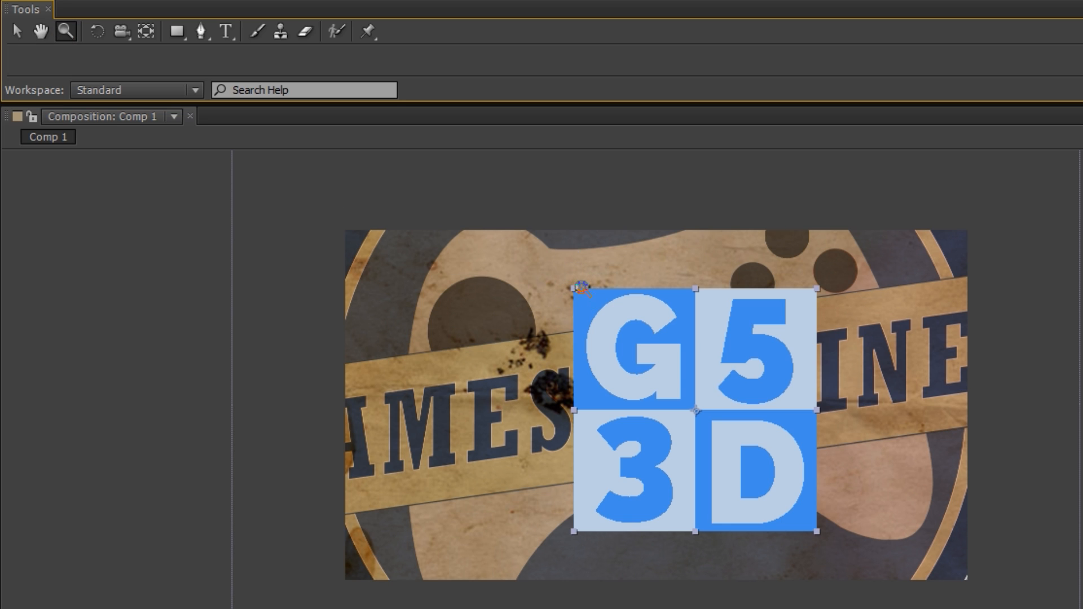
pyautogui.moveTo(527, 278)
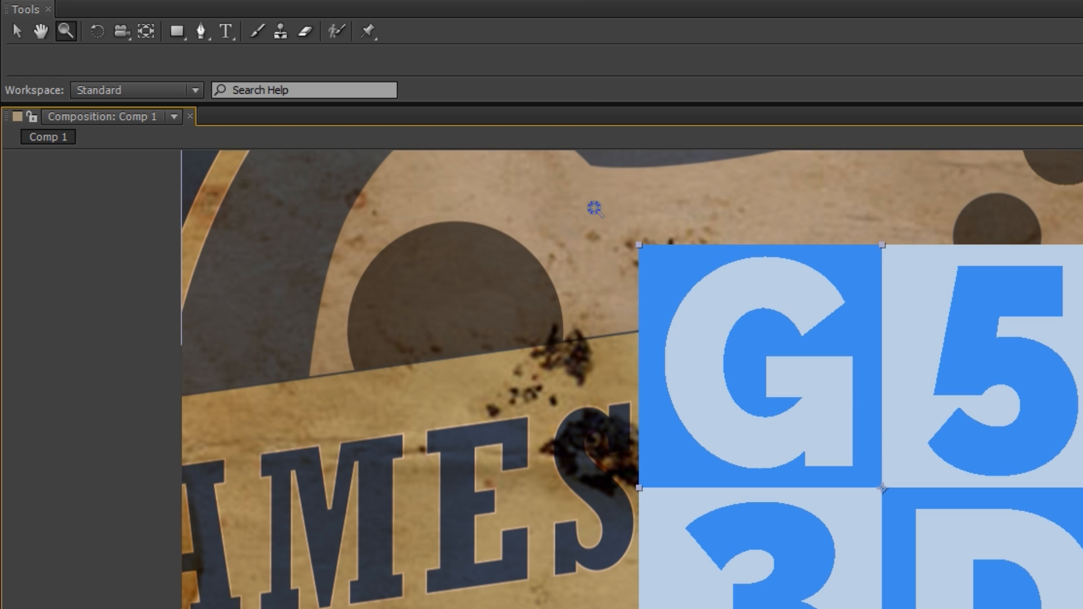
pyautogui.moveTo(218, 241)
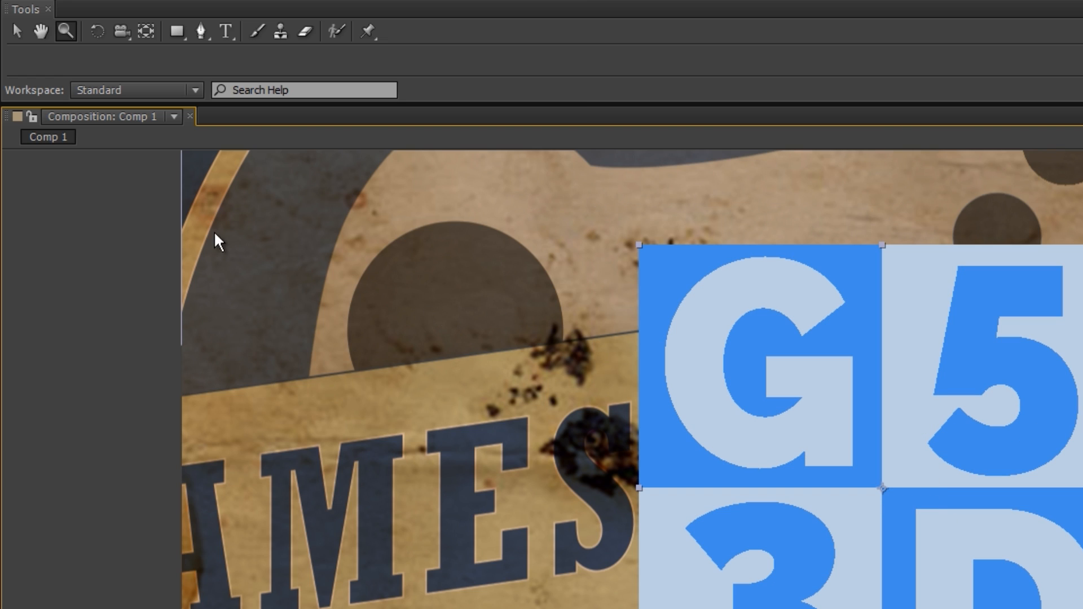
pyautogui.moveTo(96, 31)
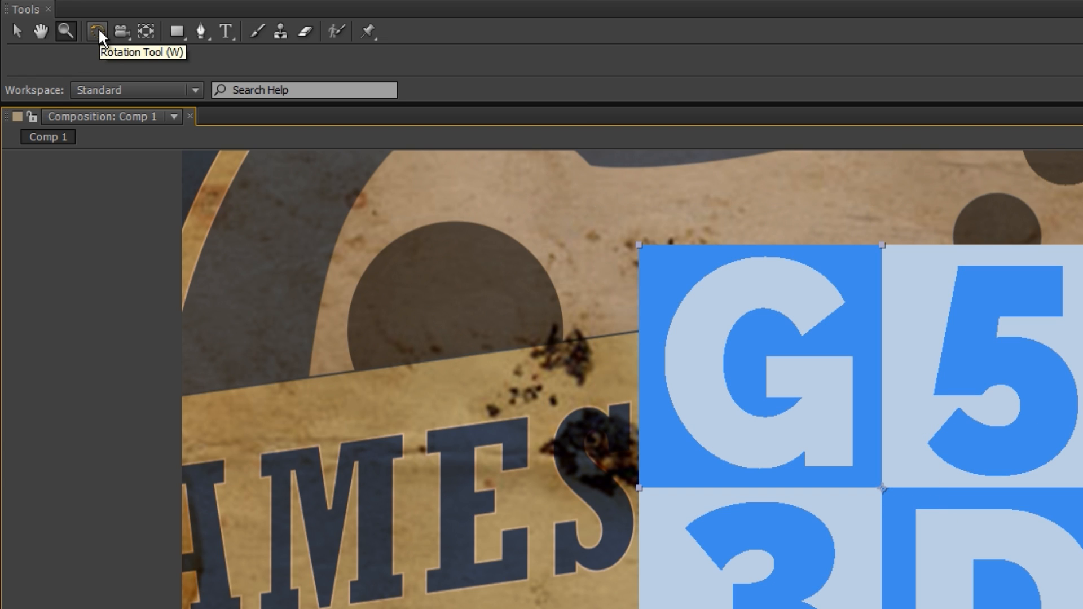
# Tilt the G5 3D layer slightly clockwise with the Rotation Tool (W)
pyautogui.click(98, 31)
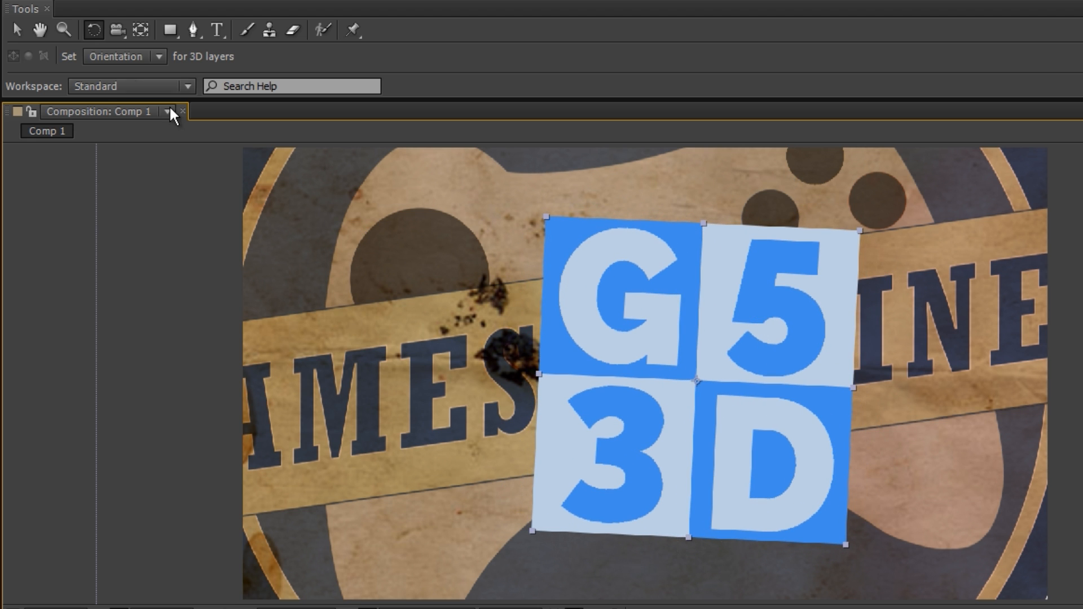
pyautogui.click(116, 30)
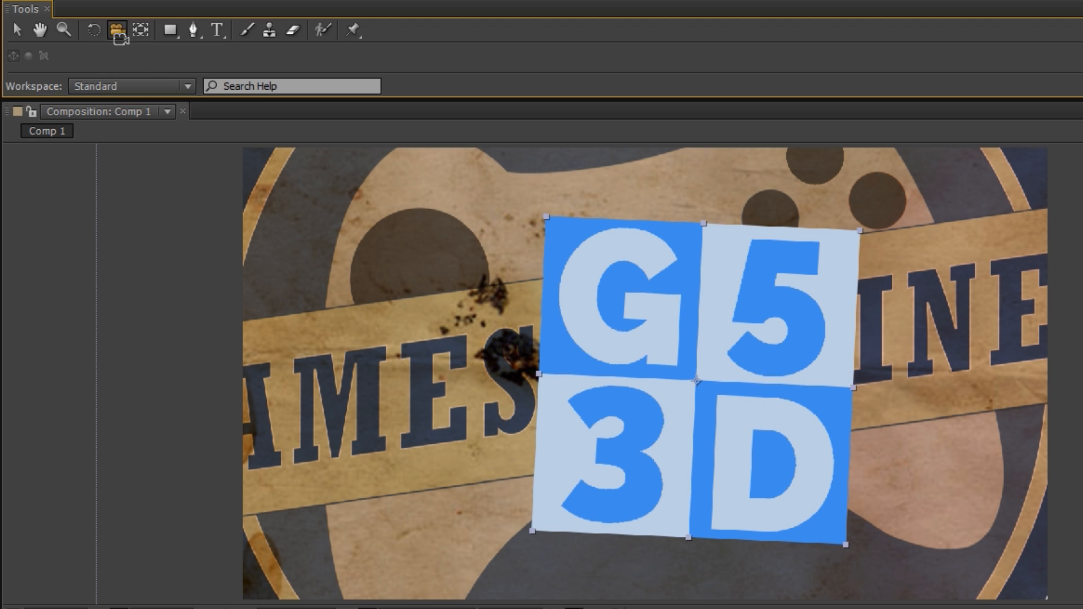
pyautogui.moveTo(301, 556)
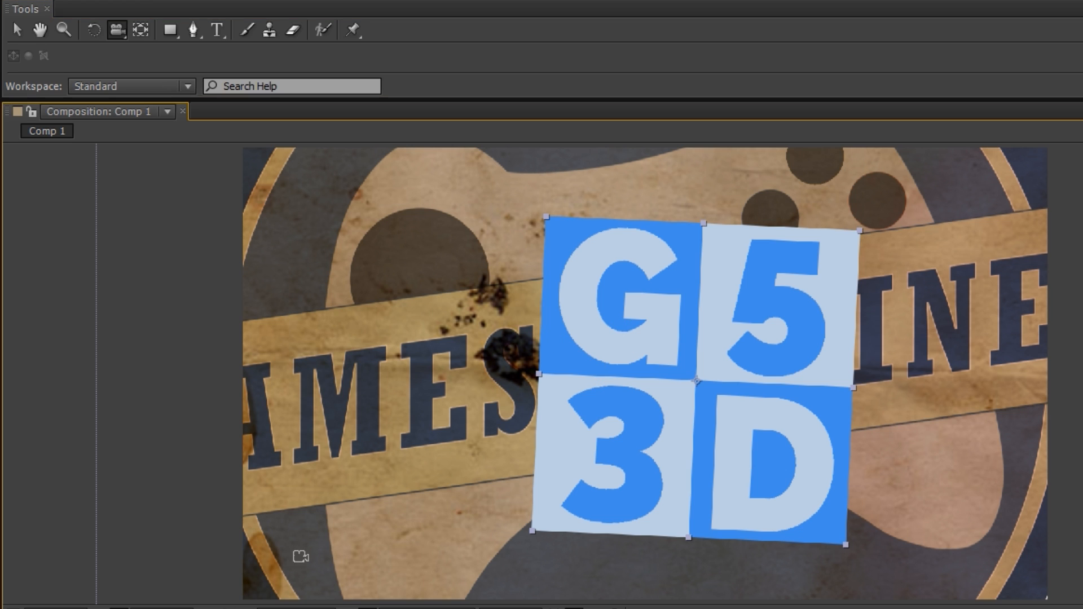
pyautogui.moveTo(628, 358)
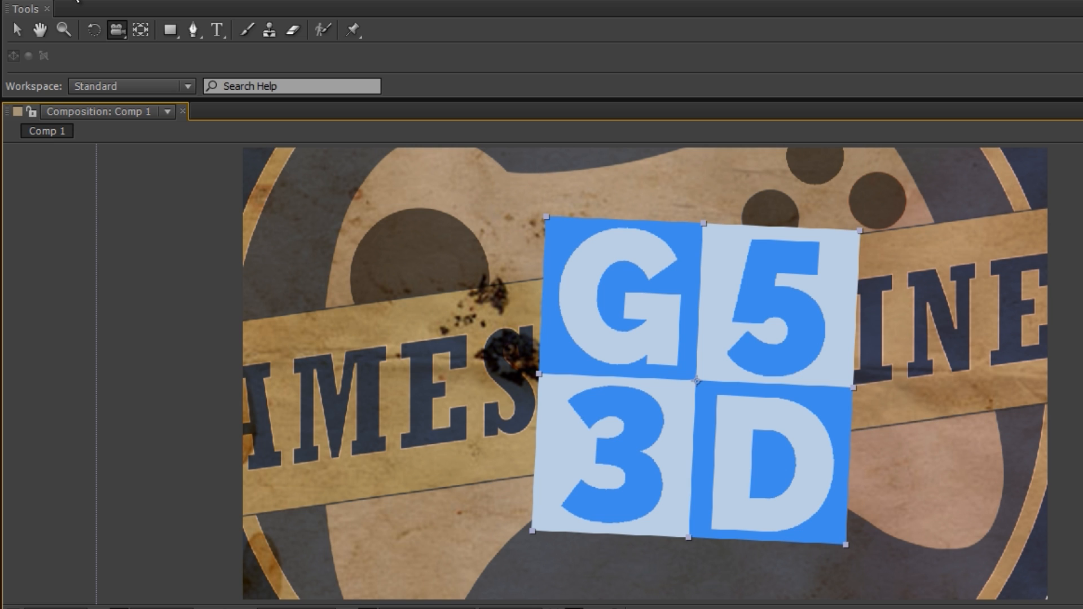
pyautogui.moveTo(502, 315)
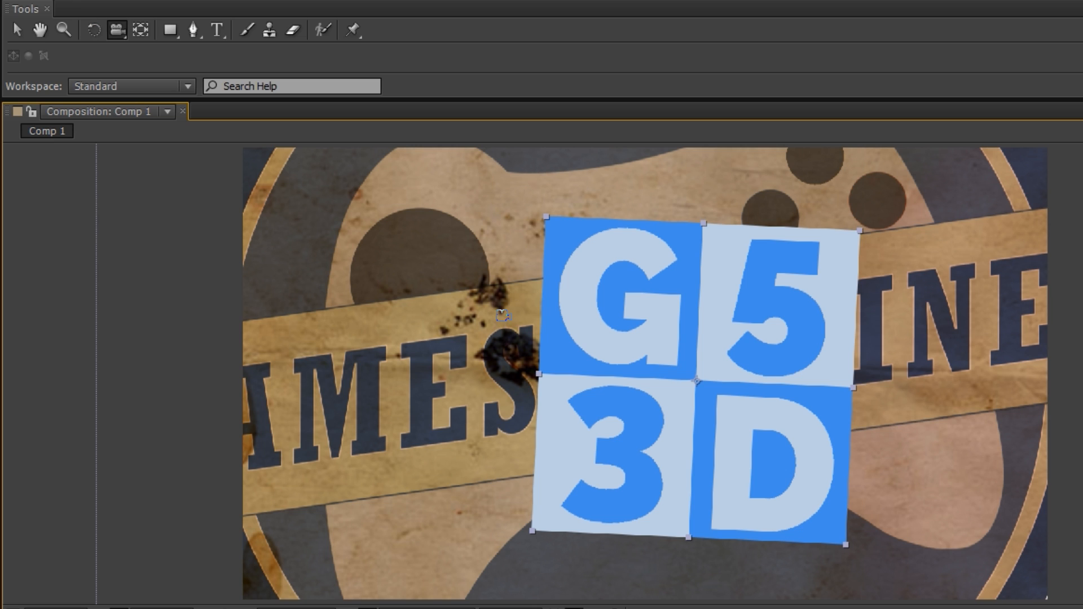
pyautogui.moveTo(751, 344)
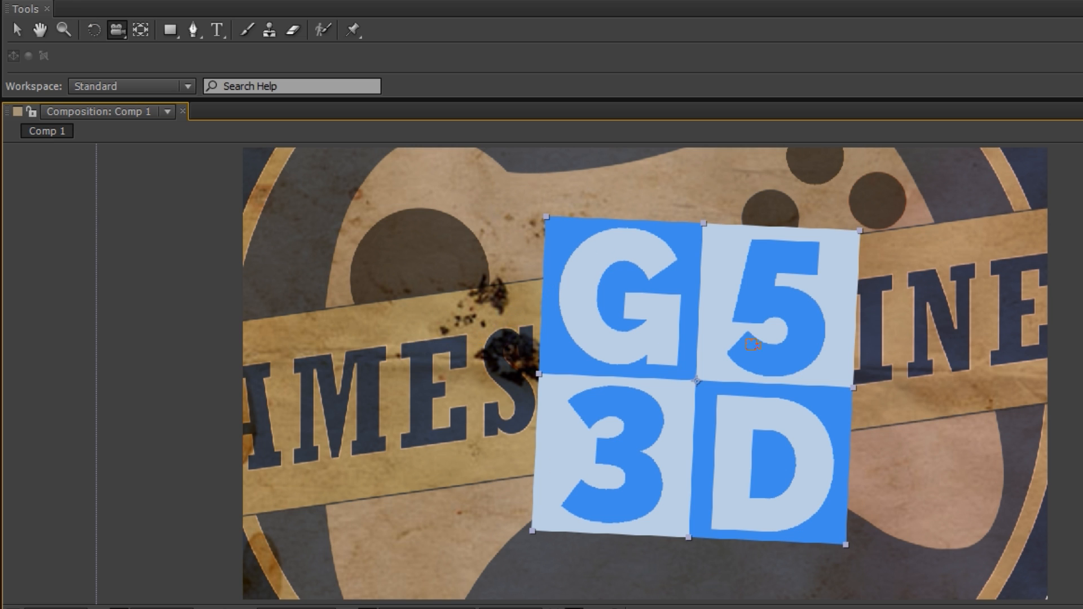
pyautogui.moveTo(46, 49)
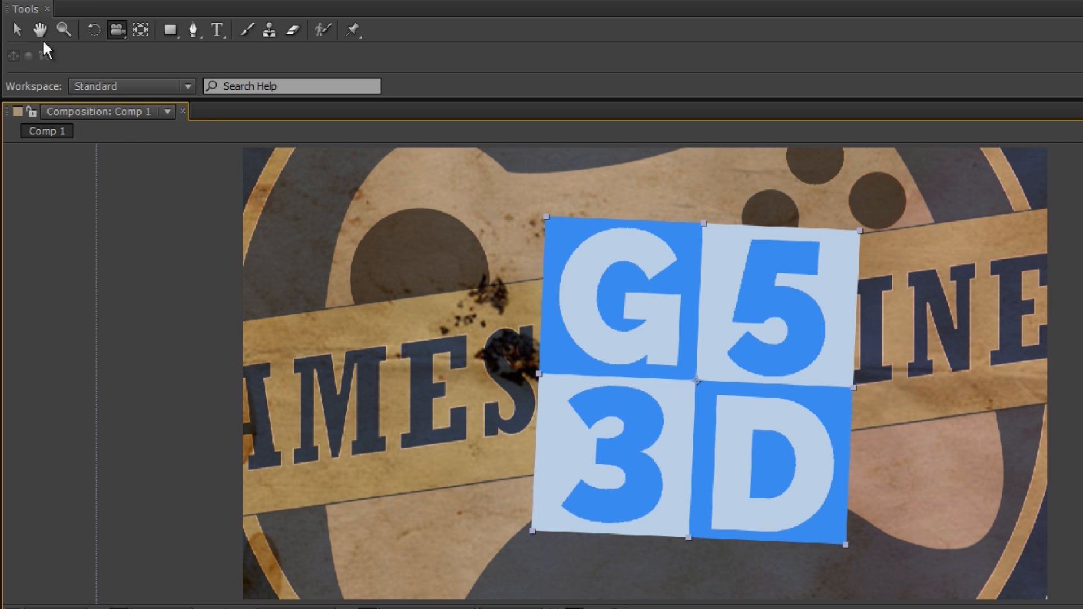
pyautogui.moveTo(142, 31)
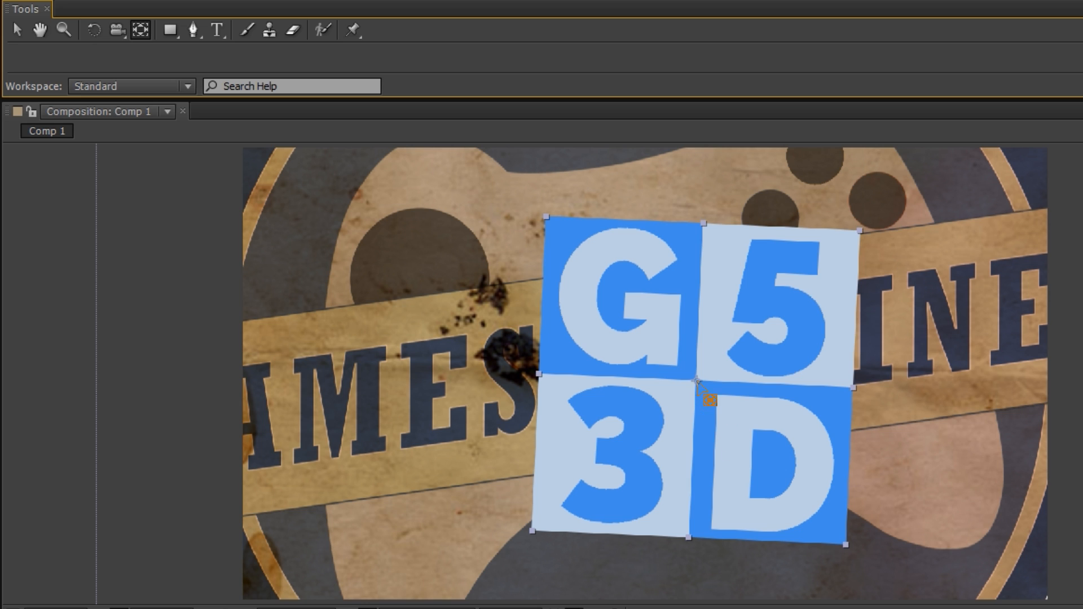
pyautogui.moveTo(696, 382)
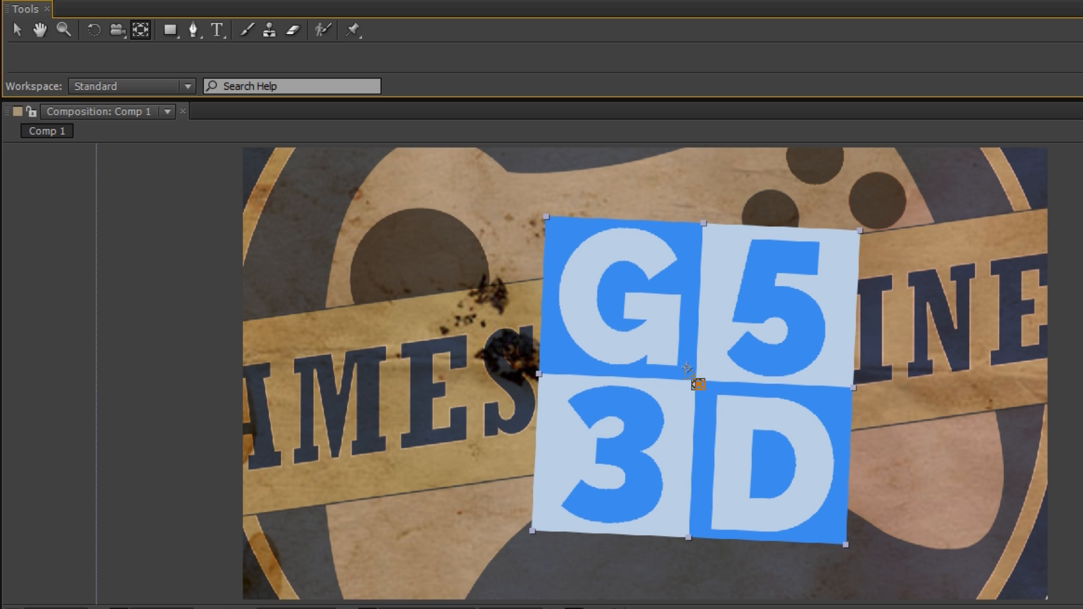
pyautogui.moveTo(739, 397)
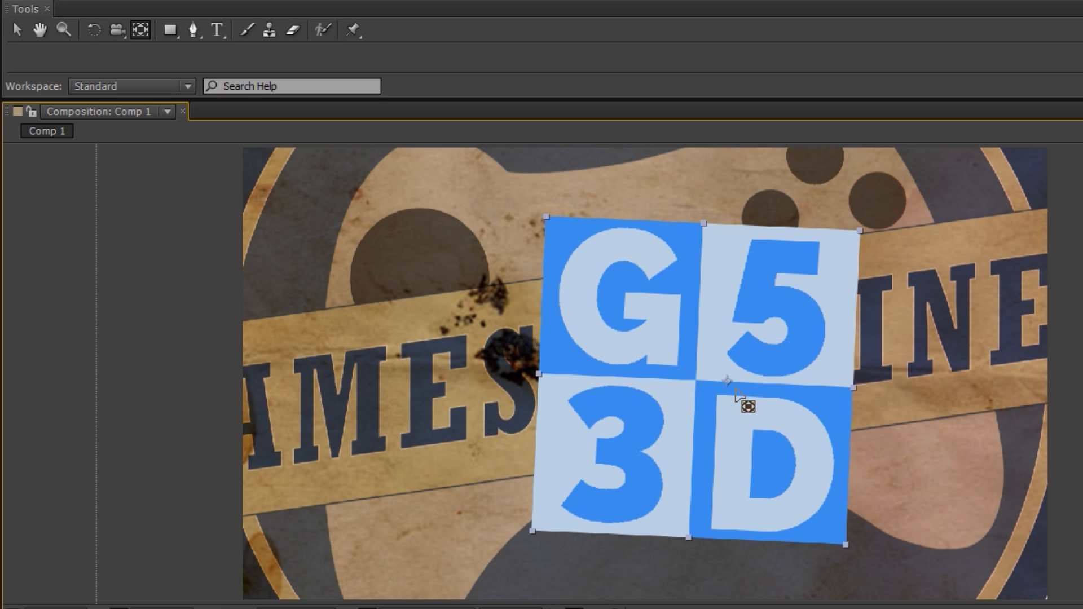
pyautogui.moveTo(715, 407)
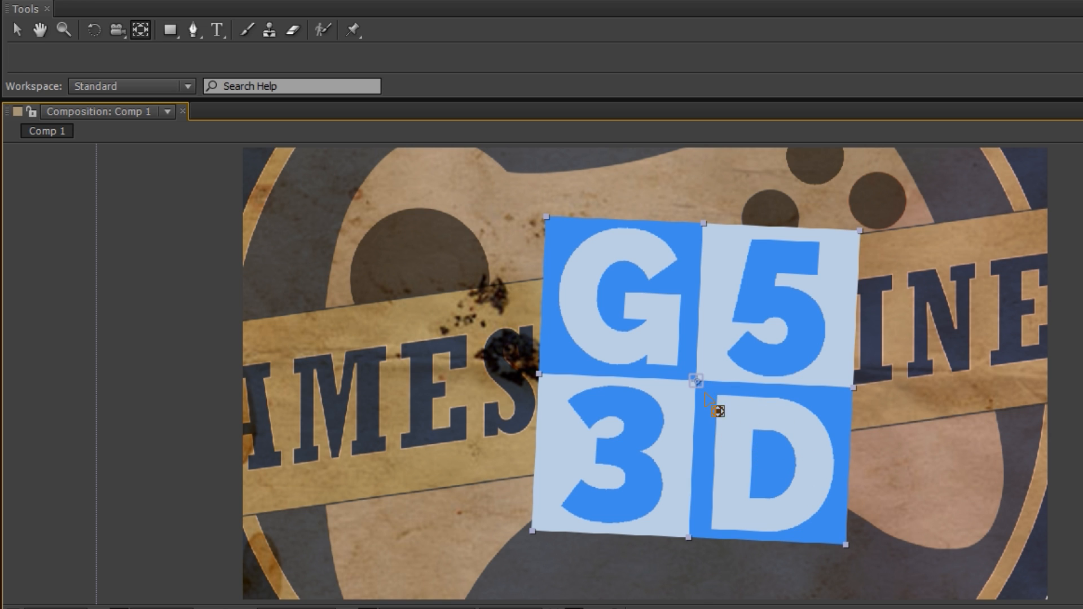
pyautogui.moveTo(547, 532)
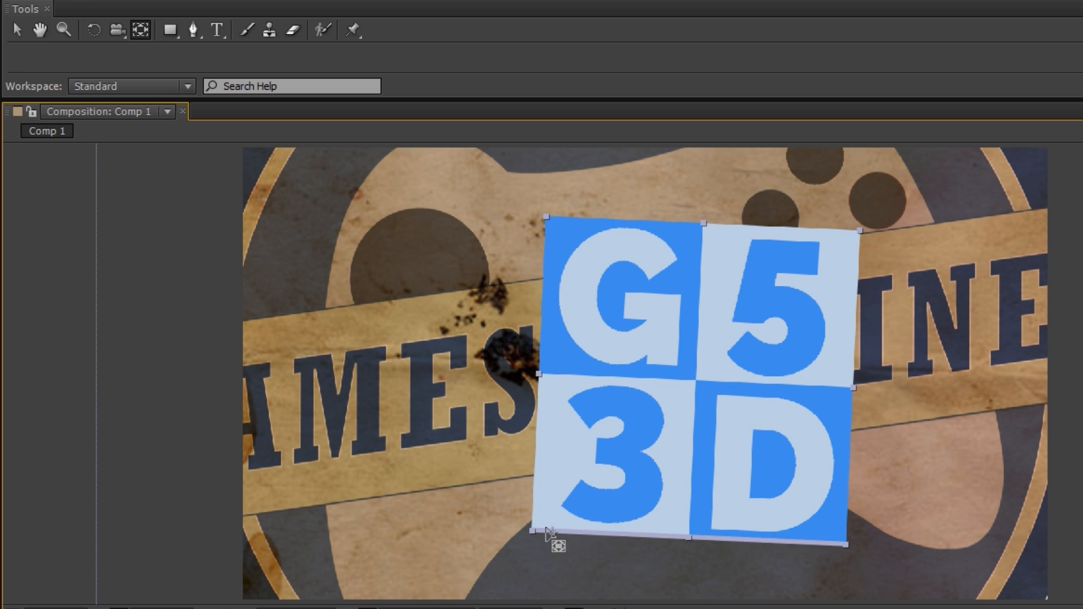
pyautogui.moveTo(680, 484)
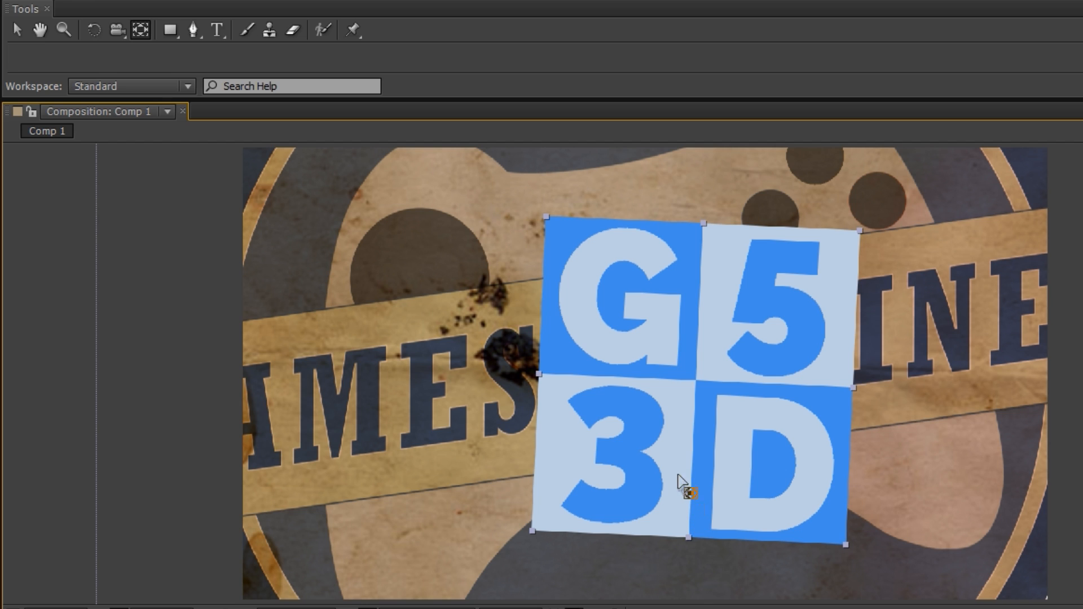
# Draw a white rectangle left of the G5 3D logo with the Rectangle Tool (Q)
pyautogui.click(168, 30)
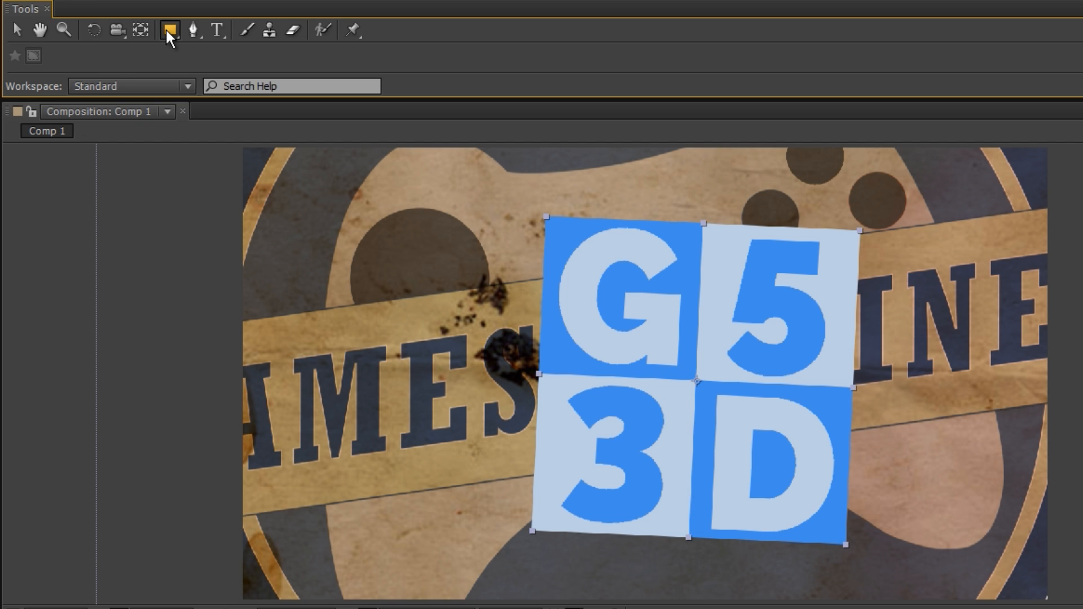
pyautogui.click(168, 30)
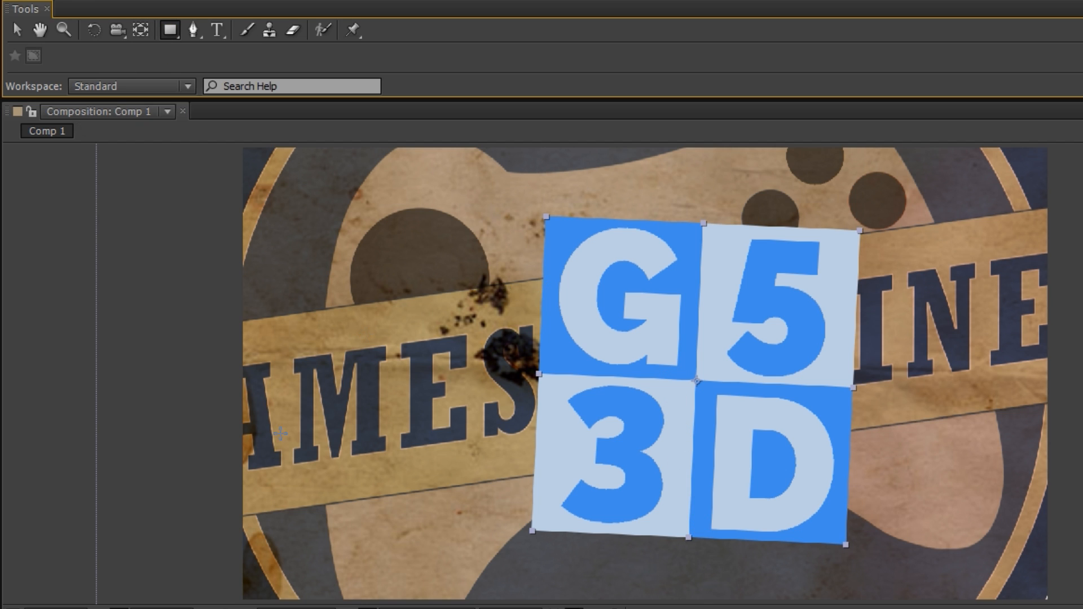
pyautogui.click(170, 30)
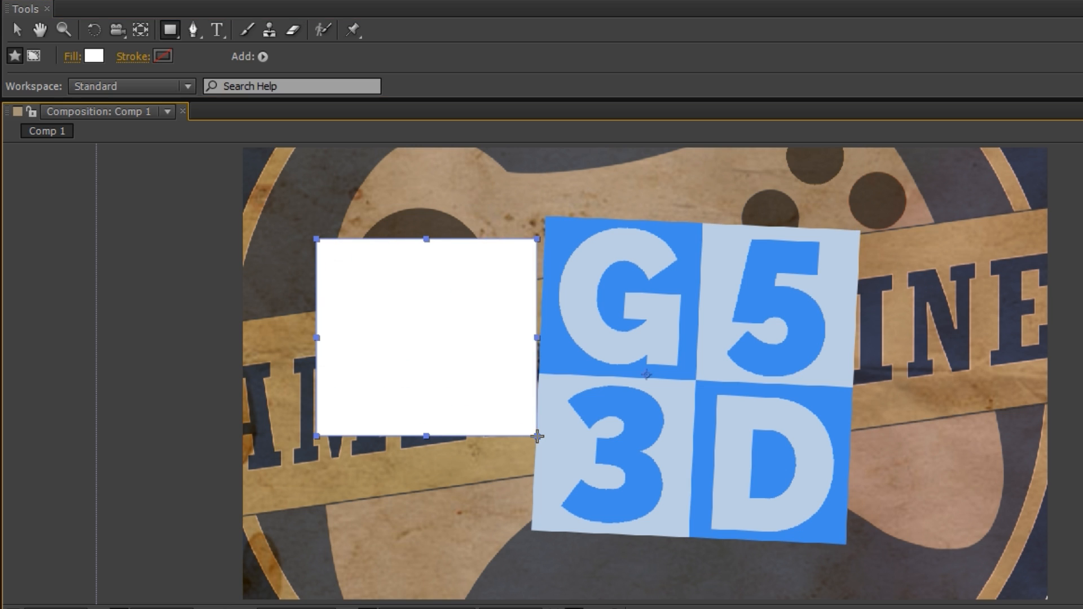
pyautogui.moveTo(170, 30)
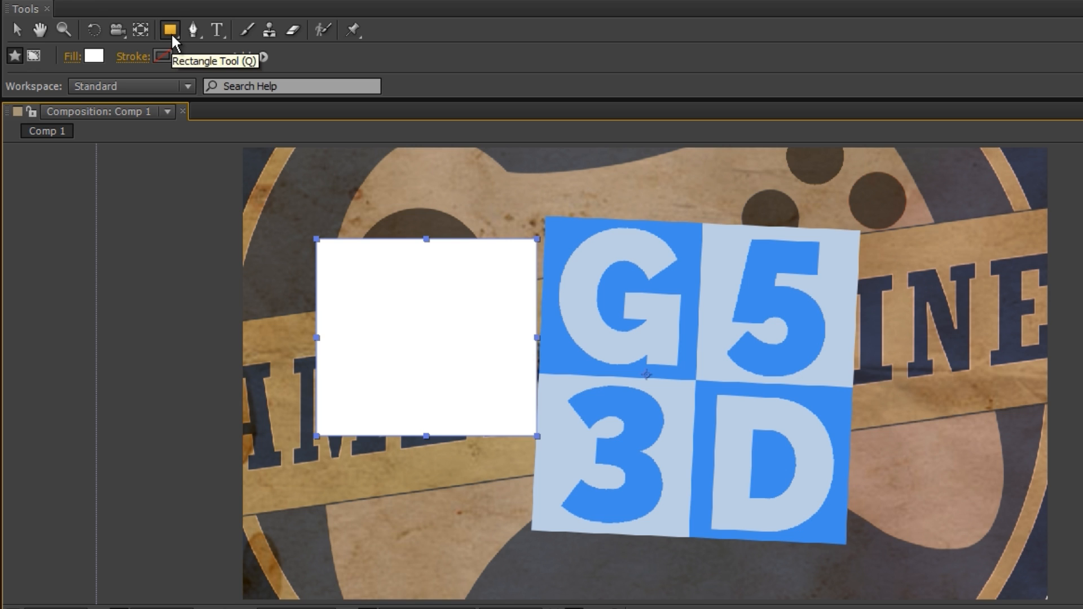
pyautogui.click(170, 30)
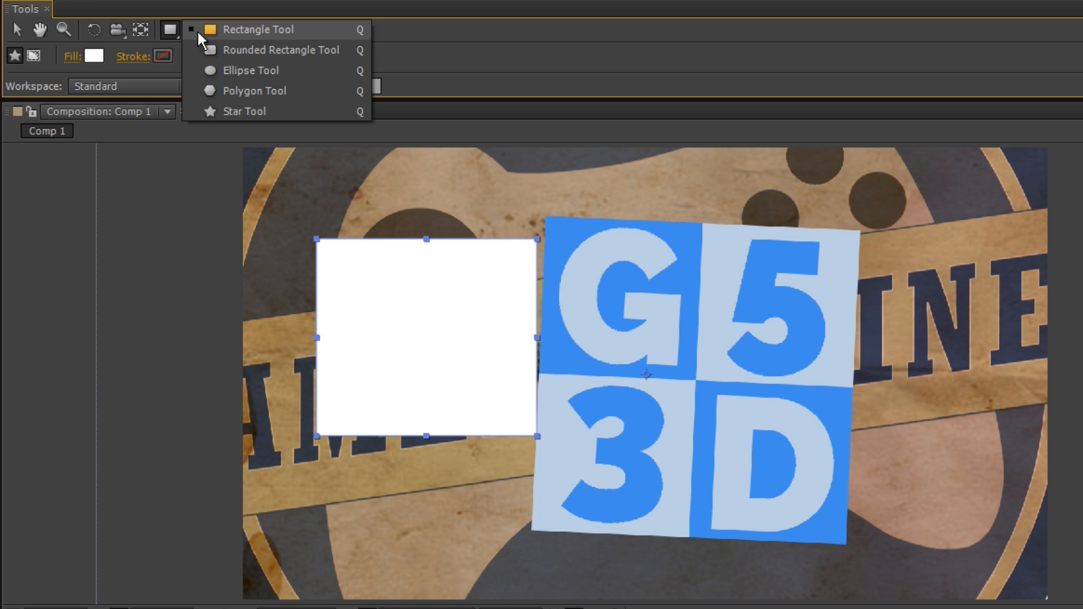
pyautogui.moveTo(280, 50)
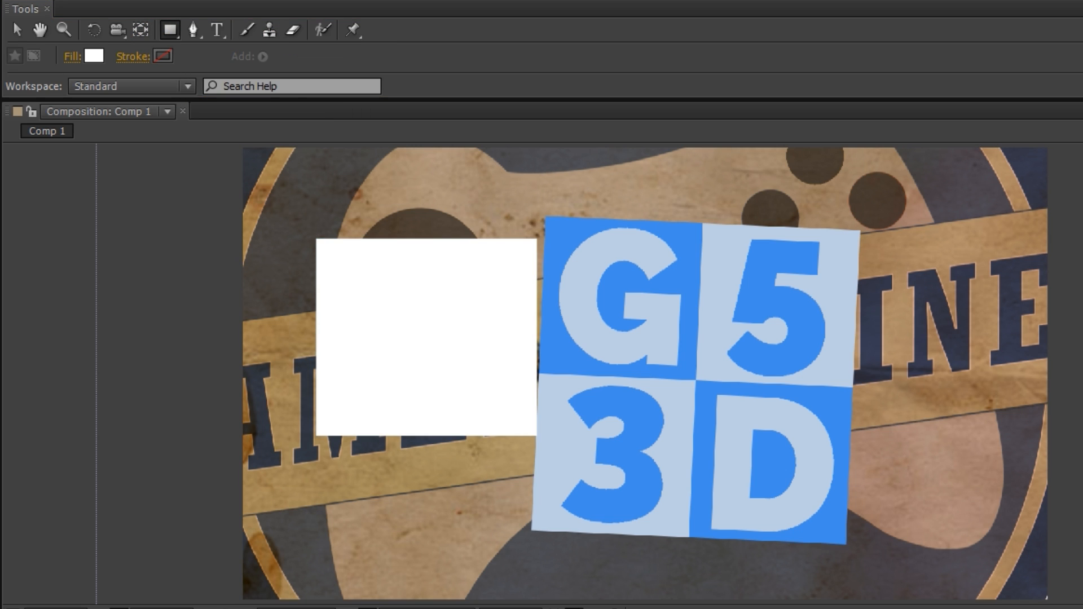
pyautogui.click(748, 373)
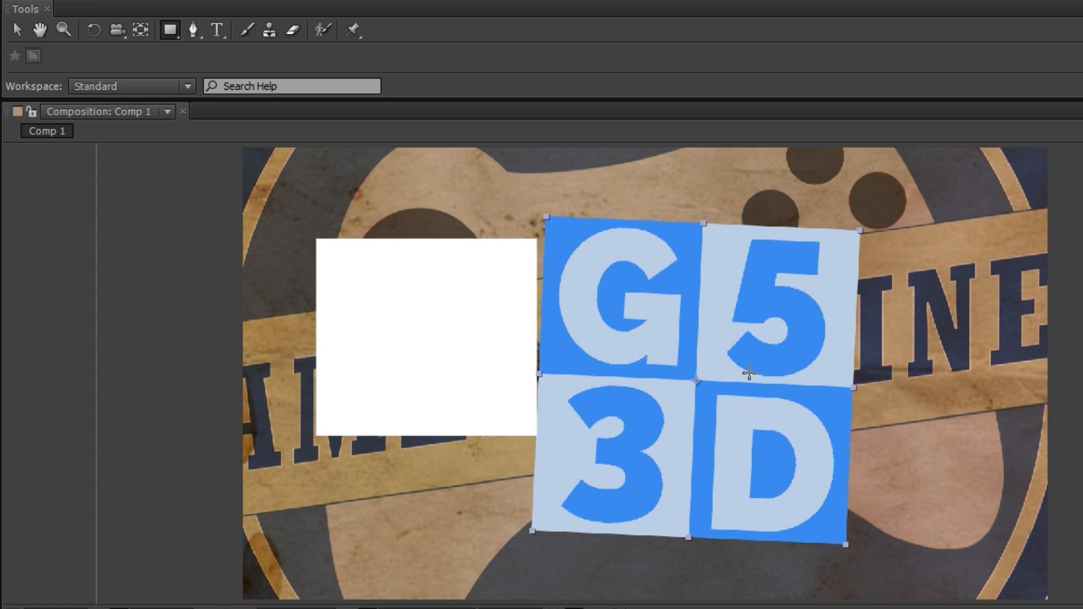
pyautogui.moveTo(554, 473)
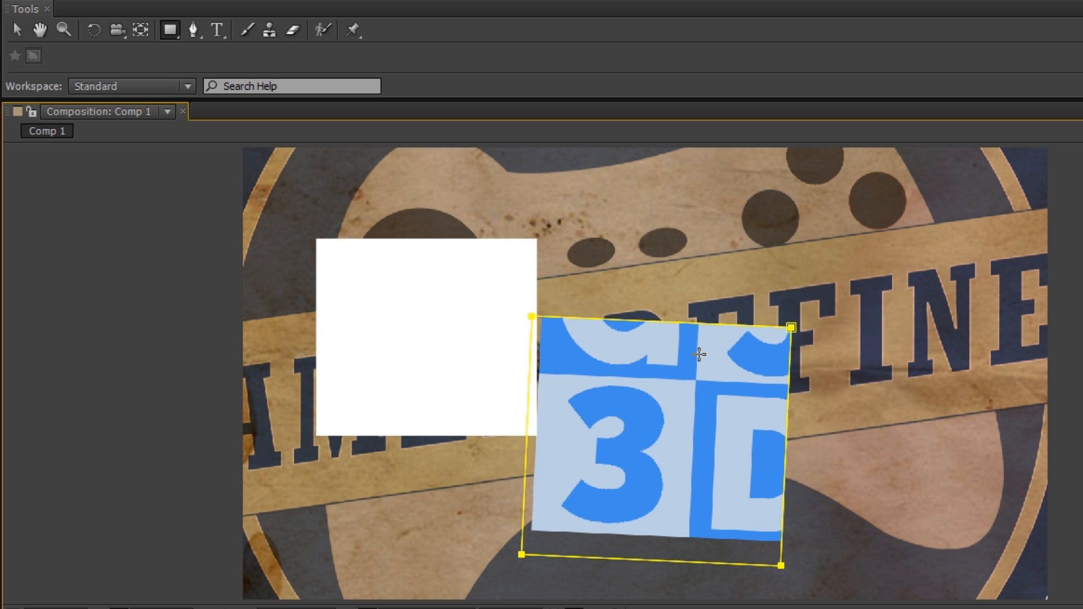
pyautogui.moveTo(195, 31)
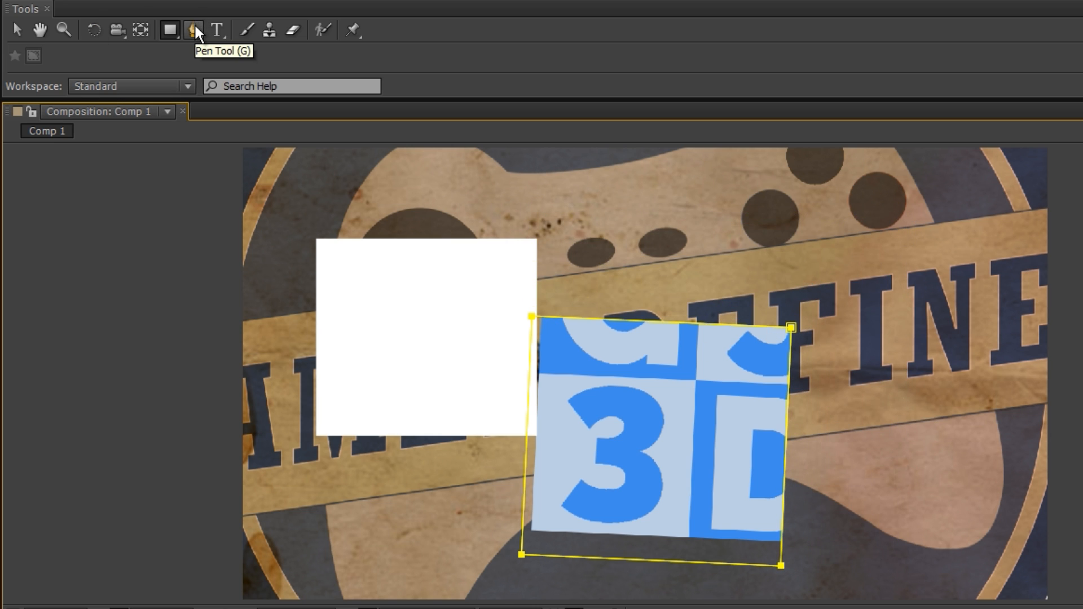
# Draw two freeform white shapes and a five-point mask with the Pen Tool (G)
pyautogui.click(194, 31)
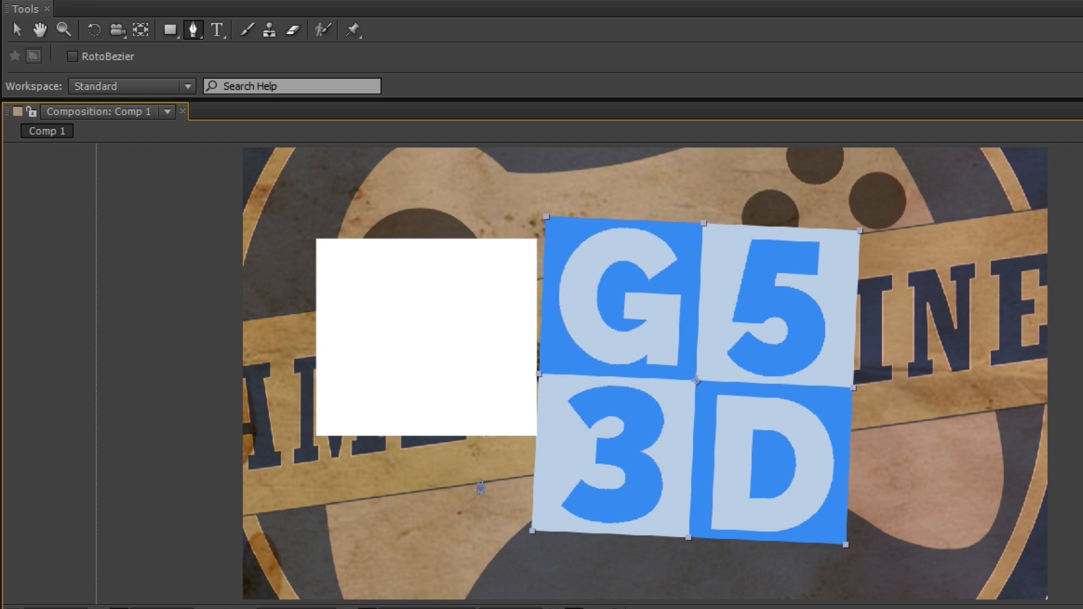
pyautogui.click(194, 30)
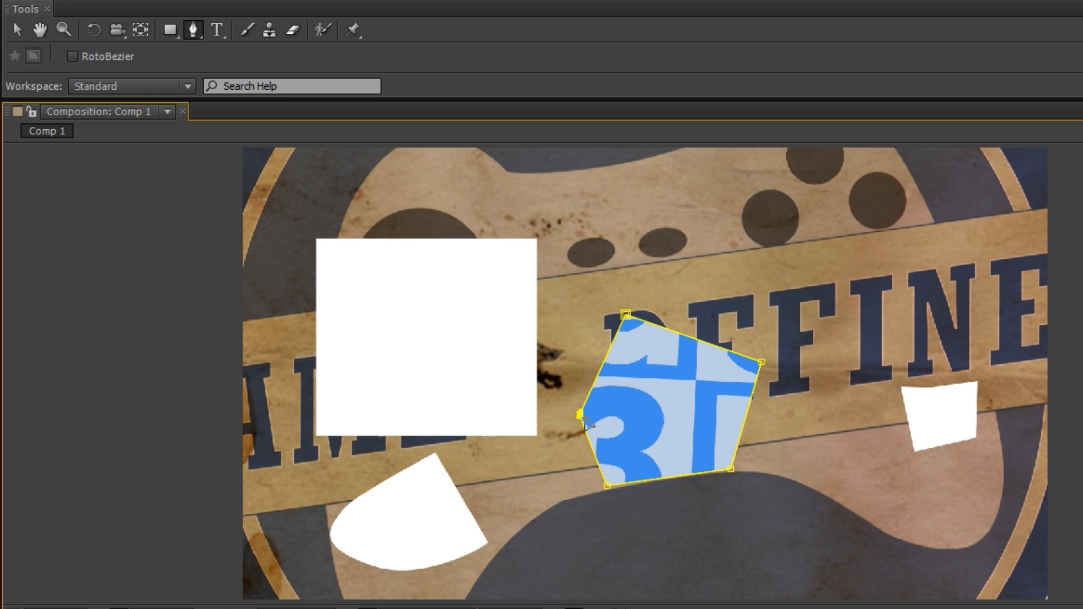
pyautogui.moveTo(169, 30)
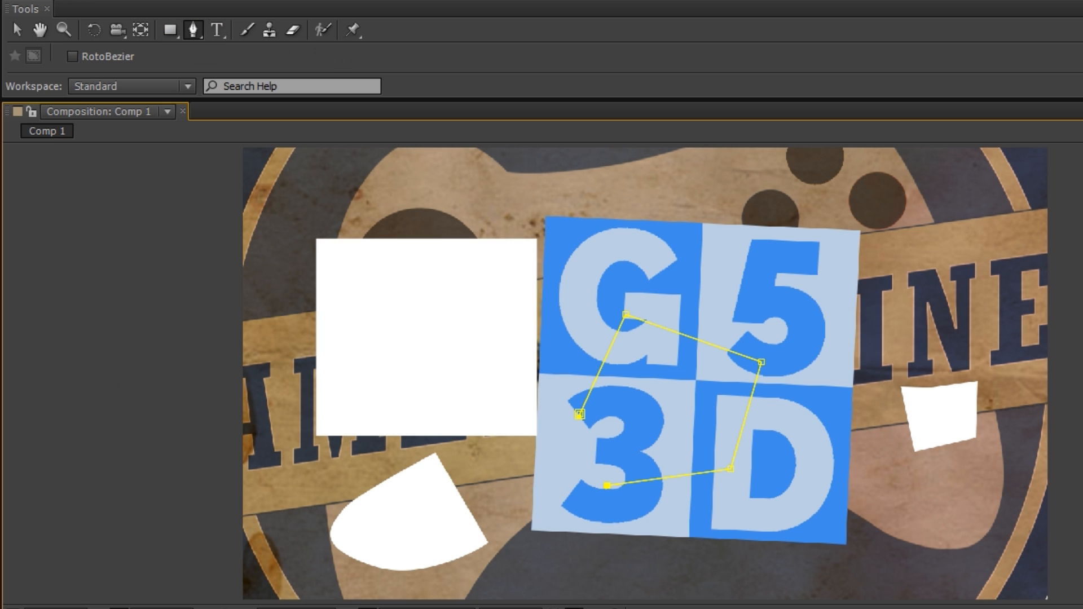
# Type 'fwuihfiweifuhwf' near the top and paragraph text 'heyhhhhhhhh' over the centre
pyautogui.click(216, 30)
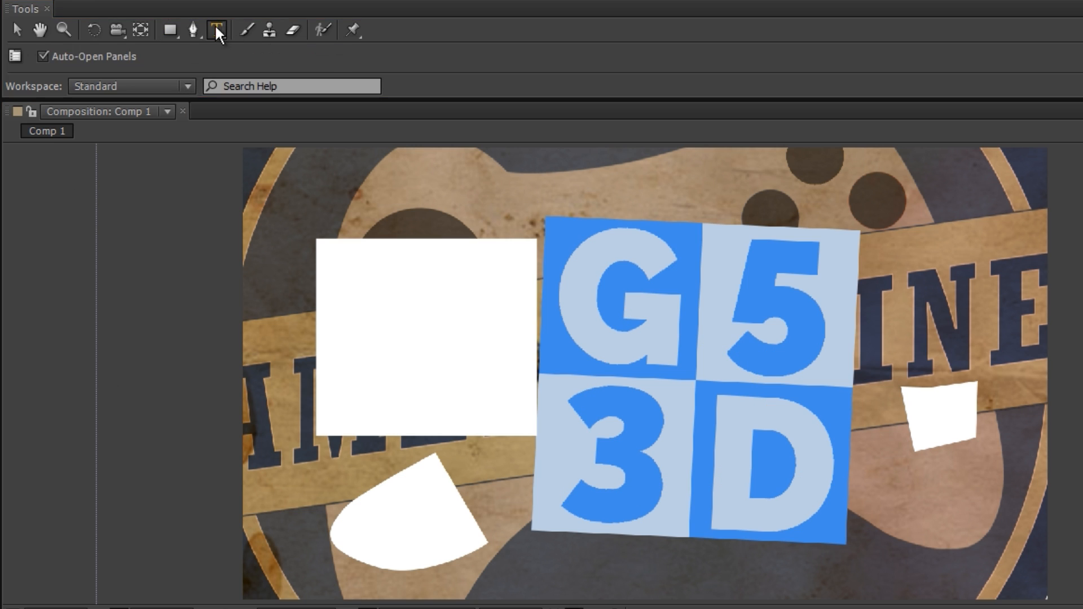
pyautogui.click(217, 30)
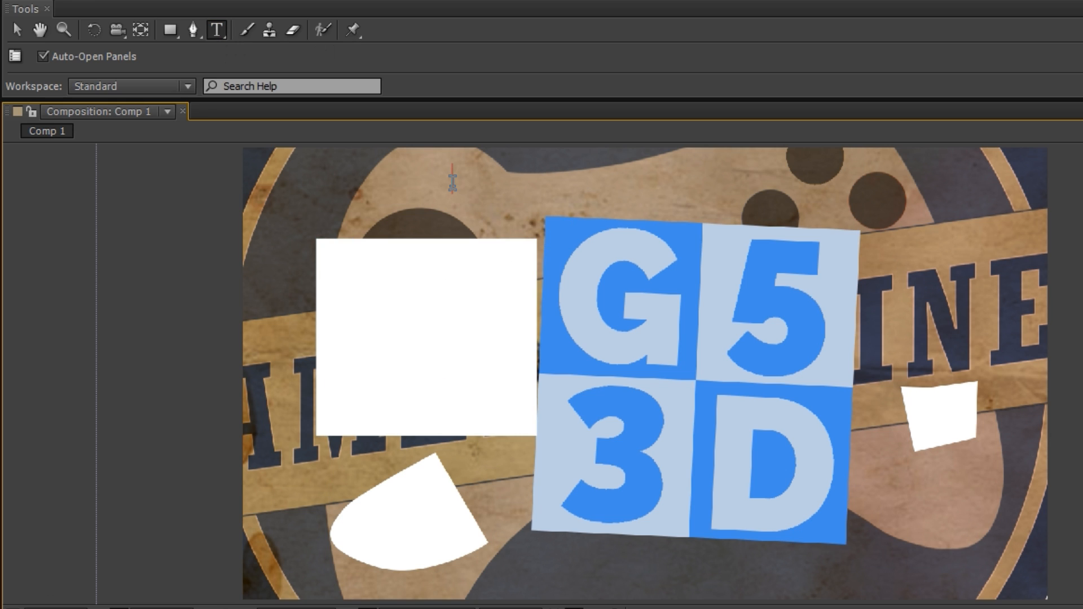
pyautogui.write('fwuihfiweifuhwf')
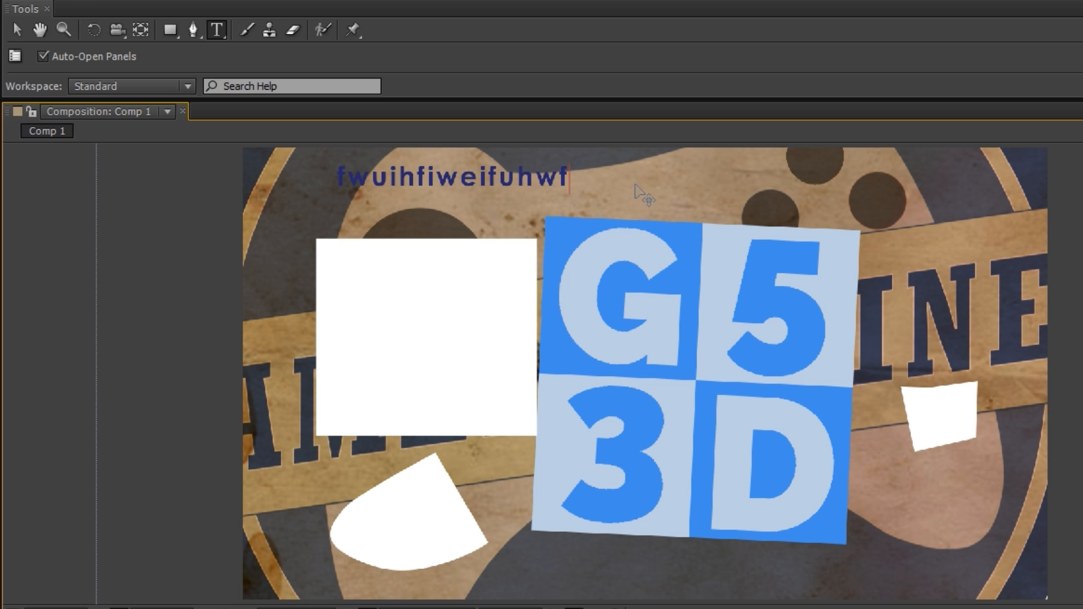
pyautogui.moveTo(283, 458)
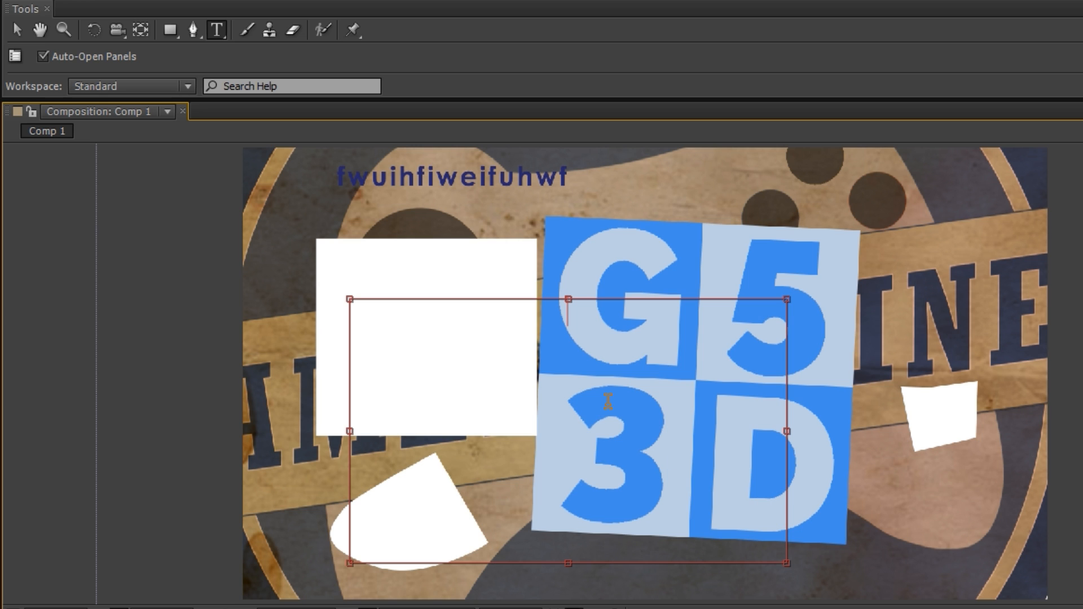
pyautogui.write('heyhhhhhhhhhhhhhhhhhhhhhhh')
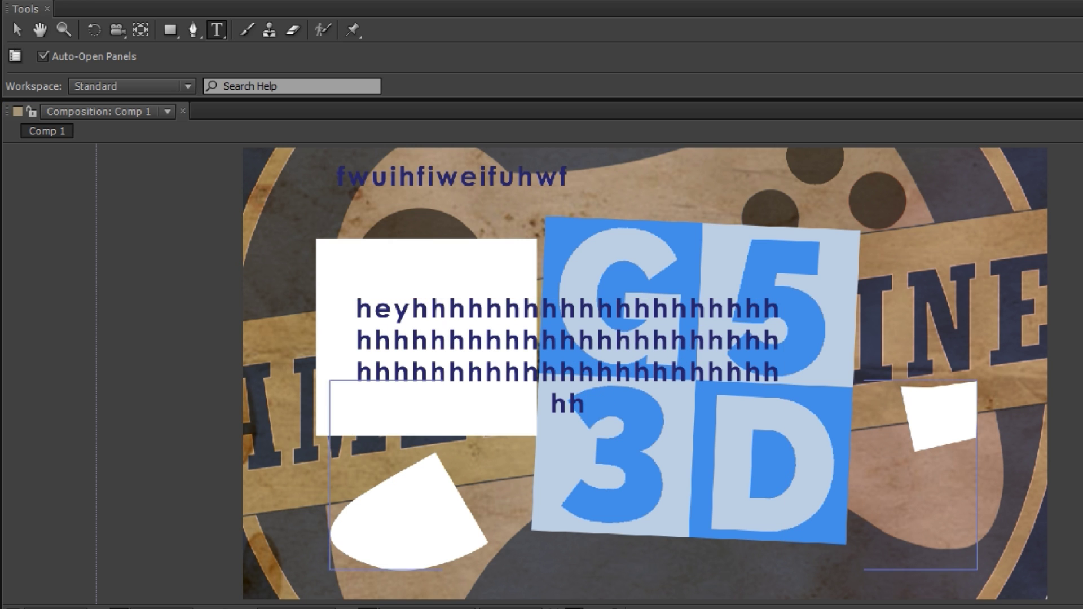
# Paint red brush strokes on the UV_Checker layer, return to the composition, and dismiss the warning
pyautogui.click(245, 30)
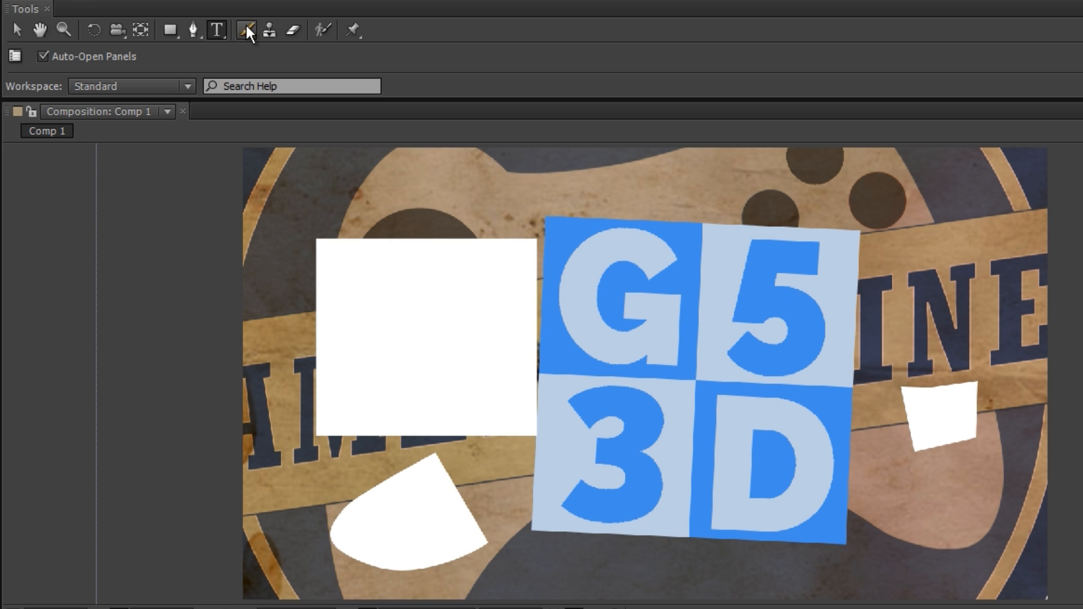
pyautogui.moveTo(246, 30)
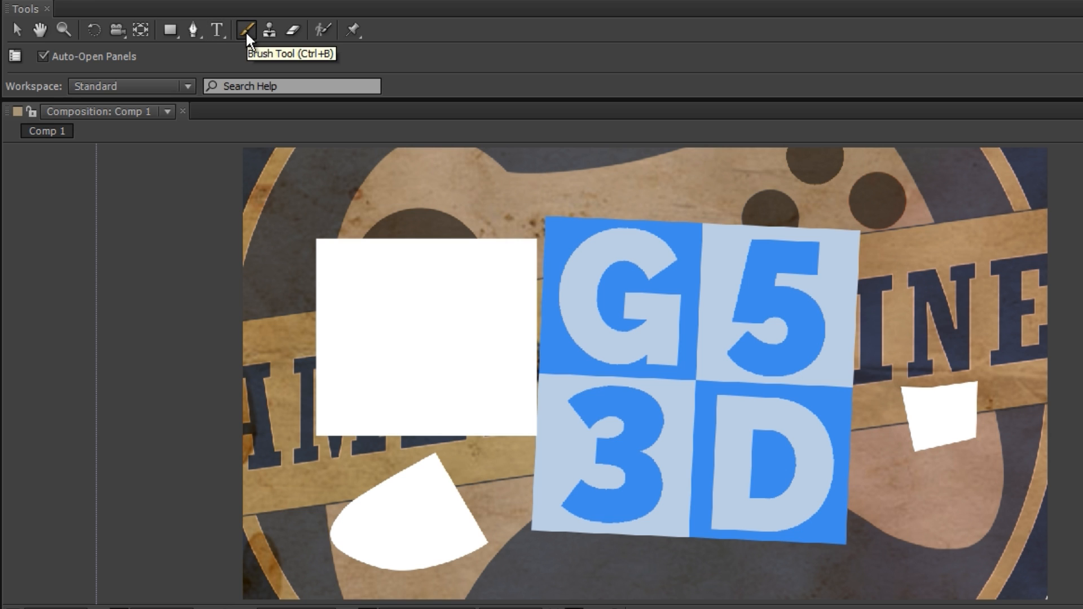
pyautogui.moveTo(589, 302)
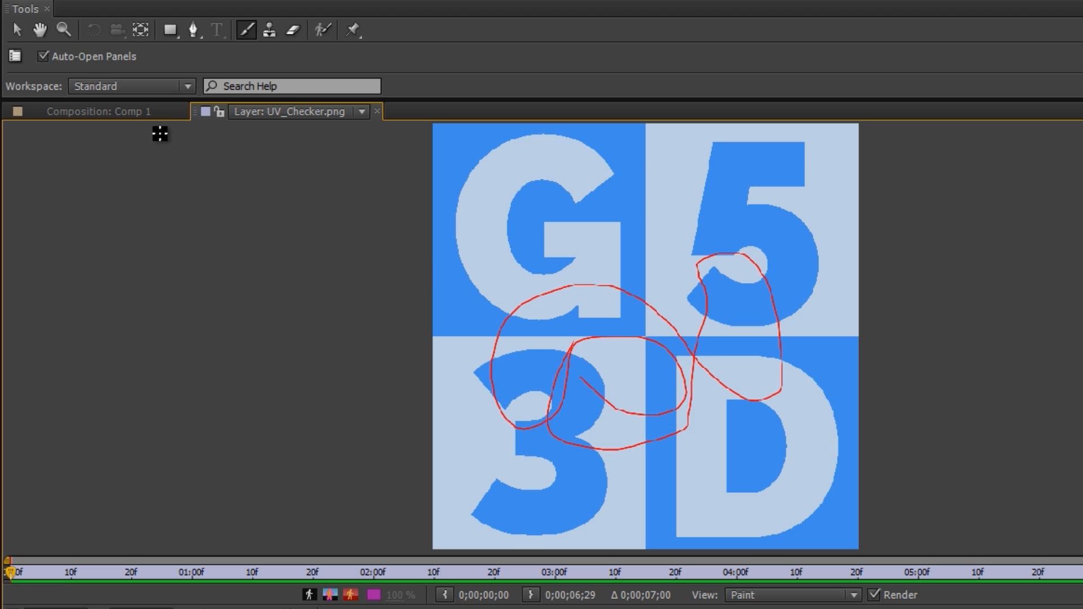
pyautogui.click(98, 111)
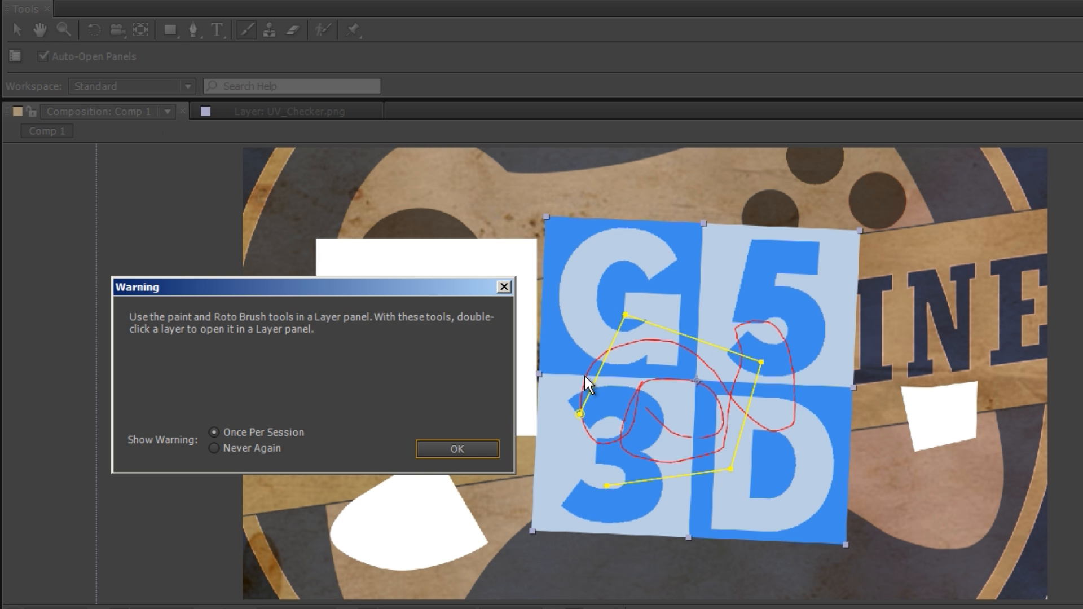
pyautogui.click(456, 449)
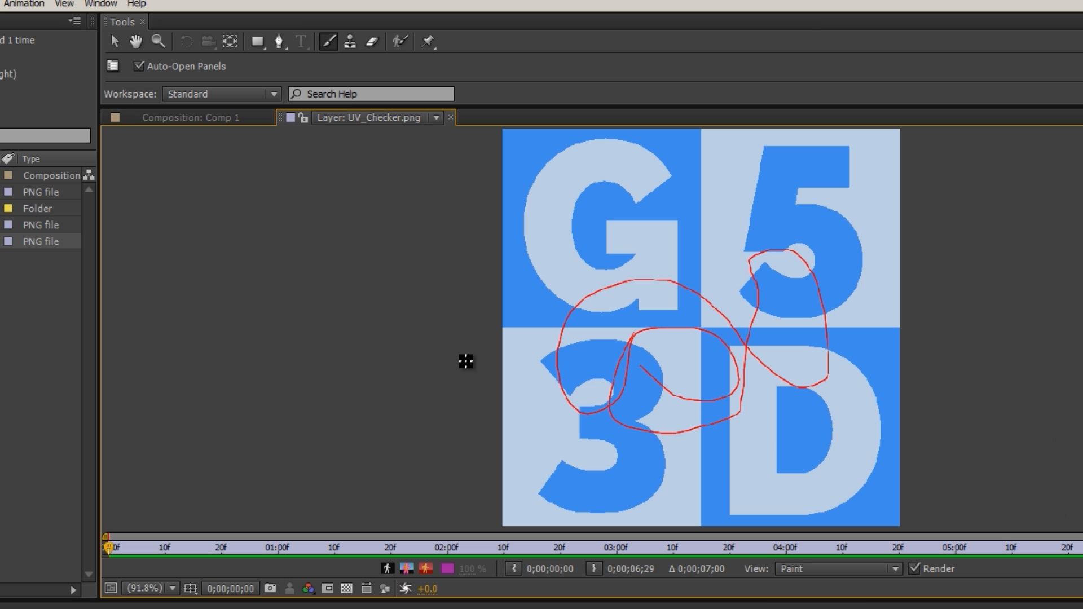
pyautogui.moveTo(197, 107)
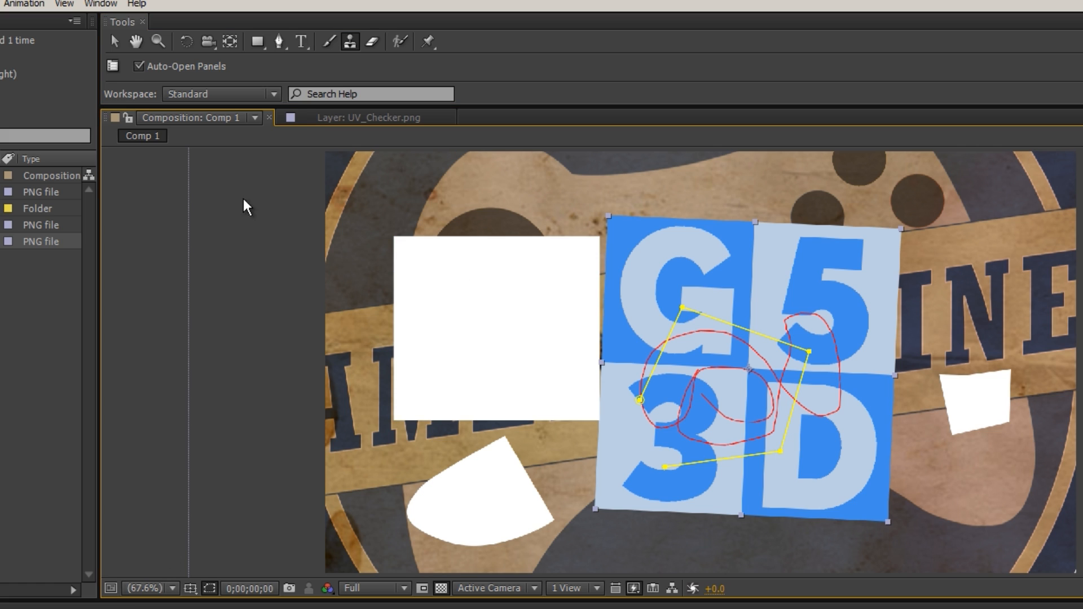
pyautogui.moveTo(349, 41)
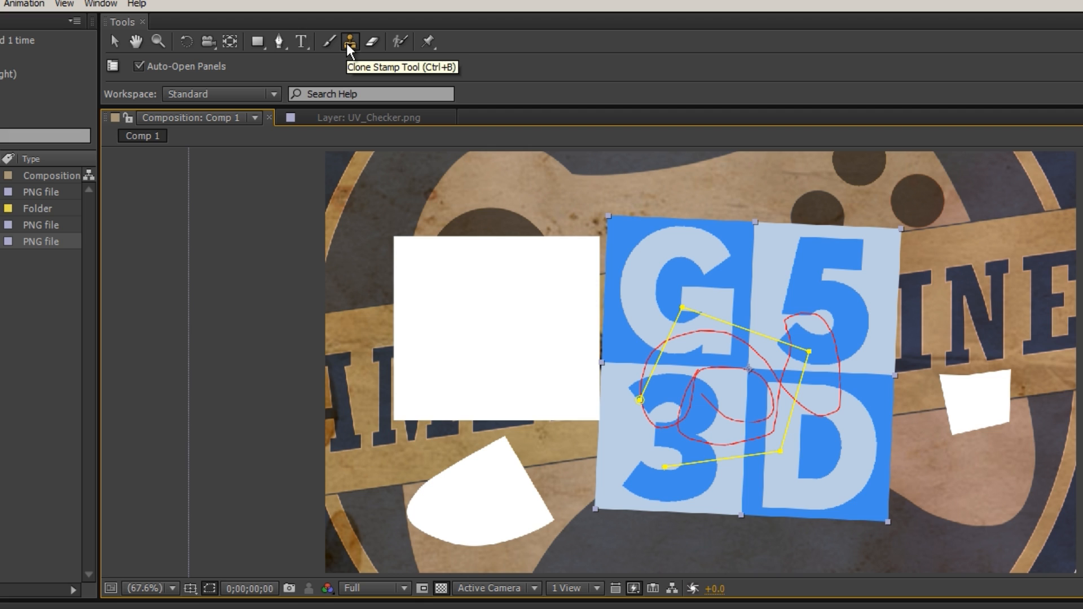
pyautogui.moveTo(644, 360)
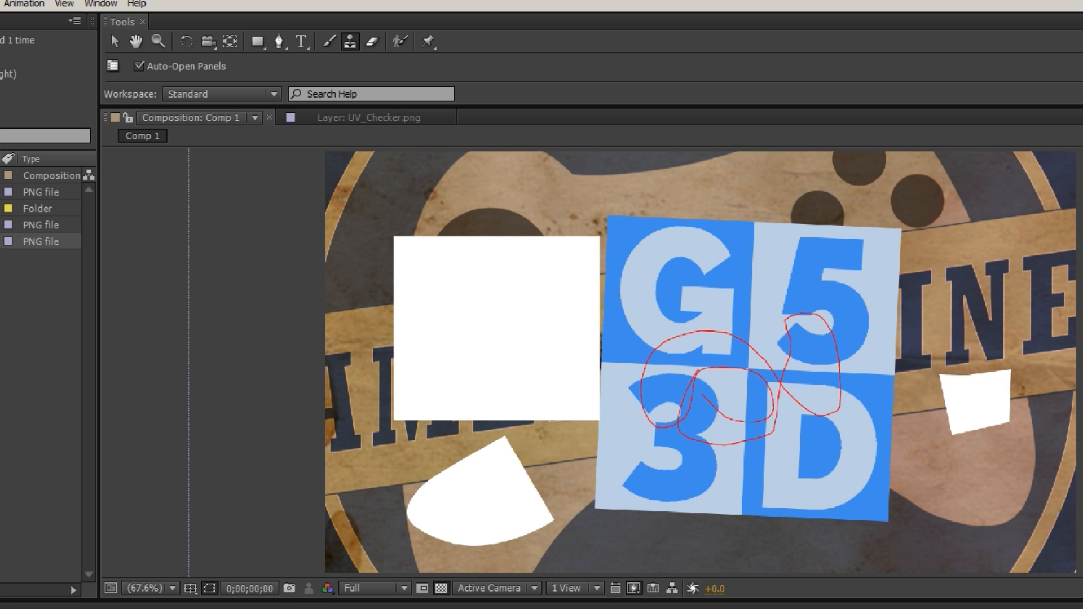
# Open NewLogo.png in the Layer panel and sample a dark dot as the clone source
pyautogui.click(363, 117)
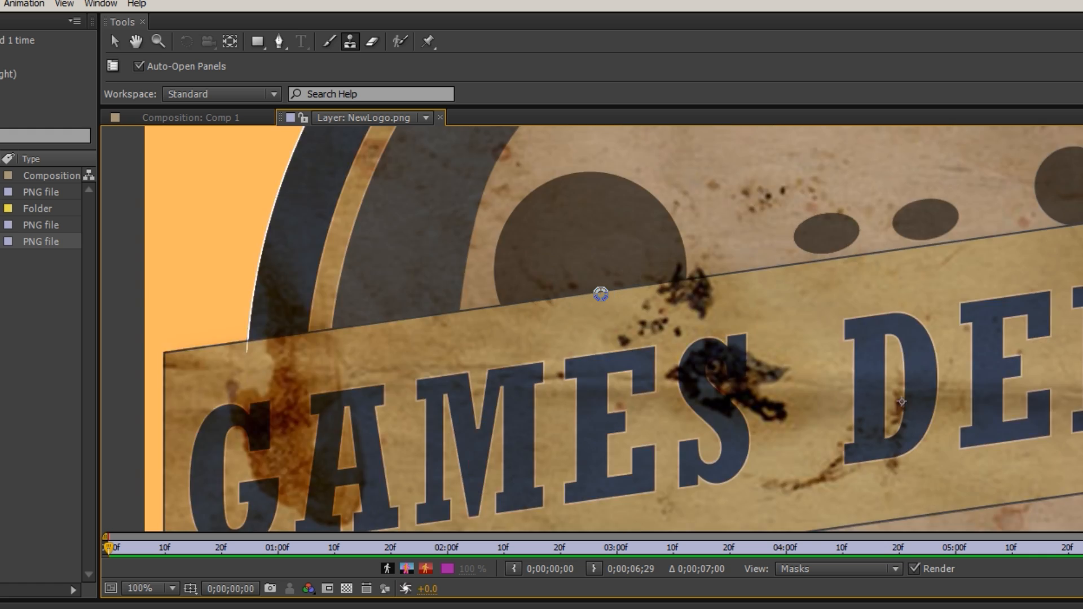
pyautogui.moveTo(596, 336)
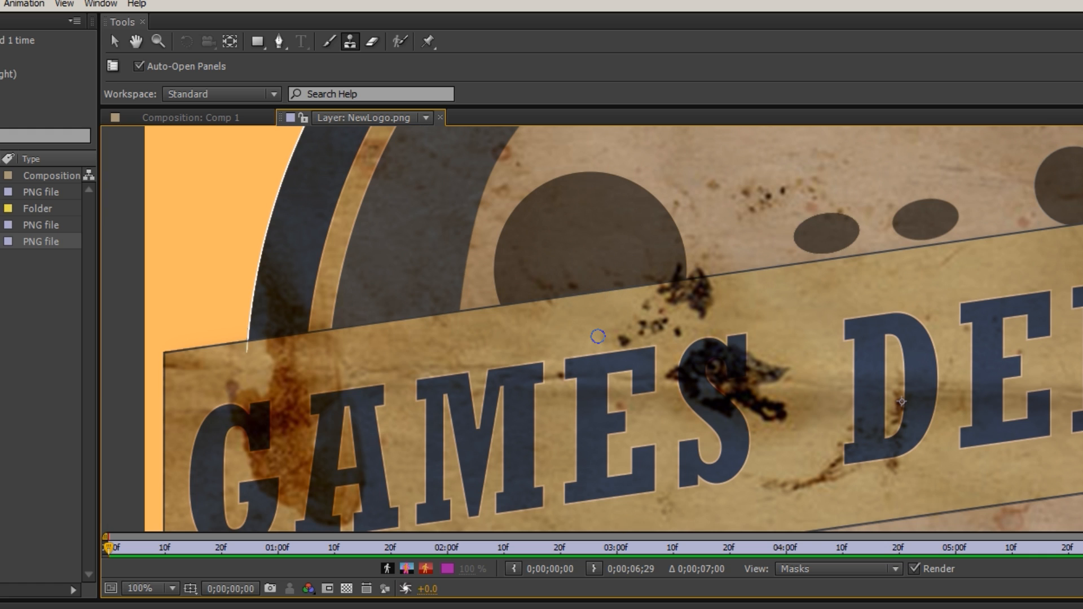
pyautogui.moveTo(578, 326)
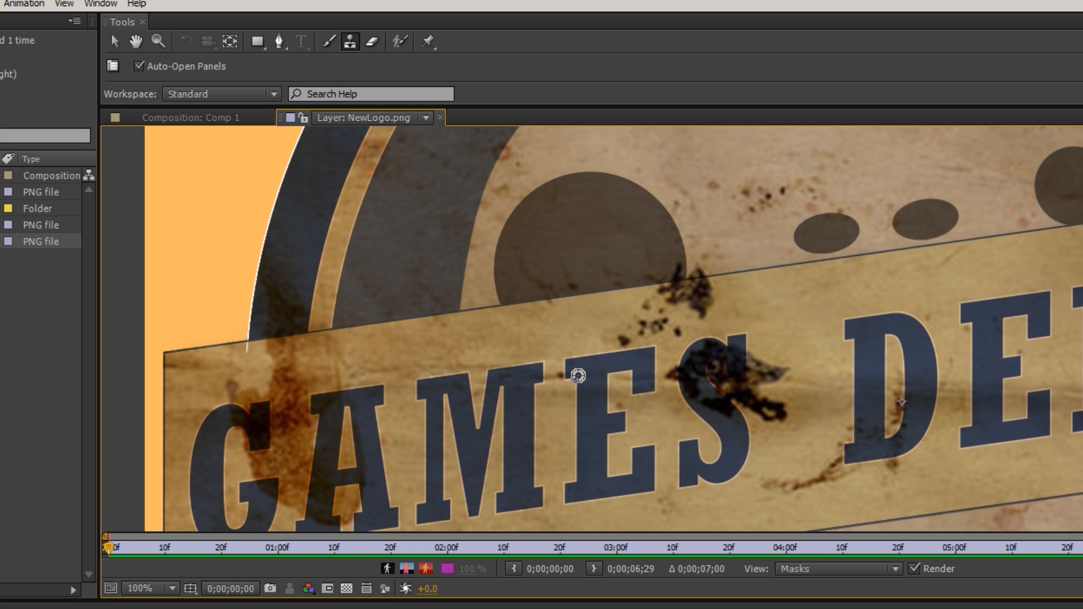
pyautogui.moveTo(510, 268)
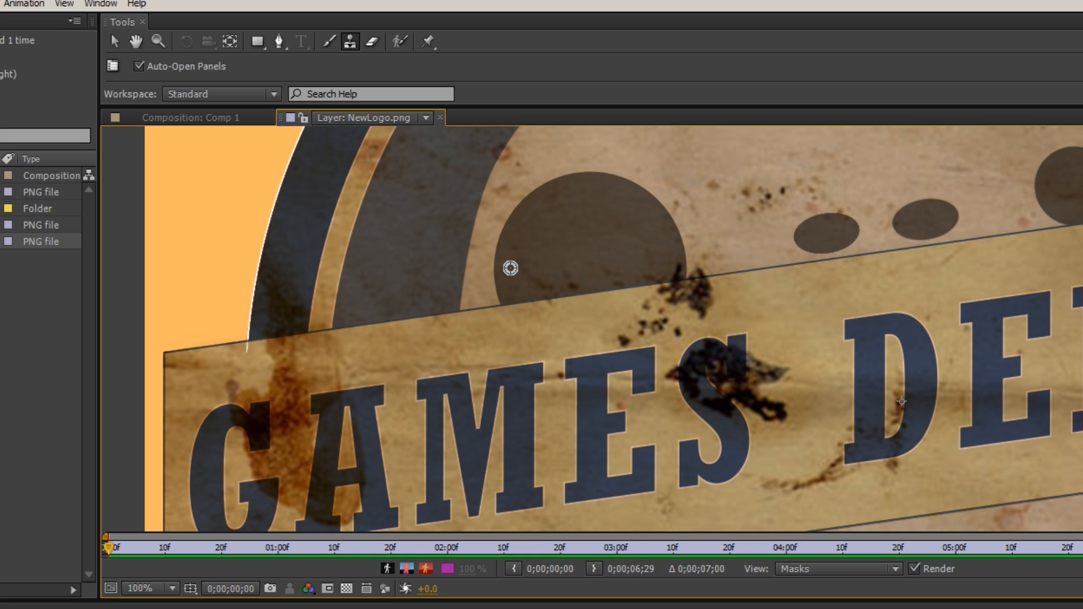
pyautogui.moveTo(636, 323)
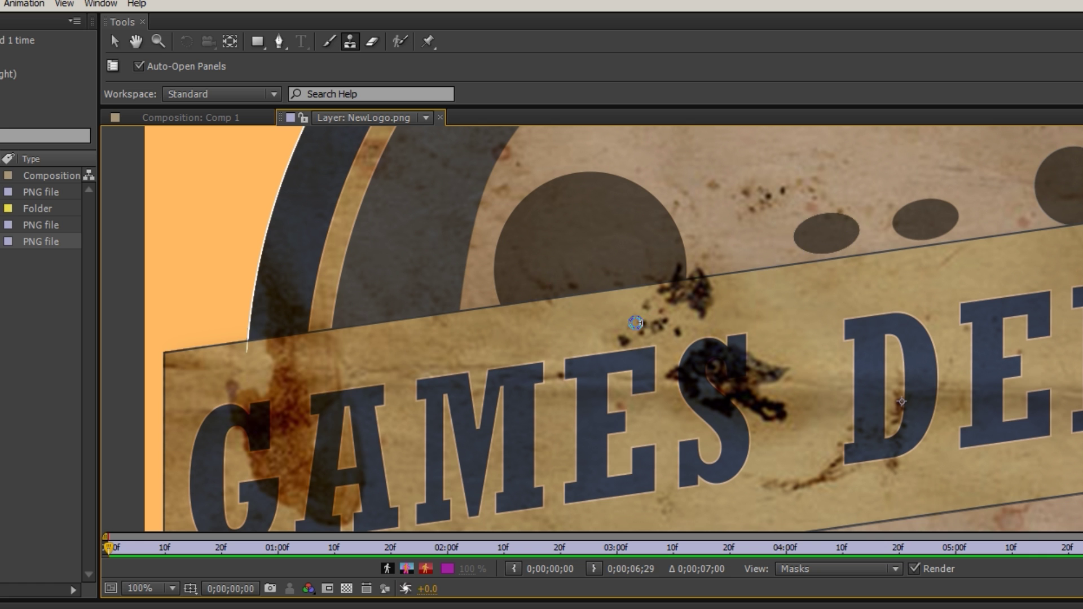
pyautogui.click(141, 588)
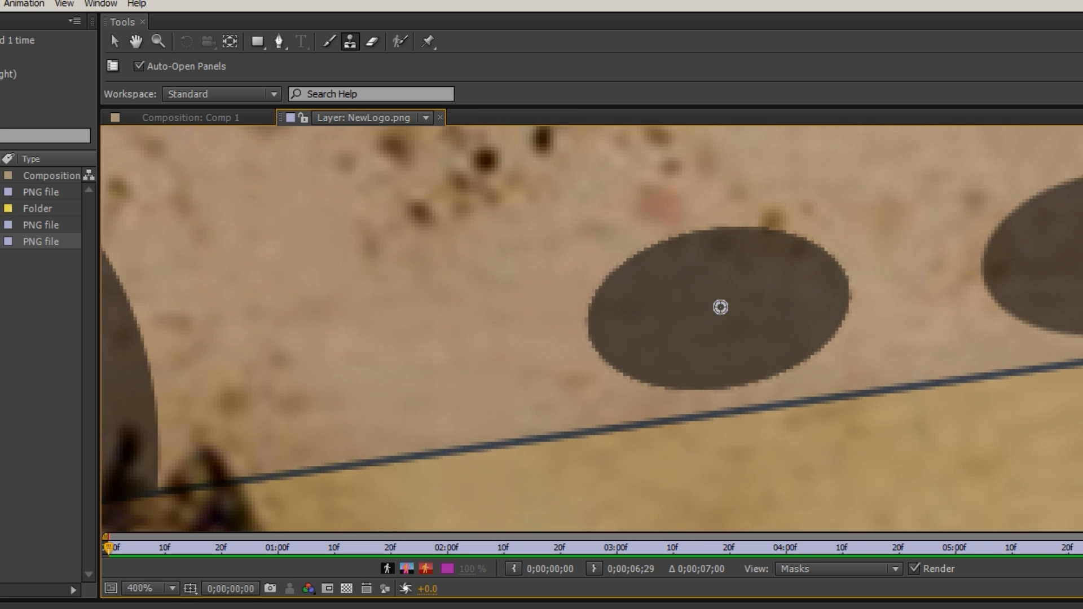
pyautogui.click(145, 588)
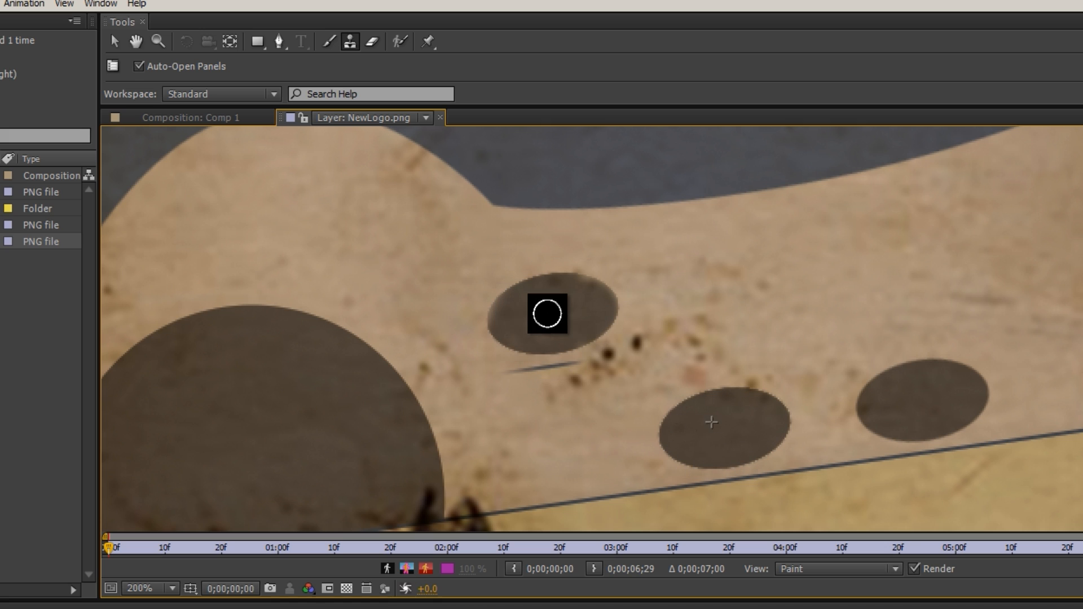
pyautogui.moveTo(559, 311)
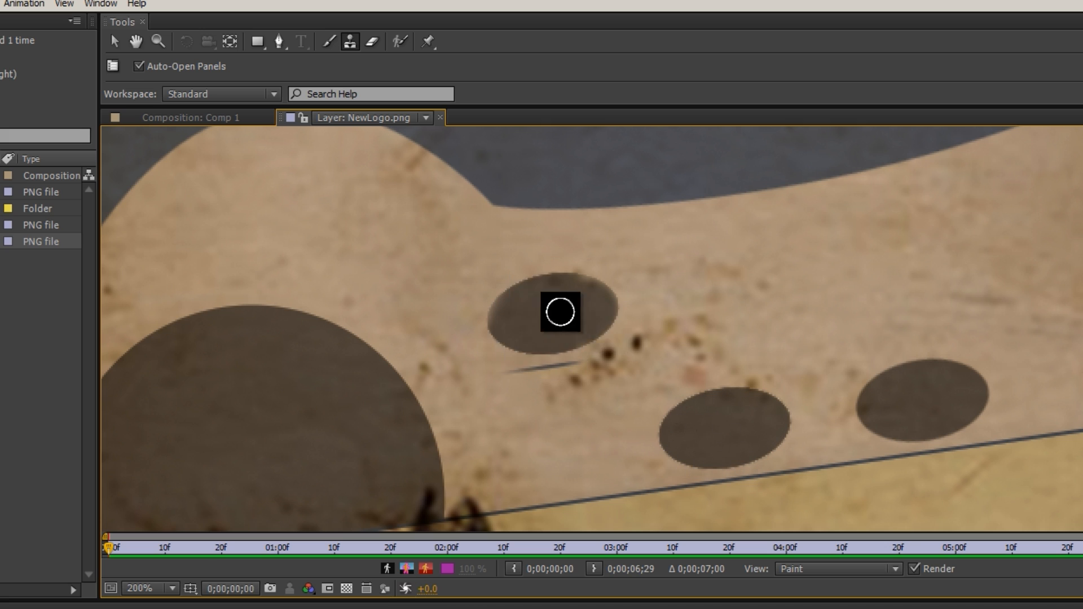
pyautogui.moveTo(695, 283)
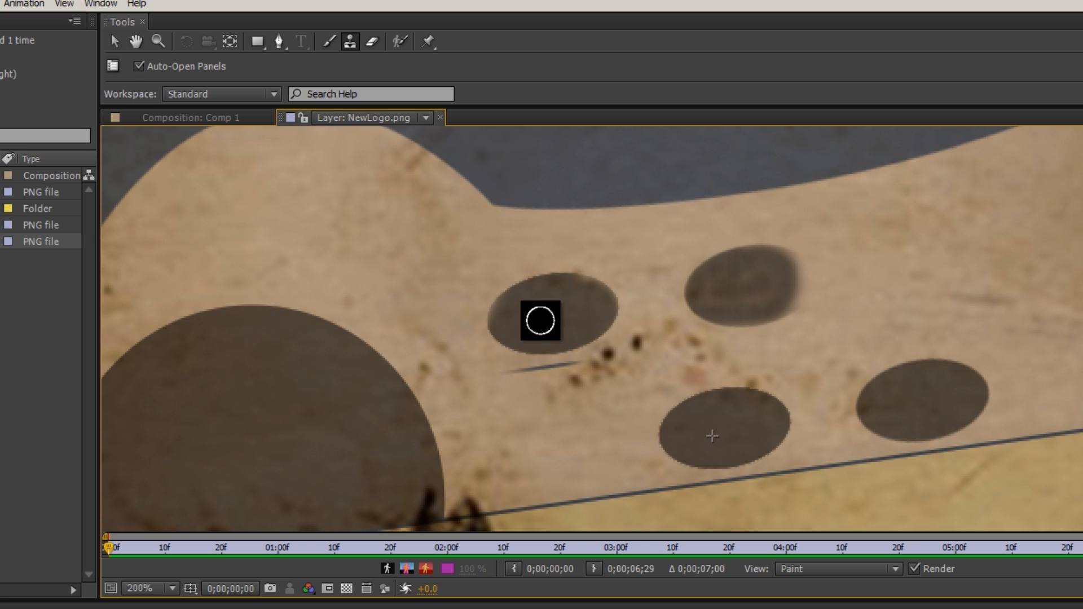
pyautogui.moveTo(739, 275)
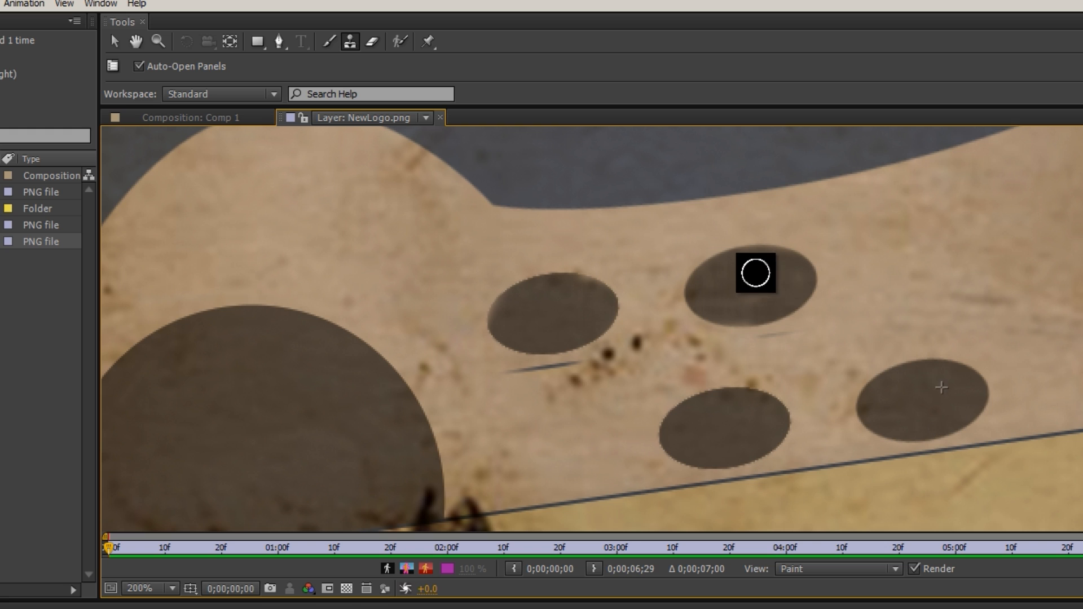
pyautogui.moveTo(739, 320)
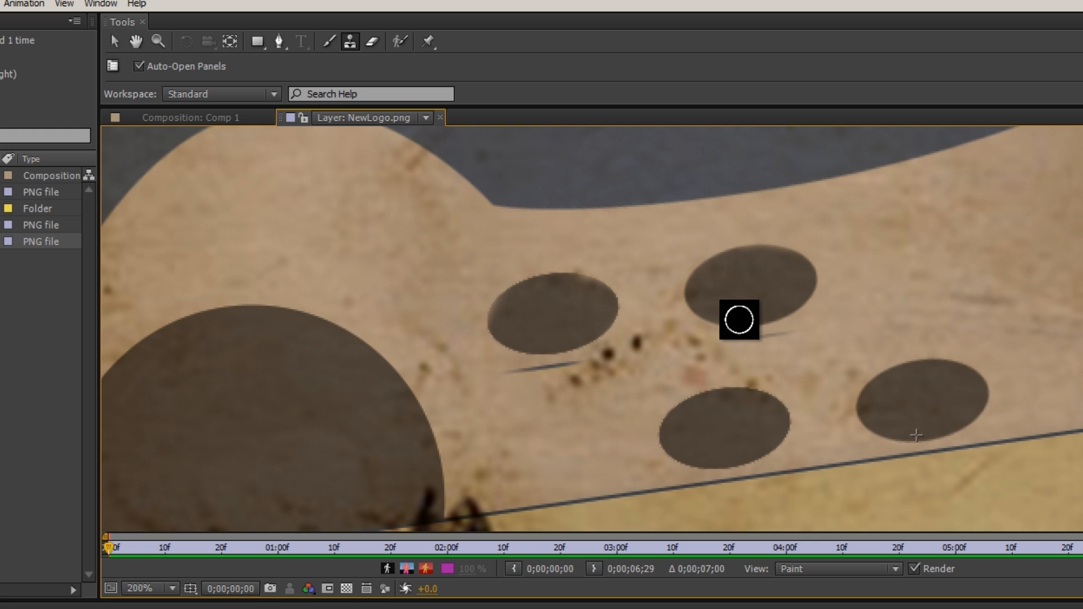
pyautogui.moveTo(746, 292)
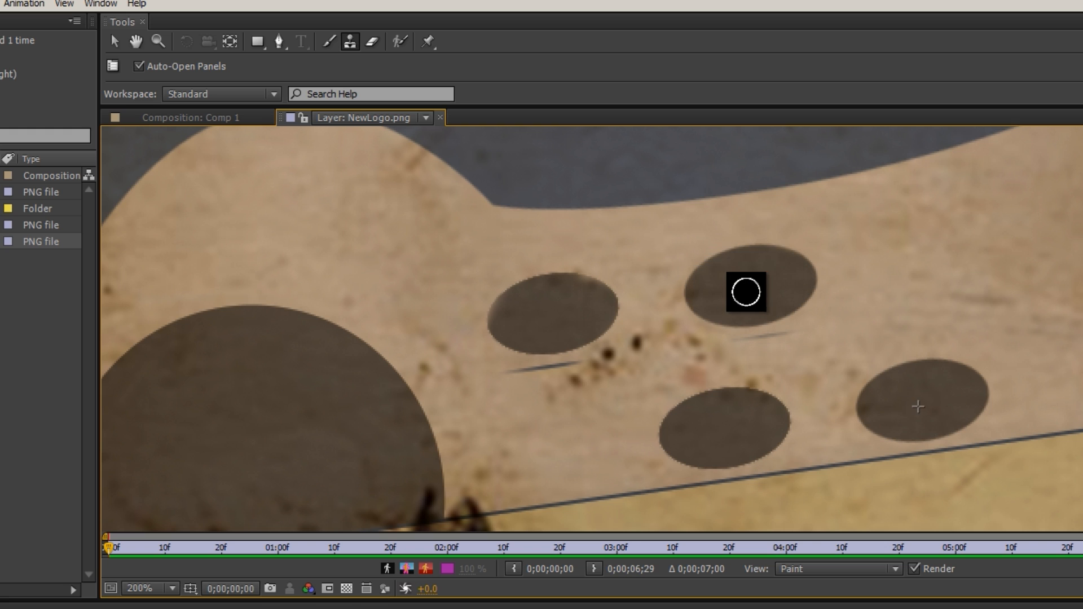
pyautogui.moveTo(769, 291)
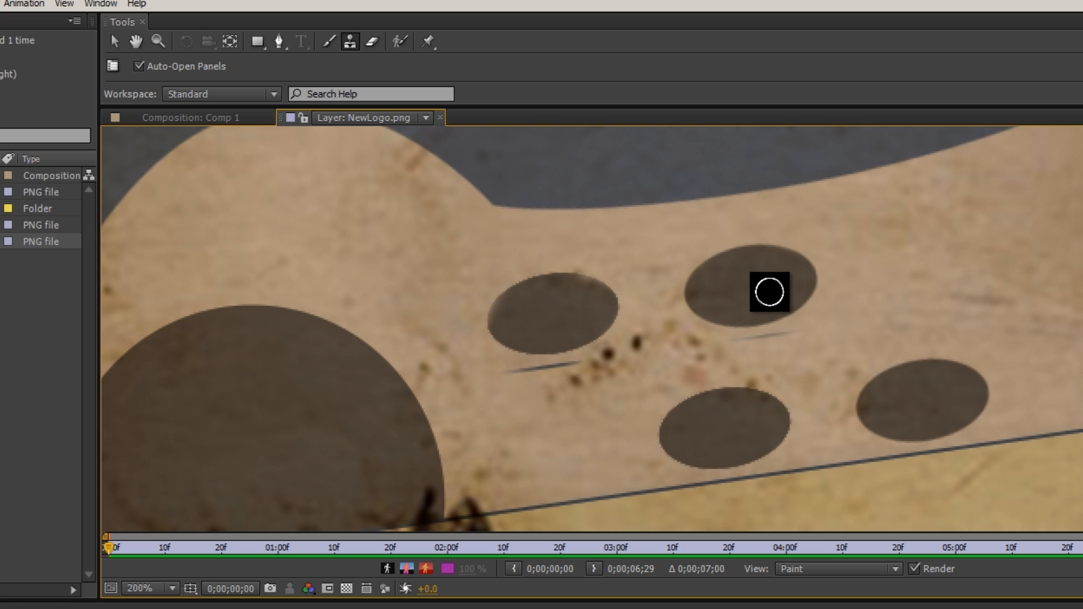
pyautogui.moveTo(513, 175)
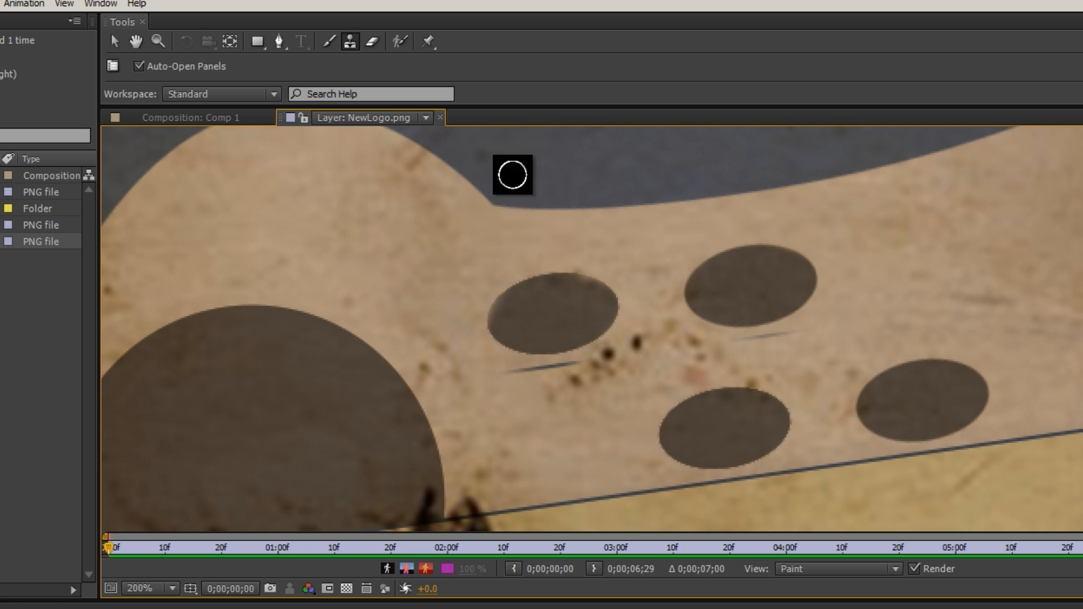
# Switch back to the Comp 1 composition to view the cloned dot
pyautogui.click(194, 117)
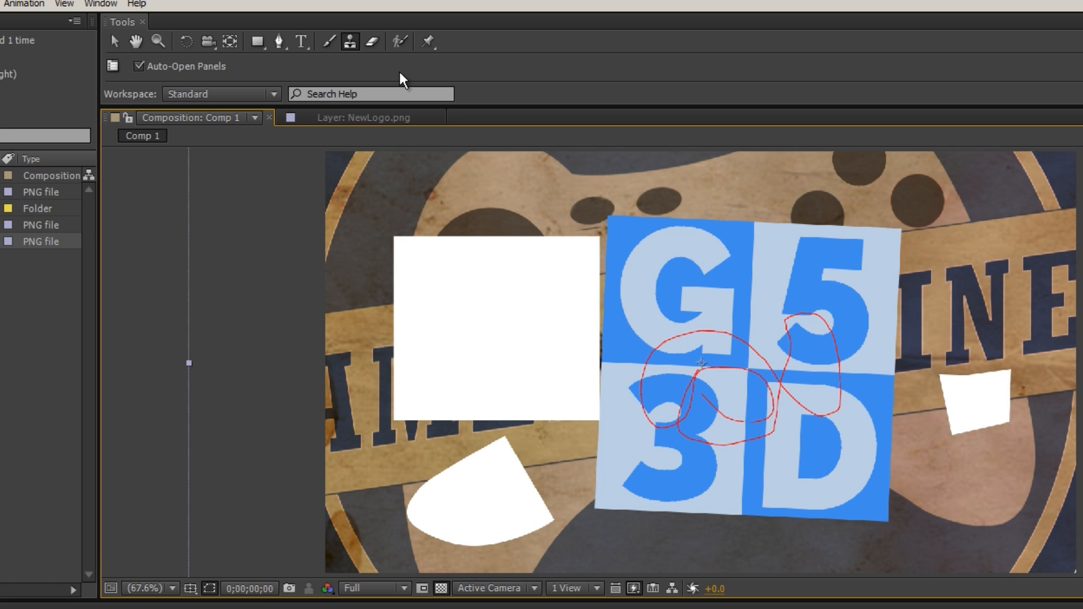
pyautogui.moveTo(373, 41)
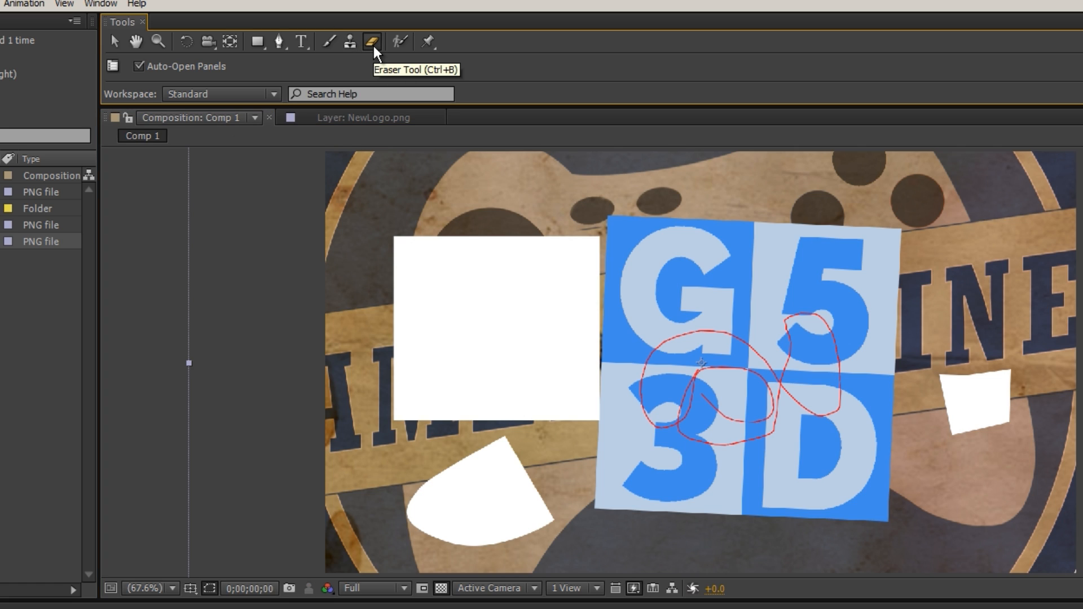
pyautogui.moveTo(595, 269)
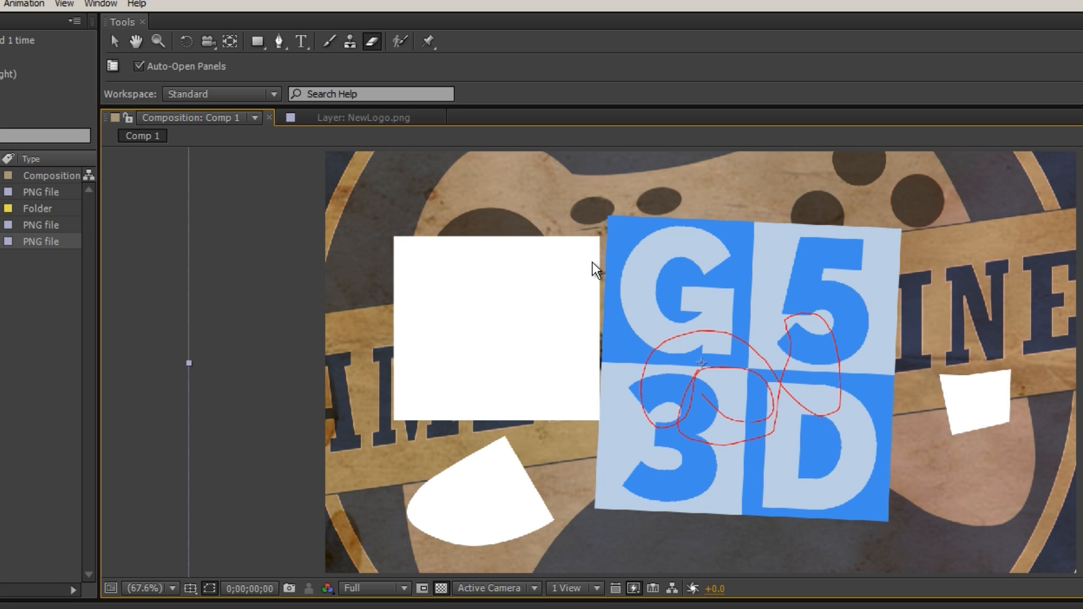
# Open NewLogo.png in its Layer panel, zoom out, and erase before returning to Comp 1
pyautogui.click(172, 588)
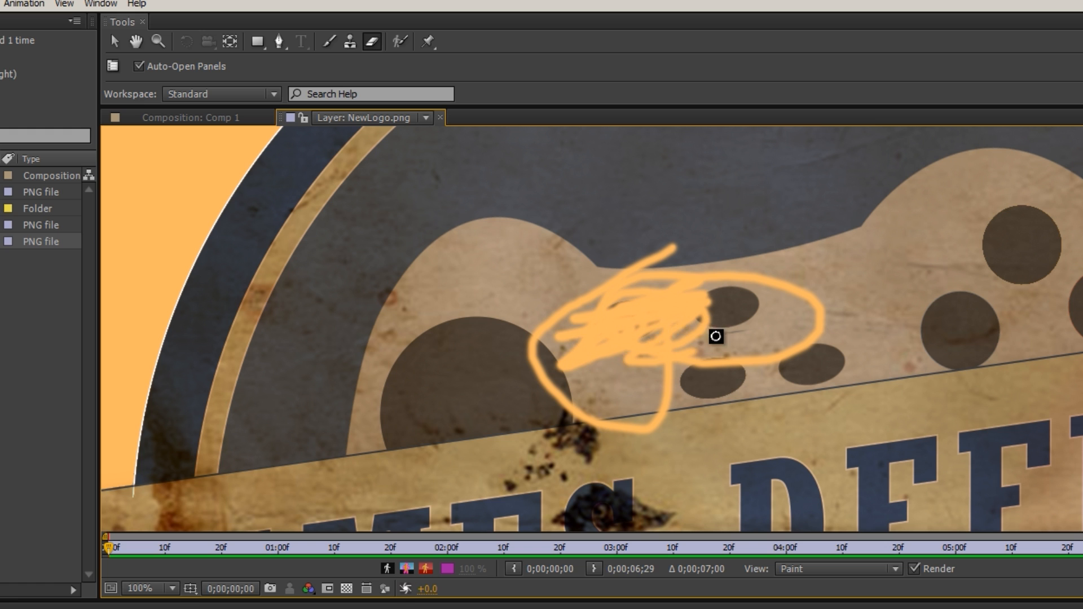
pyautogui.click(172, 588)
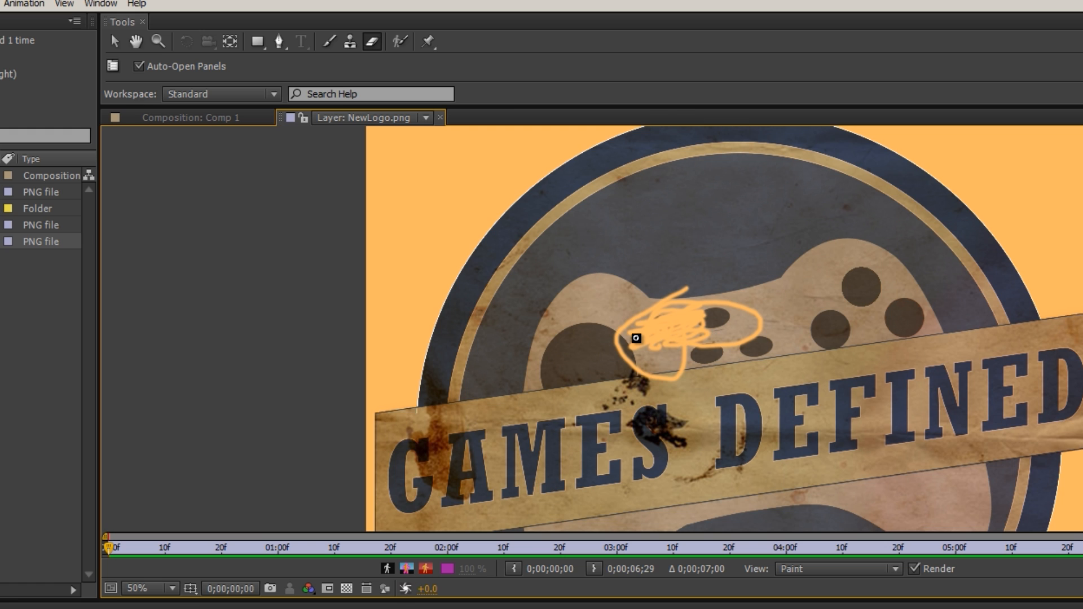
pyautogui.moveTo(430, 326)
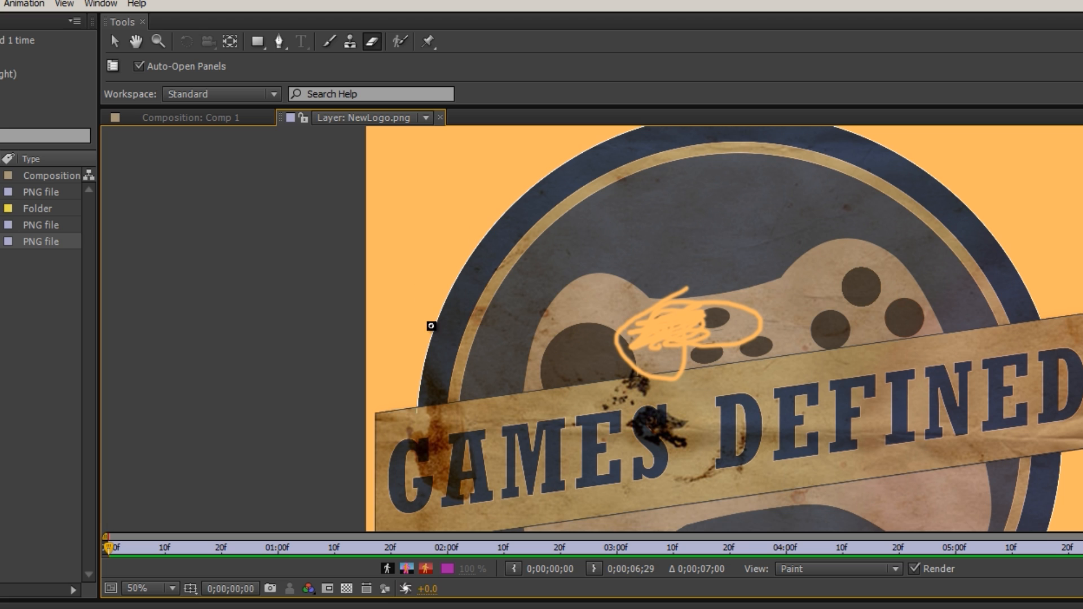
pyautogui.moveTo(682, 307)
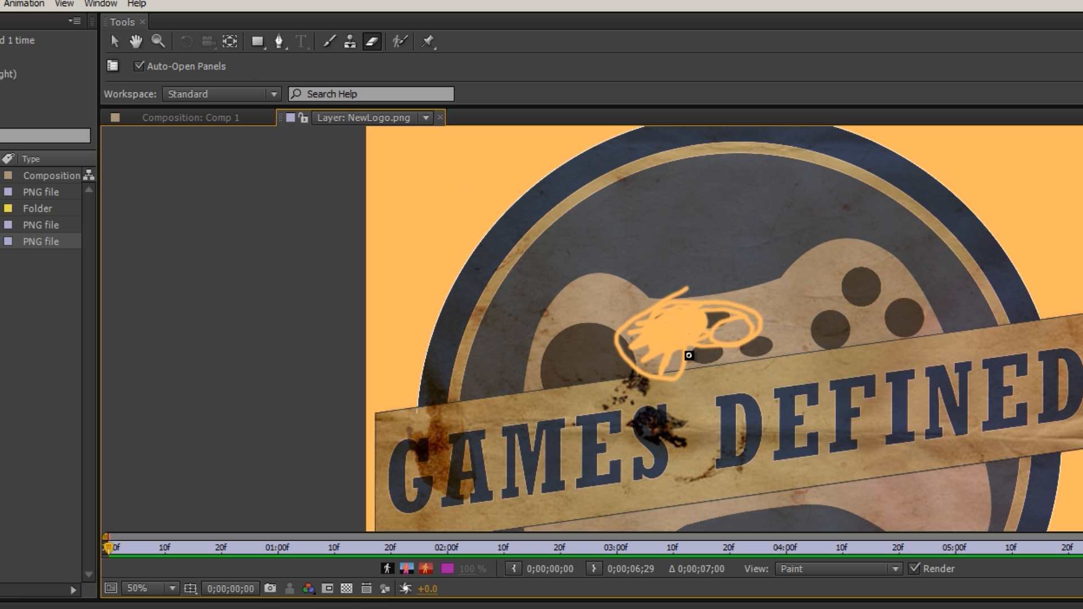
pyautogui.click(192, 117)
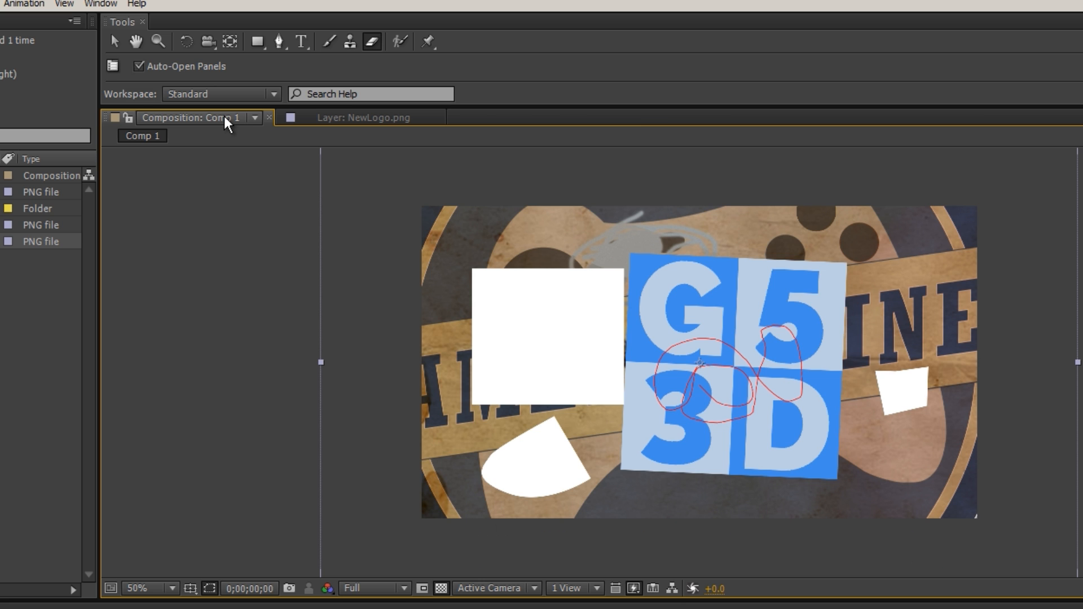
pyautogui.moveTo(400, 41)
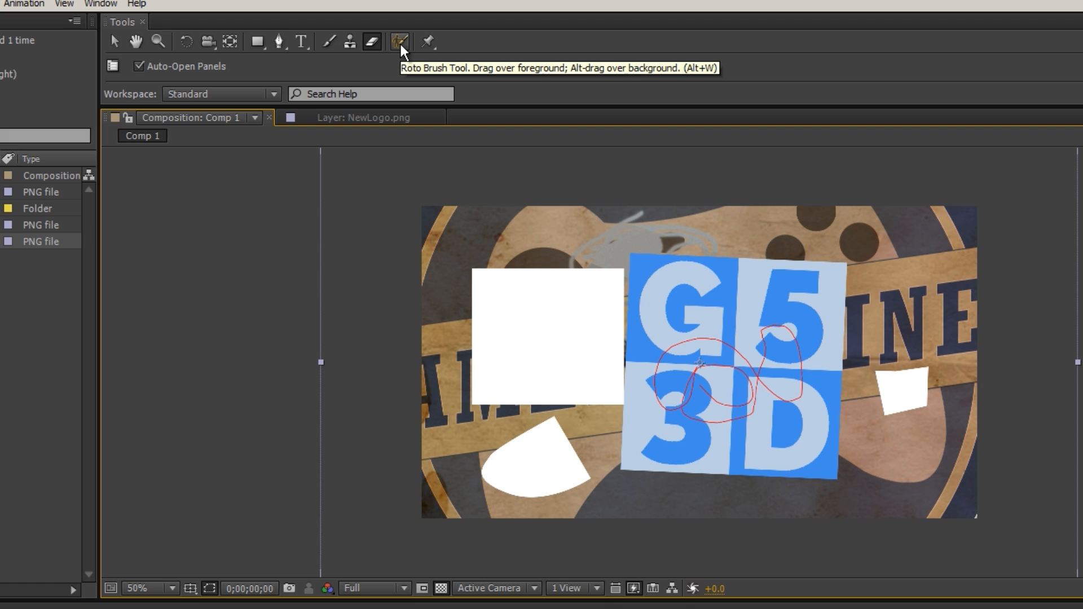
pyautogui.moveTo(899, 438)
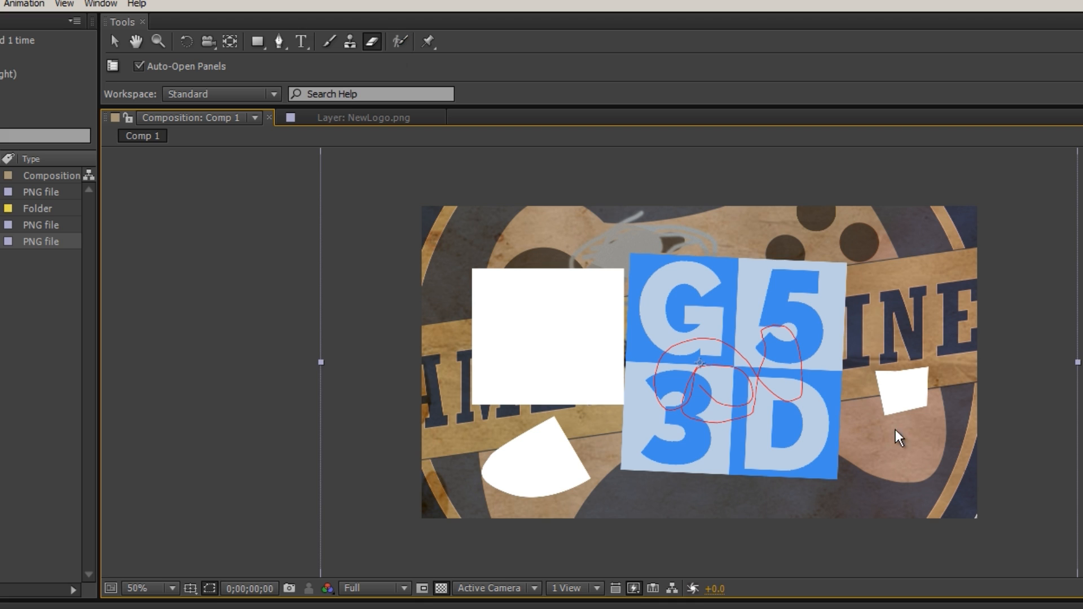
pyautogui.moveTo(452, 492)
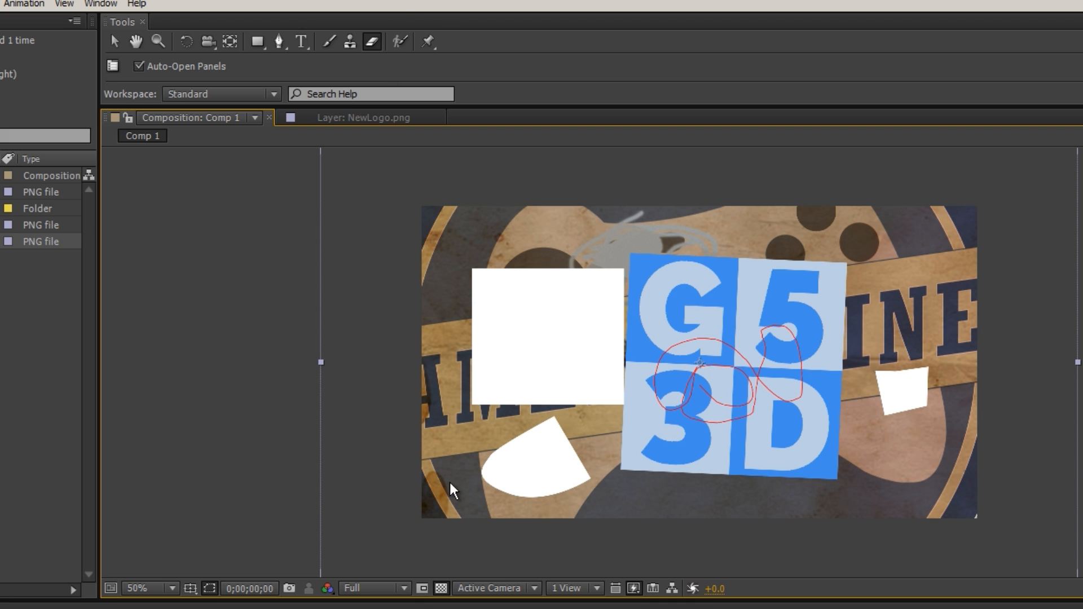
pyautogui.moveTo(437, 572)
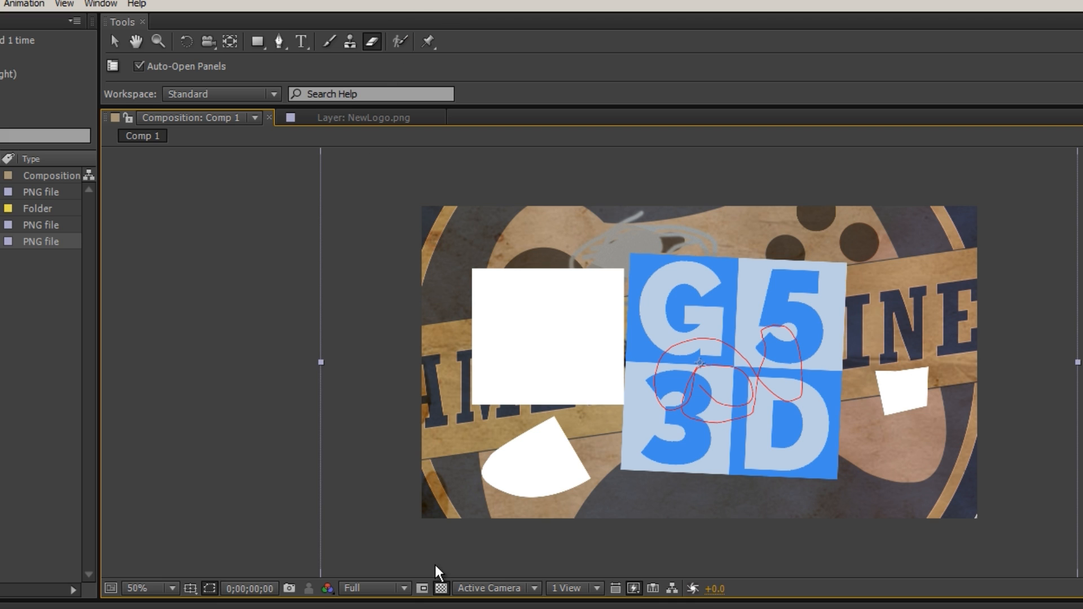
pyautogui.moveTo(480, 422)
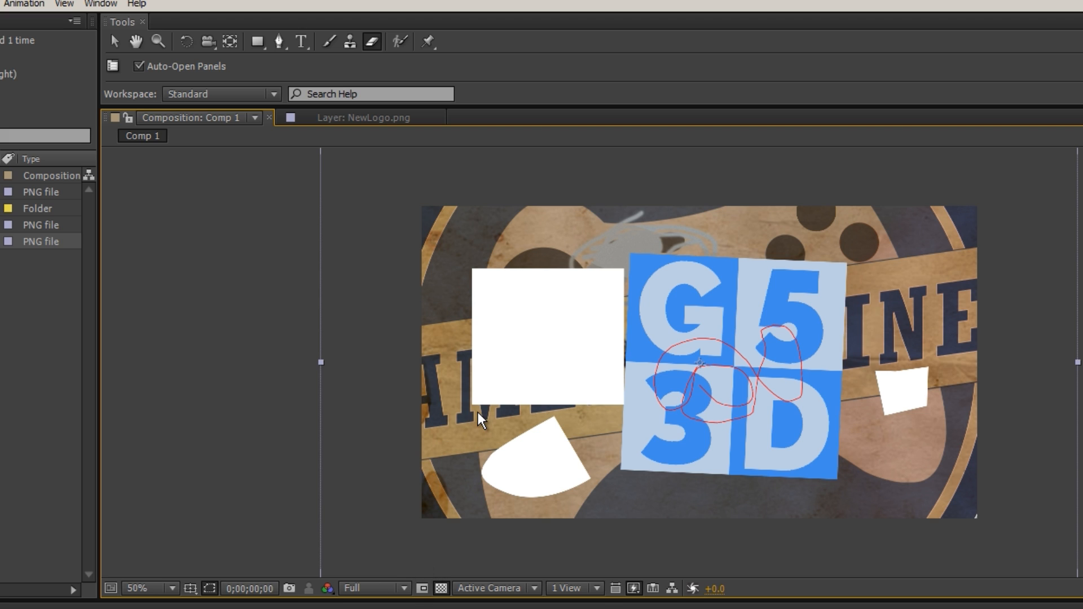
pyautogui.moveTo(556, 278)
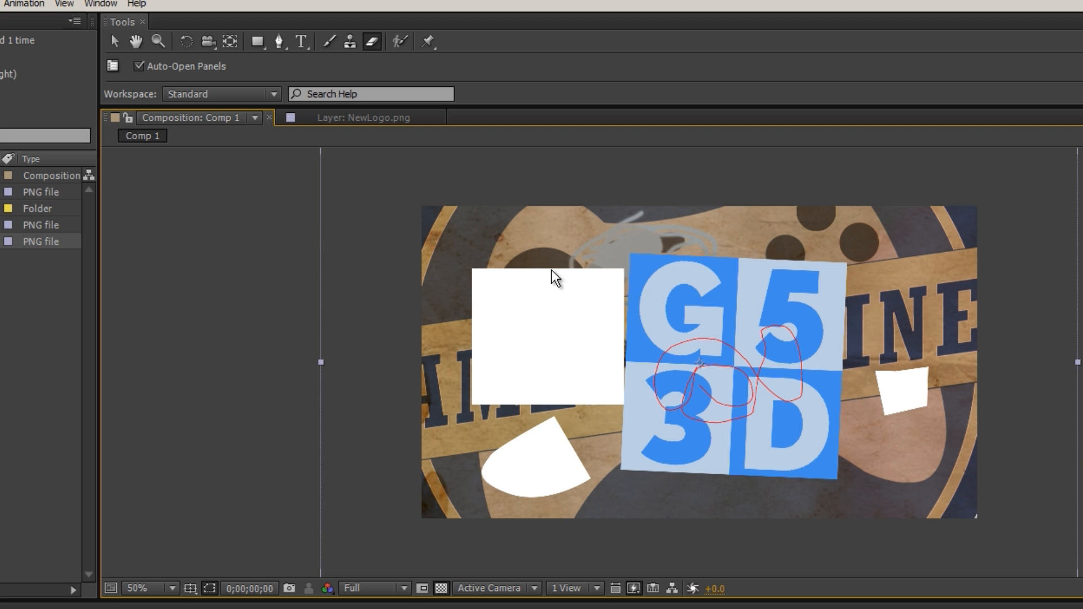
pyautogui.moveTo(619, 283)
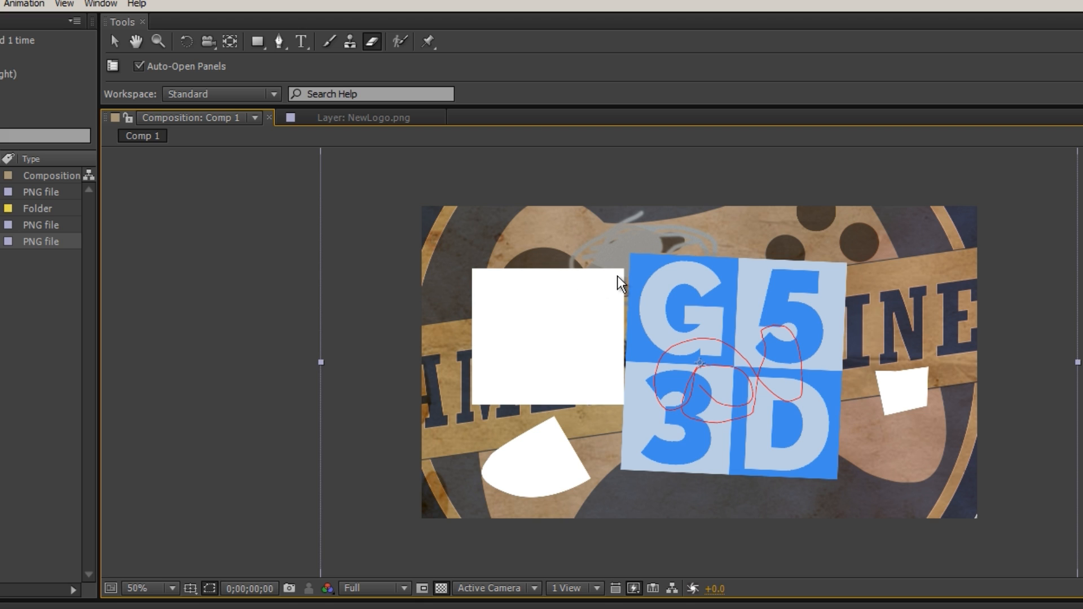
pyautogui.moveTo(477, 276)
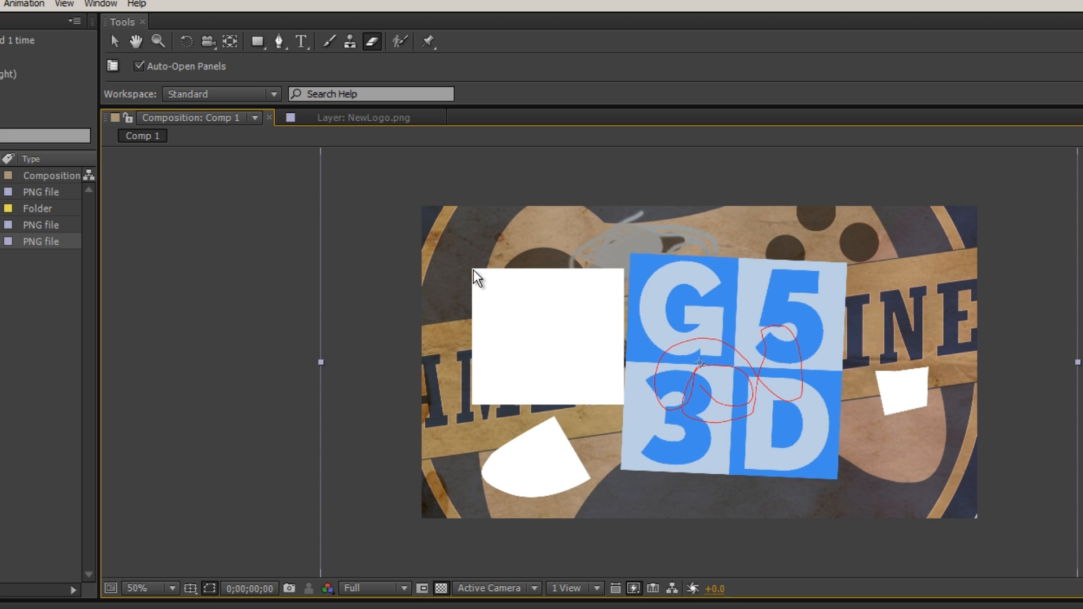
pyautogui.moveTo(471, 299)
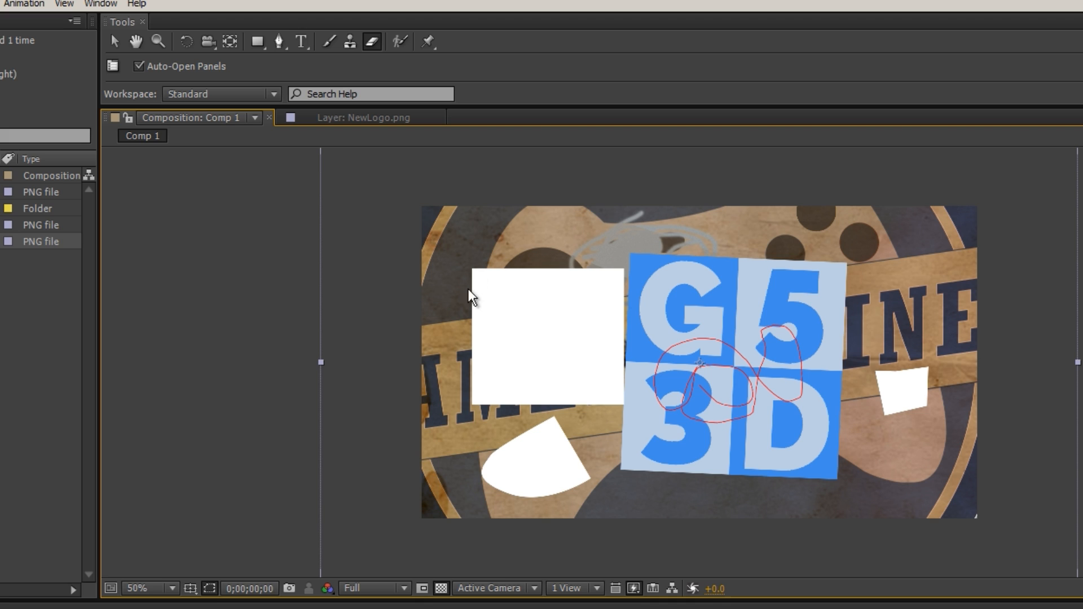
pyautogui.moveTo(559, 312)
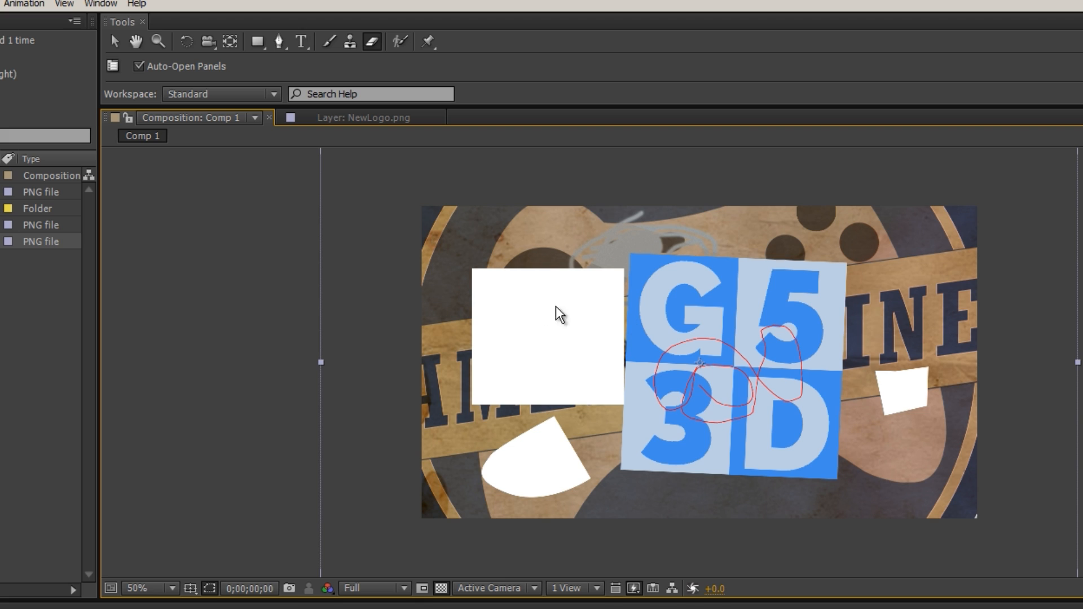
pyautogui.moveTo(499, 323)
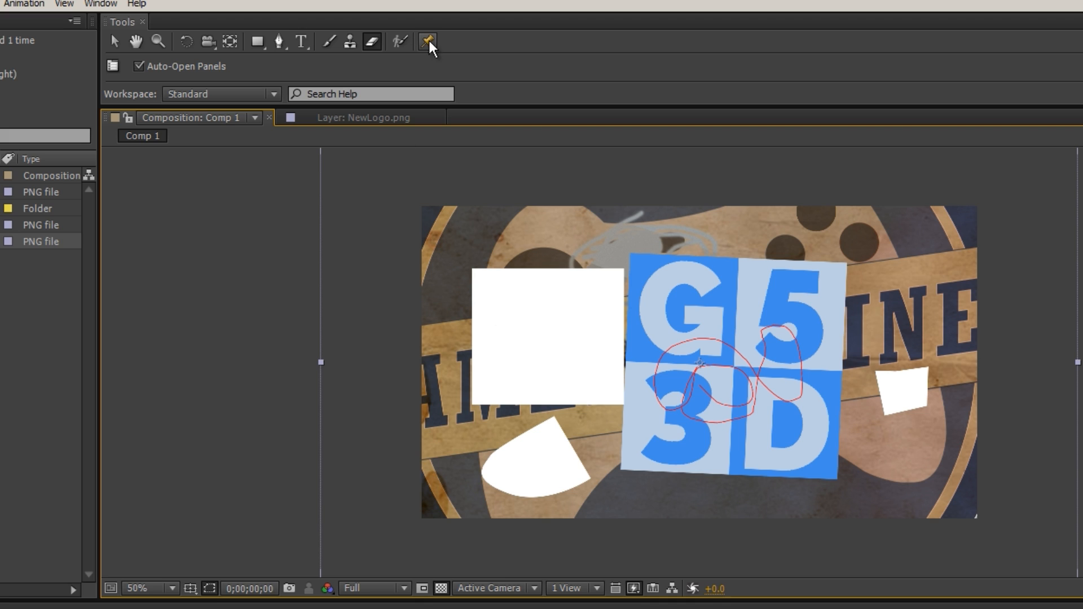
pyautogui.moveTo(427, 41)
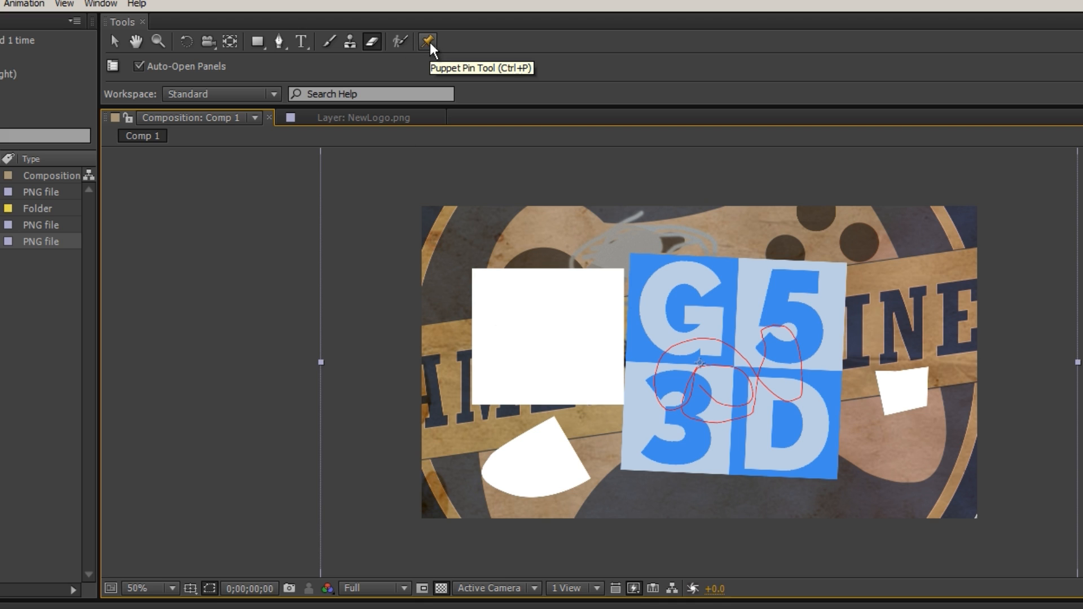
pyautogui.moveTo(635, 385)
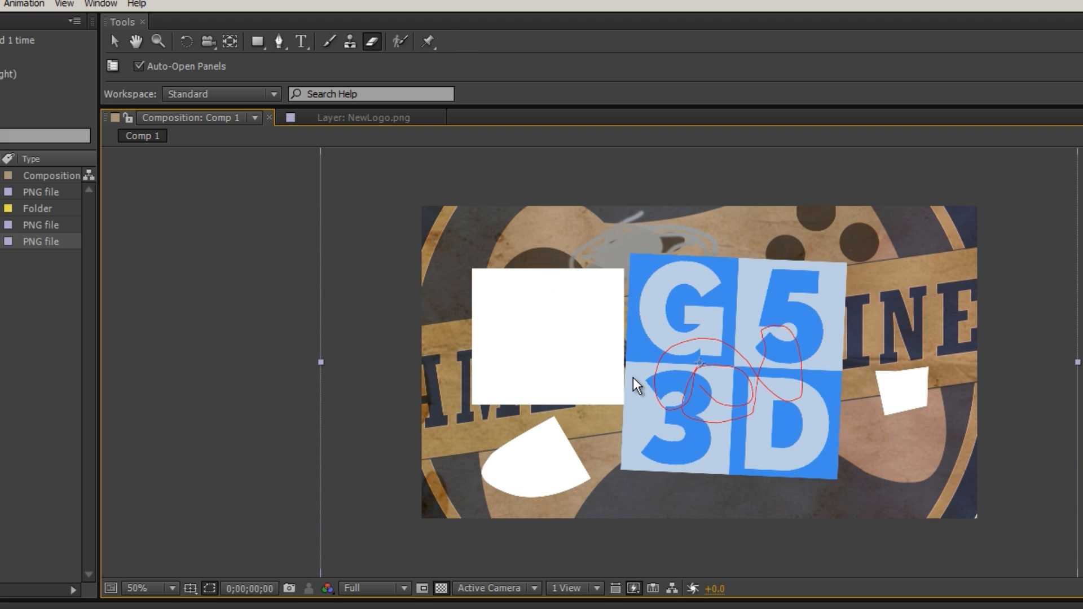
pyautogui.moveTo(569, 334)
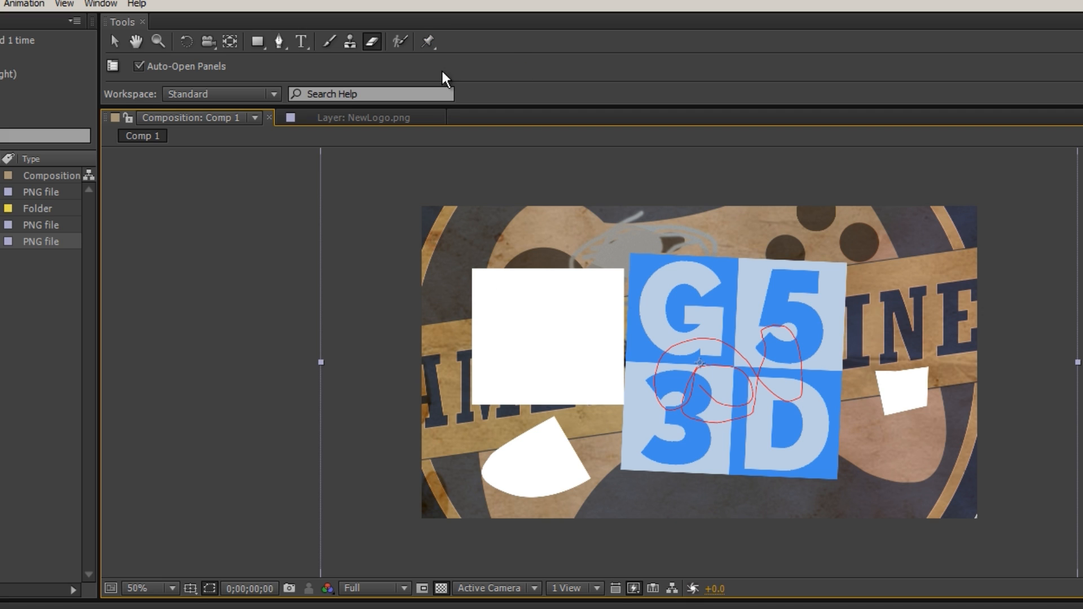
pyautogui.moveTo(538, 296)
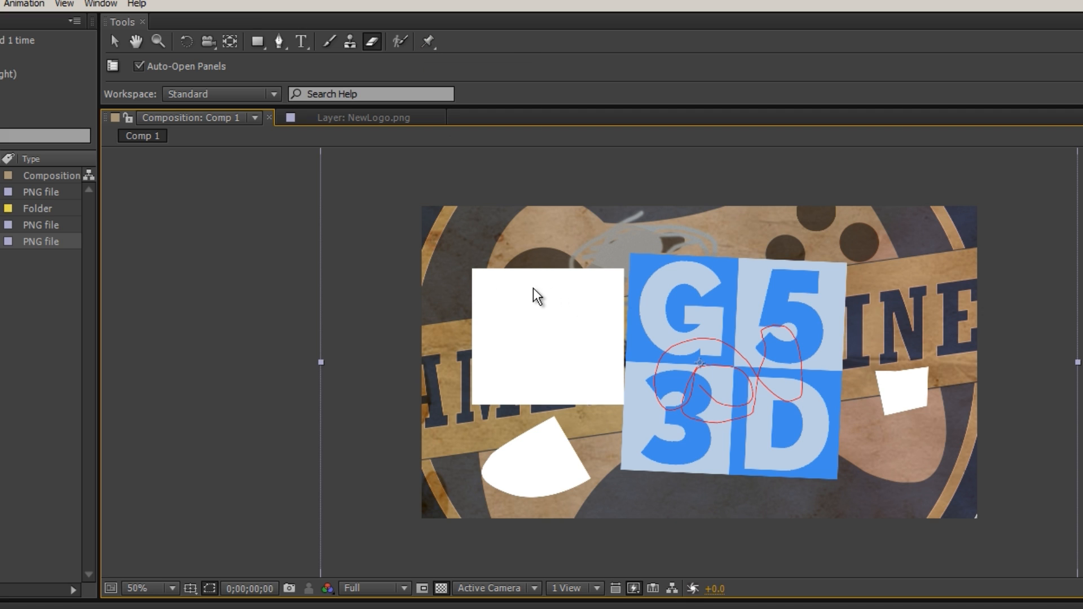
pyautogui.moveTo(600, 277)
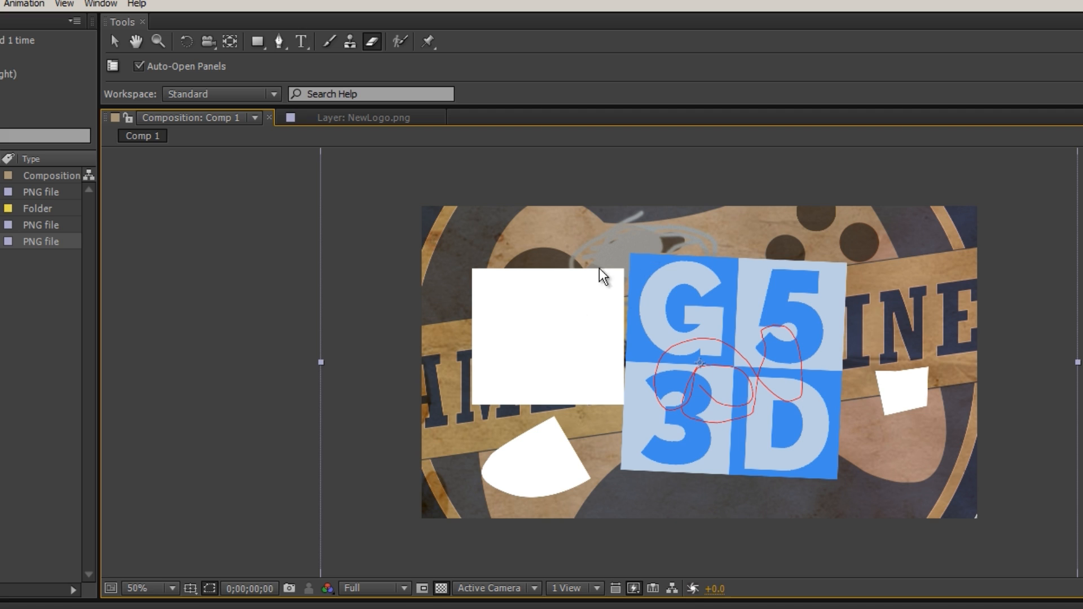
pyautogui.moveTo(492, 373)
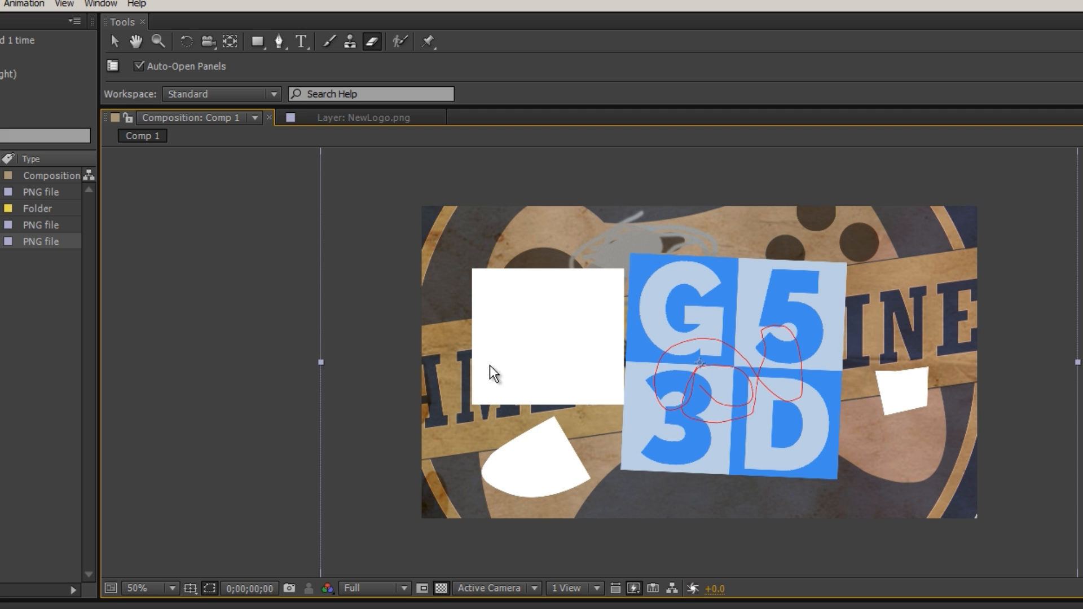
pyautogui.moveTo(599, 317)
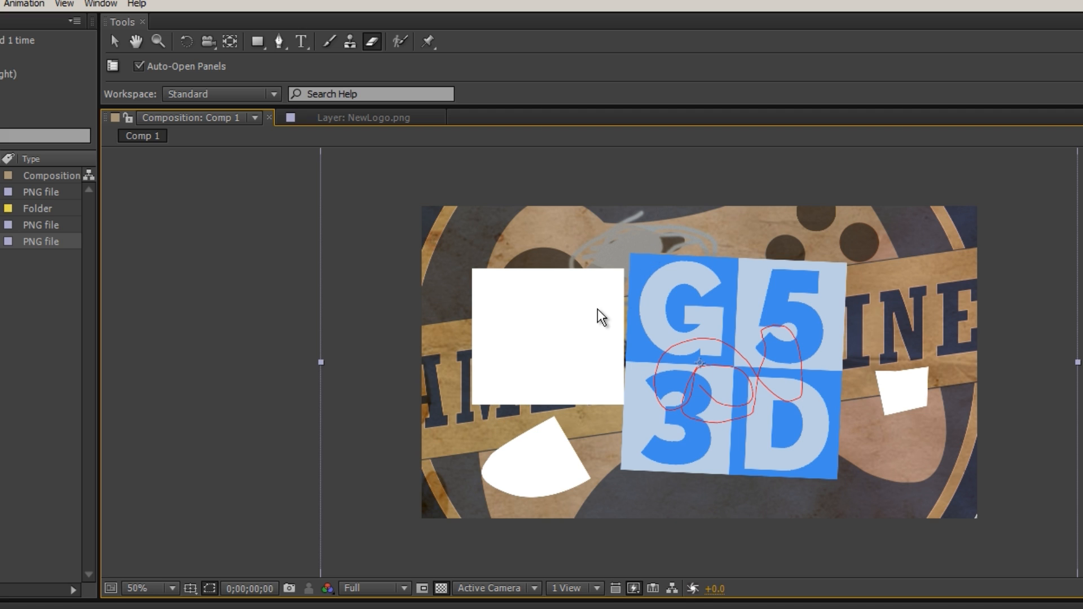